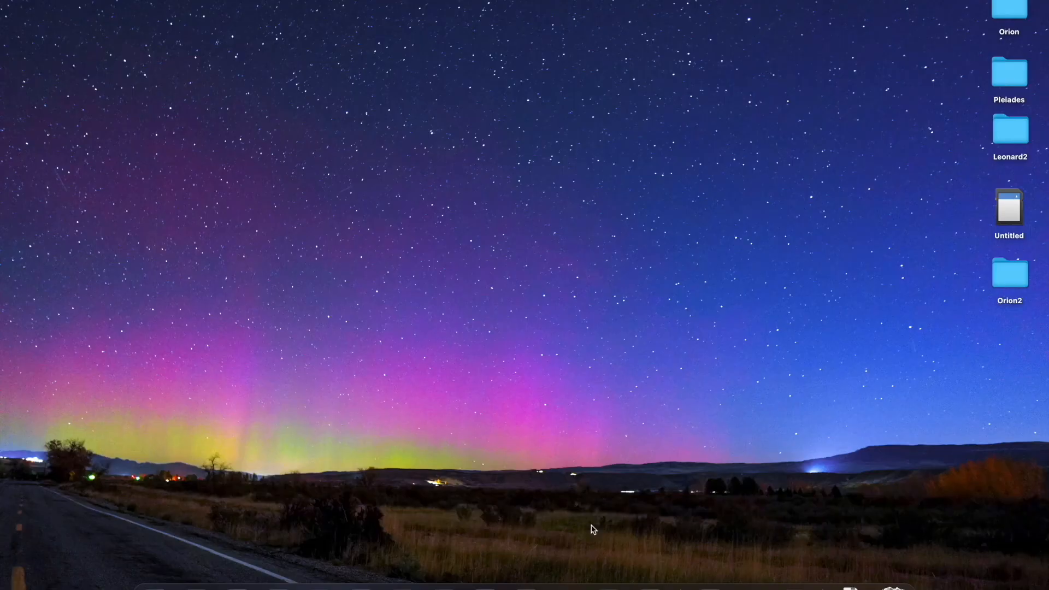
Review the Orion folder of raw frames in Finder and close it
{"action": "double_click", "coordinate": [1008, 10]}
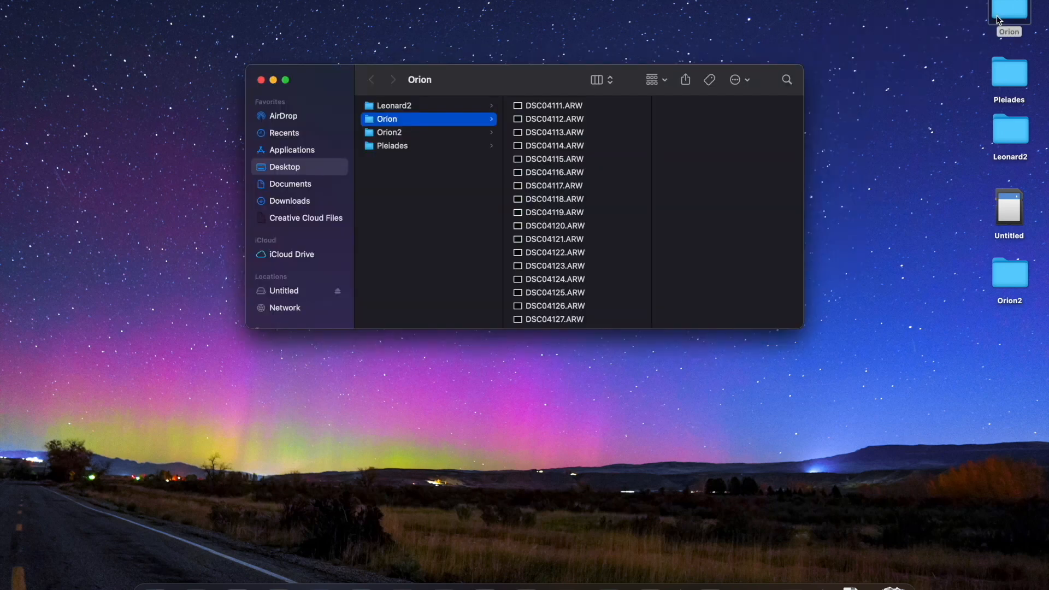
{"action": "mouse_move", "coordinate": [576, 114]}
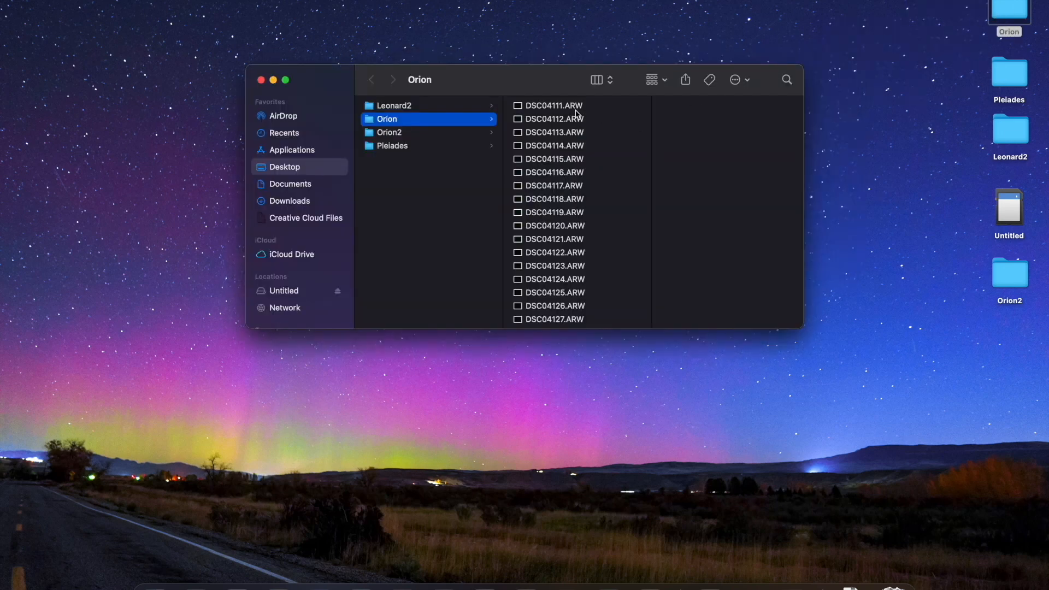
{"action": "mouse_move", "coordinate": [591, 113]}
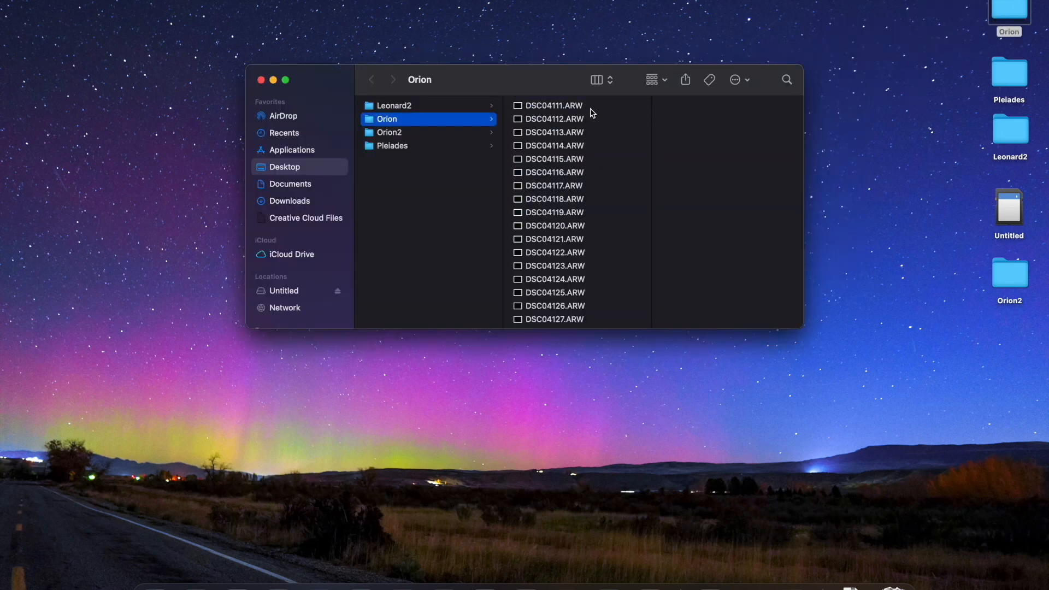
{"action": "key", "text": "cmd+a"}
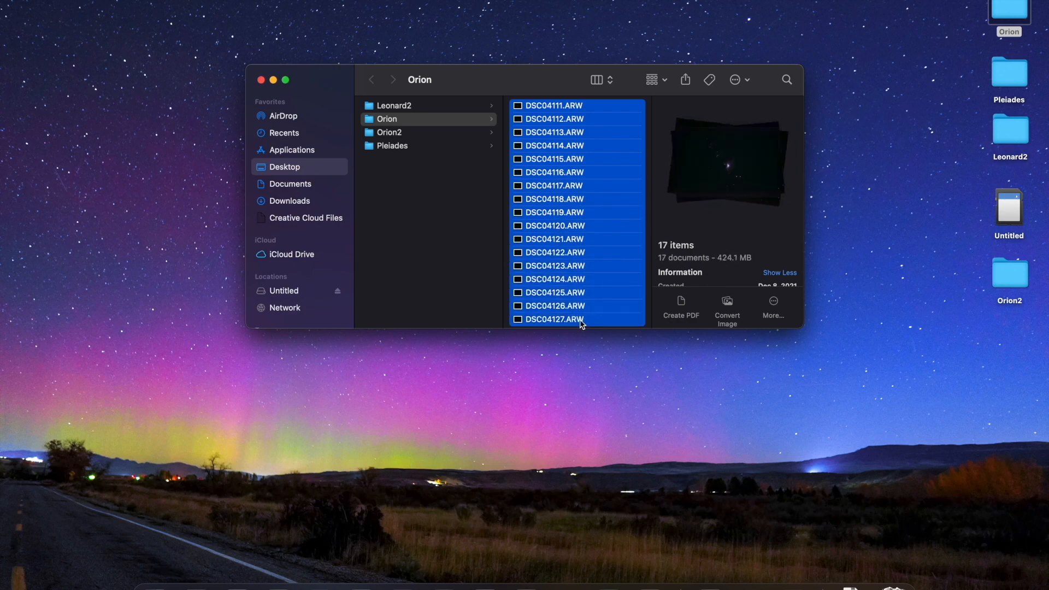
{"action": "scroll", "scroll_direction": "down", "scroll_amount": 3}
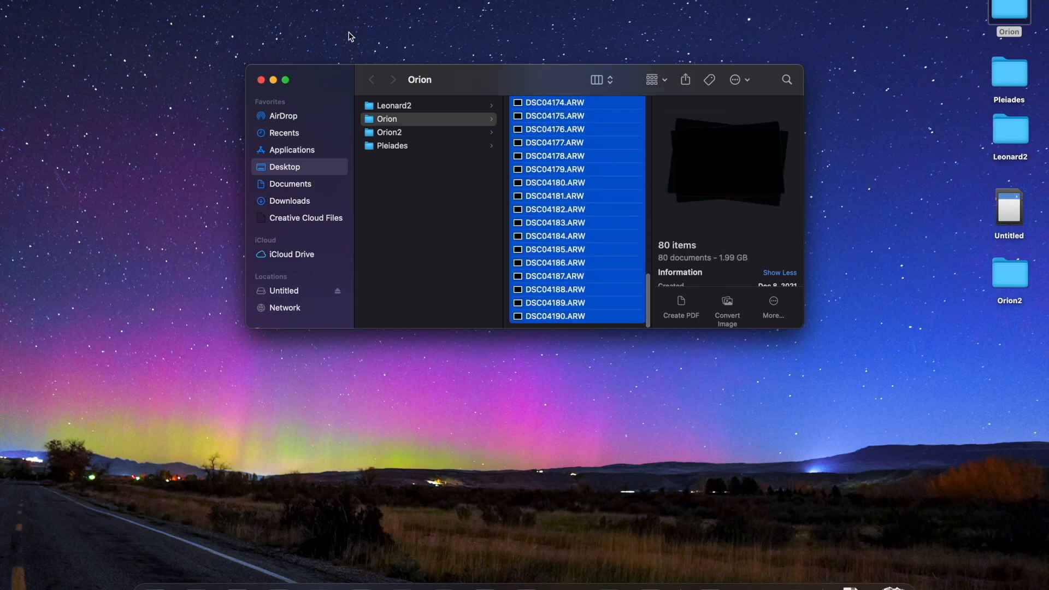
{"action": "left_click", "coordinate": [260, 80]}
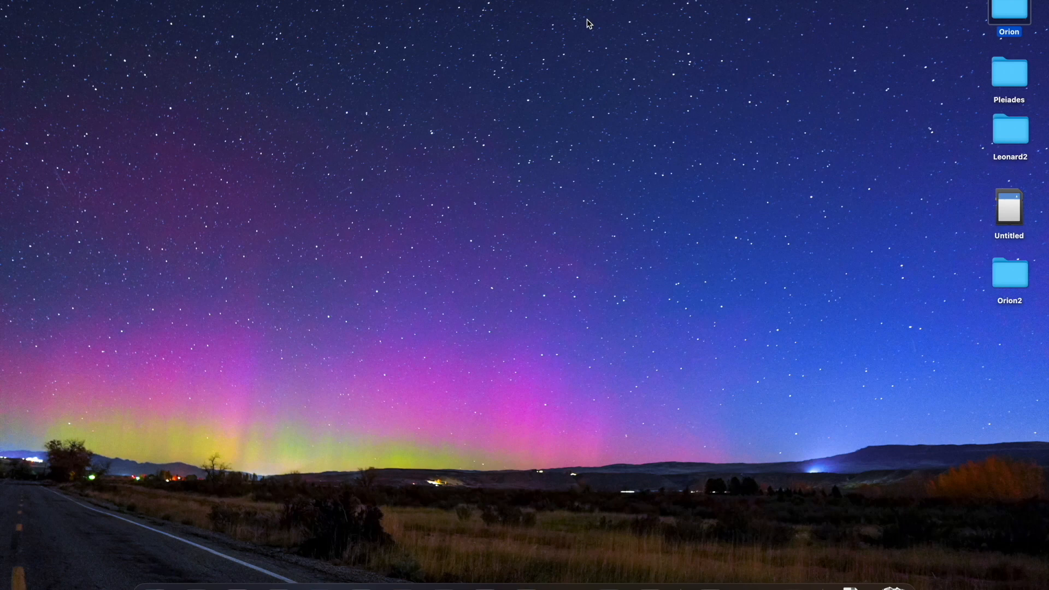
{"action": "mouse_move", "coordinate": [298, 561]}
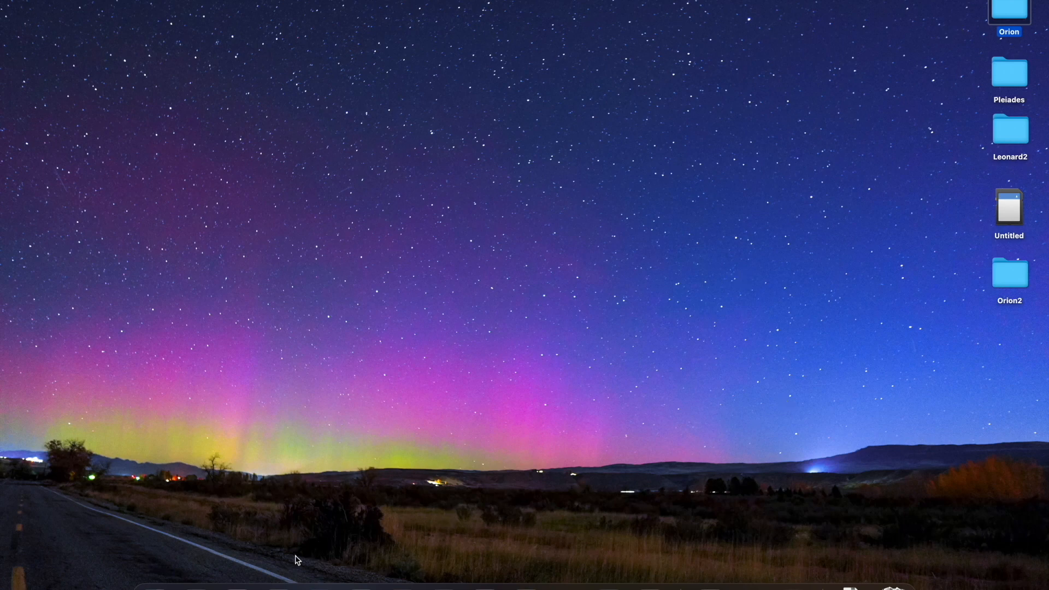
{"action": "mouse_move", "coordinate": [196, 579]}
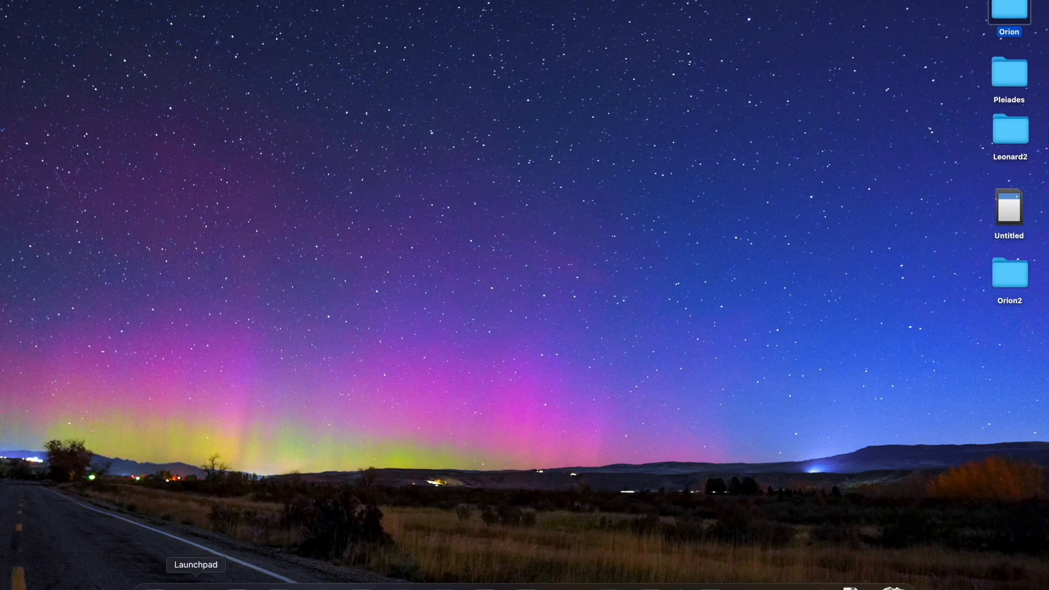
Launch Starry Sky Stacker and select all ARW frames in Desktop > Orion for loading
{"action": "left_click", "coordinate": [196, 564]}
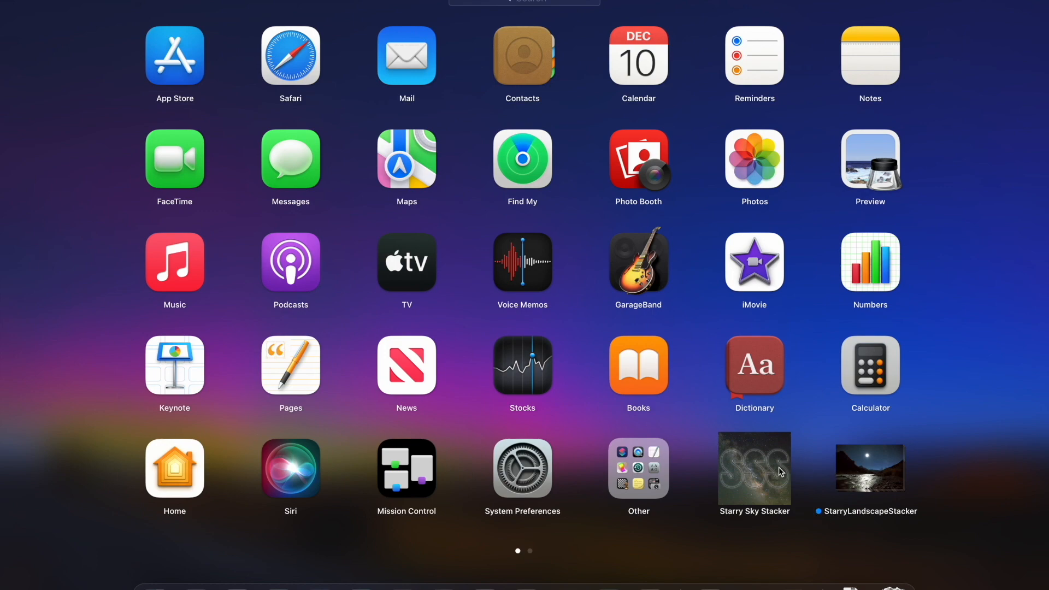
{"action": "left_click", "coordinate": [754, 468]}
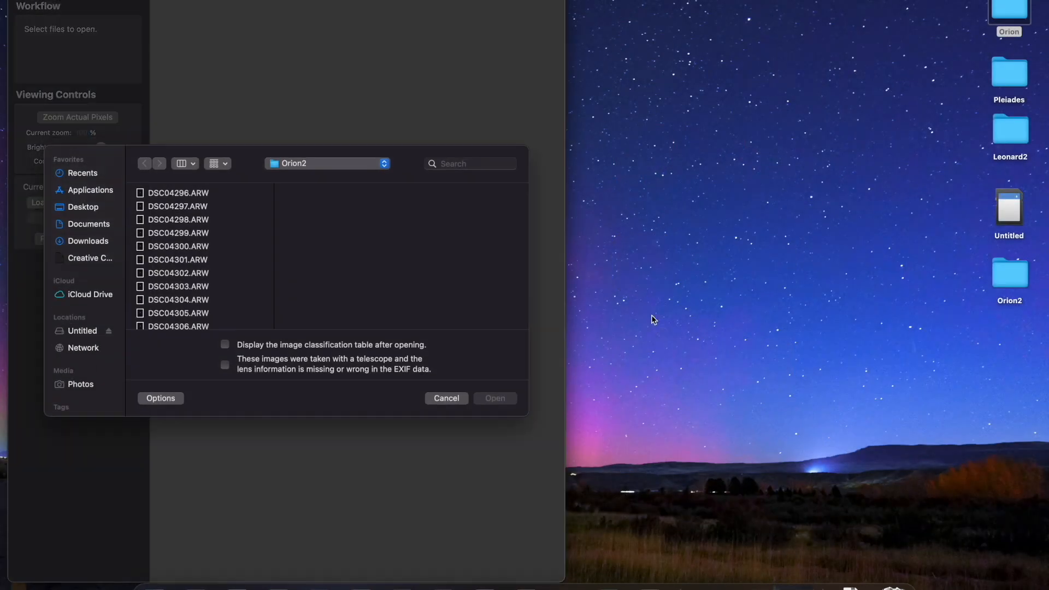
{"action": "left_click", "coordinate": [326, 163]}
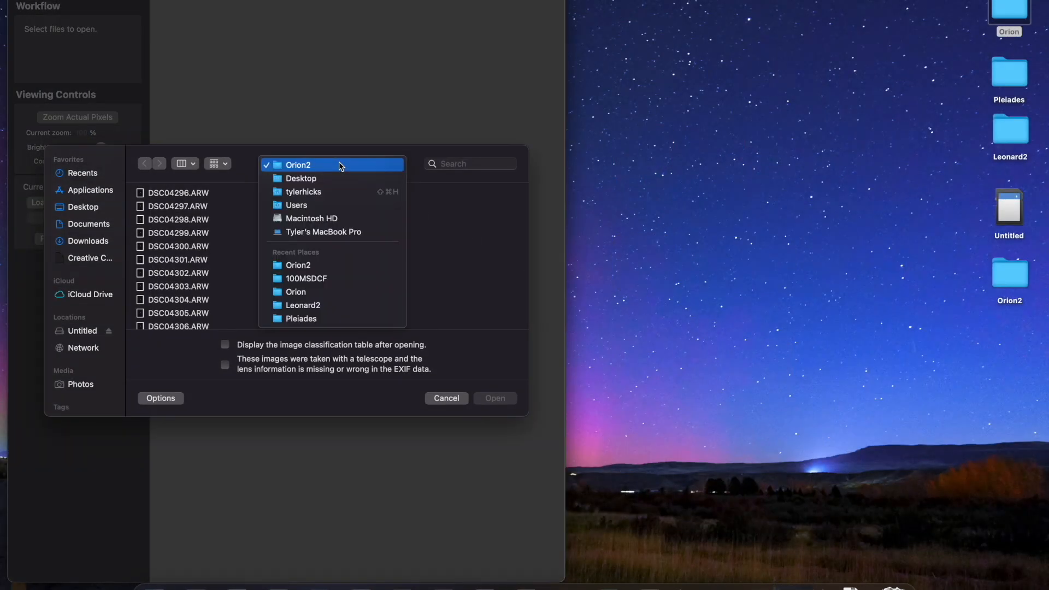
{"action": "mouse_move", "coordinate": [320, 253]}
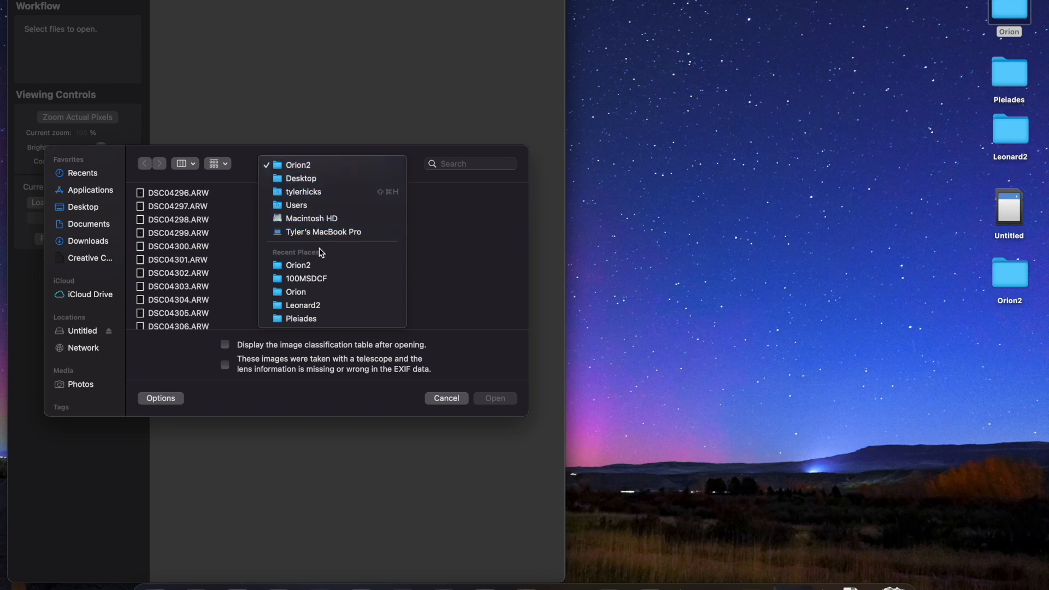
{"action": "left_click", "coordinate": [300, 178]}
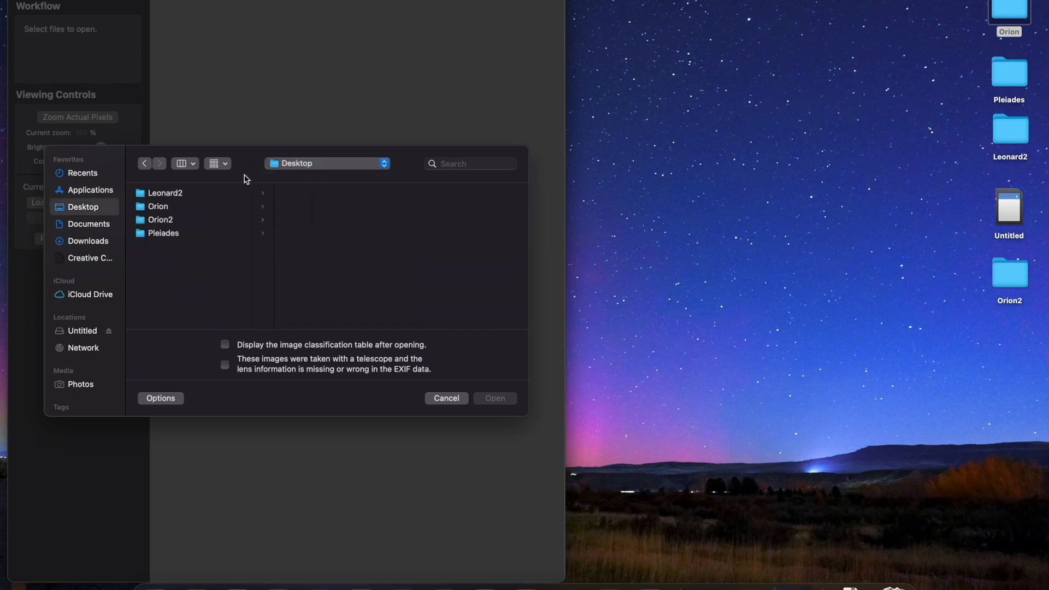
{"action": "left_click", "coordinate": [157, 207]}
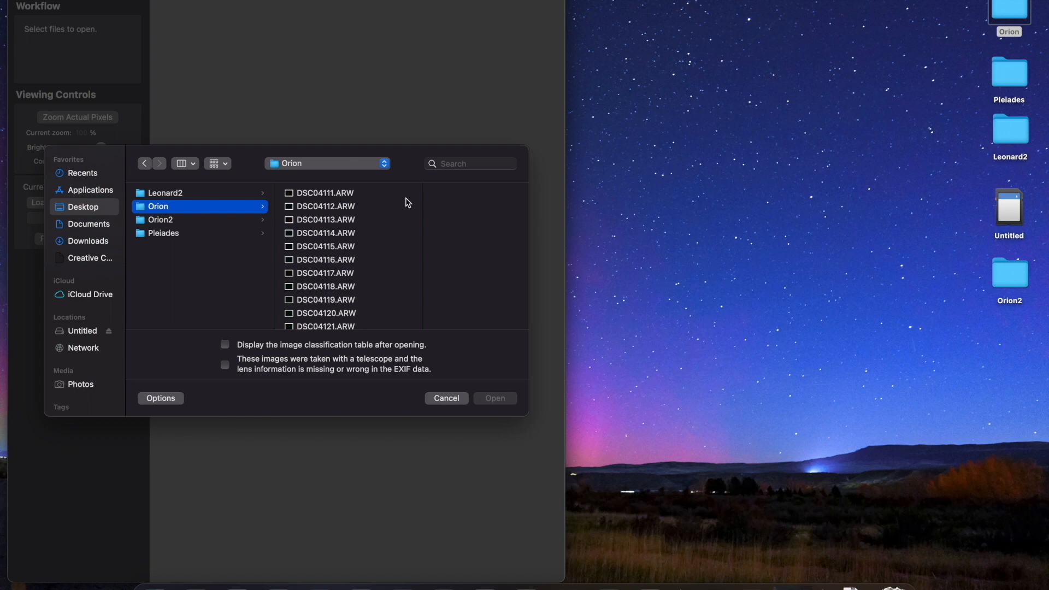
{"action": "mouse_move", "coordinate": [375, 198]}
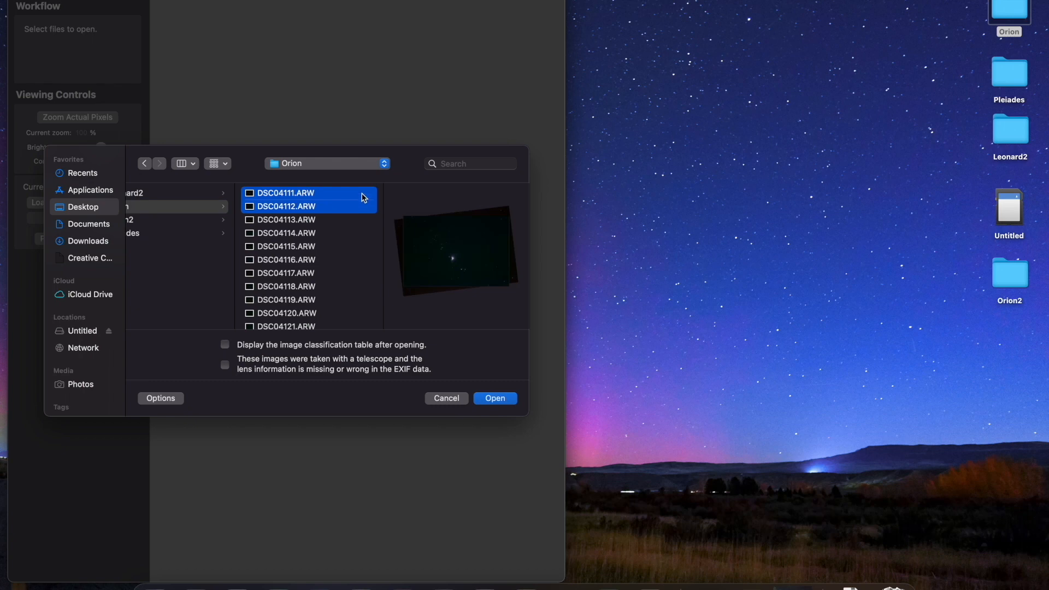
{"action": "left_click", "coordinate": [284, 193]}
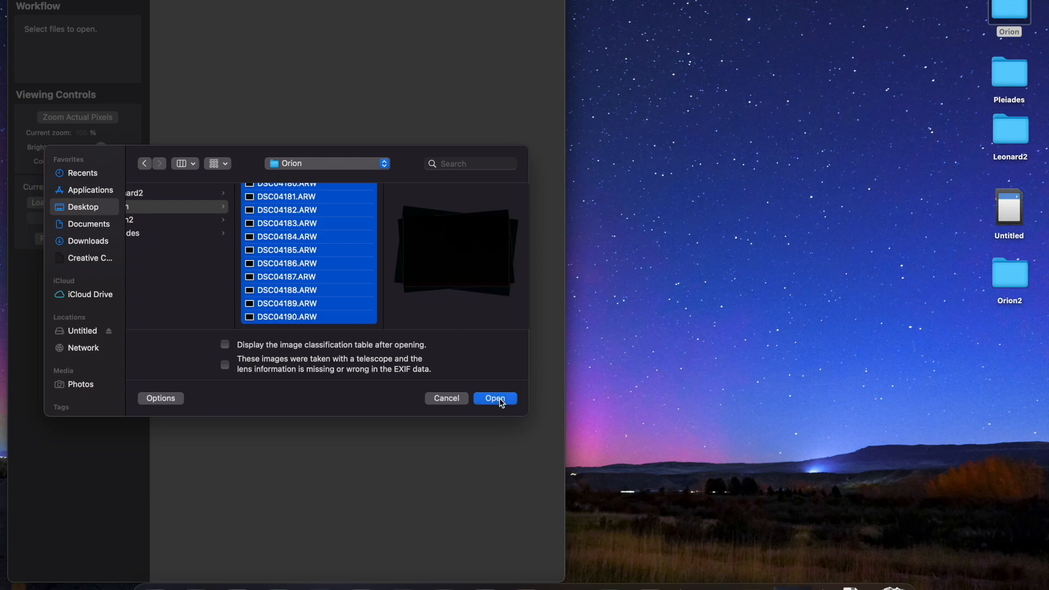
Load the 80 frames with default RAW settings and suppress the 4,200 / -20.0 white balance notice
{"action": "left_click", "coordinate": [494, 397]}
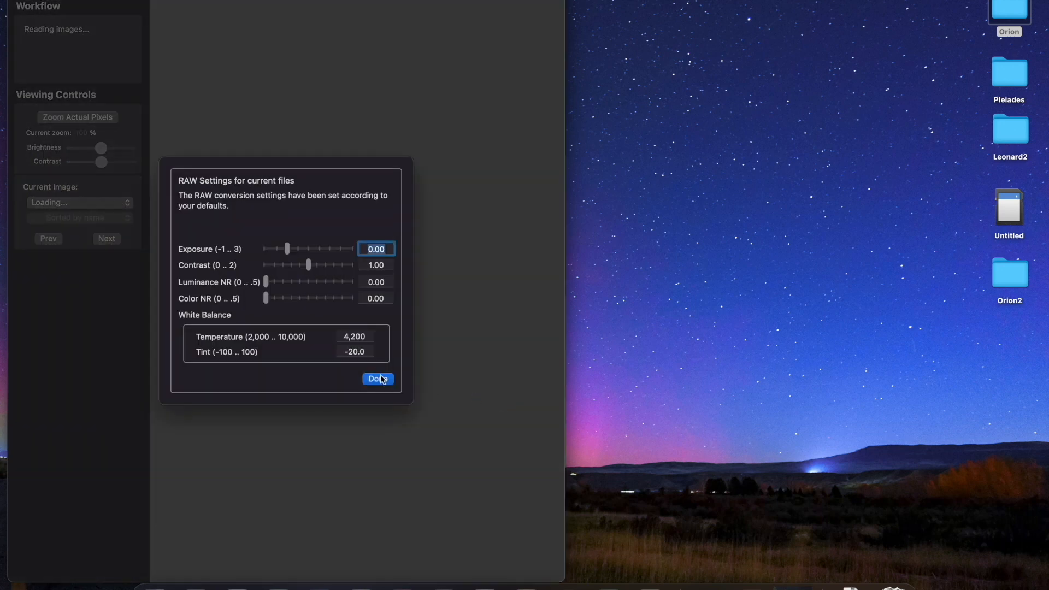
{"action": "mouse_move", "coordinate": [228, 184]}
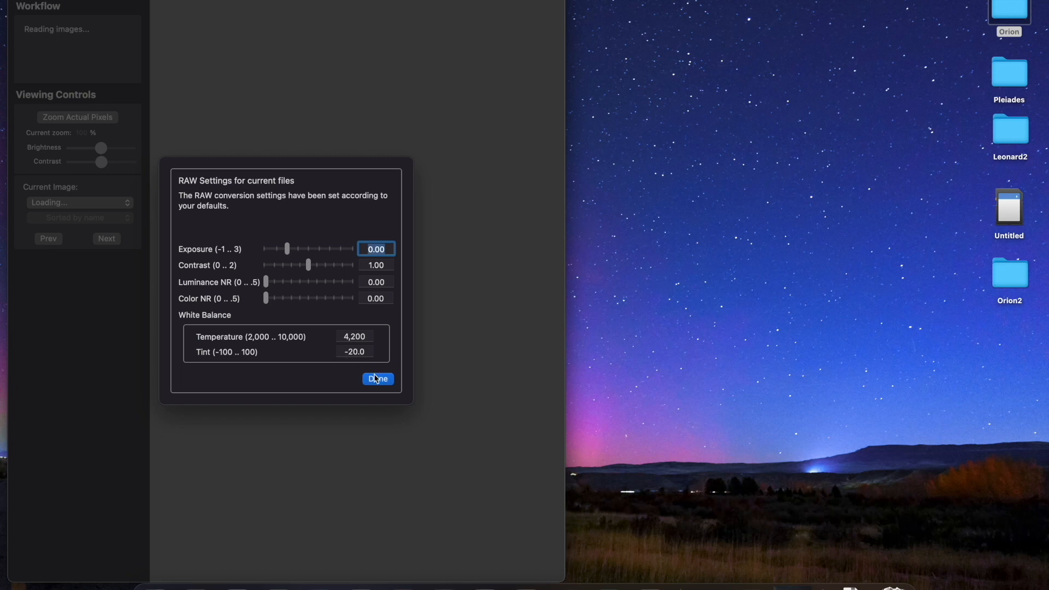
{"action": "left_click", "coordinate": [377, 379]}
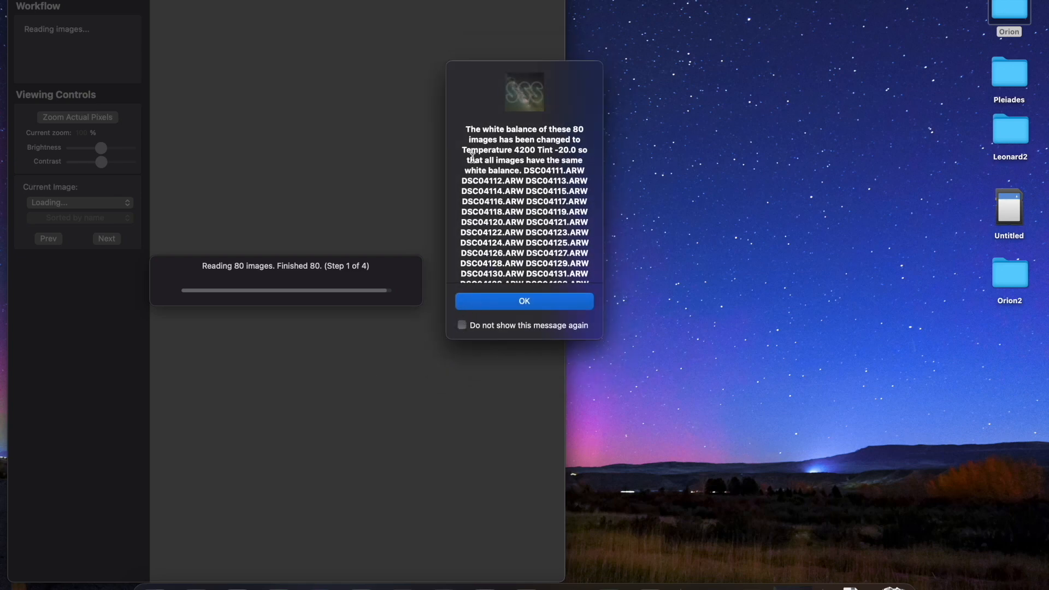
{"action": "left_click", "coordinate": [461, 325]}
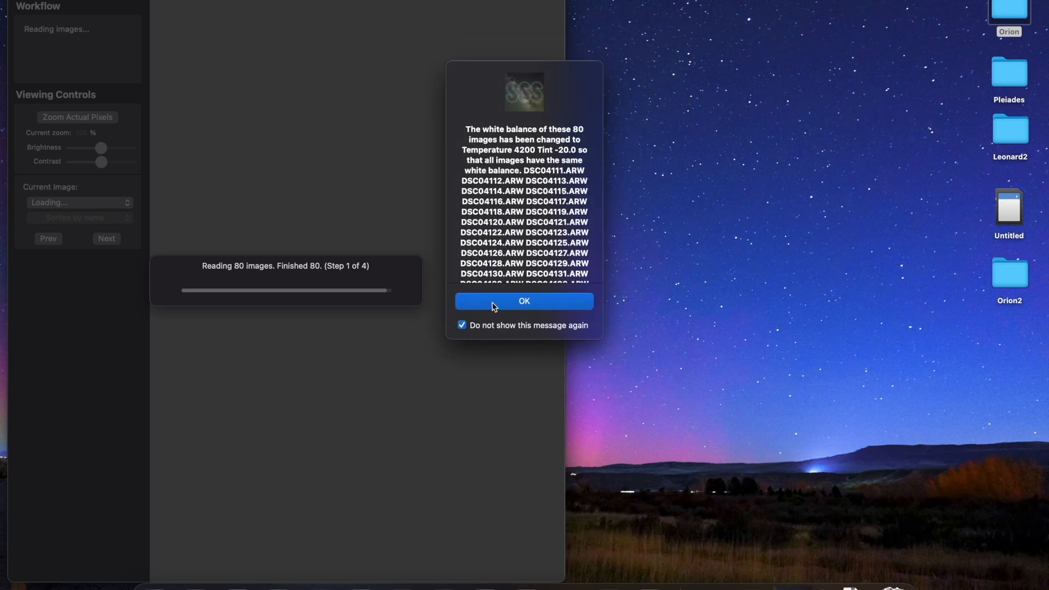
{"action": "left_click", "coordinate": [523, 302]}
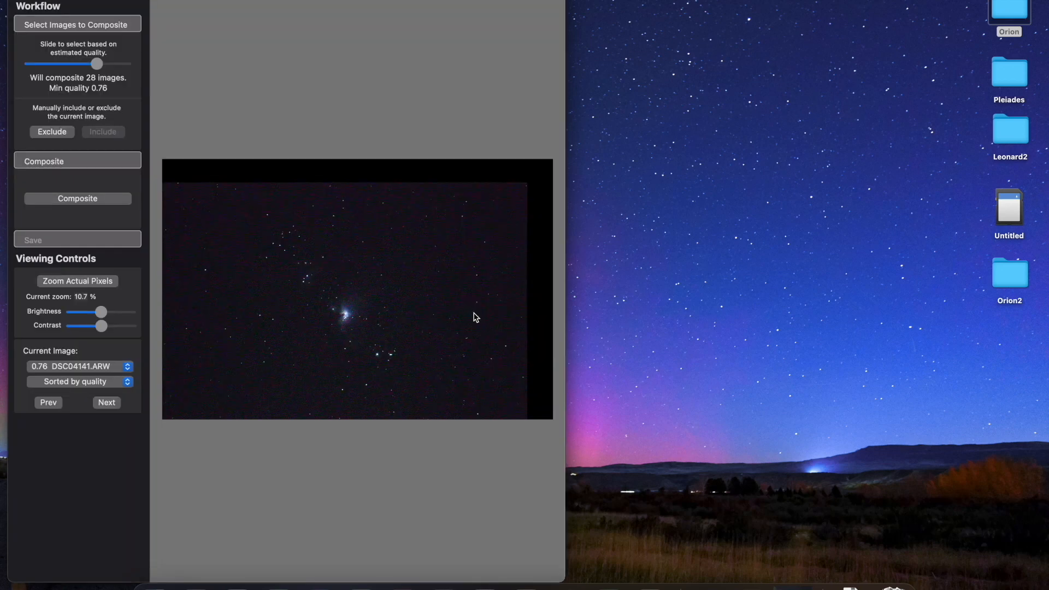
{"action": "mouse_move", "coordinate": [79, 83]}
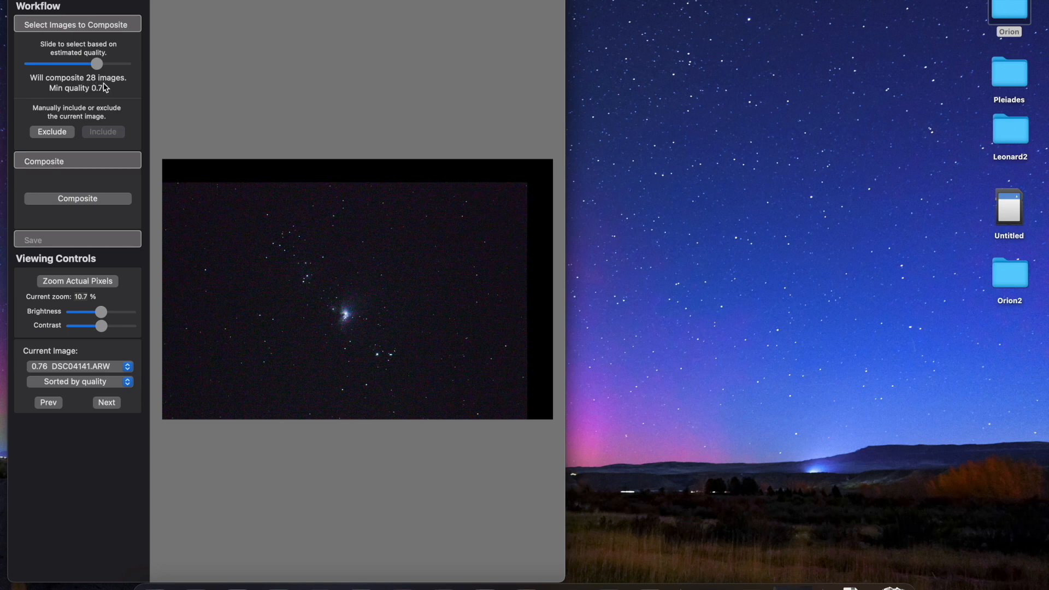
{"action": "mouse_move", "coordinate": [255, 295]}
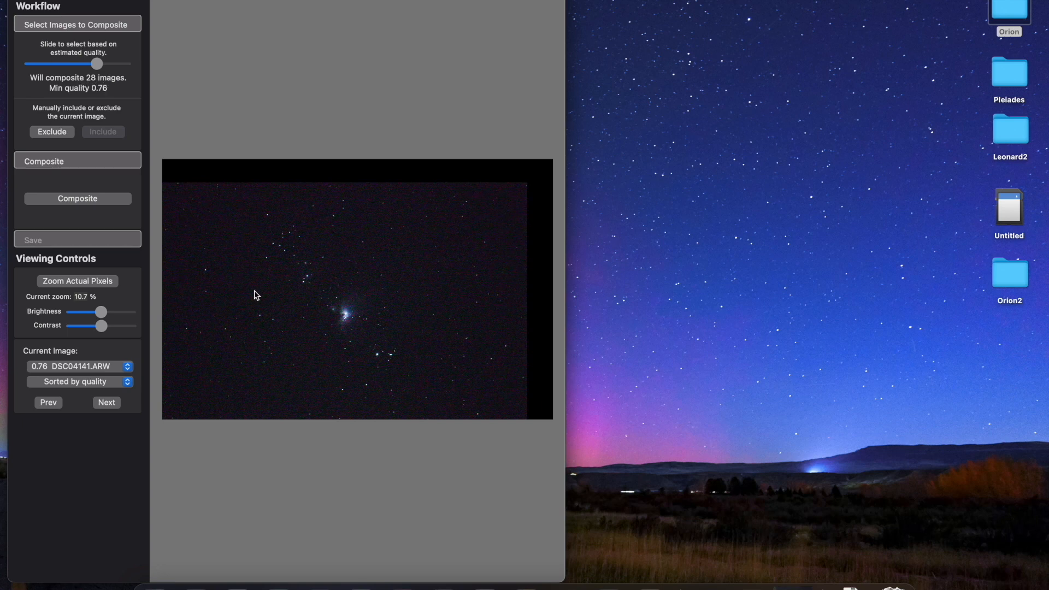
{"action": "mouse_move", "coordinate": [333, 347]}
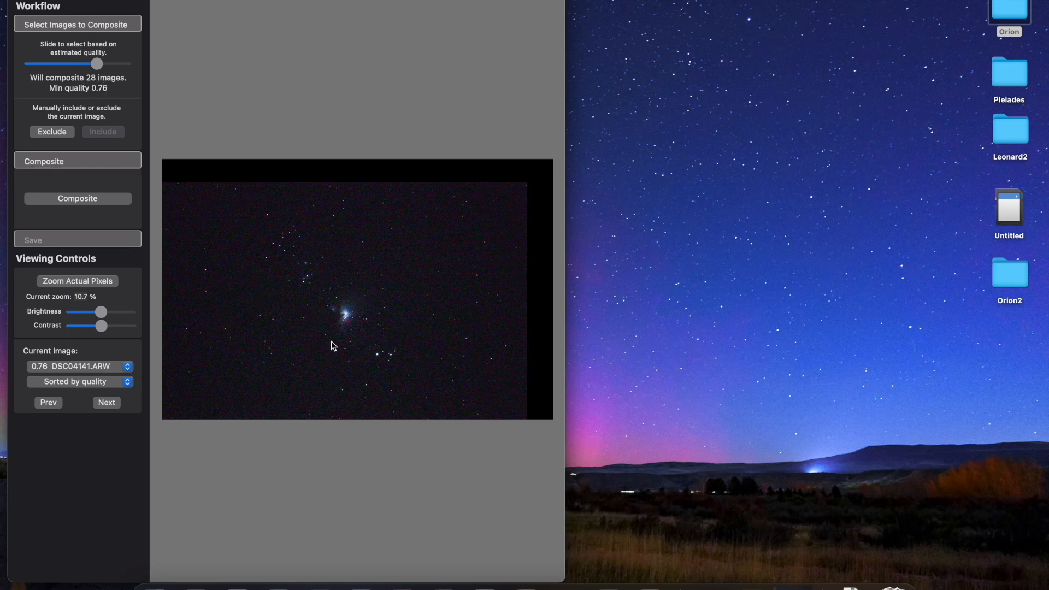
{"action": "mouse_move", "coordinate": [385, 332]}
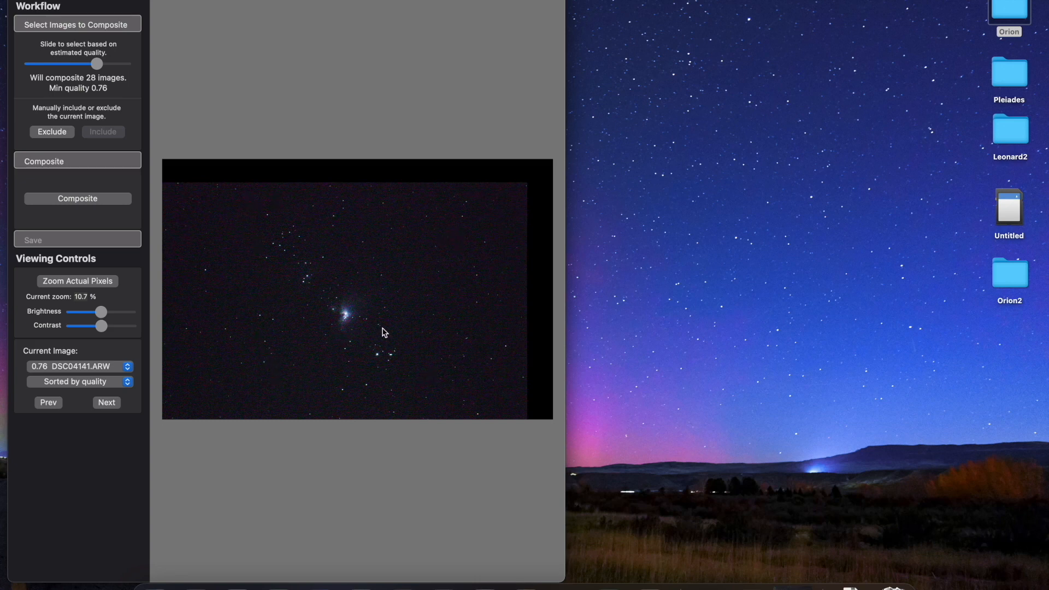
Review the quality-ranked frame list and inspect the excluded 0.72-quality frame
{"action": "left_click", "coordinate": [77, 366]}
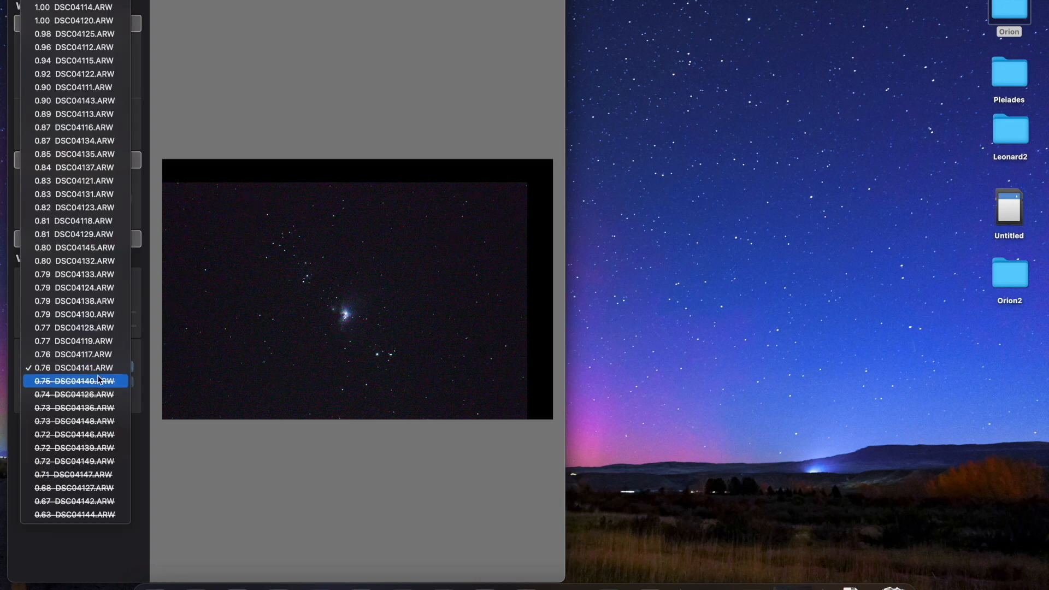
{"action": "mouse_move", "coordinate": [97, 385]}
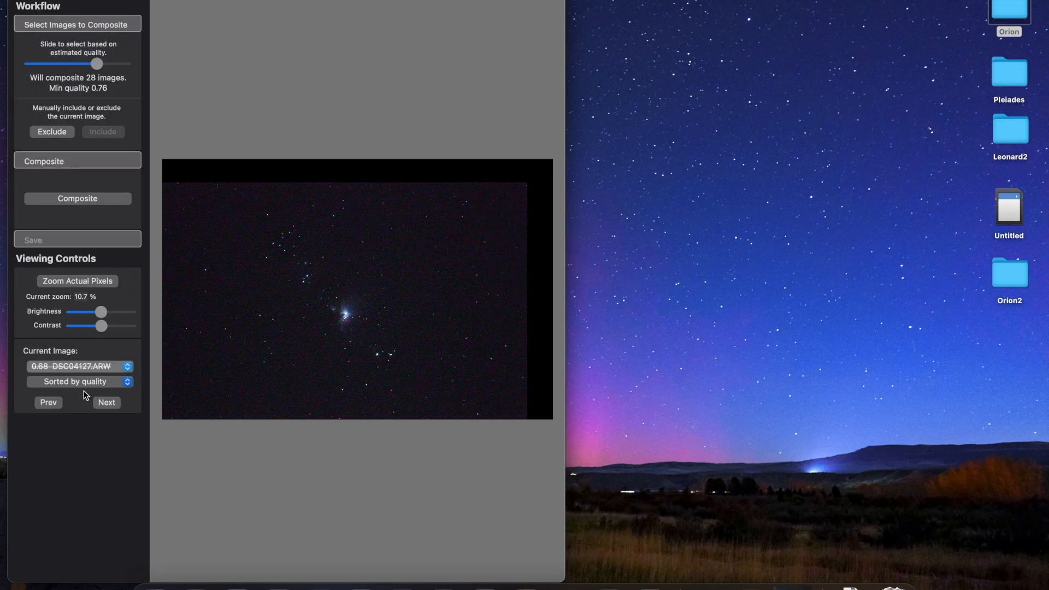
{"action": "left_click", "coordinate": [73, 366]}
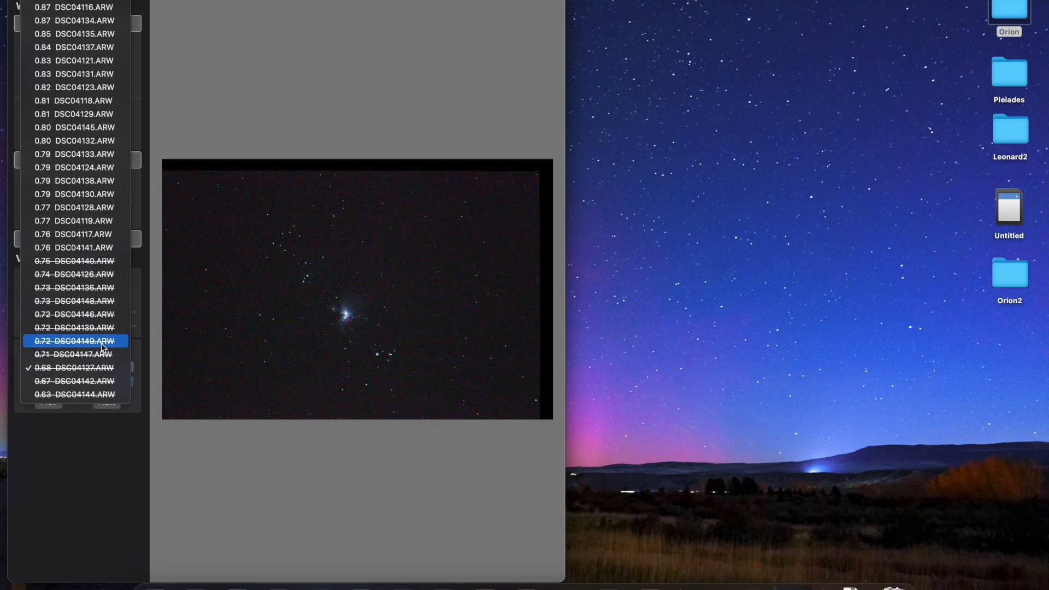
{"action": "left_click", "coordinate": [75, 341]}
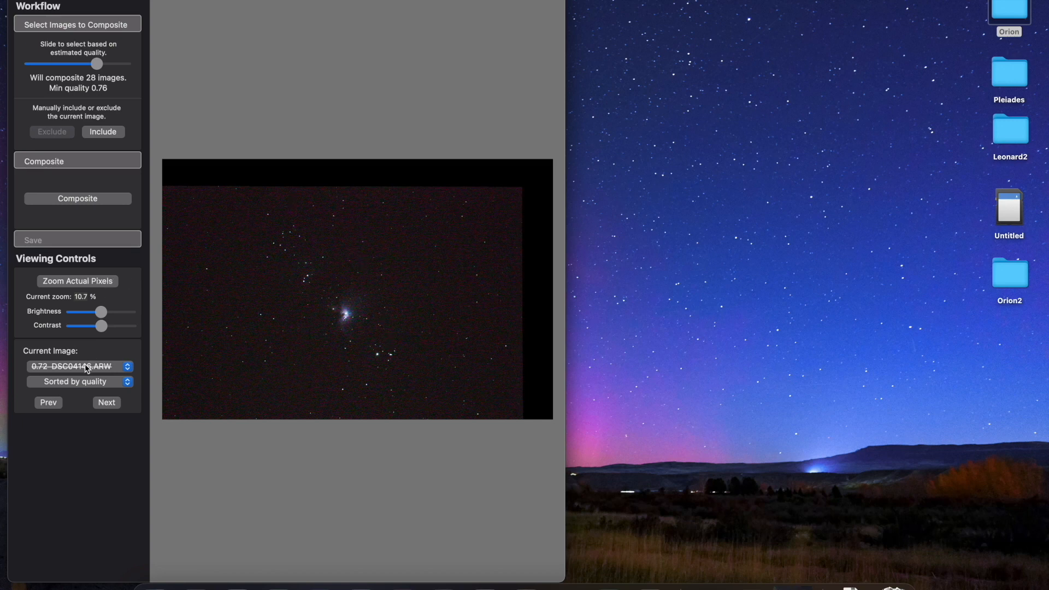
{"action": "left_click", "coordinate": [77, 366]}
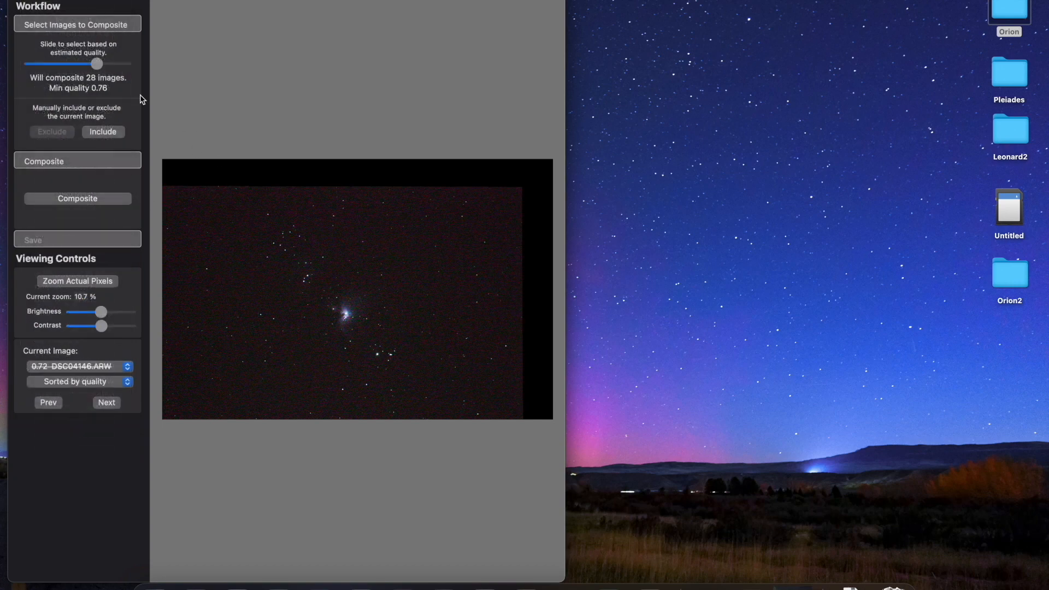
Set the minimum quality to 0.77 so 25 frames will composite
{"action": "left_click_drag", "start_coordinate": [96, 63], "coordinate": [101, 63]}
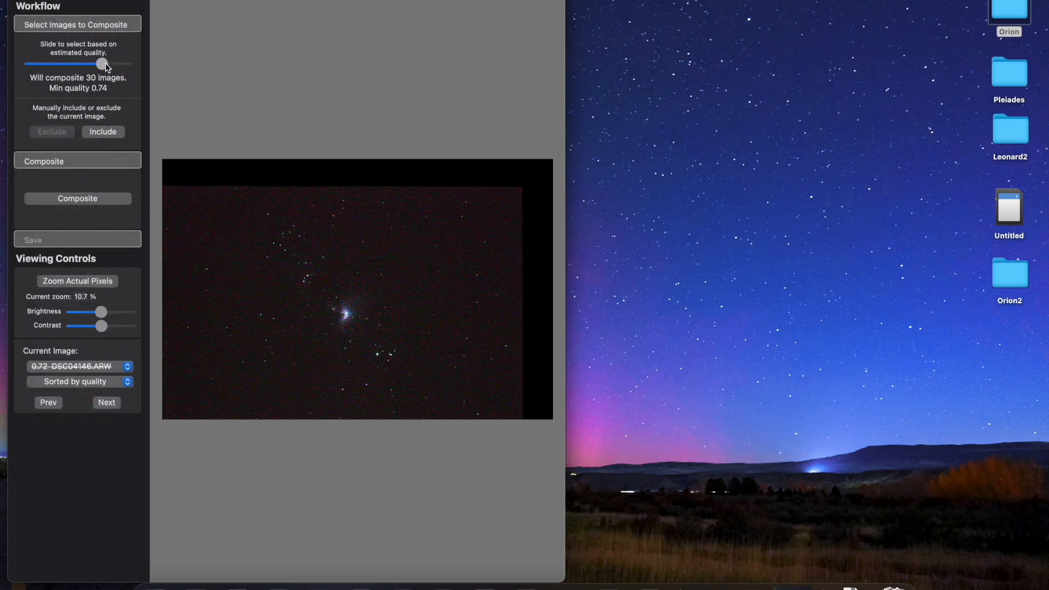
{"action": "left_click_drag", "start_coordinate": [102, 63], "coordinate": [92, 63]}
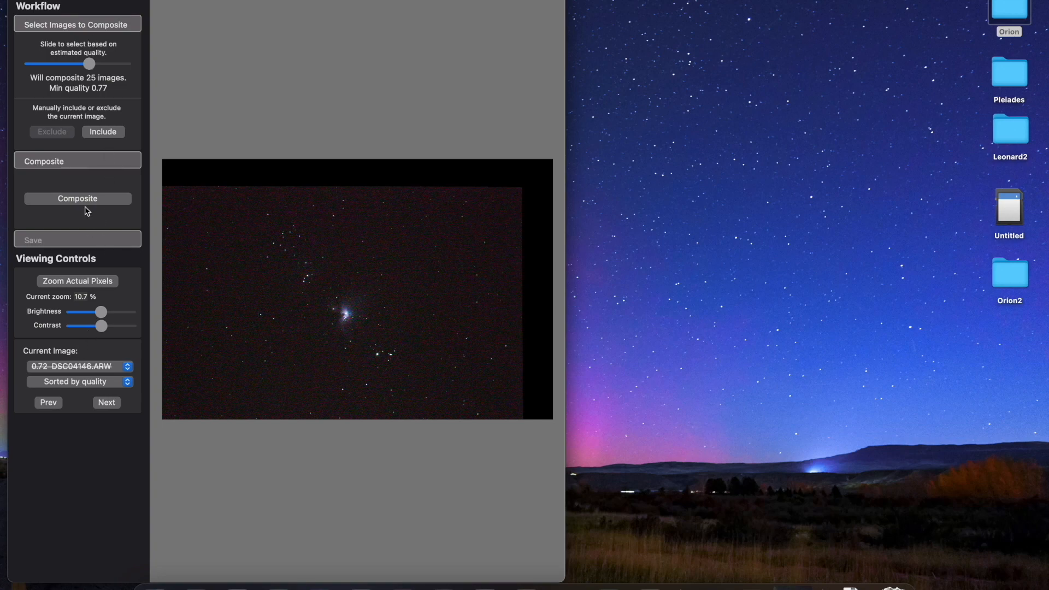
Inspect kept frames DSC04128, DSC04130, DSC04138 and DSC04132
{"action": "left_click", "coordinate": [77, 366]}
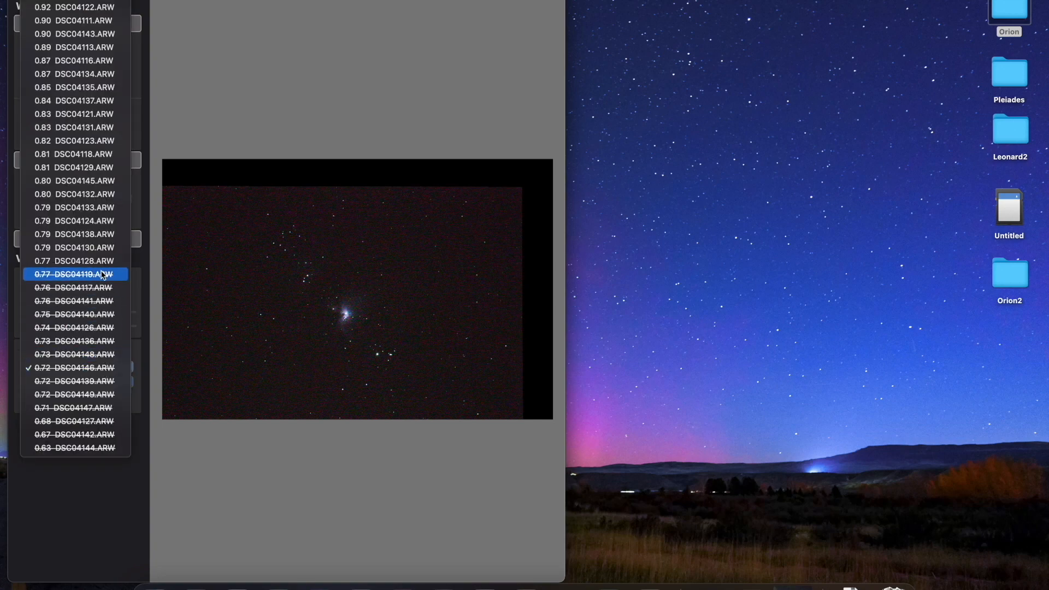
{"action": "left_click", "coordinate": [83, 261]}
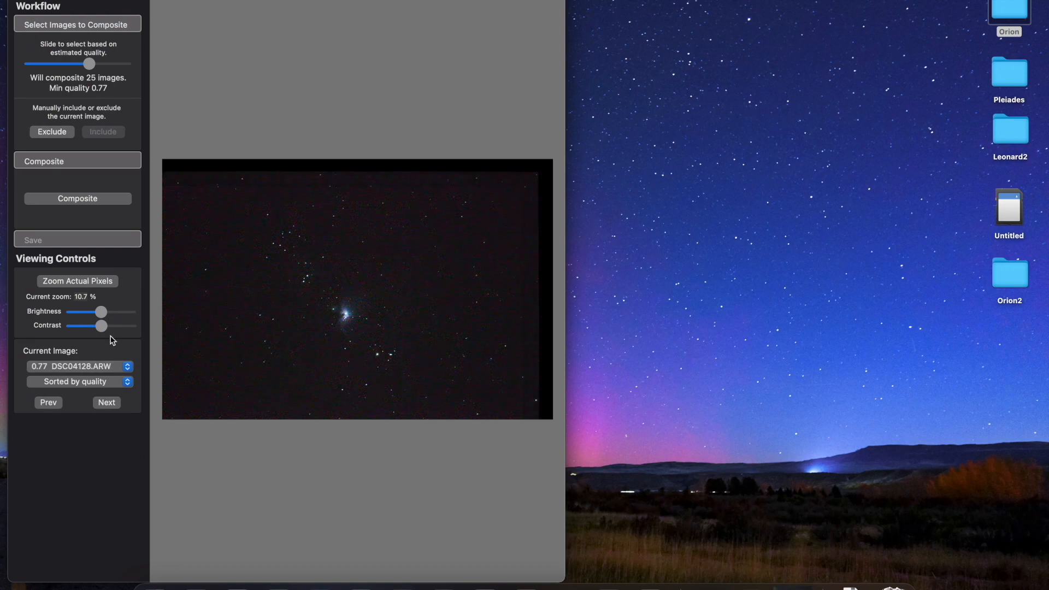
{"action": "mouse_move", "coordinate": [127, 366]}
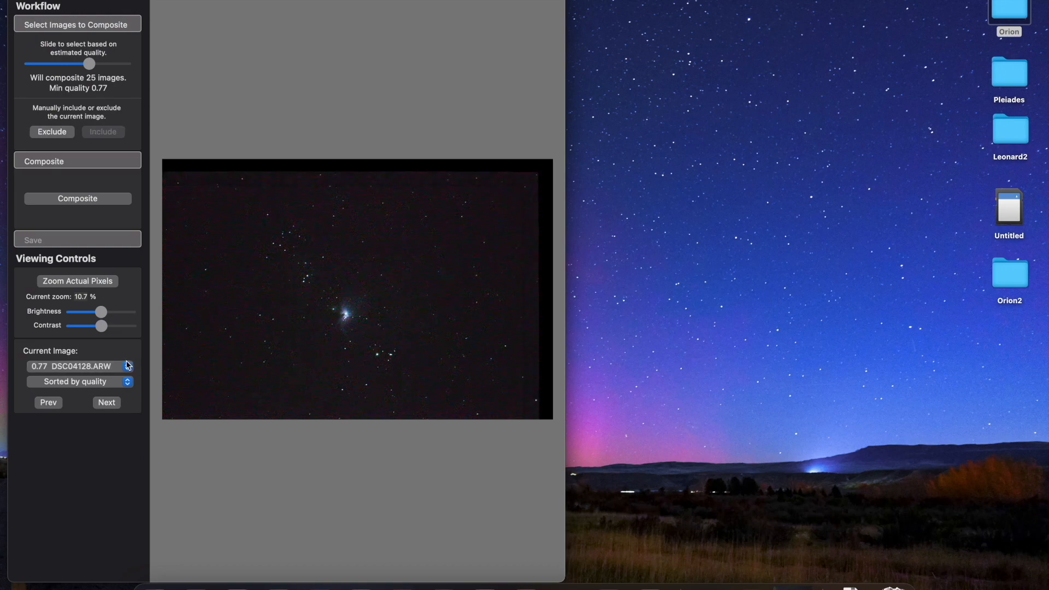
{"action": "left_click", "coordinate": [106, 402]}
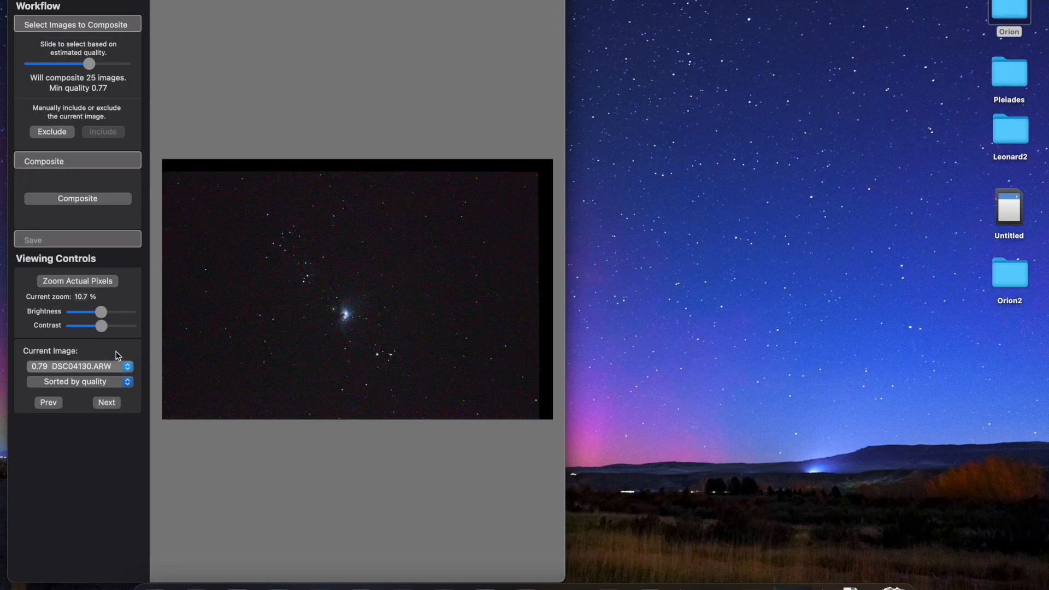
{"action": "left_click", "coordinate": [77, 366]}
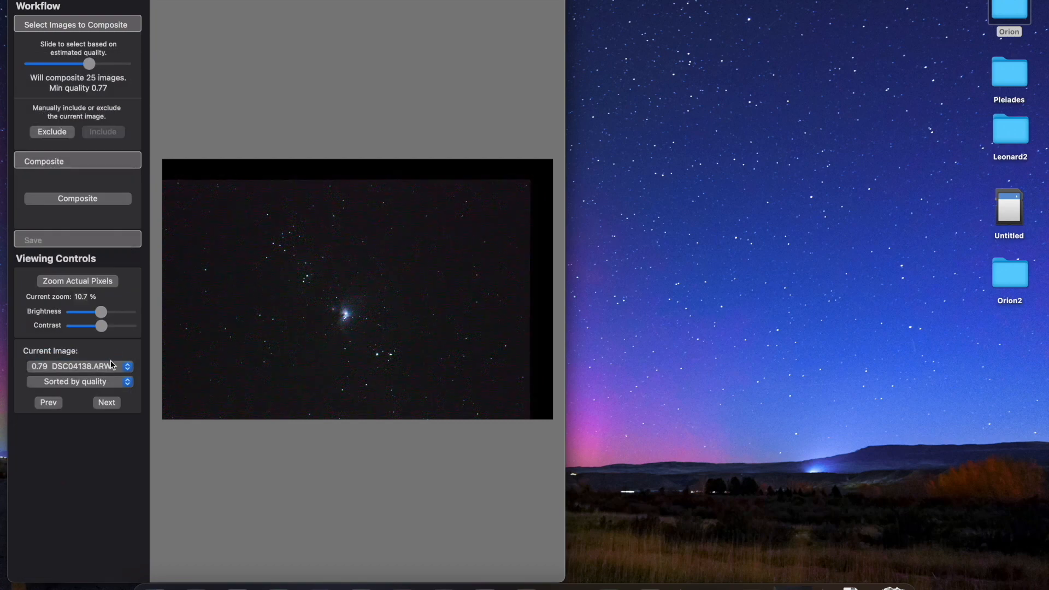
{"action": "left_click", "coordinate": [106, 402]}
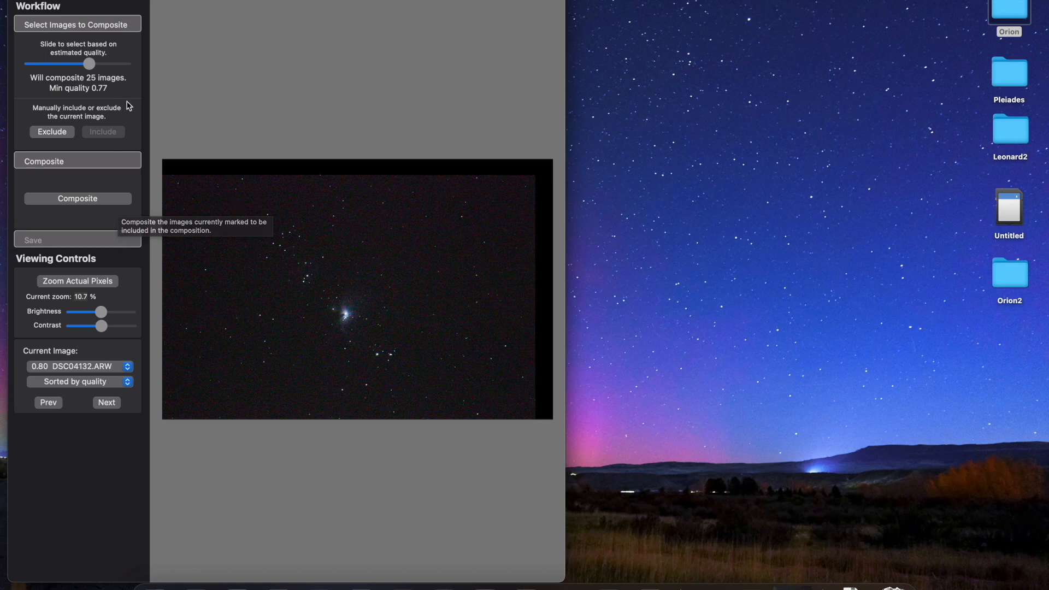
{"action": "mouse_move", "coordinate": [111, 207]}
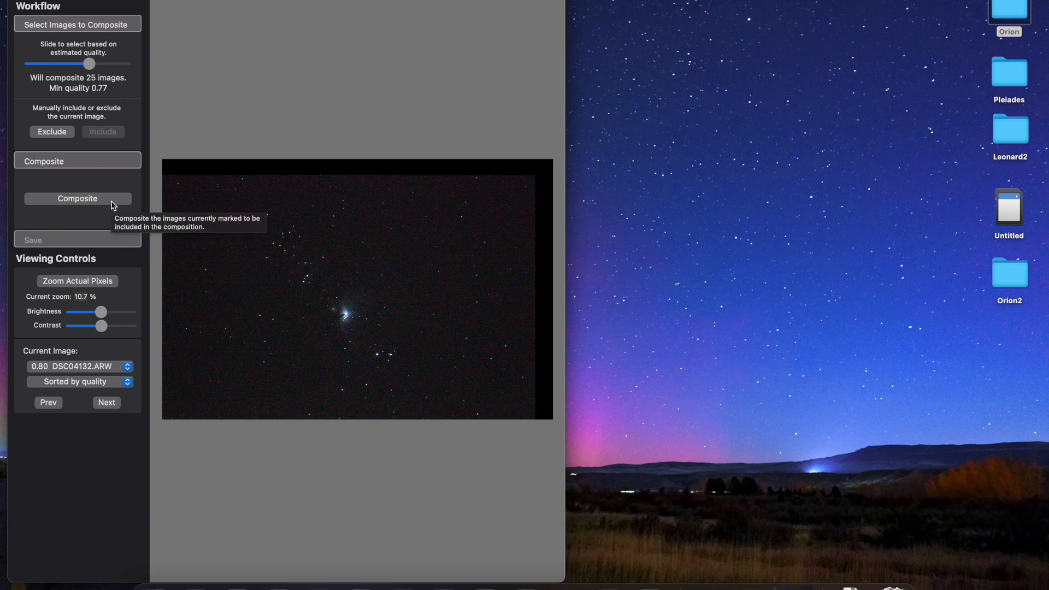
Composite the 25 selected frames into the final Orion image
{"action": "left_click", "coordinate": [77, 197]}
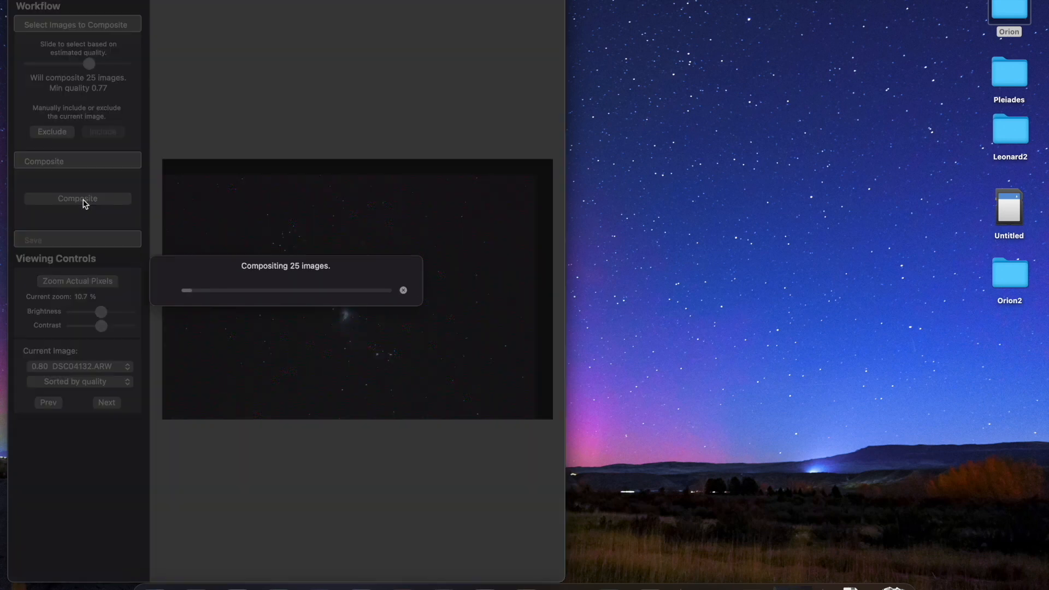
{"action": "left_click", "coordinate": [77, 198]}
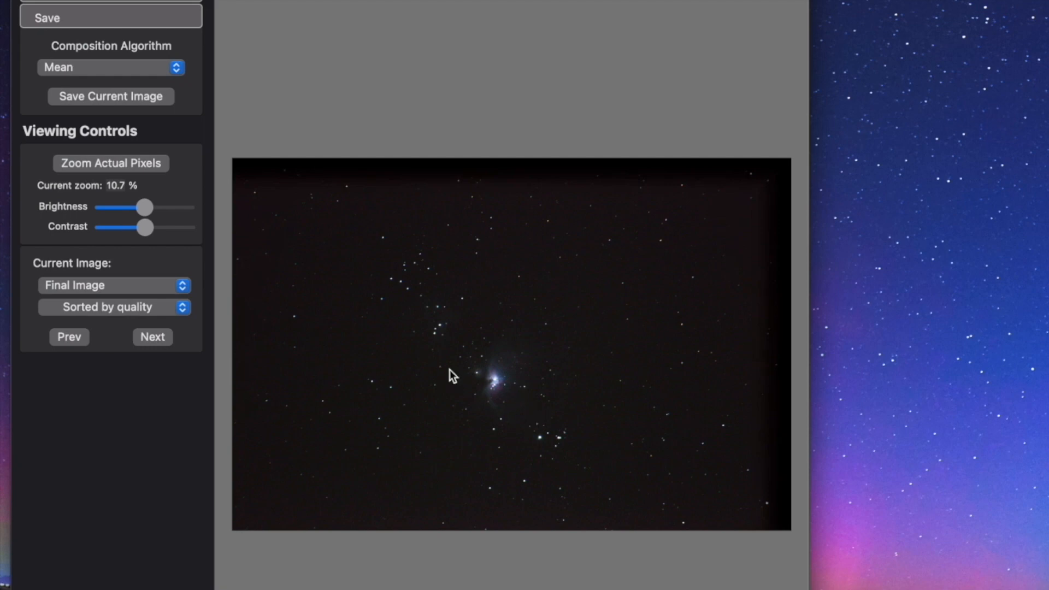
{"action": "mouse_move", "coordinate": [491, 306]}
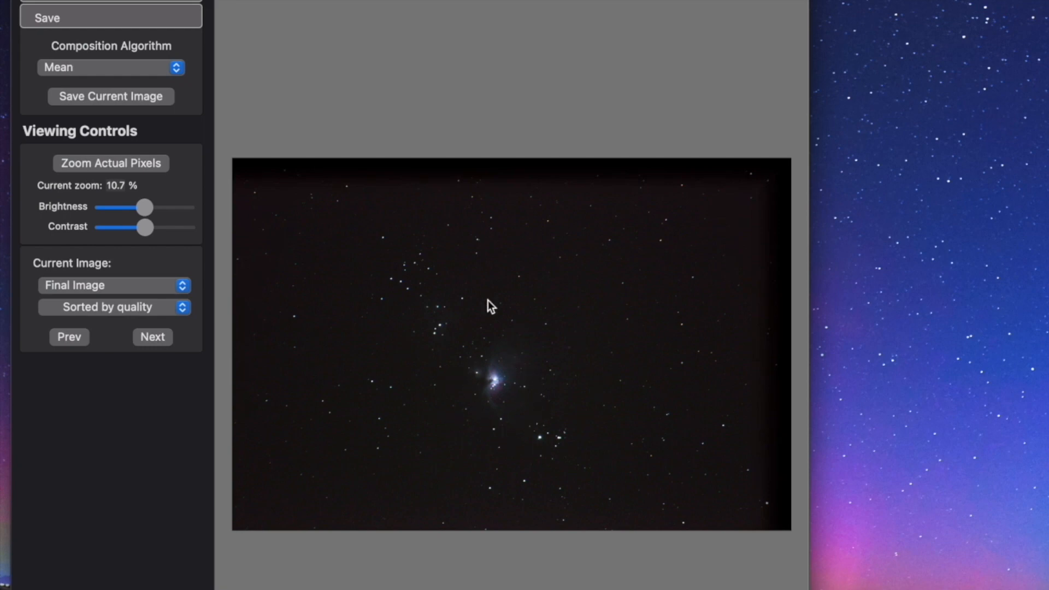
{"action": "mouse_move", "coordinate": [492, 379]}
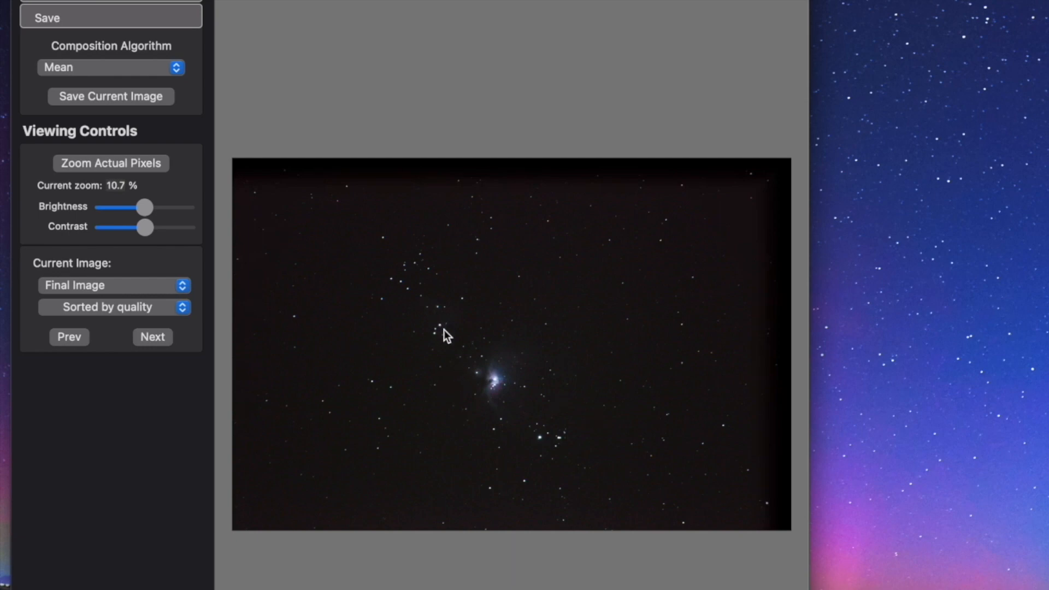
{"action": "mouse_move", "coordinate": [292, 165]}
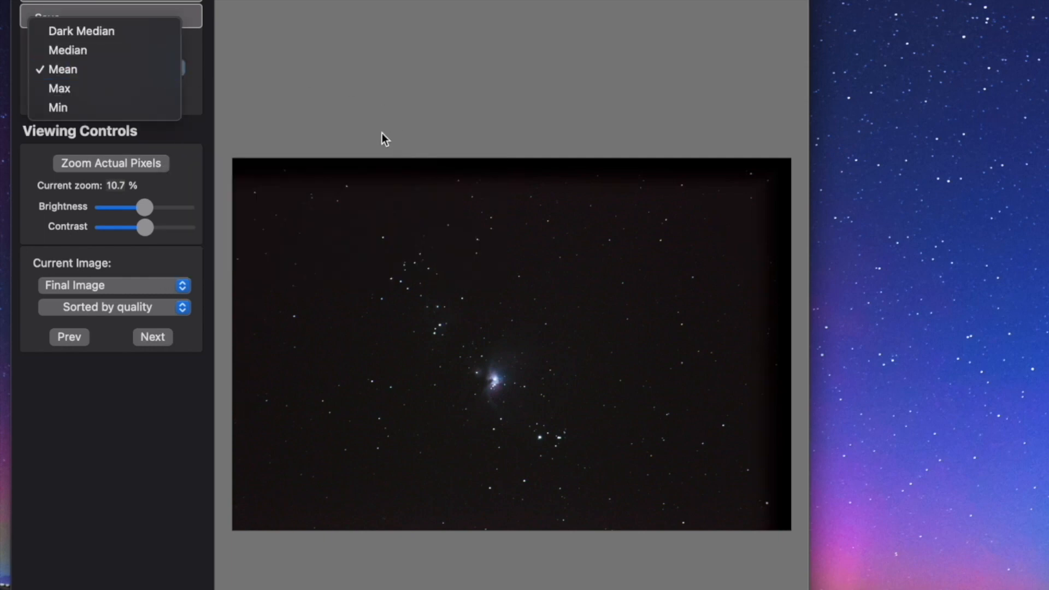
{"action": "mouse_move", "coordinate": [245, 89]}
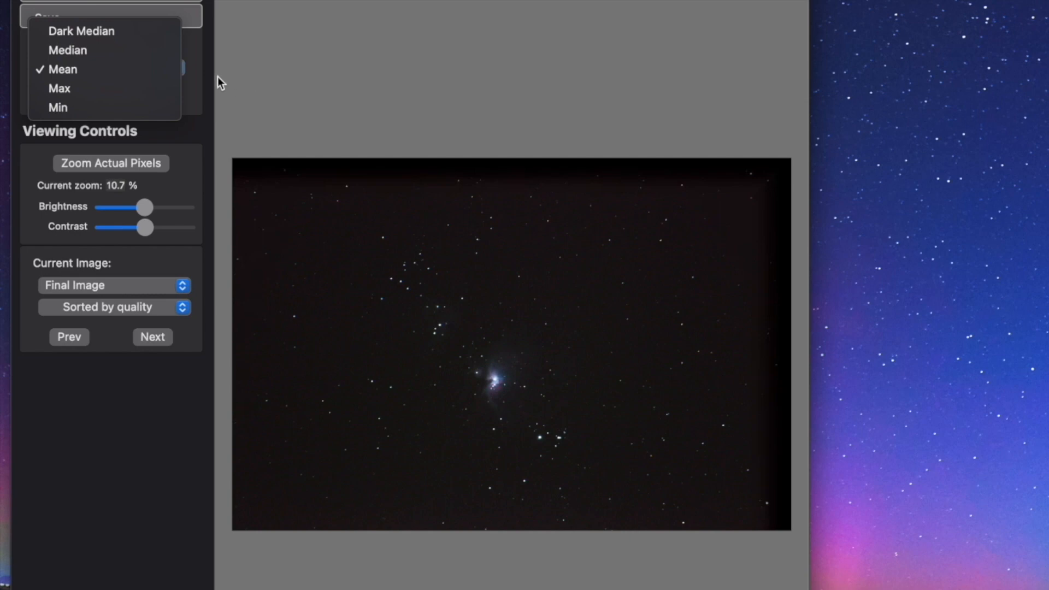
{"action": "mouse_move", "coordinate": [142, 30]}
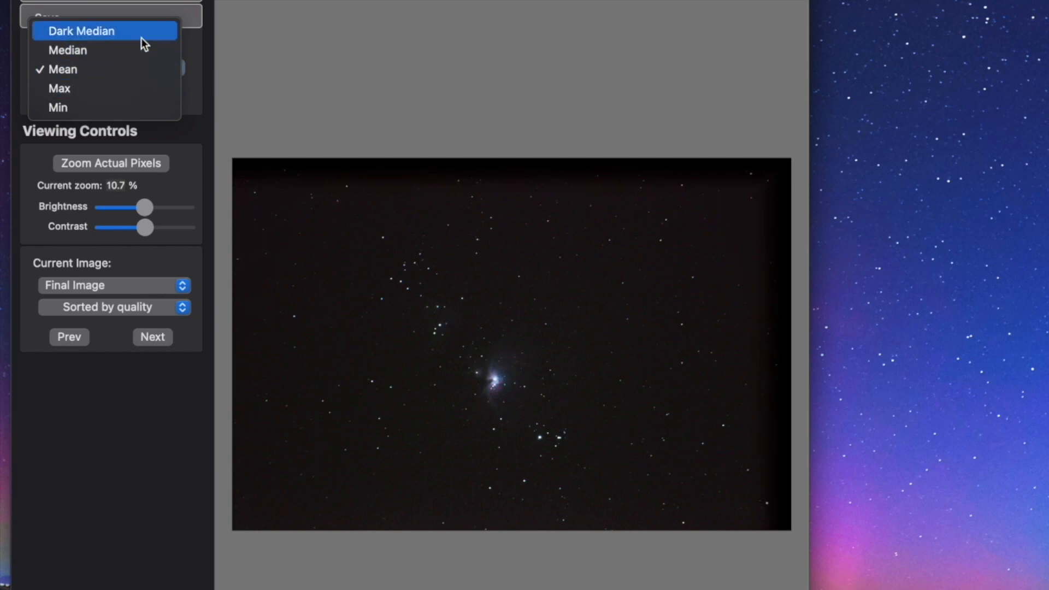
{"action": "left_click", "coordinate": [82, 31]}
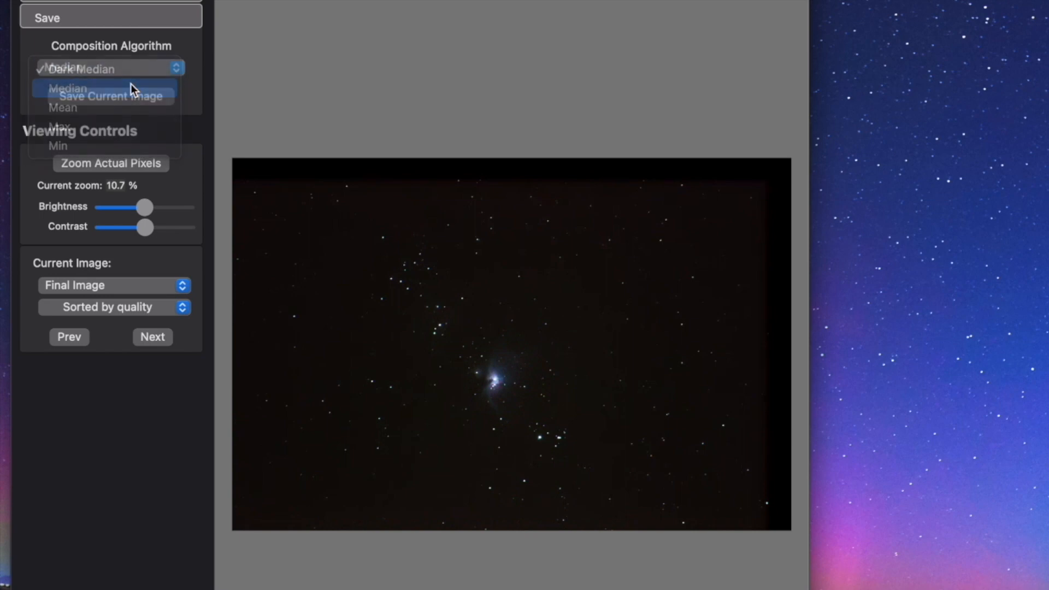
{"action": "left_click", "coordinate": [67, 87]}
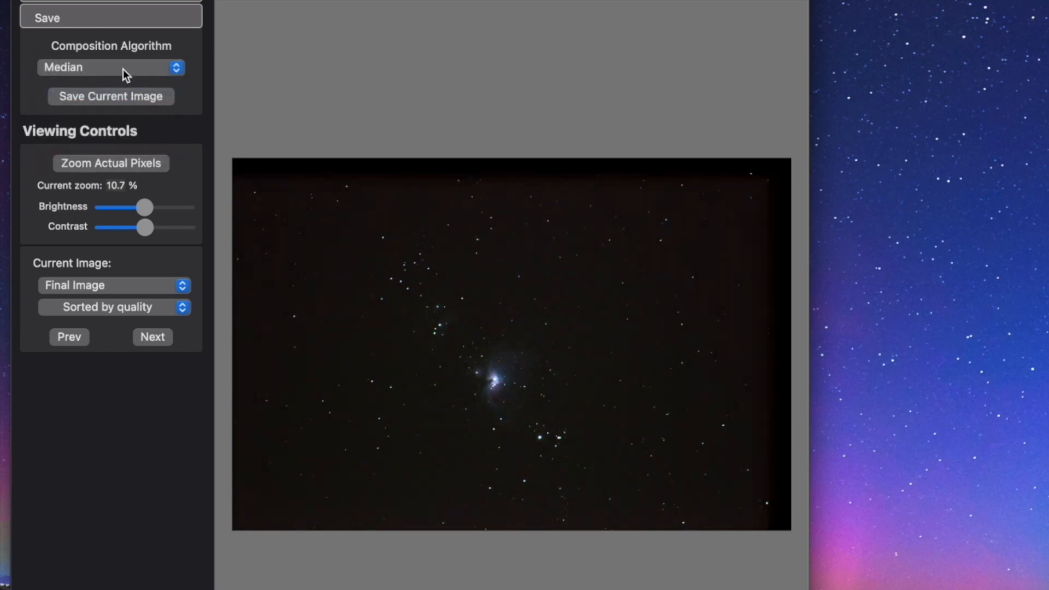
{"action": "left_click", "coordinate": [110, 67]}
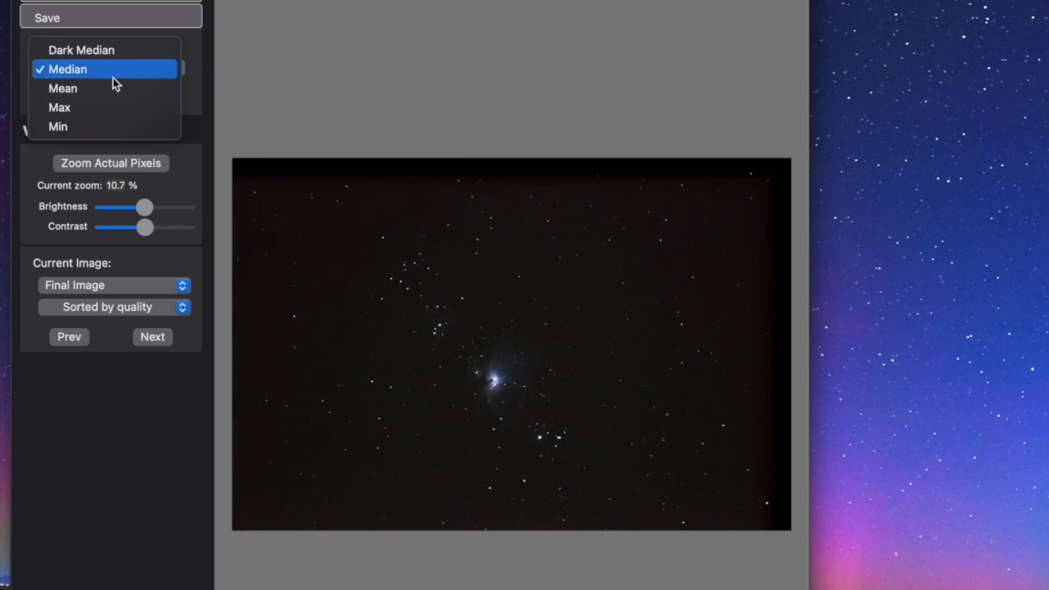
{"action": "left_click", "coordinate": [62, 87]}
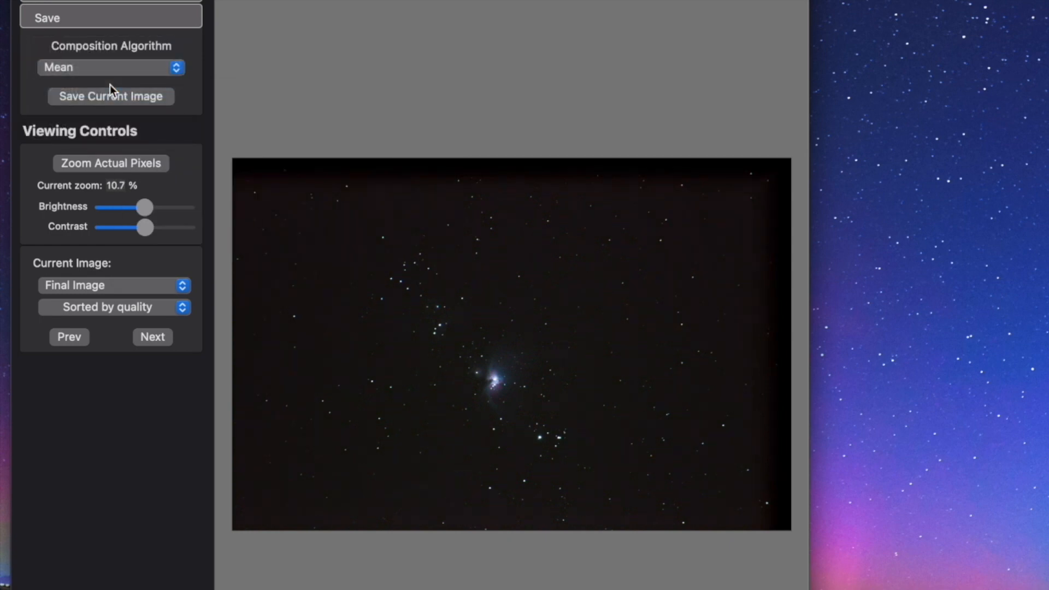
{"action": "left_click", "coordinate": [111, 67]}
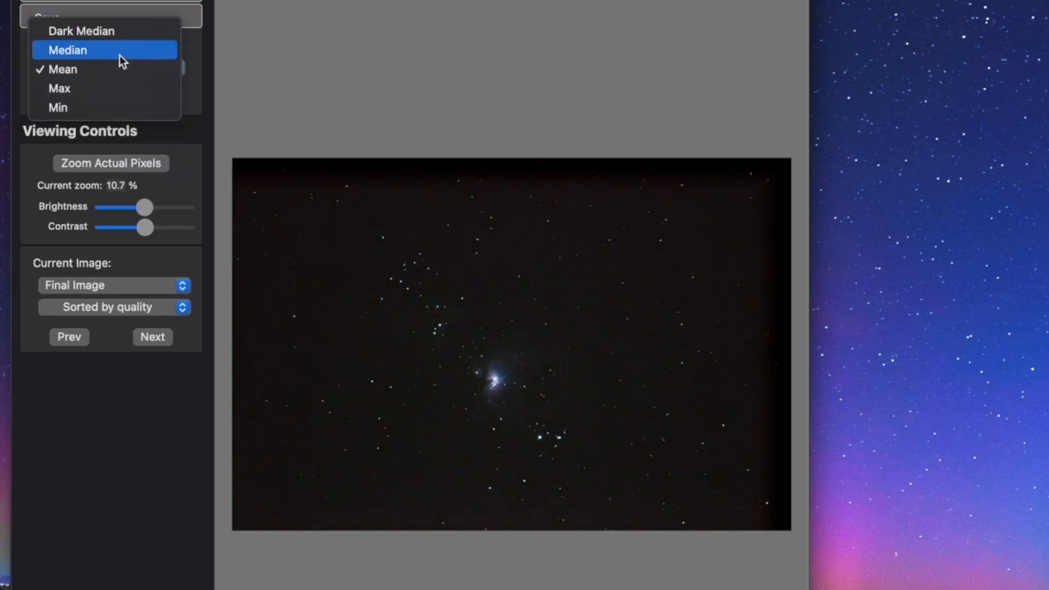
{"action": "left_click", "coordinate": [67, 49]}
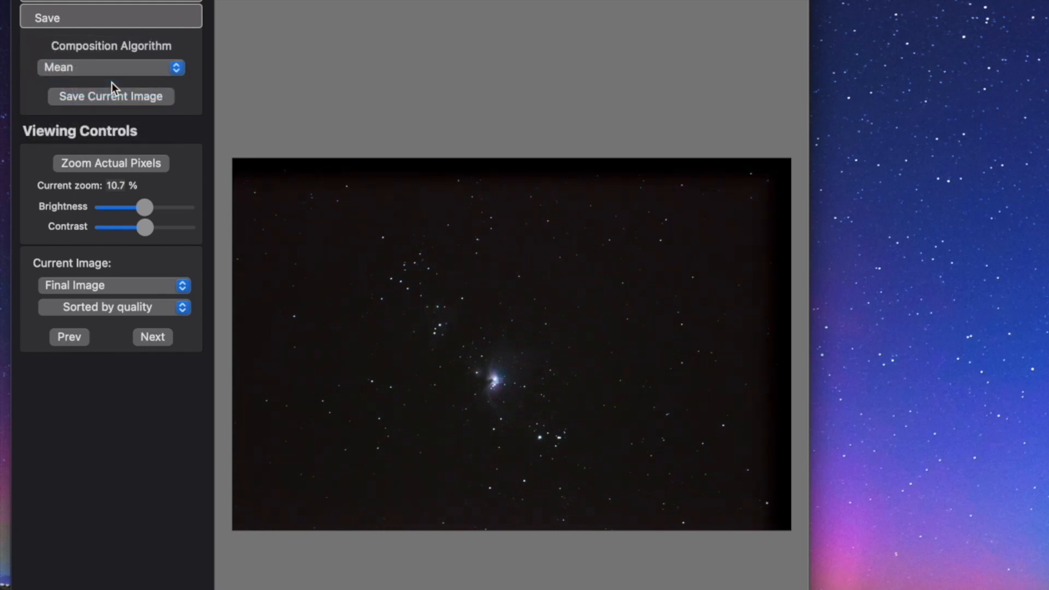
{"action": "mouse_move", "coordinate": [632, 382]}
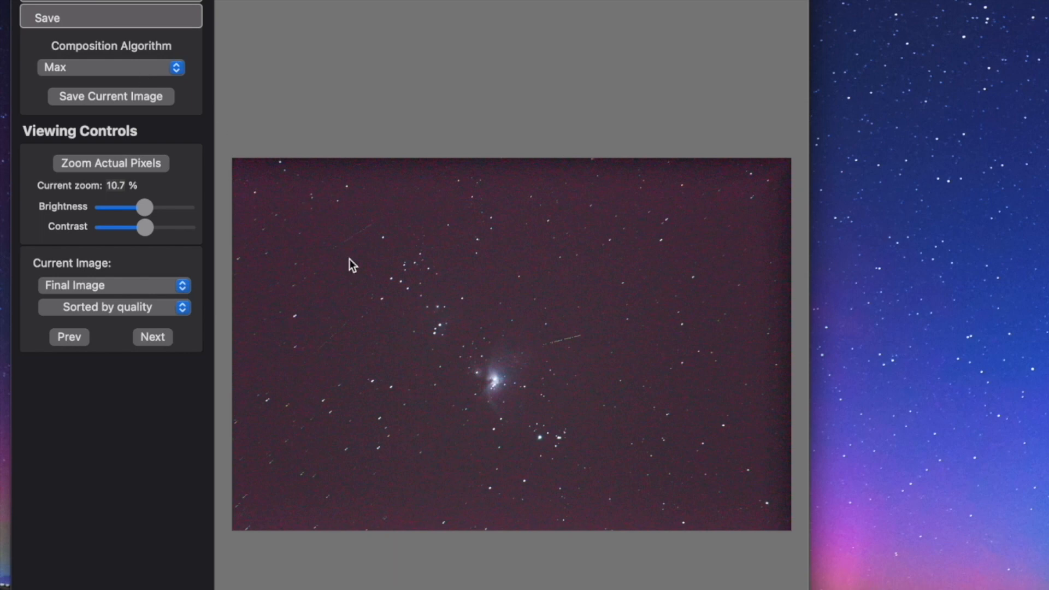
{"action": "mouse_move", "coordinate": [255, 180]}
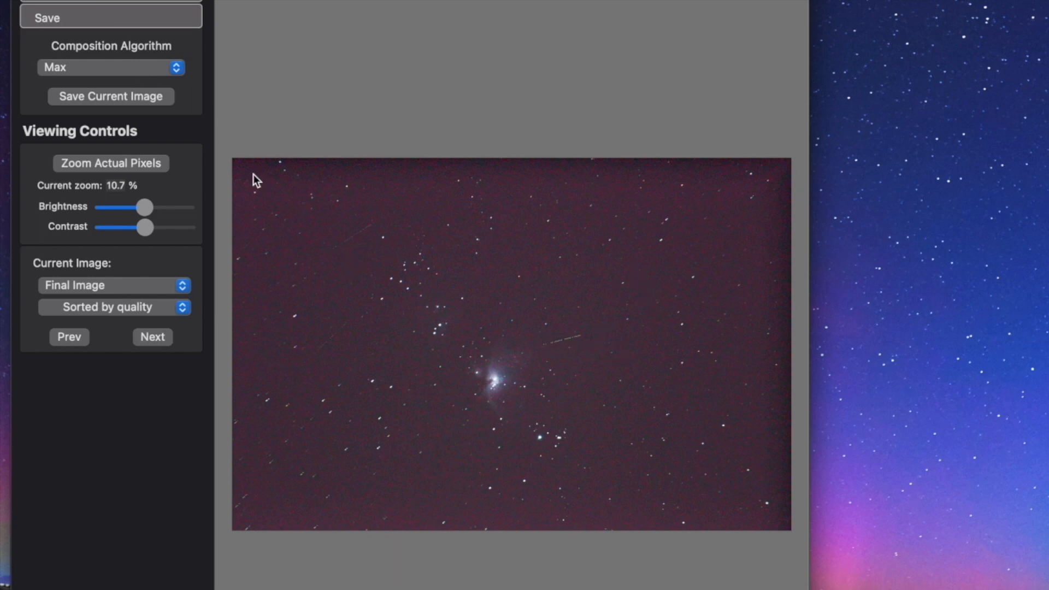
{"action": "mouse_move", "coordinate": [158, 79]}
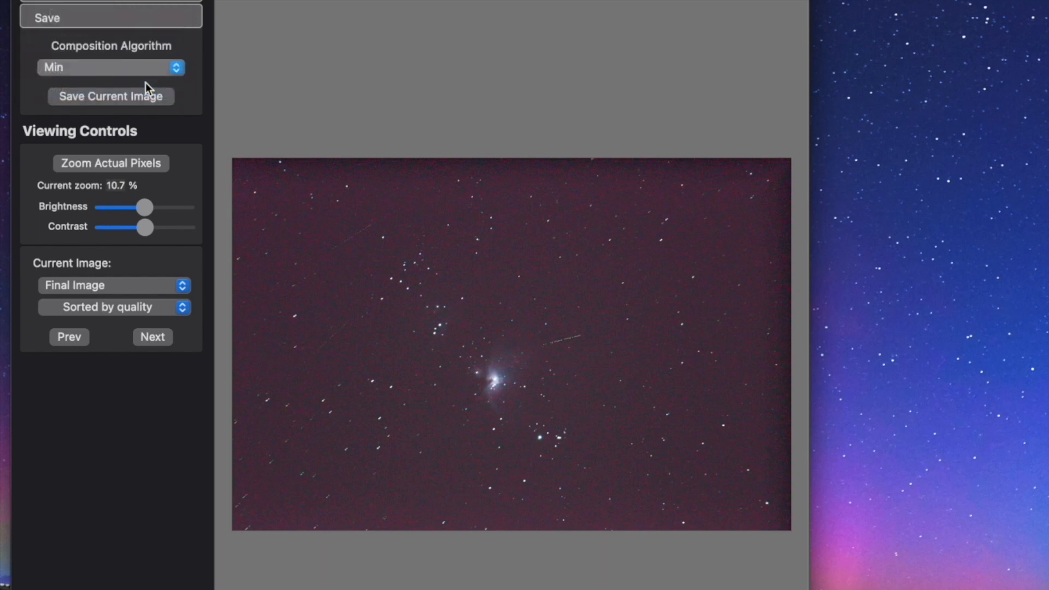
{"action": "left_click", "coordinate": [110, 66]}
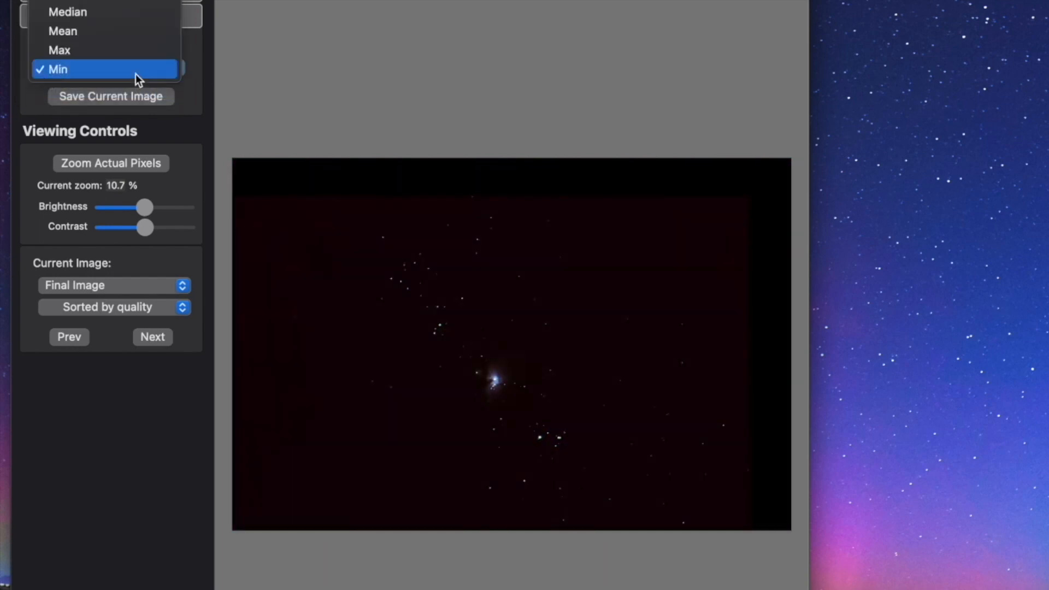
{"action": "left_click", "coordinate": [67, 11]}
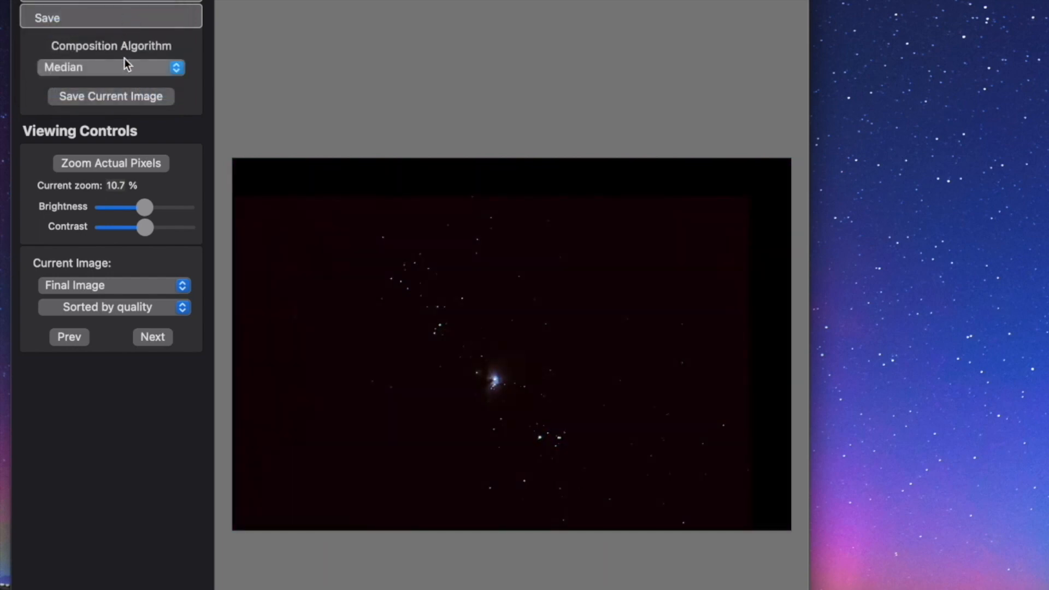
{"action": "left_click", "coordinate": [110, 67]}
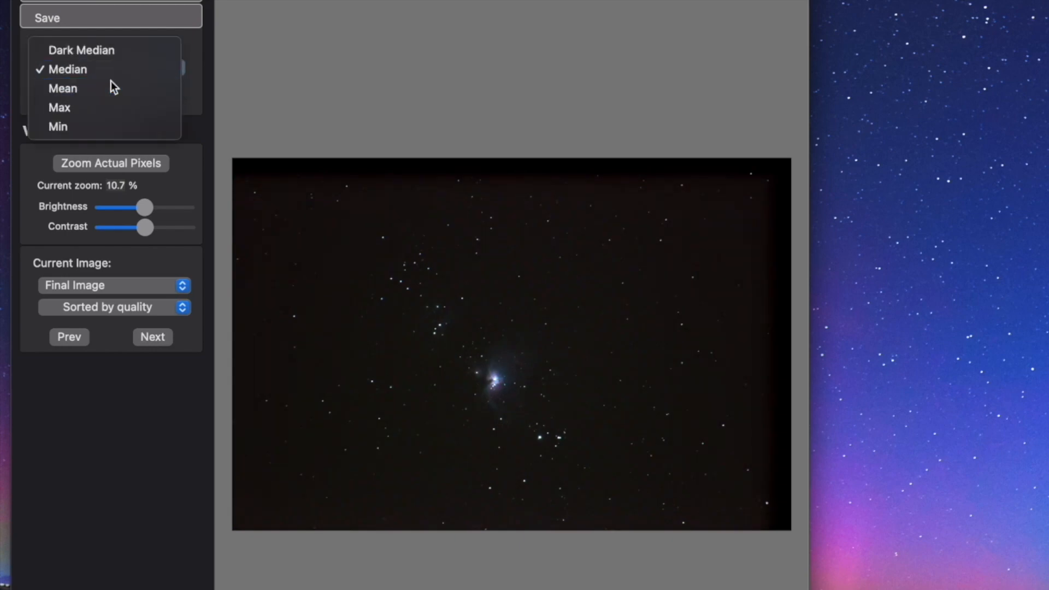
{"action": "left_click", "coordinate": [61, 87]}
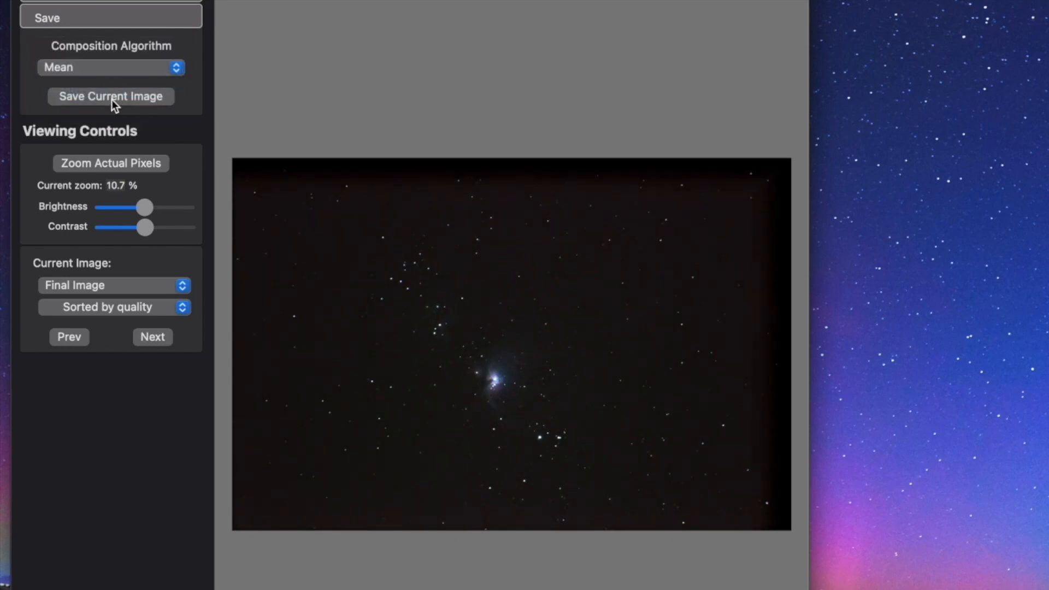
Save the stacked image as OrionMean in the Orion folder
{"action": "left_click", "coordinate": [110, 96]}
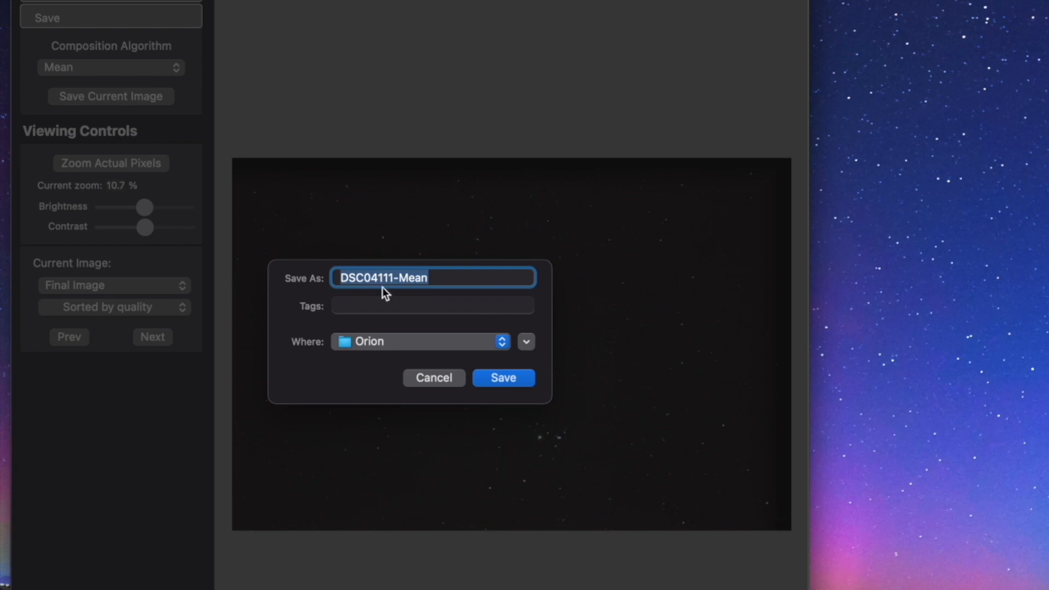
{"action": "mouse_move", "coordinate": [385, 294]}
{"action": "type", "text": "OrionMean"}
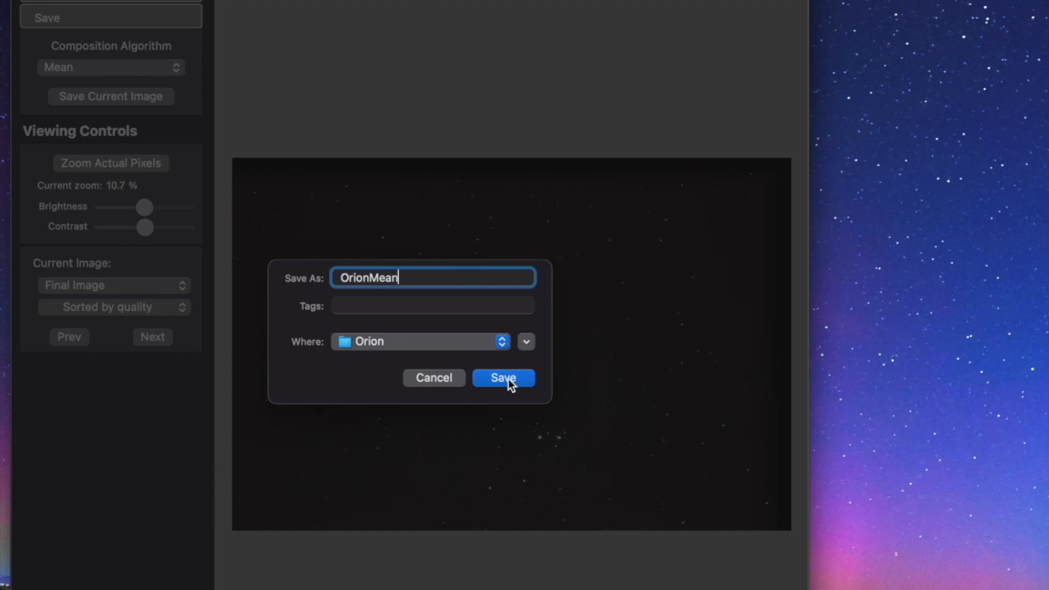
{"action": "left_click", "coordinate": [502, 378]}
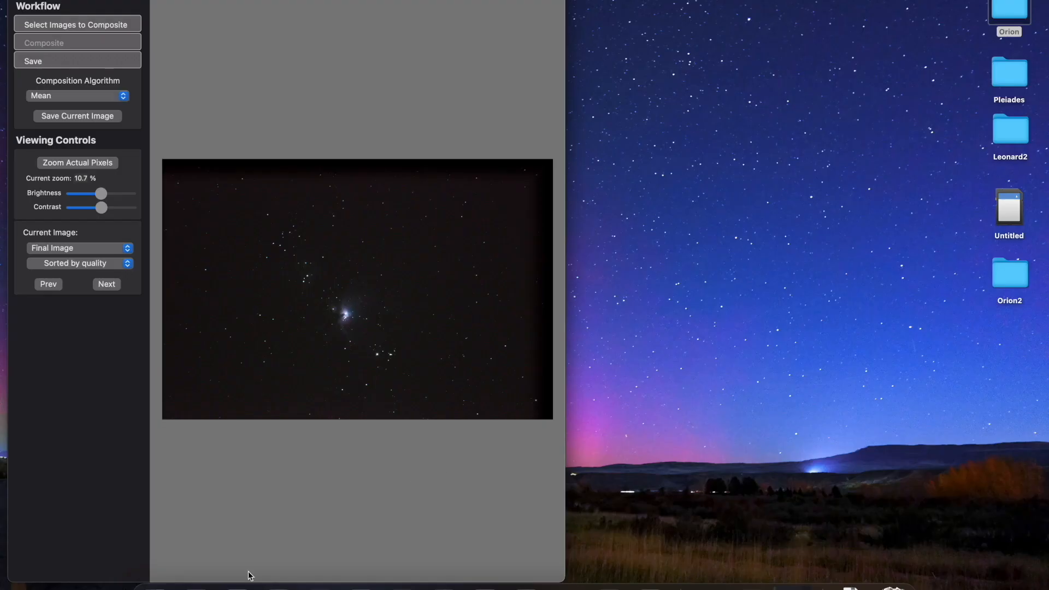
Launch Adobe Photoshop 2022 from Finder's Applications folder
{"action": "left_click", "coordinate": [77, 24]}
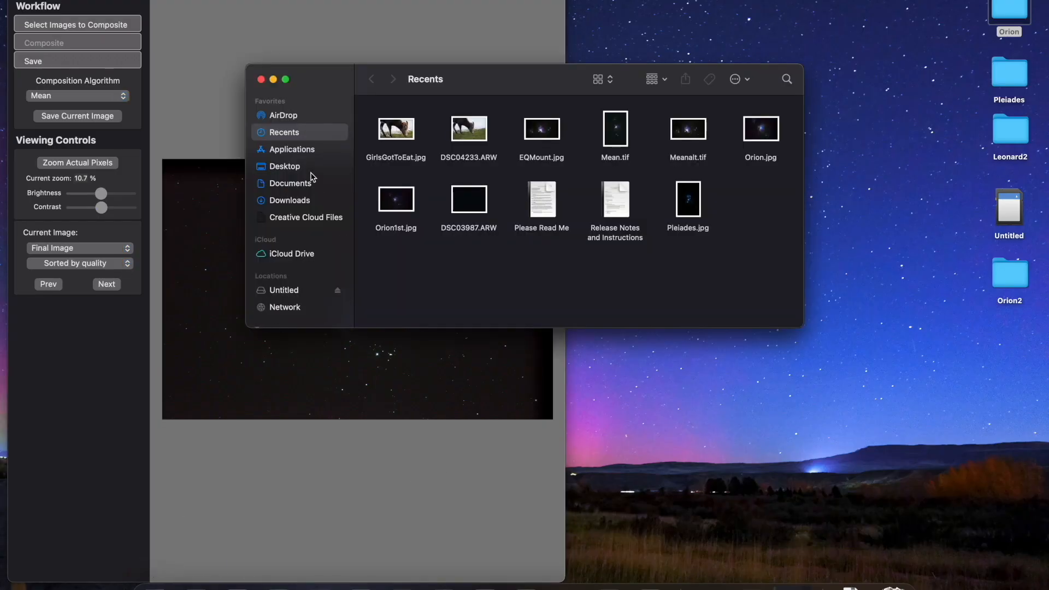
{"action": "left_click", "coordinate": [290, 149]}
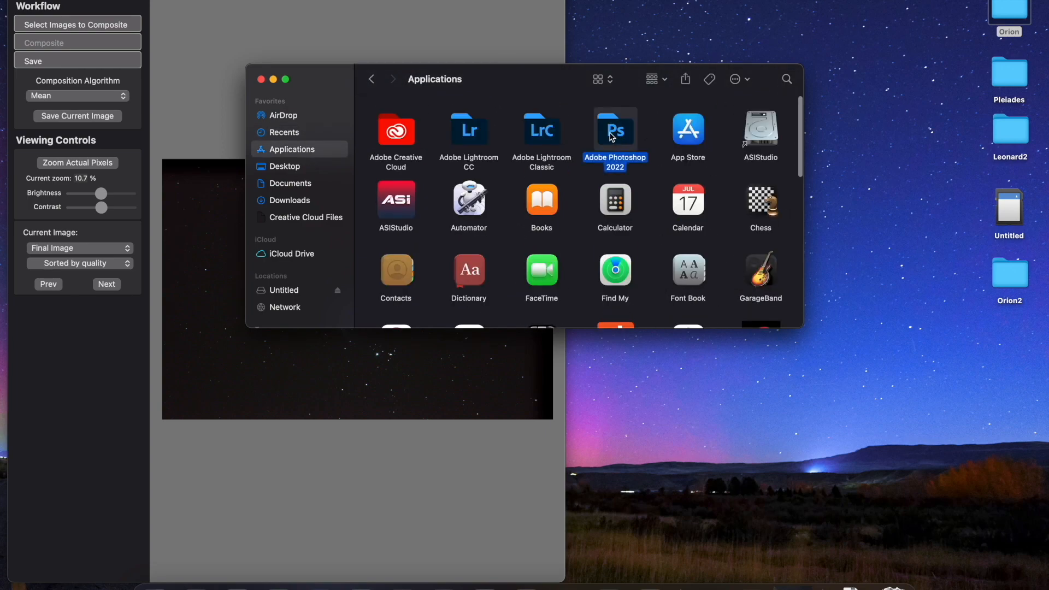
{"action": "double_click", "coordinate": [614, 130]}
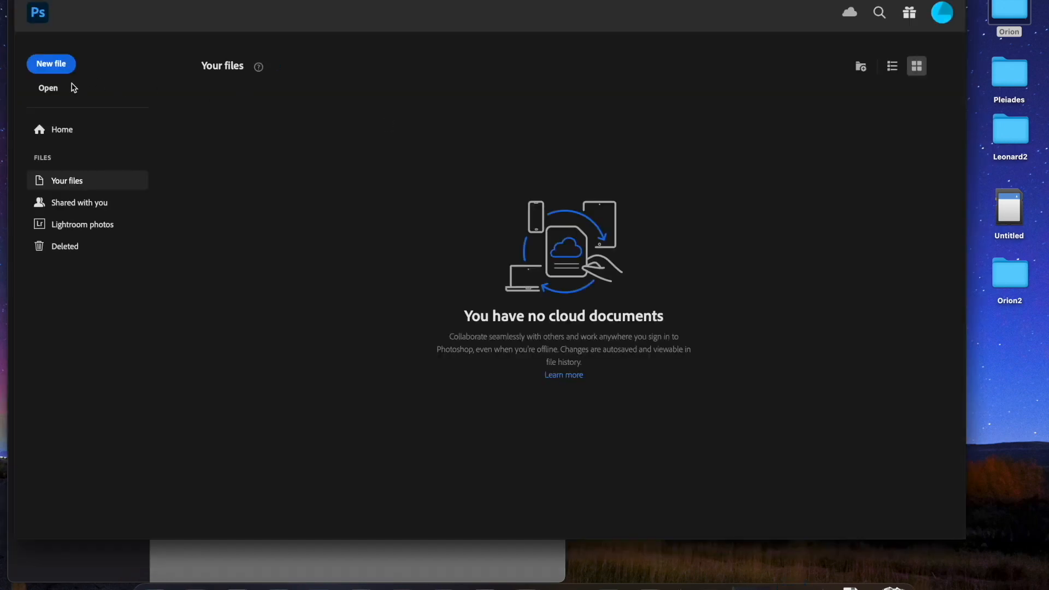
Open OrionMean.tif from the Orion folder in Photoshop
{"action": "left_click", "coordinate": [47, 88]}
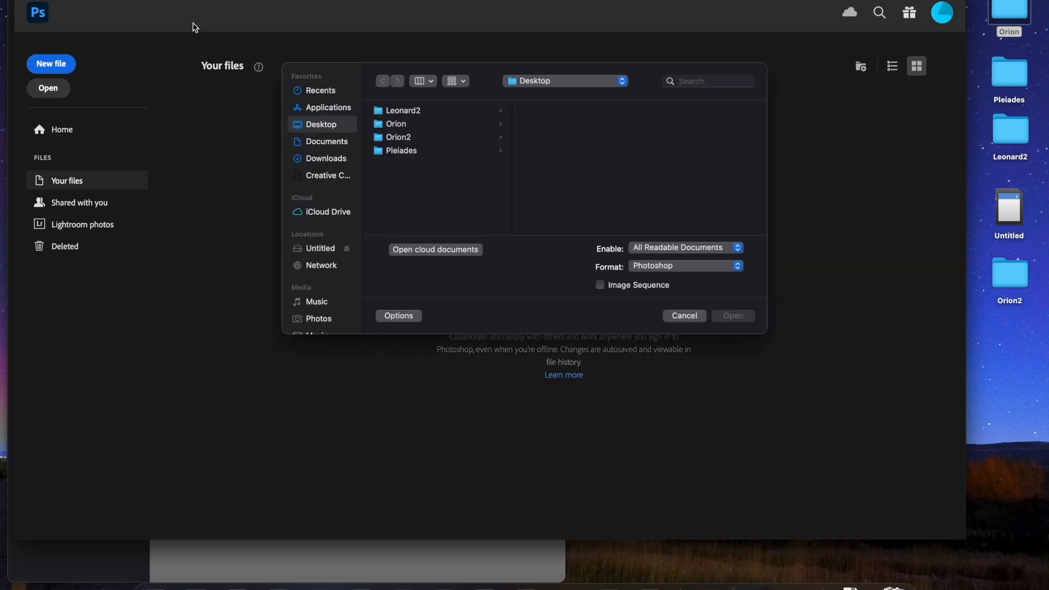
{"action": "left_click", "coordinate": [395, 124]}
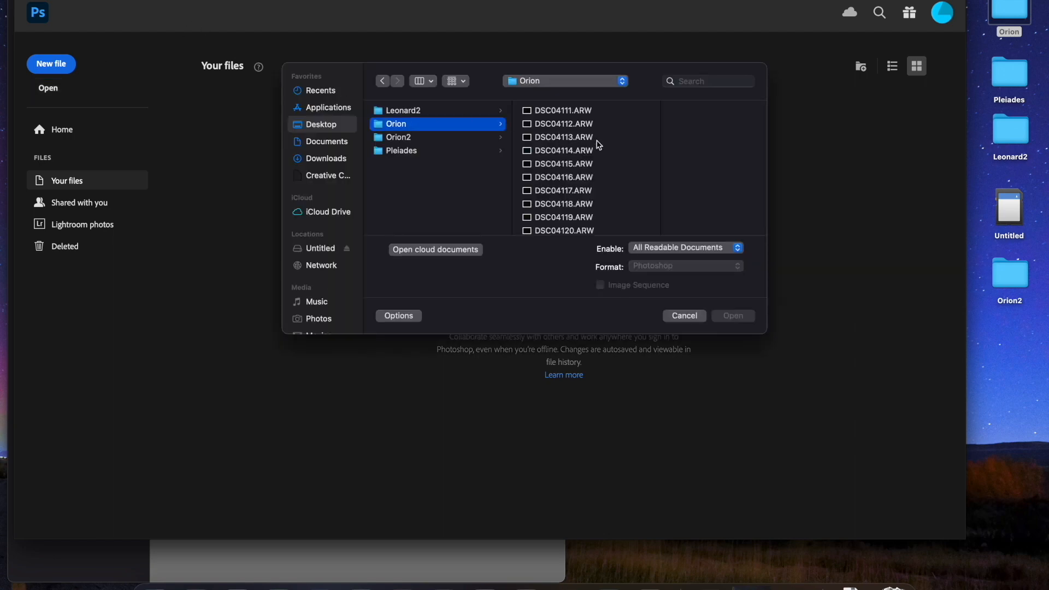
{"action": "left_click", "coordinate": [520, 223]}
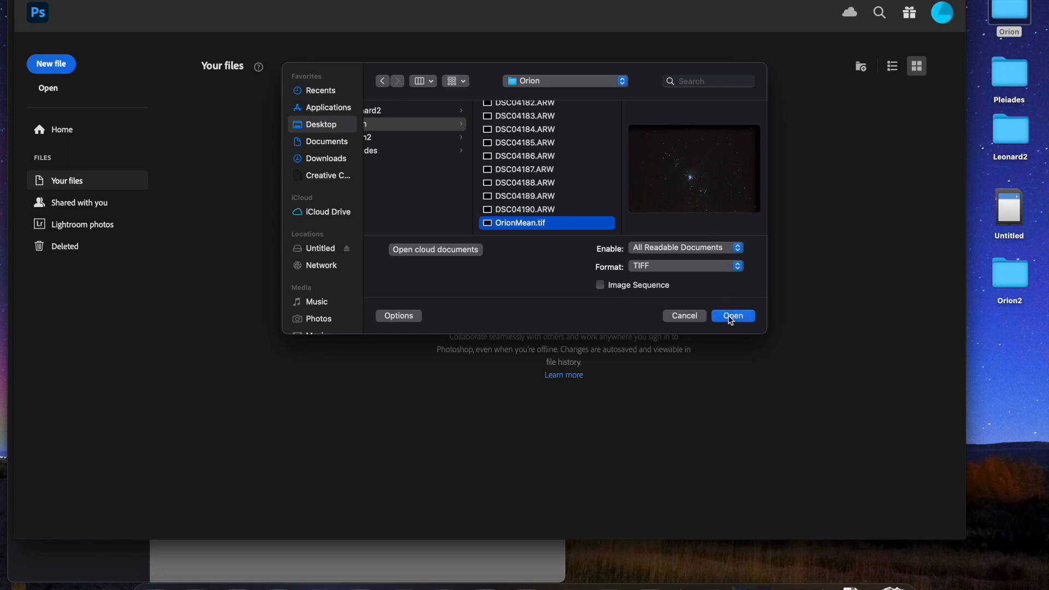
{"action": "left_click", "coordinate": [732, 315]}
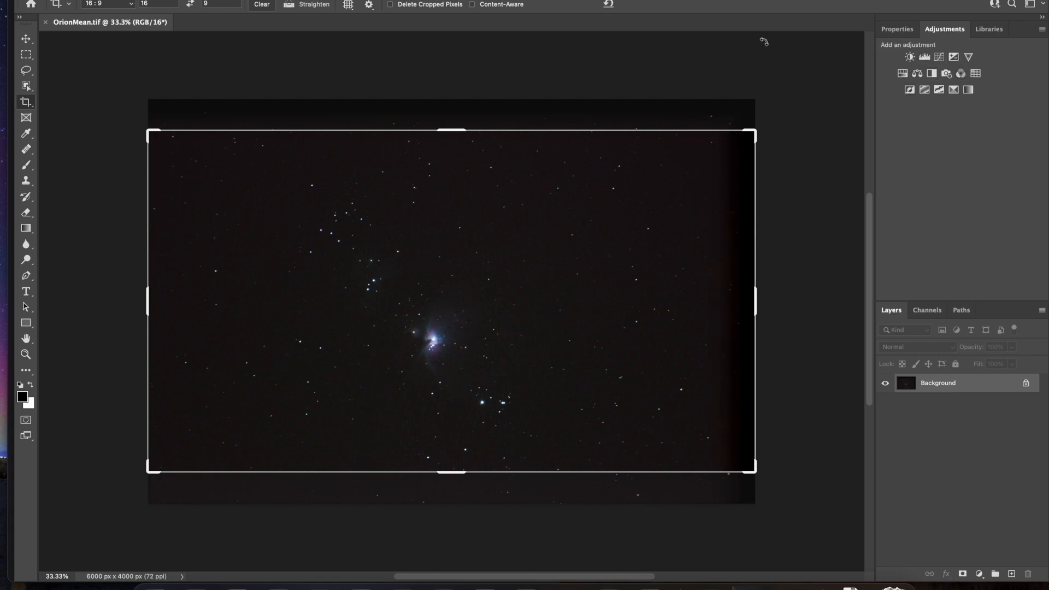
{"action": "mouse_move", "coordinate": [494, 243]}
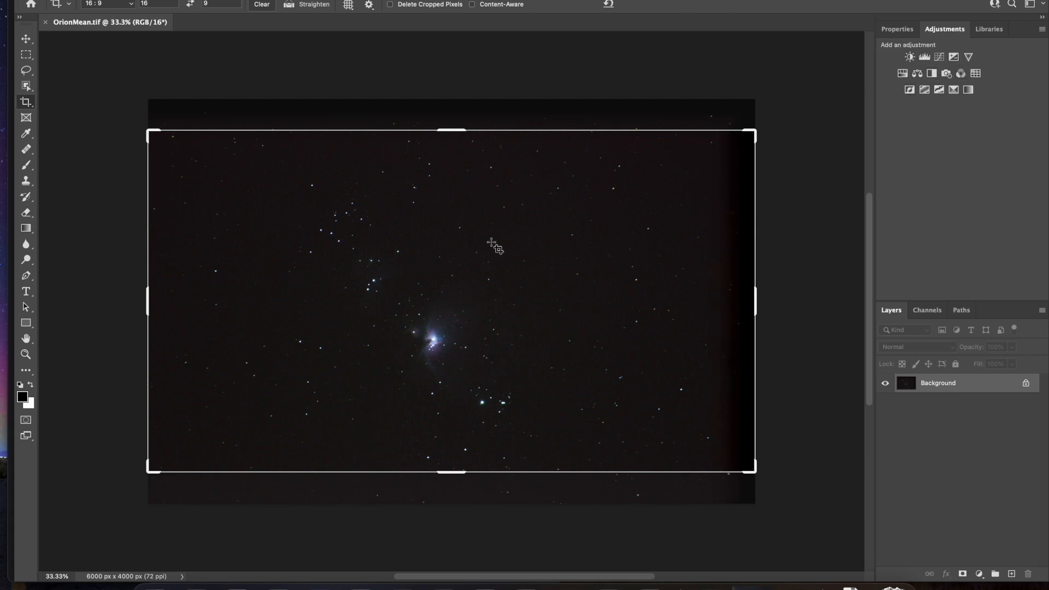
{"action": "mouse_move", "coordinate": [1012, 4]}
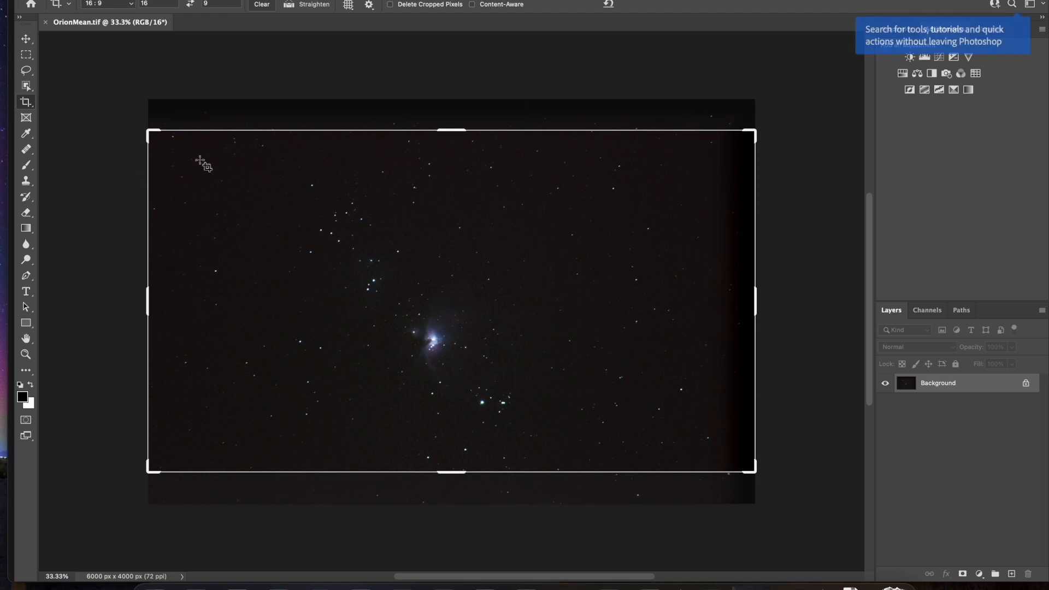
Switch to the Hand tool to dismiss the crop frame on the Orion image
{"action": "left_click", "coordinate": [25, 338]}
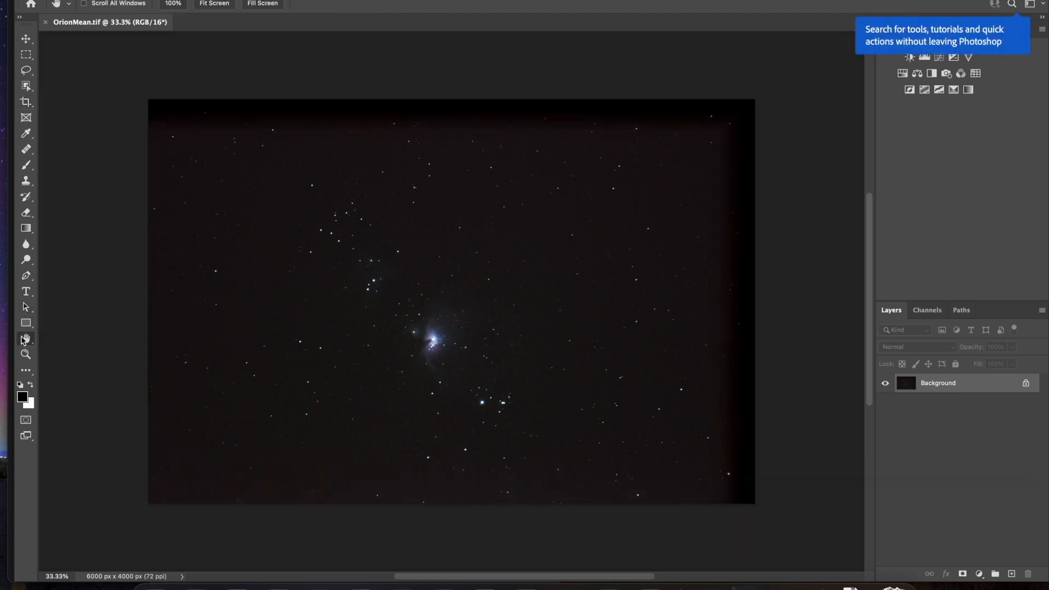
{"action": "mouse_move", "coordinate": [189, 35]}
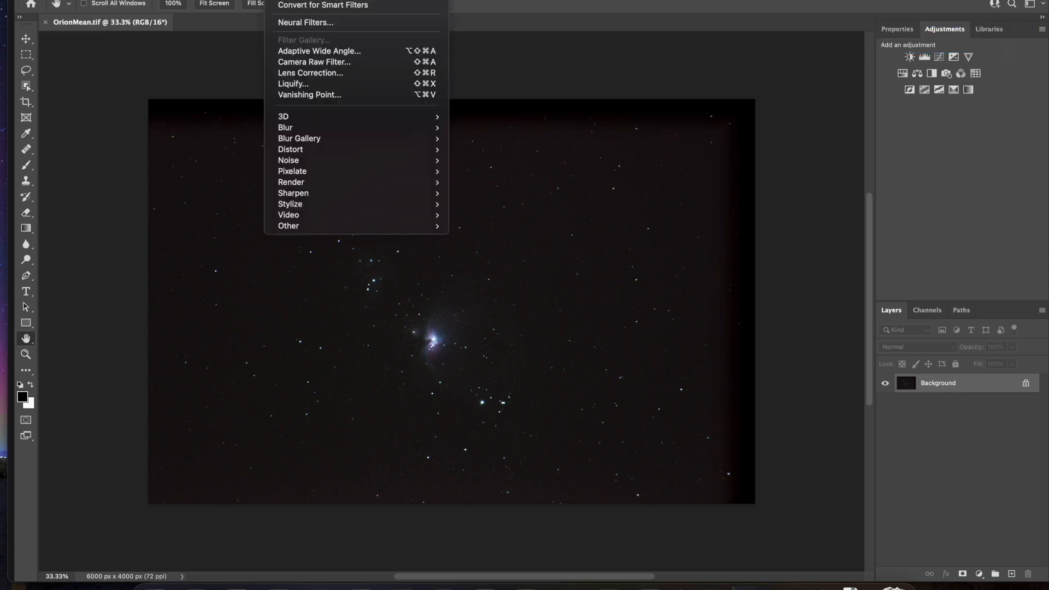
{"action": "mouse_move", "coordinate": [313, 61]}
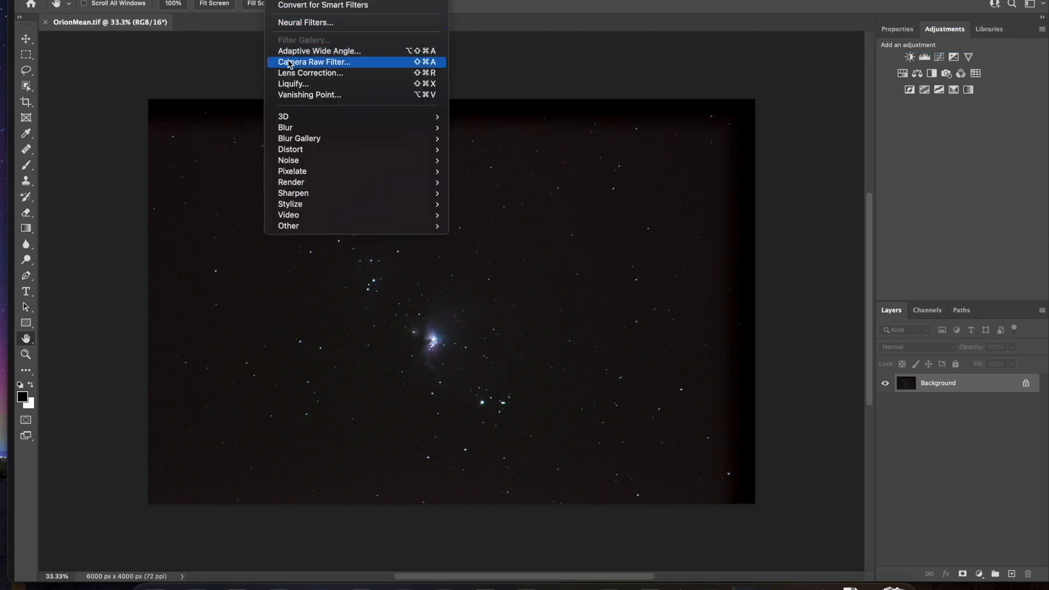
Start the Camera Raw filter on OrionMean and expand its Basic adjustments
{"action": "left_click", "coordinate": [313, 61]}
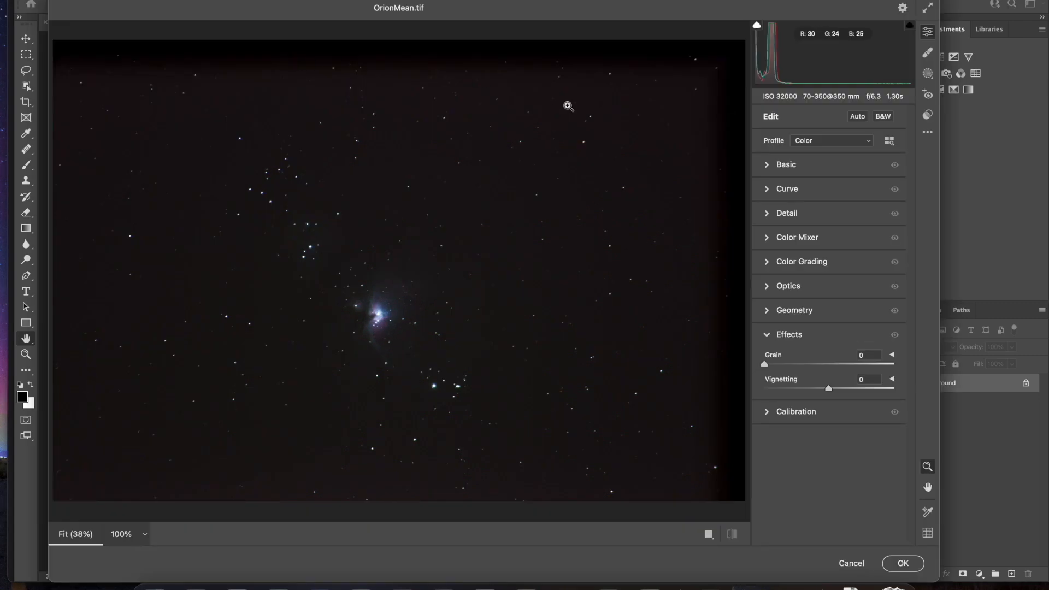
{"action": "left_click", "coordinate": [786, 165]}
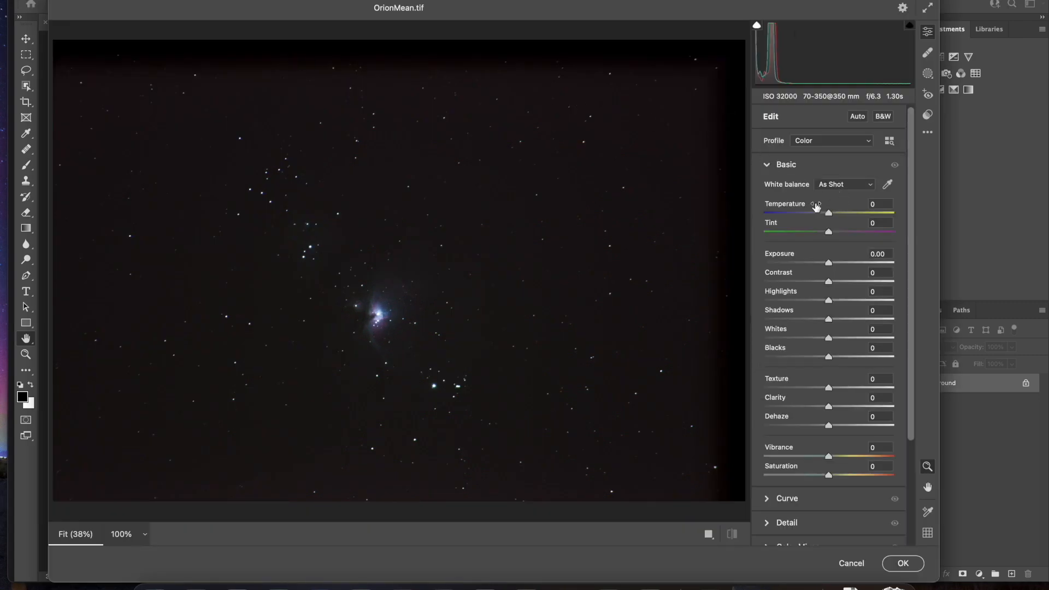
{"action": "mouse_move", "coordinate": [840, 224]}
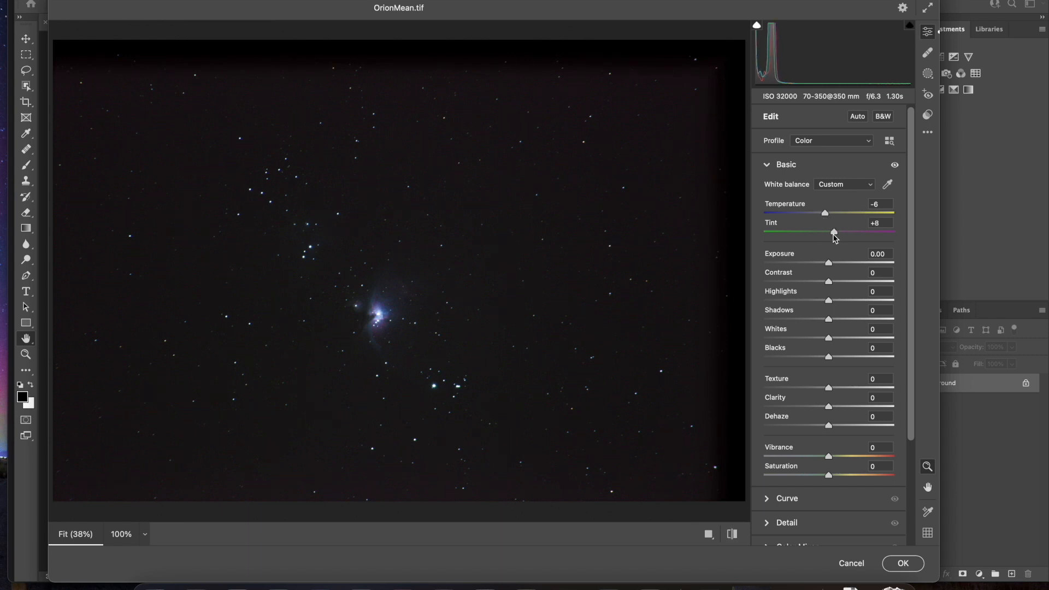
{"action": "mouse_move", "coordinate": [394, 332]}
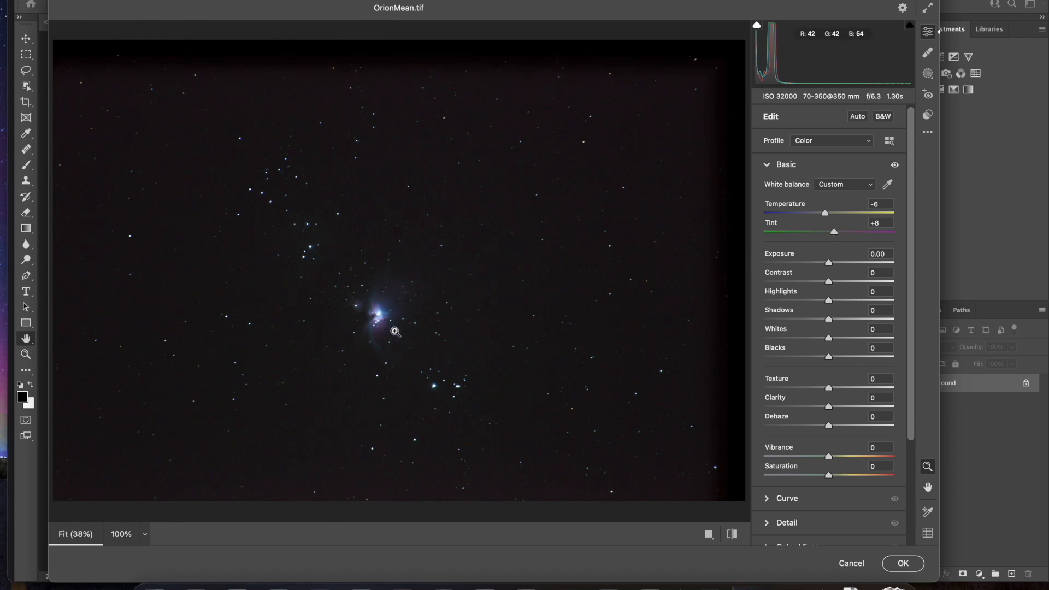
{"action": "mouse_move", "coordinate": [442, 293]}
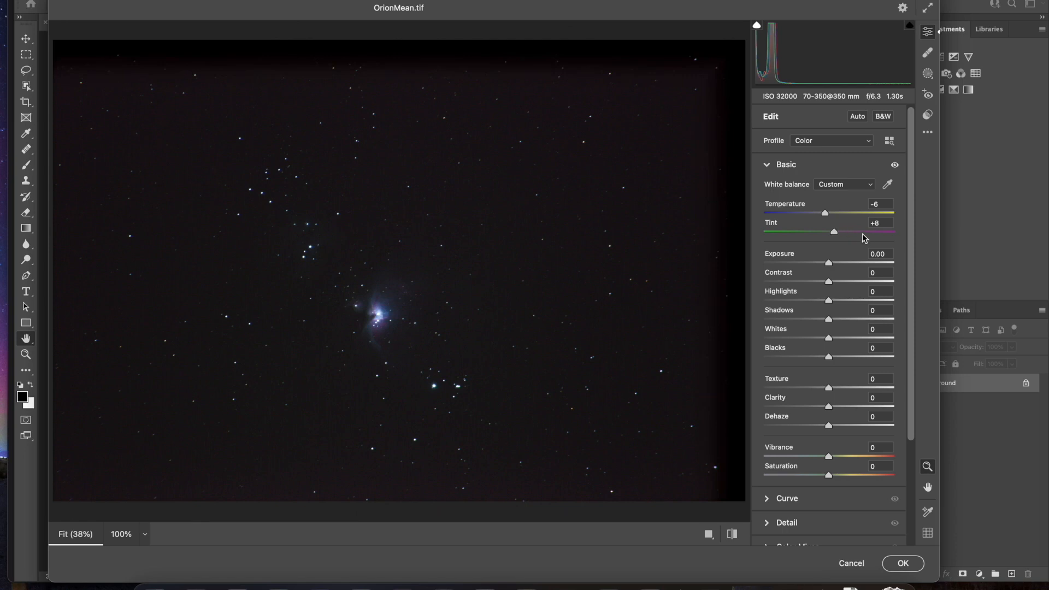
{"action": "mouse_move", "coordinate": [838, 270]}
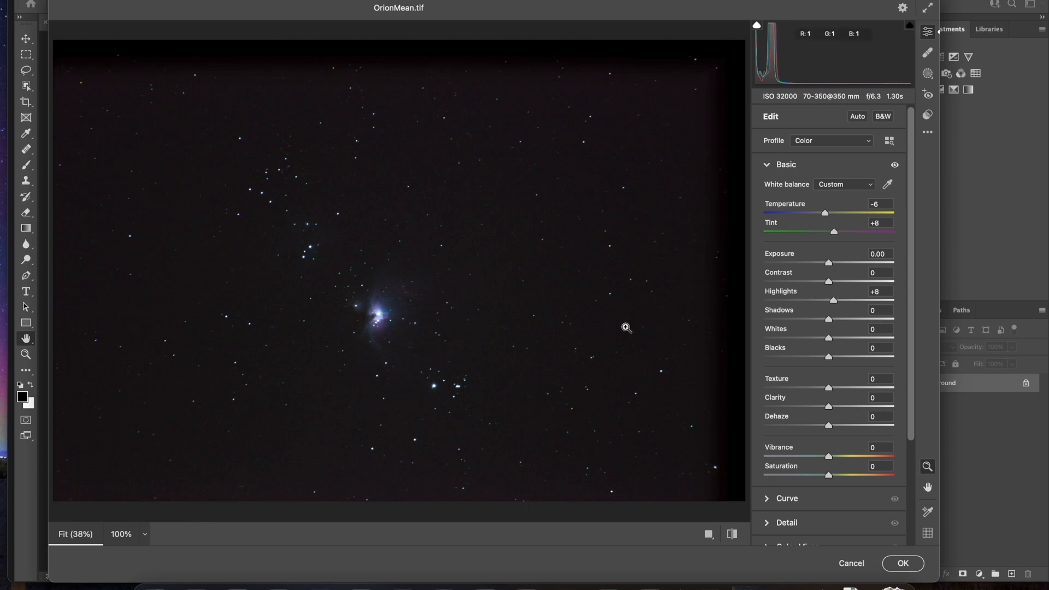
{"action": "mouse_move", "coordinate": [382, 336]}
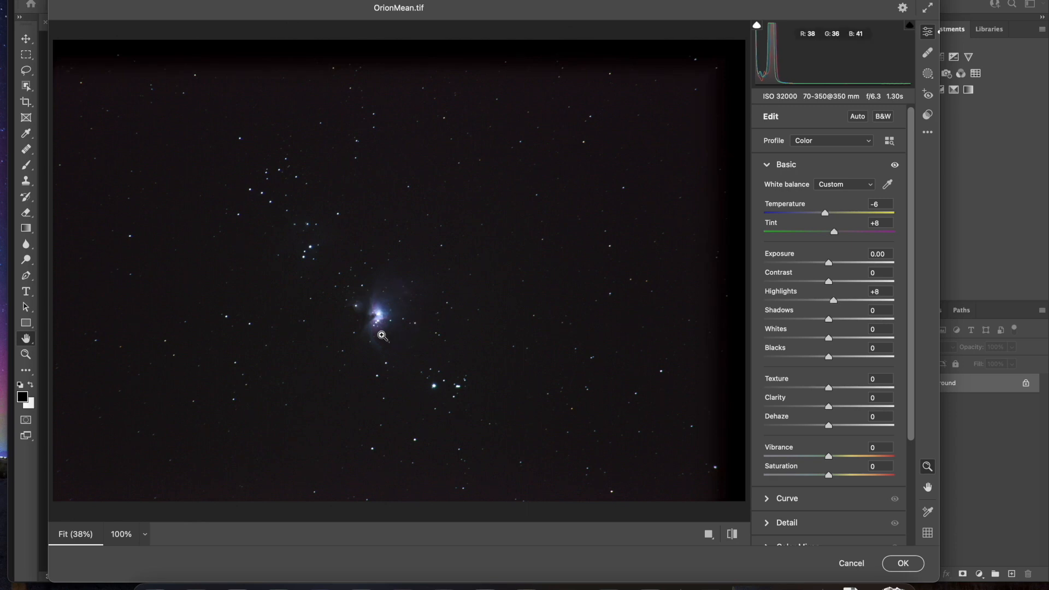
{"action": "mouse_move", "coordinate": [355, 303]}
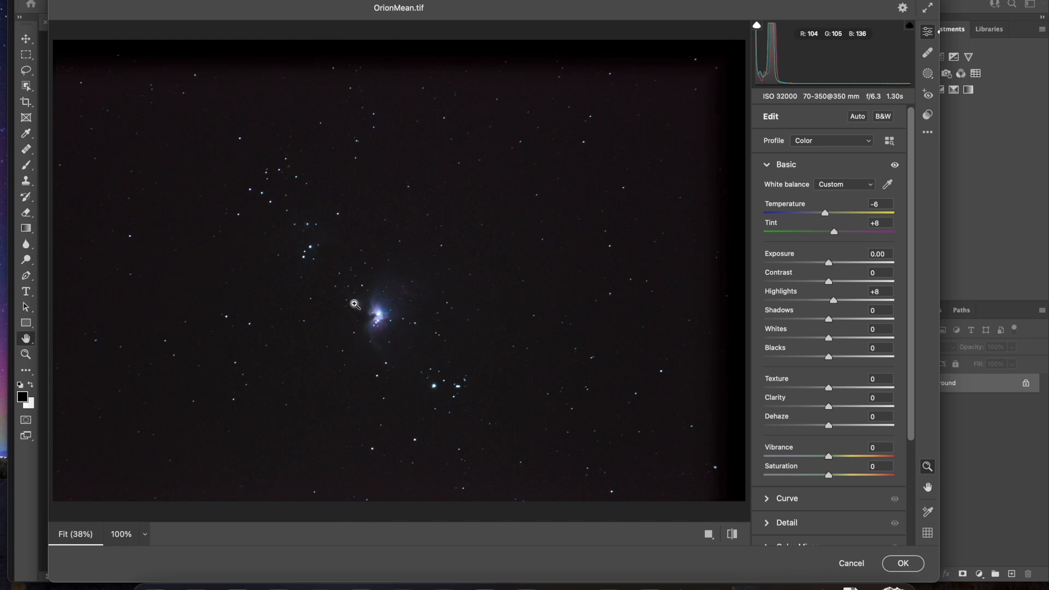
{"action": "mouse_move", "coordinate": [330, 237]}
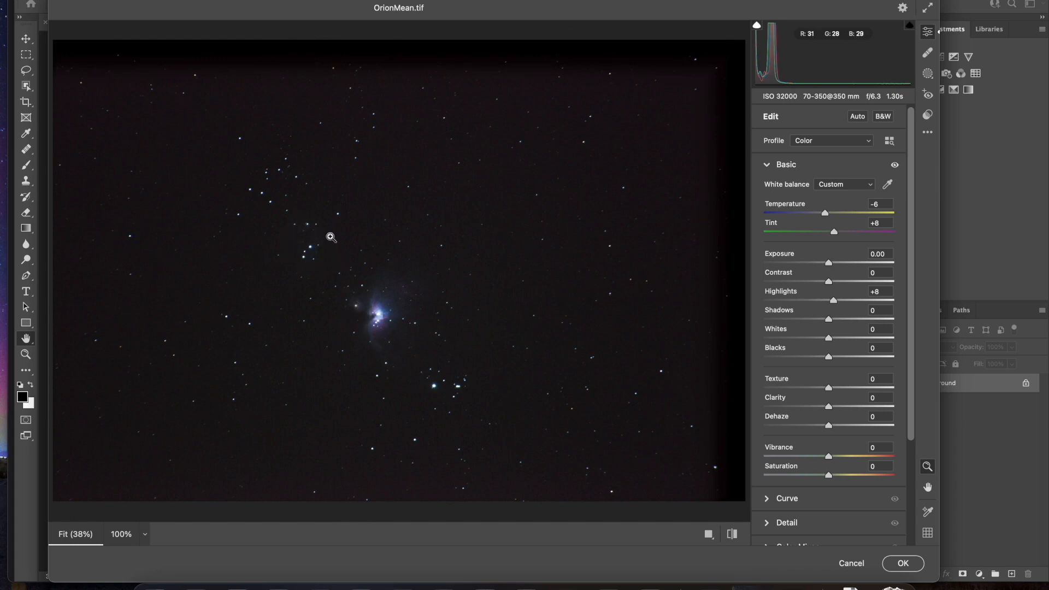
{"action": "mouse_move", "coordinate": [543, 327]}
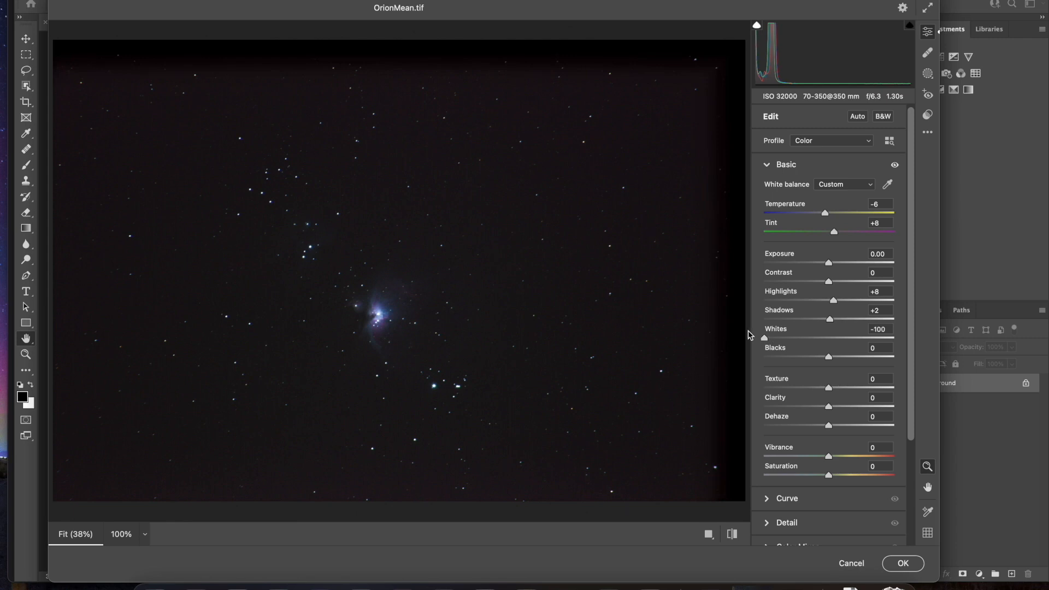
{"action": "mouse_move", "coordinate": [375, 317]}
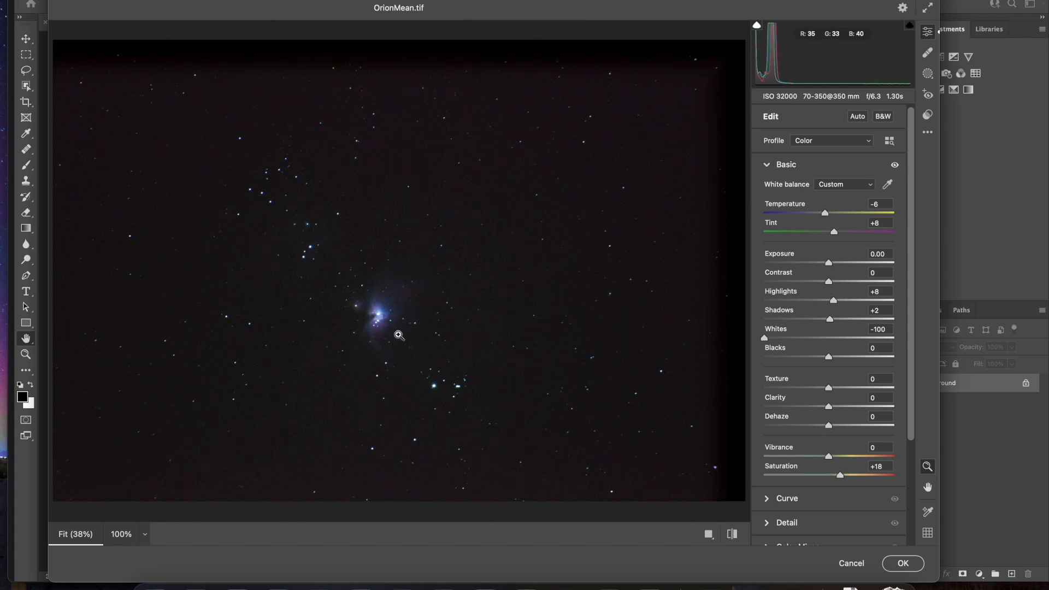
{"action": "mouse_move", "coordinate": [846, 275]}
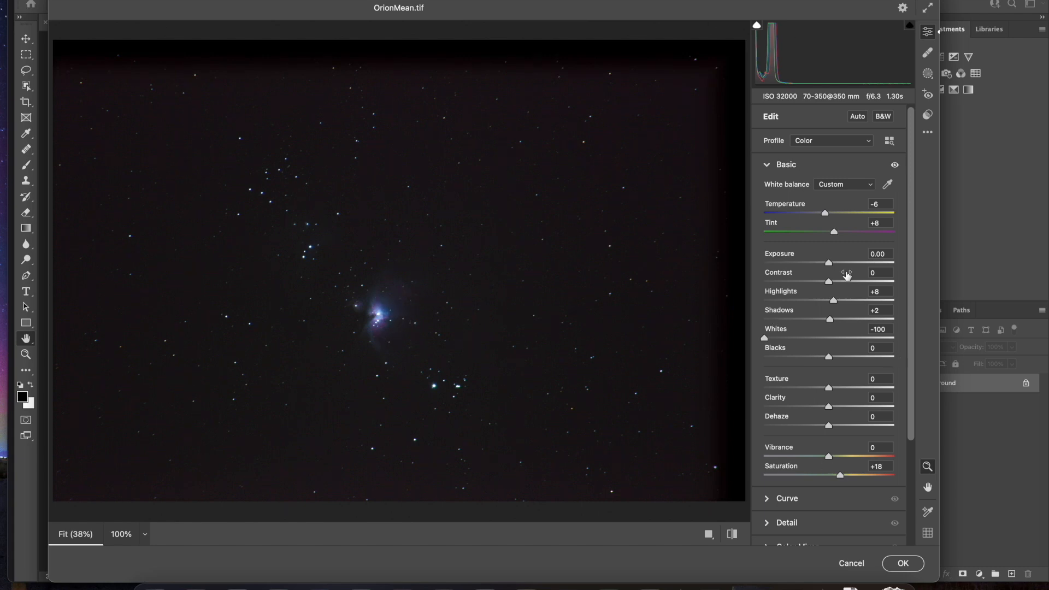
Review the Detail settings, leaving Sharpening and Noise Reduction at 0
{"action": "left_click", "coordinate": [766, 165]}
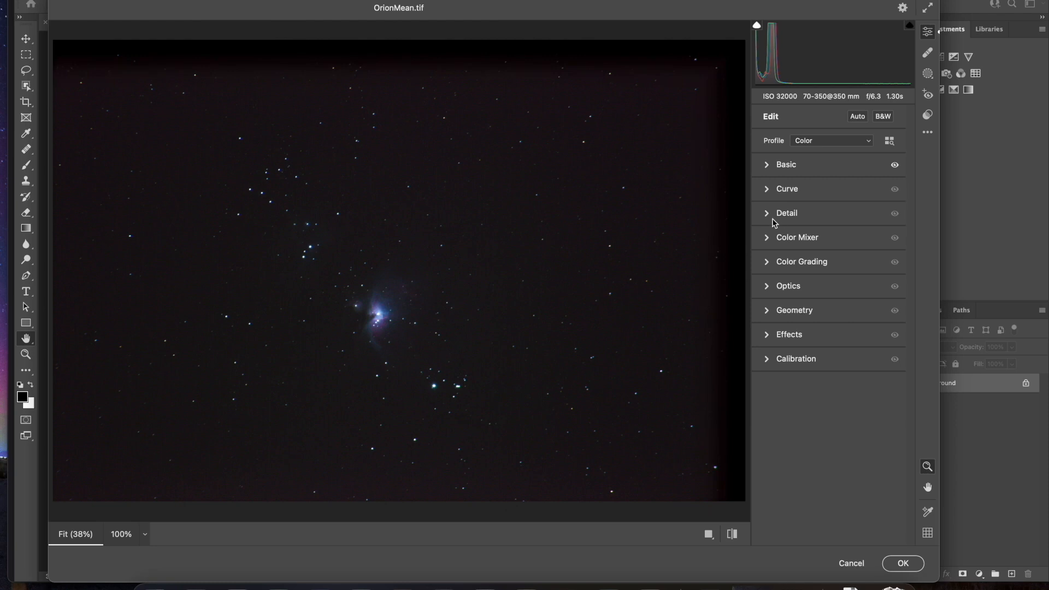
{"action": "left_click", "coordinate": [786, 214]}
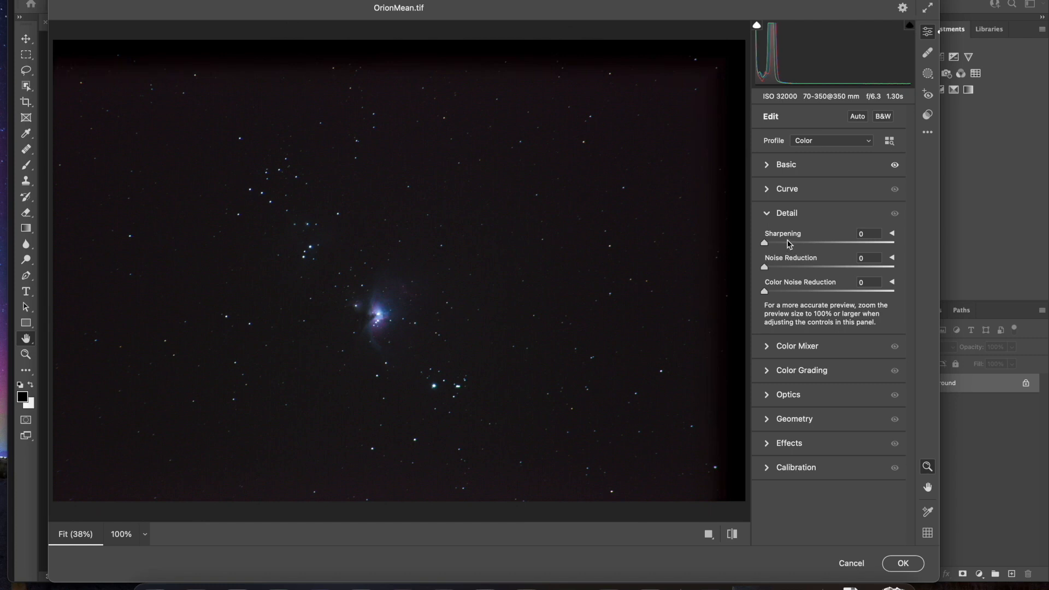
{"action": "mouse_move", "coordinate": [768, 215]}
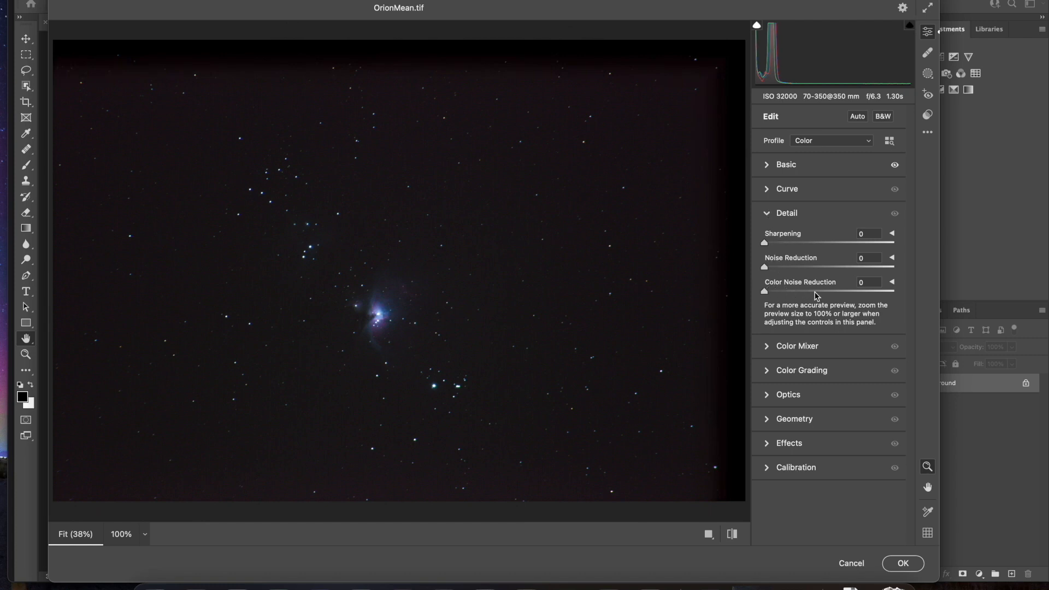
{"action": "mouse_move", "coordinate": [747, 299]}
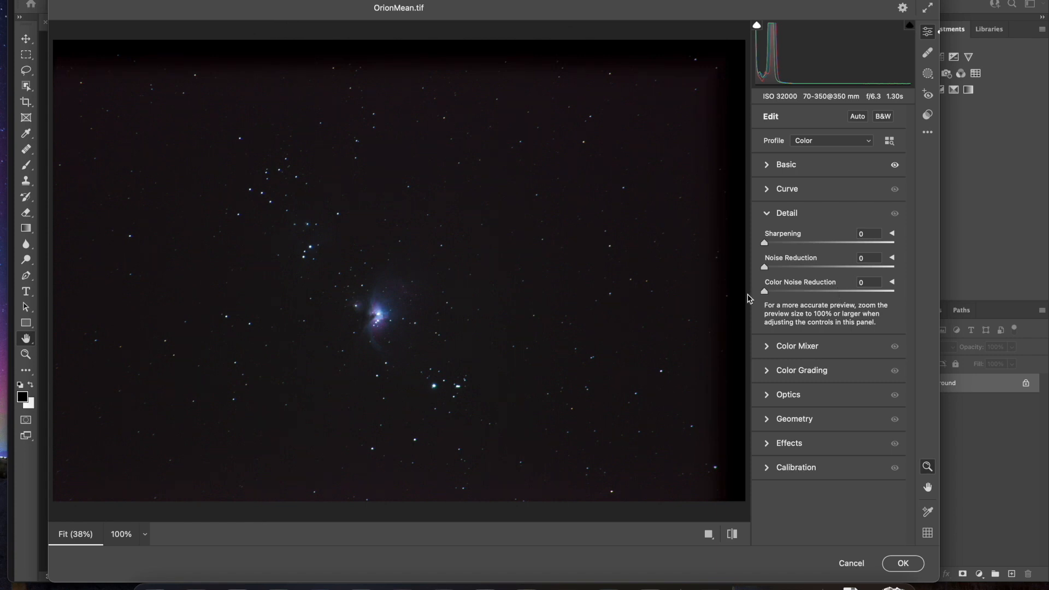
{"action": "left_click", "coordinate": [786, 213]}
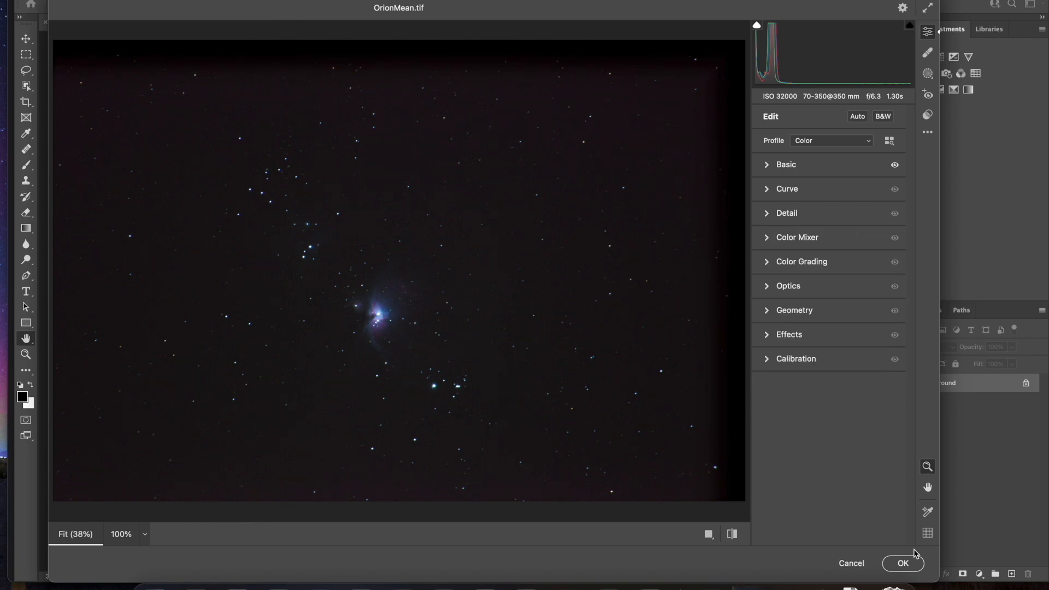
Confirm the Camera Raw Filter with OK to apply the adjustments to OrionMean
{"action": "left_click", "coordinate": [902, 563]}
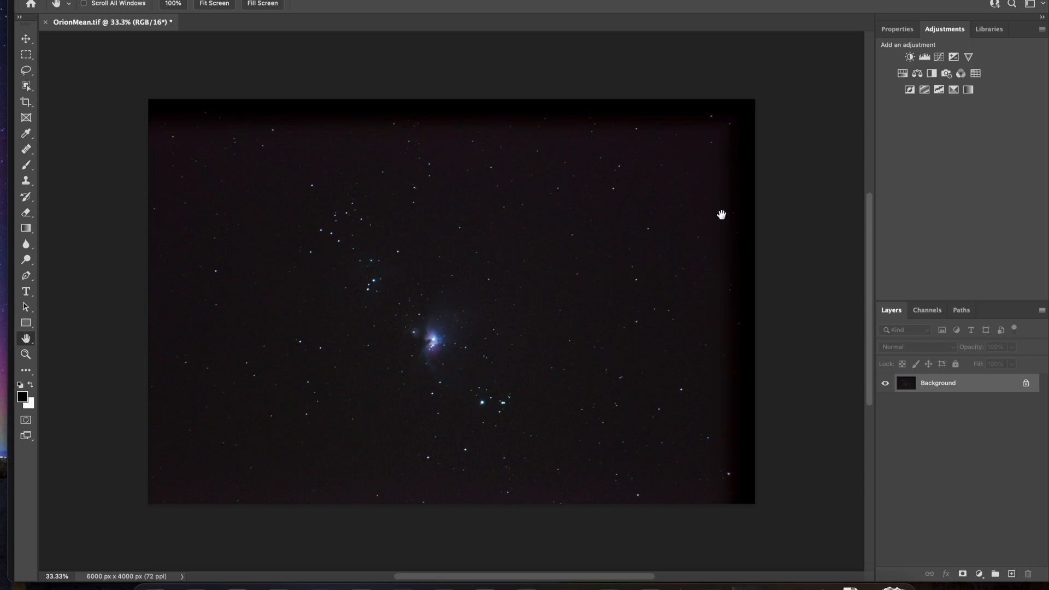
{"action": "mouse_move", "coordinate": [942, 141]}
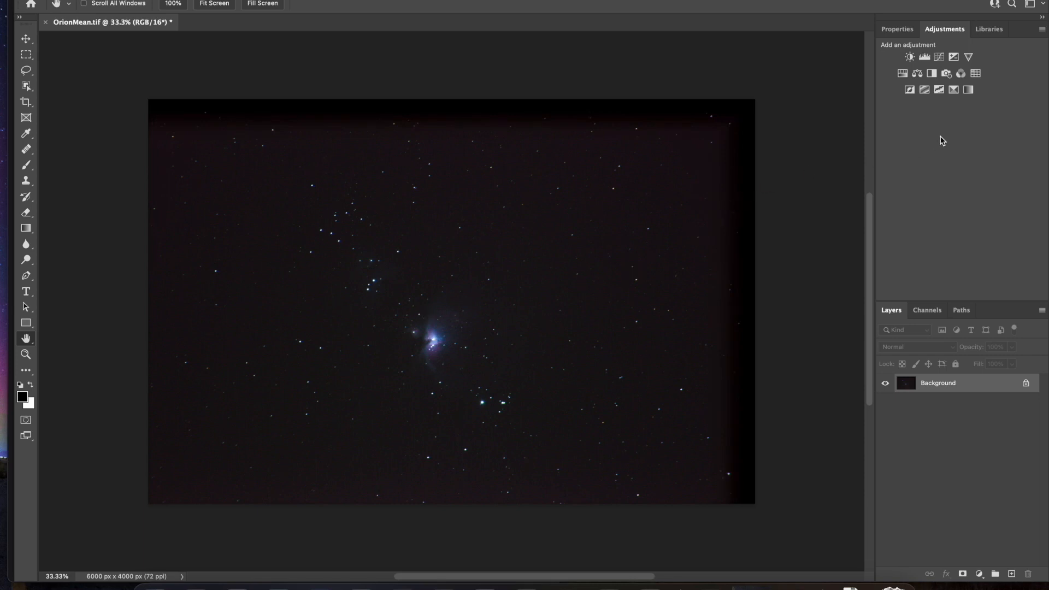
{"action": "mouse_move", "coordinate": [924, 56]}
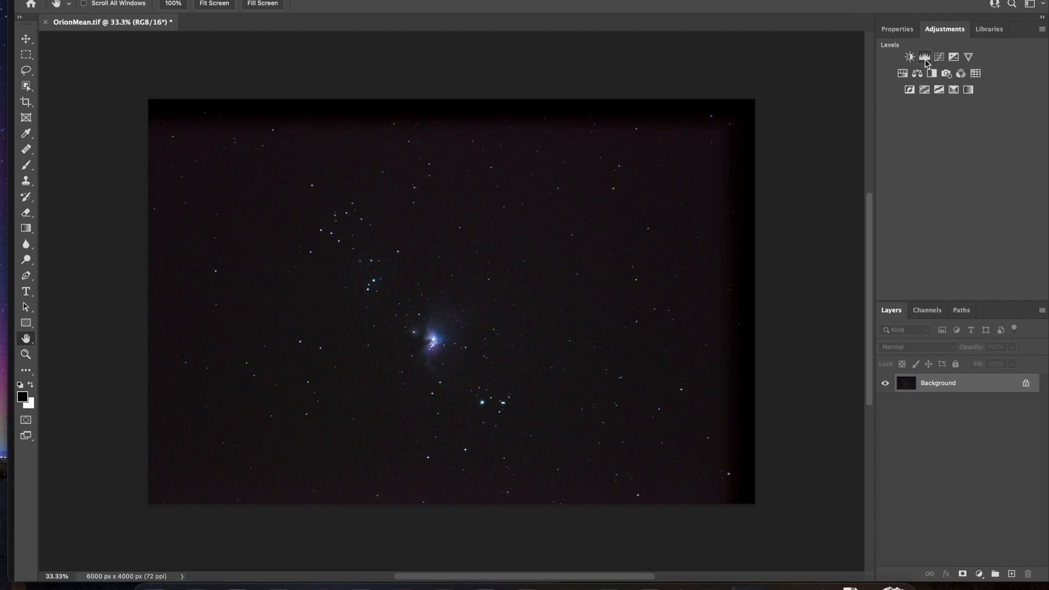
Add a Levels 1 adjustment layer above the Background at default values
{"action": "left_click", "coordinate": [924, 57]}
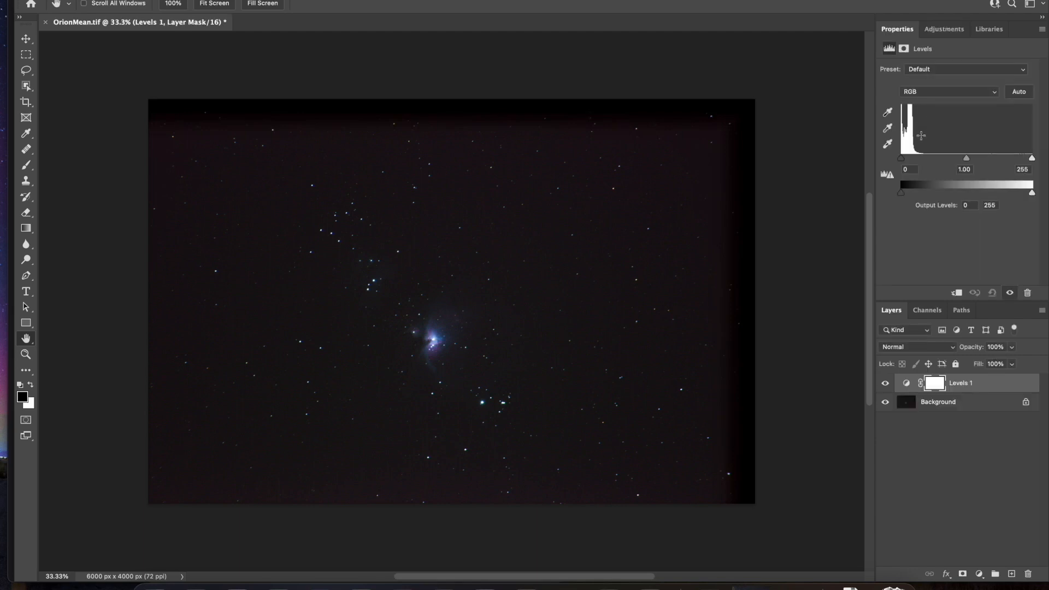
{"action": "mouse_move", "coordinate": [913, 165]}
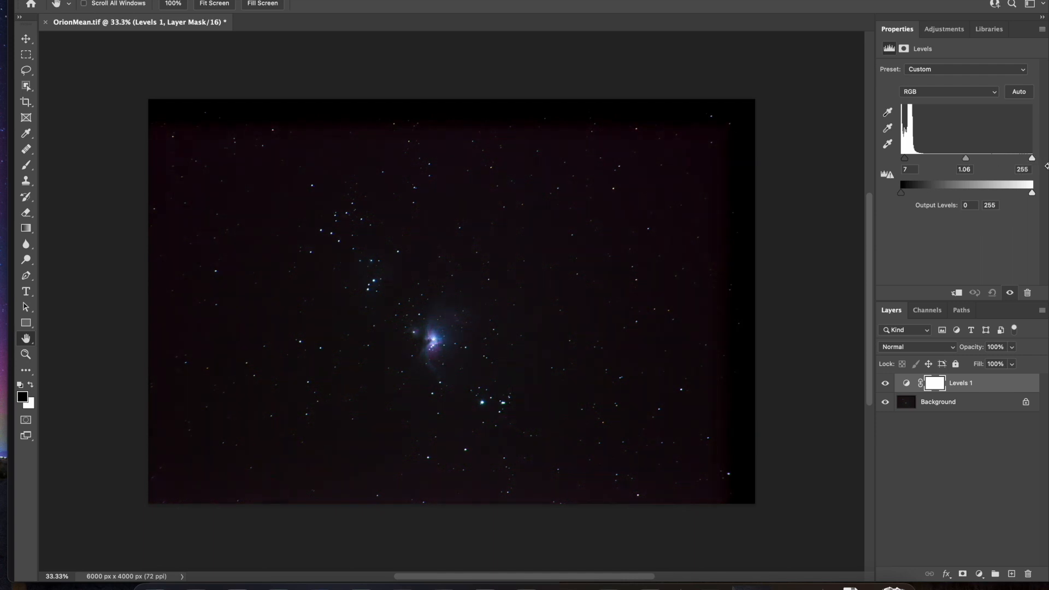
{"action": "mouse_move", "coordinate": [920, 361]}
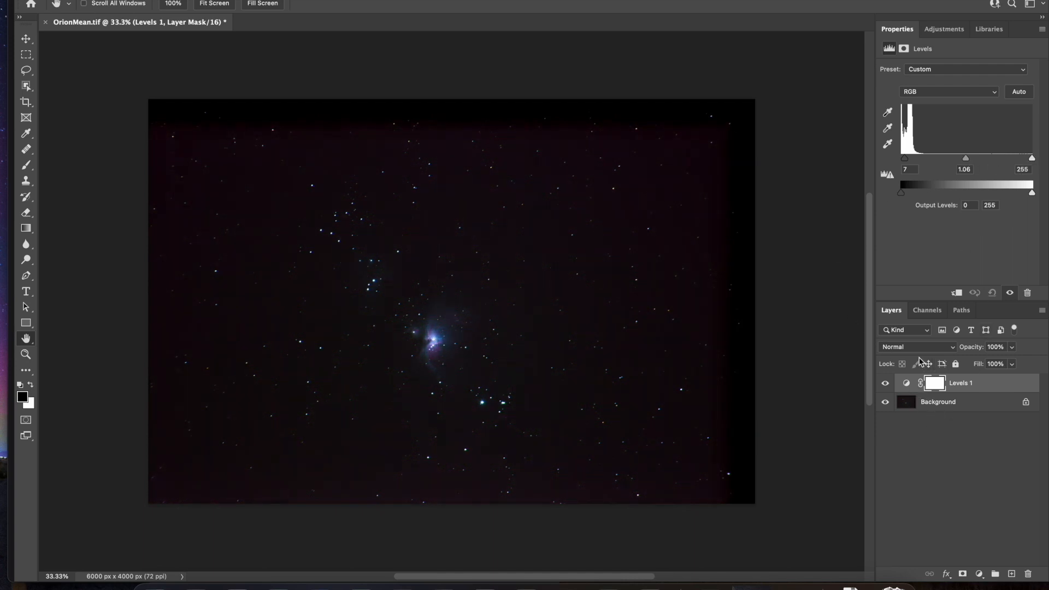
Toggle Levels 1 visibility to compare the 7 / 1.06 / 255 result against the original
{"action": "left_click", "coordinate": [885, 386]}
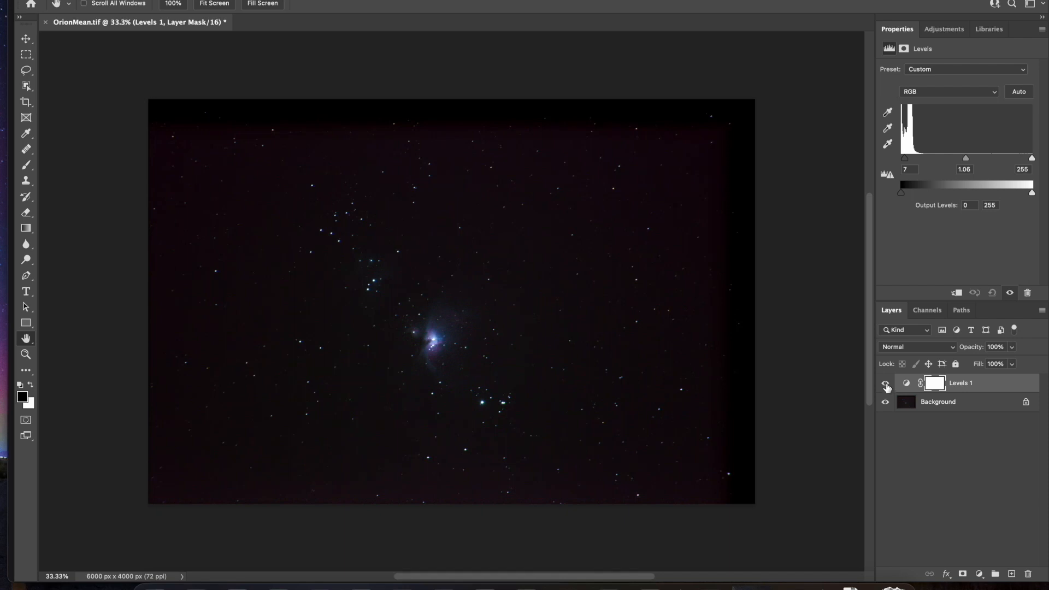
{"action": "left_click", "coordinate": [886, 386]}
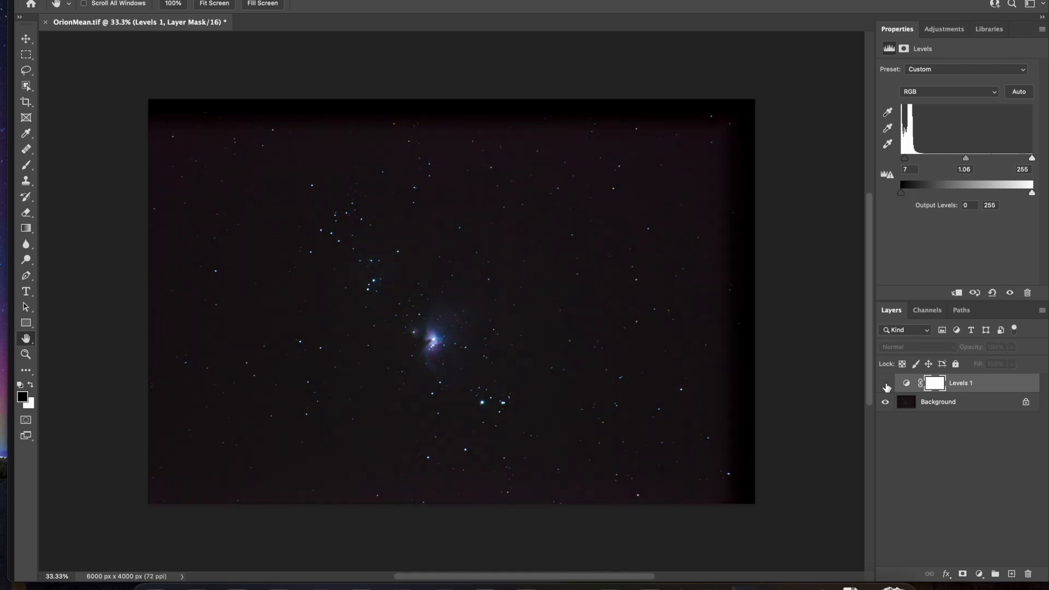
{"action": "left_click", "coordinate": [885, 386]}
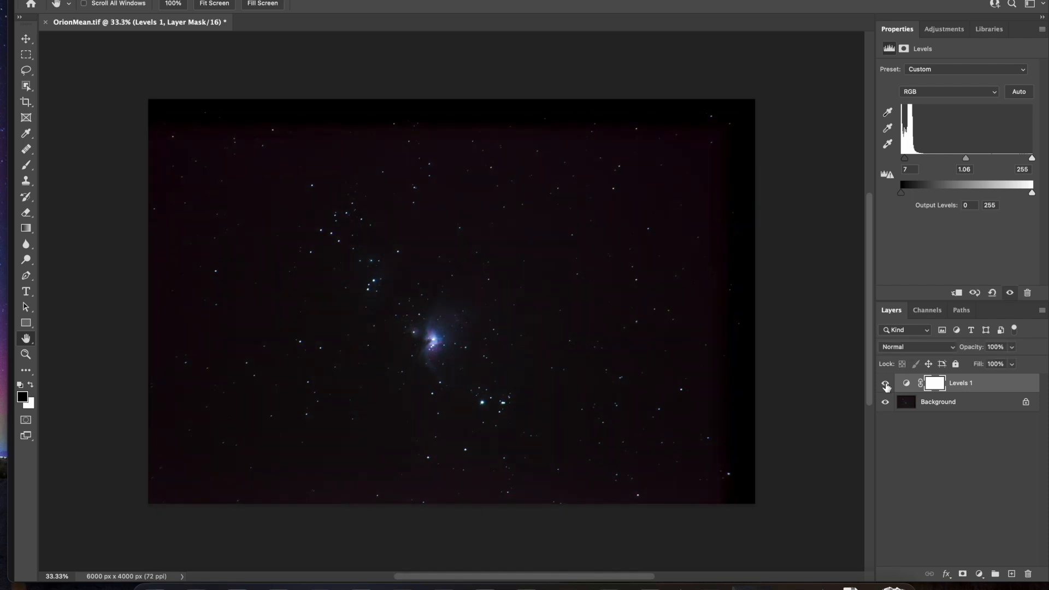
{"action": "left_click", "coordinate": [885, 382]}
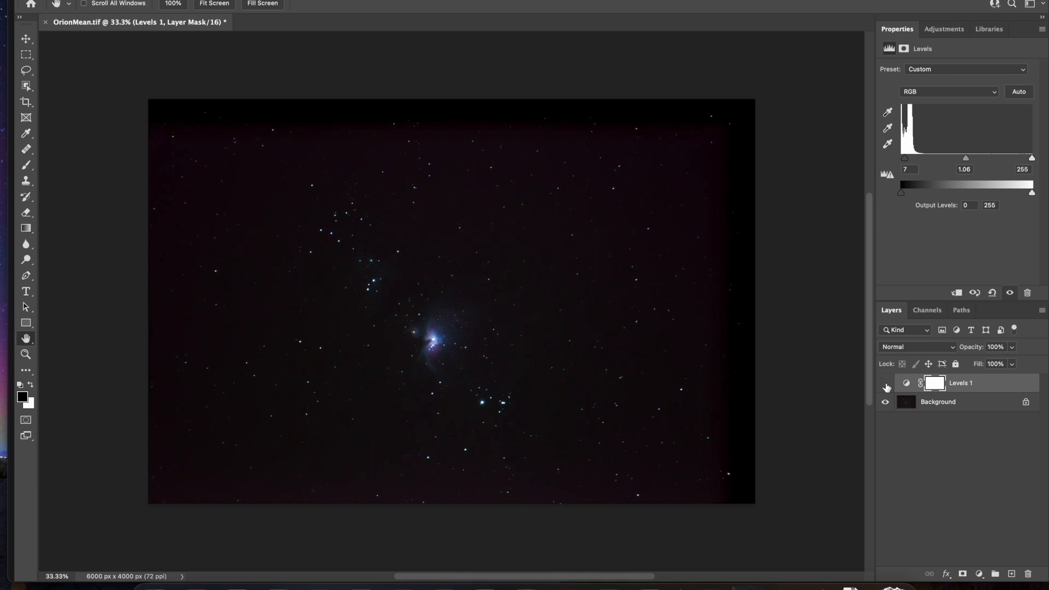
{"action": "left_click", "coordinate": [885, 382]}
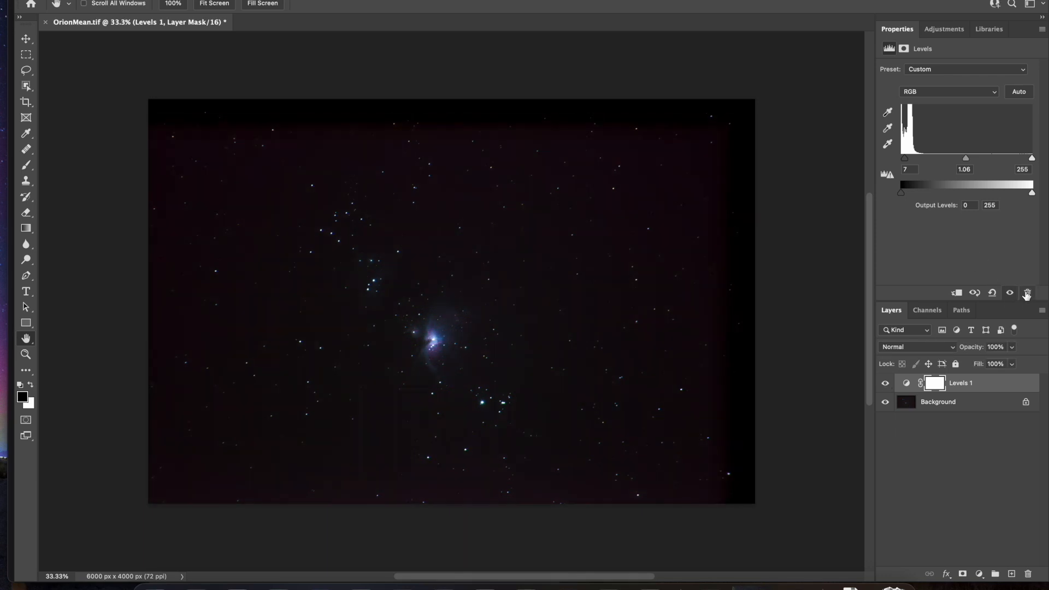
{"action": "left_click", "coordinate": [943, 28]}
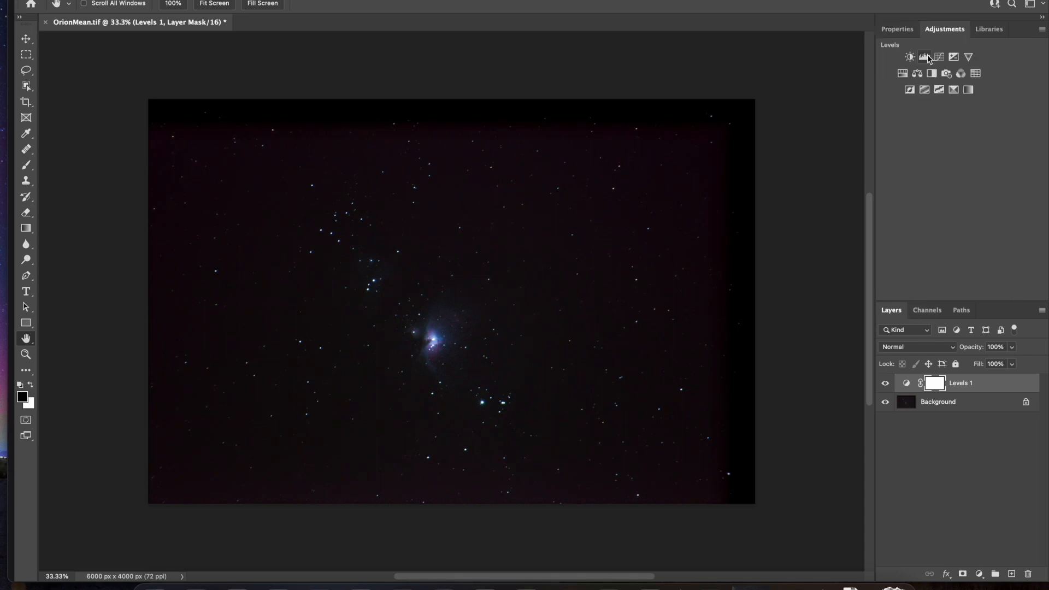
Add Curves 1 with a custom RGB curve brightening the nebula and capping white output at 234
{"action": "left_click", "coordinate": [937, 57]}
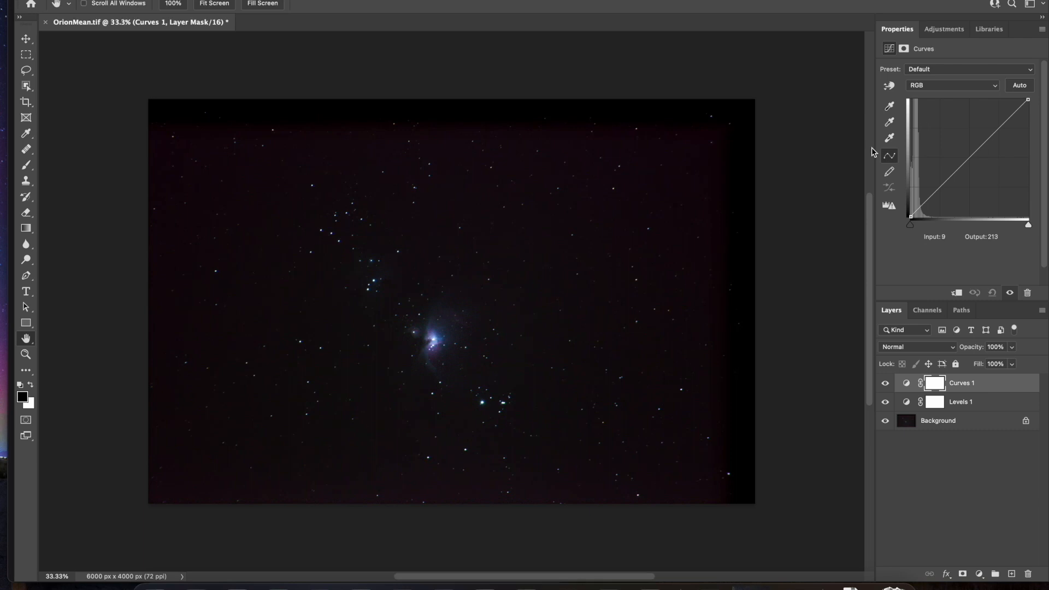
{"action": "mouse_move", "coordinate": [697, 274]}
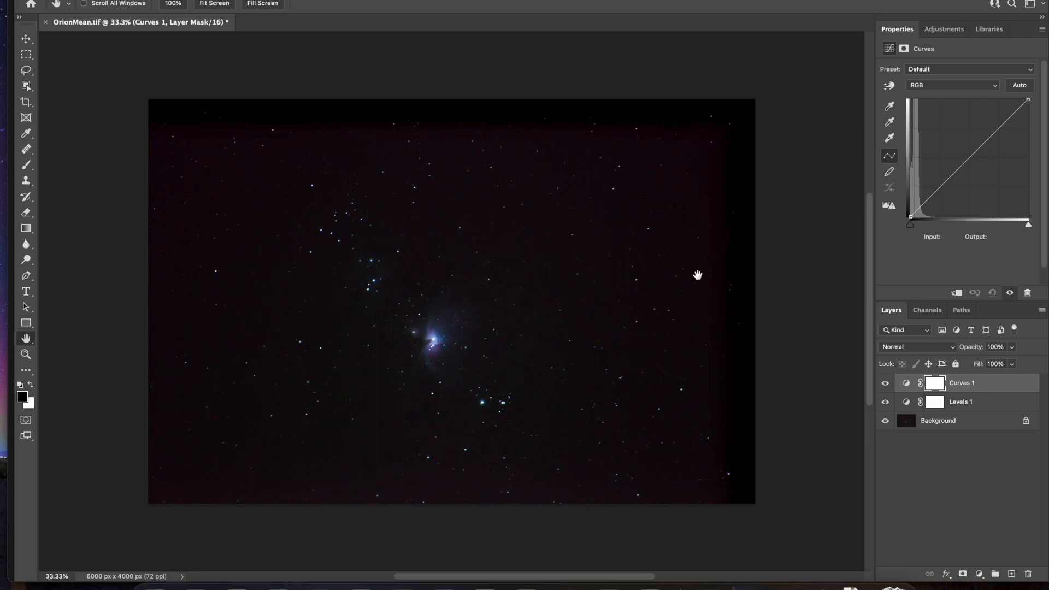
{"action": "mouse_move", "coordinate": [887, 100]}
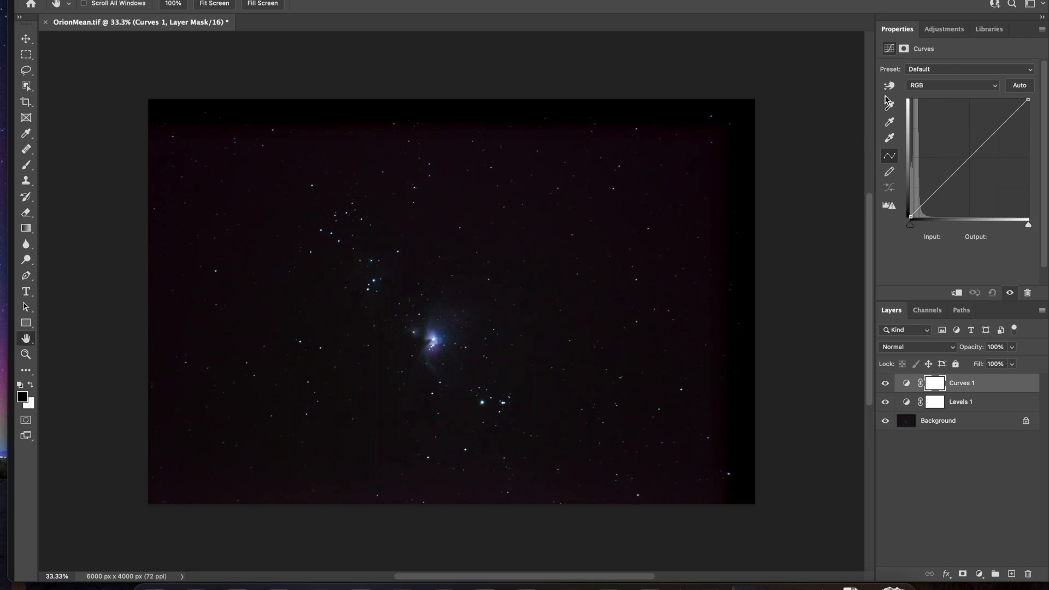
{"action": "mouse_move", "coordinate": [890, 92]}
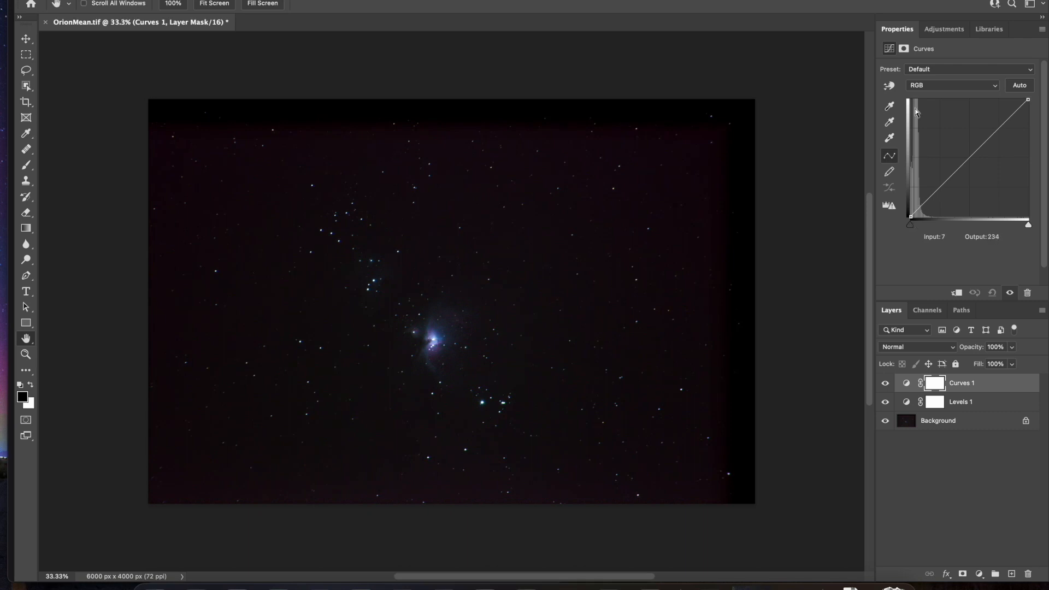
{"action": "left_click", "coordinate": [889, 86]}
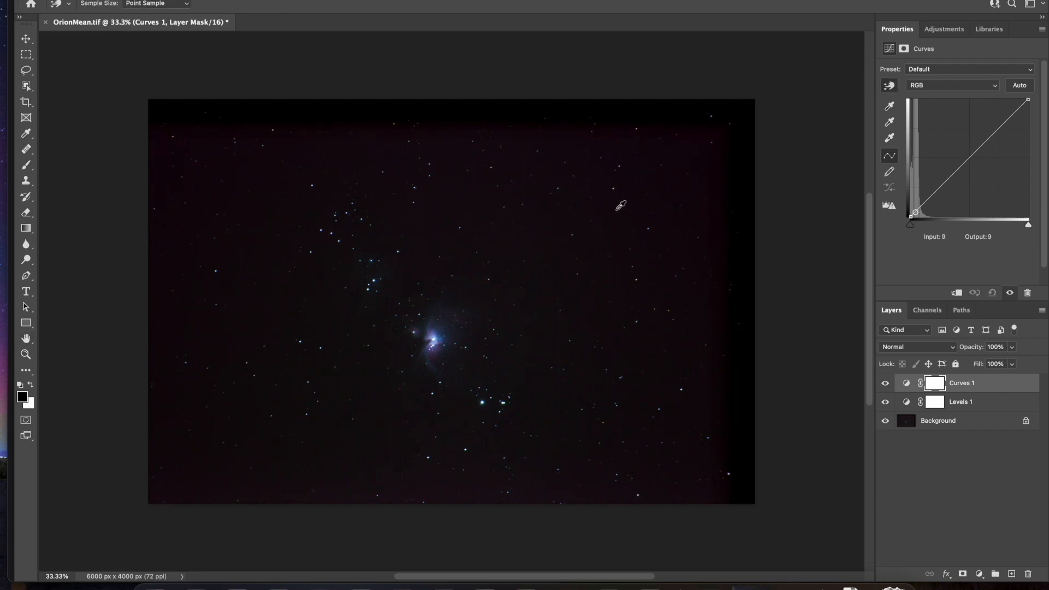
{"action": "mouse_move", "coordinate": [616, 199]}
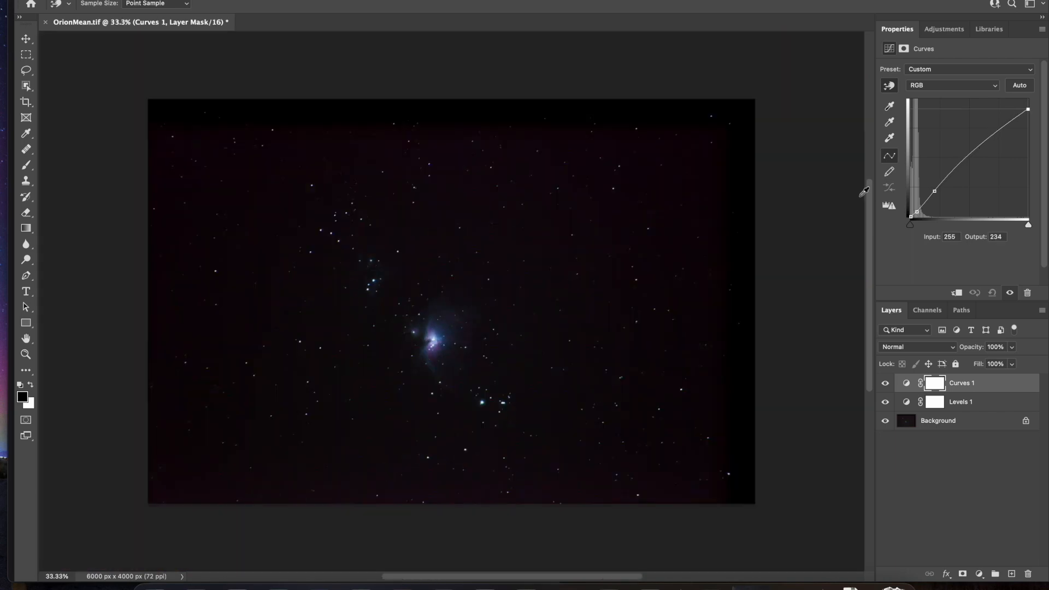
{"action": "left_click", "coordinate": [943, 28]}
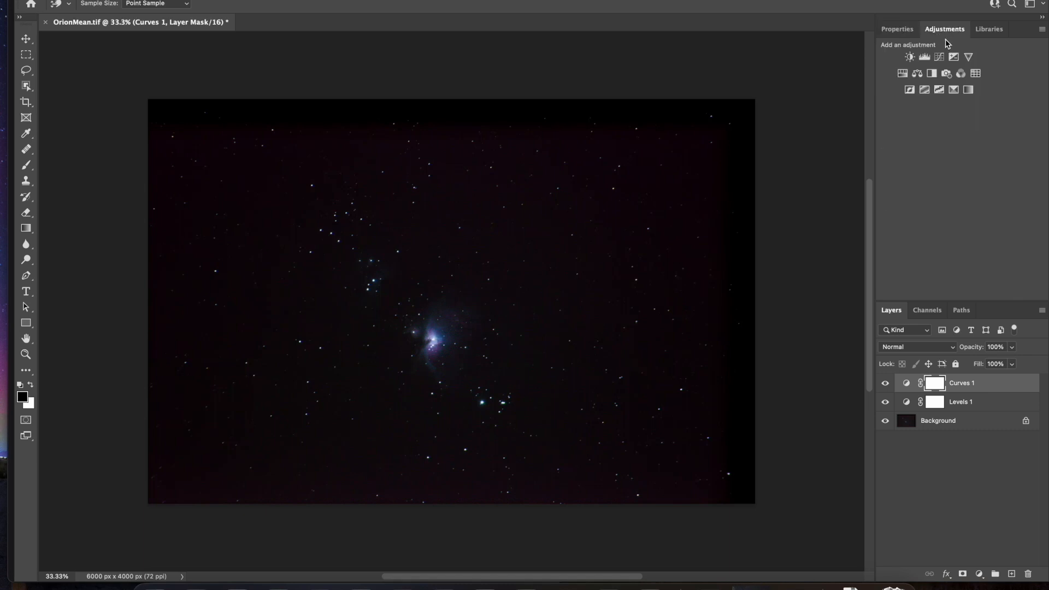
{"action": "mouse_move", "coordinate": [901, 73]}
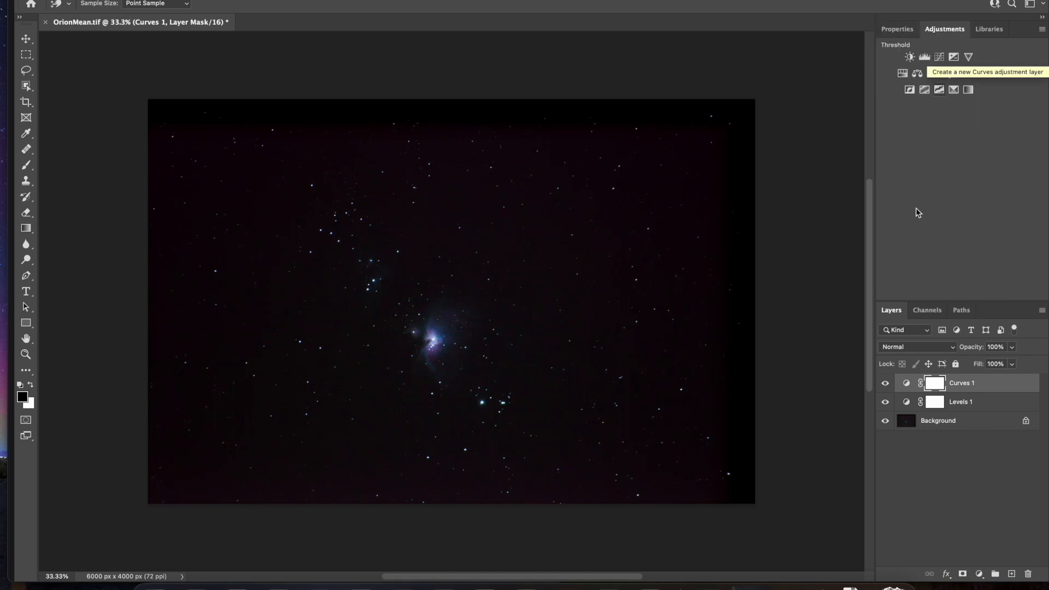
{"action": "left_click", "coordinate": [910, 55]}
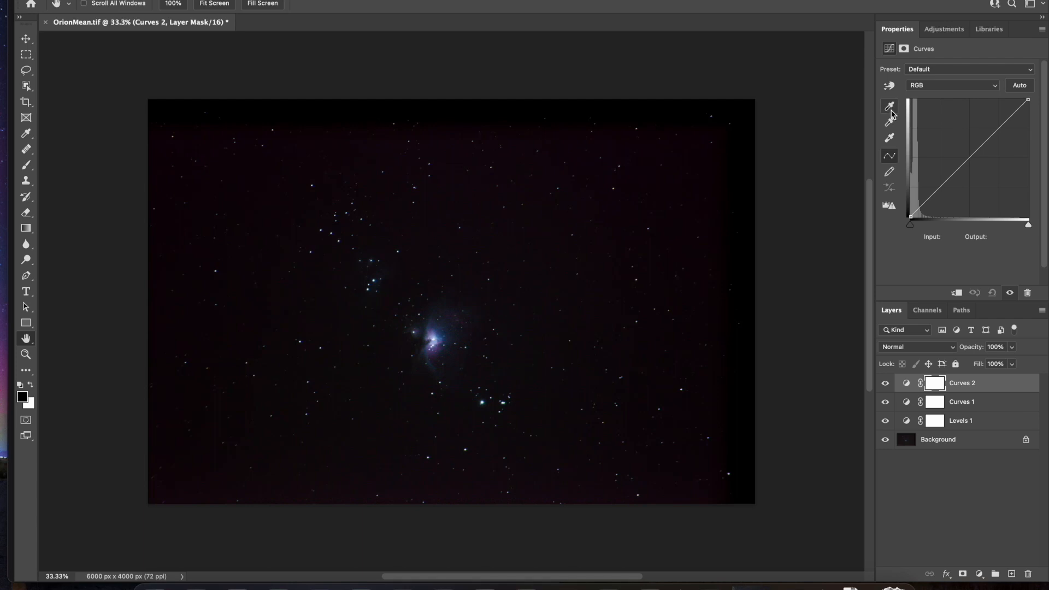
{"action": "mouse_move", "coordinate": [890, 105]}
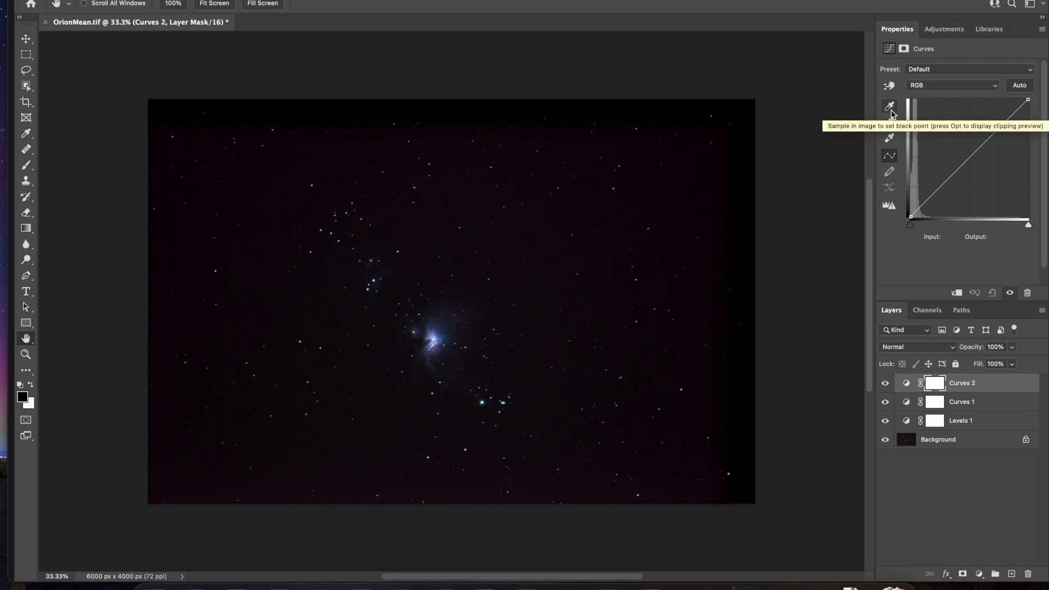
{"action": "mouse_move", "coordinate": [890, 122]}
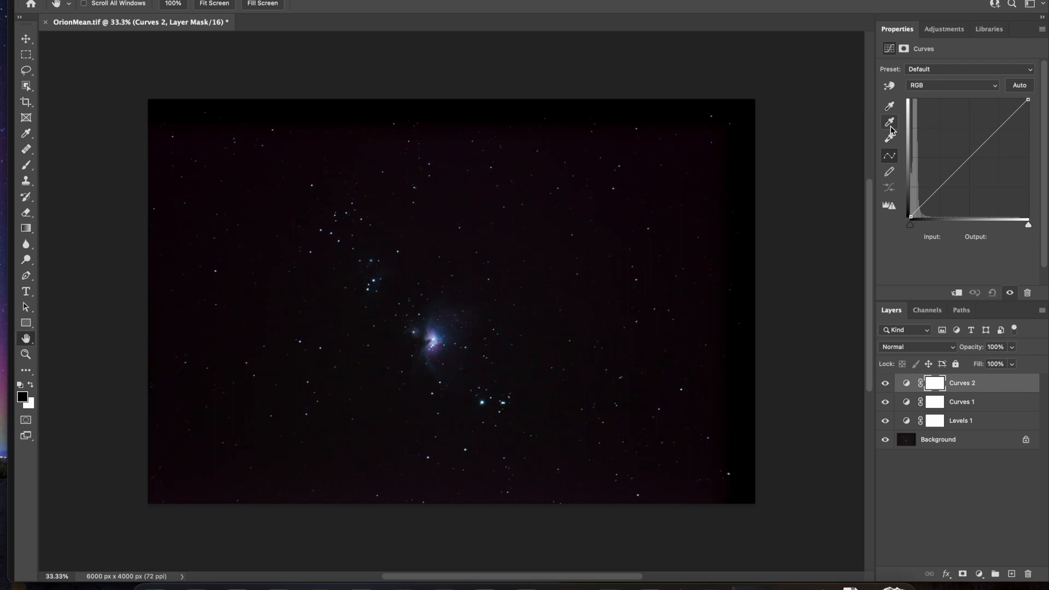
{"action": "left_click", "coordinate": [889, 121]}
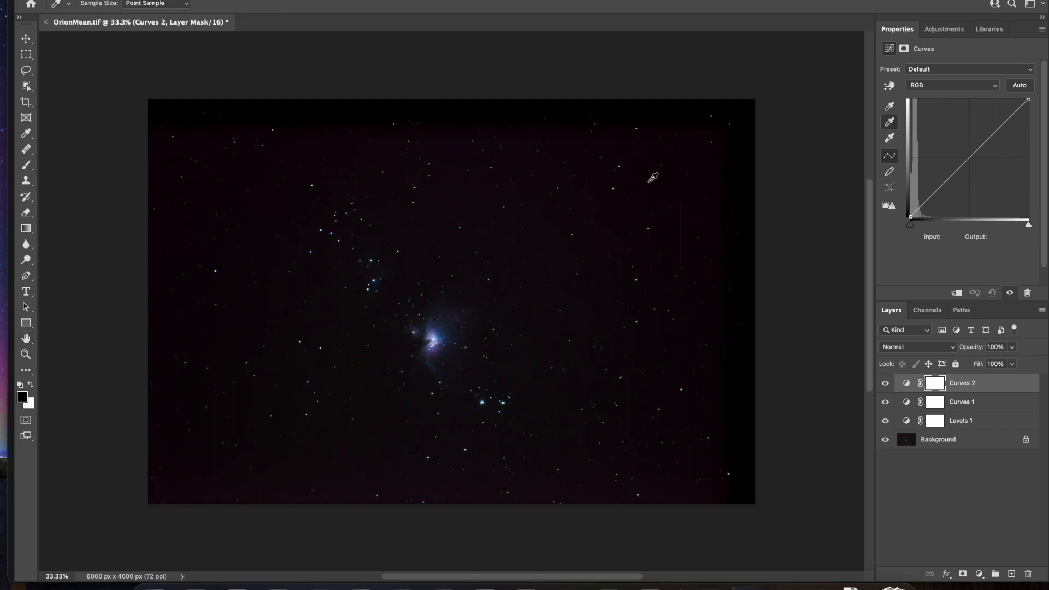
{"action": "mouse_move", "coordinate": [641, 177]}
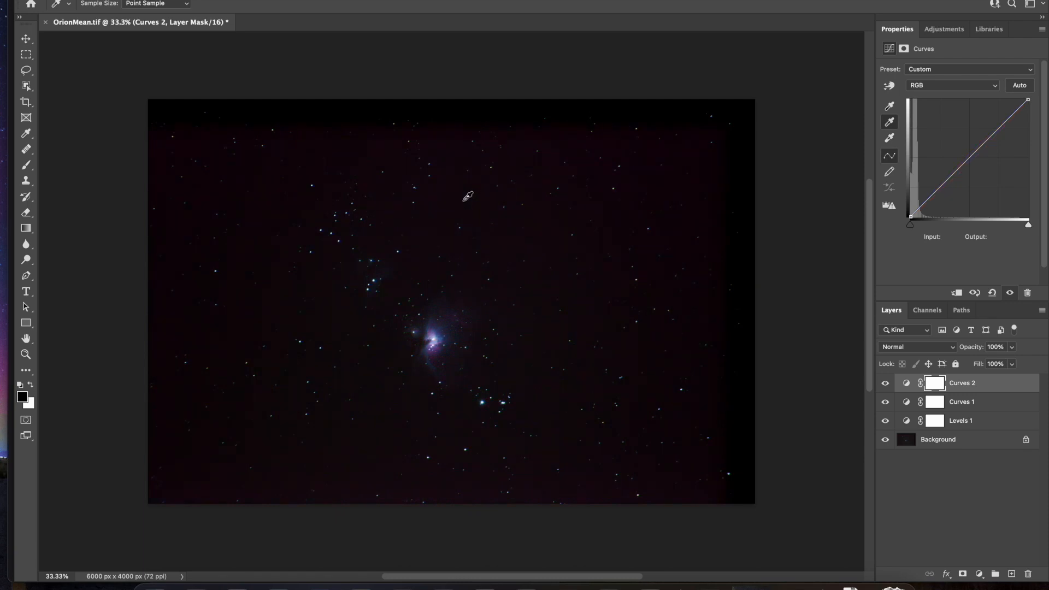
{"action": "mouse_move", "coordinate": [473, 202]}
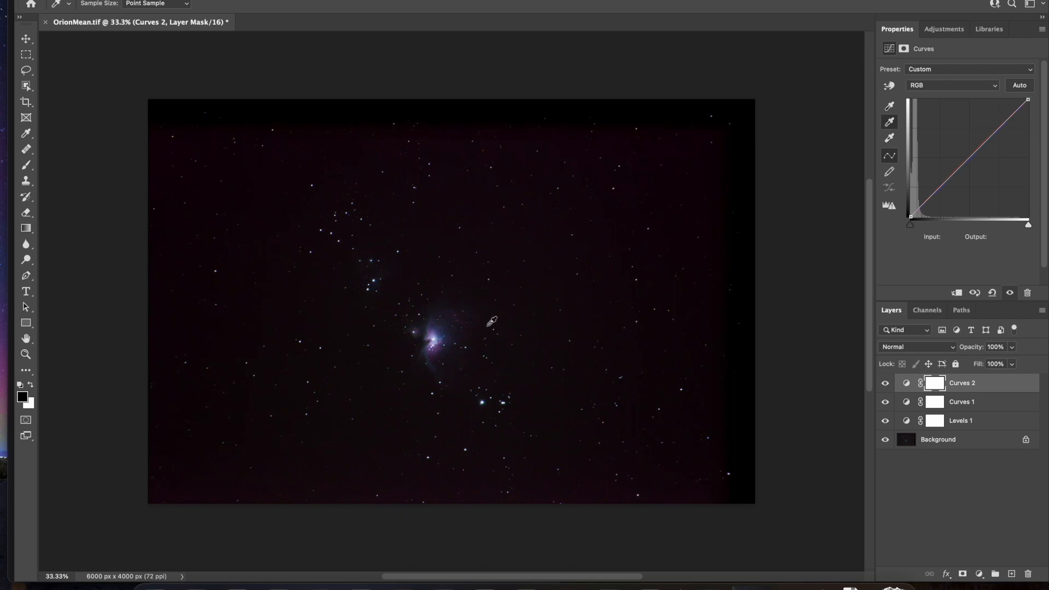
{"action": "mouse_move", "coordinate": [709, 186]}
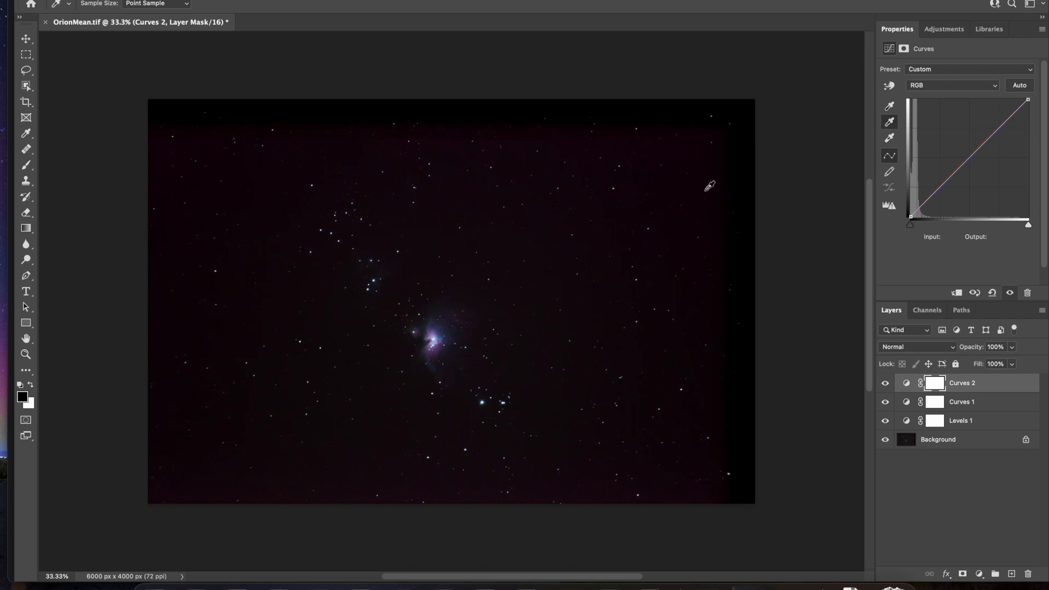
{"action": "mouse_move", "coordinate": [539, 219]}
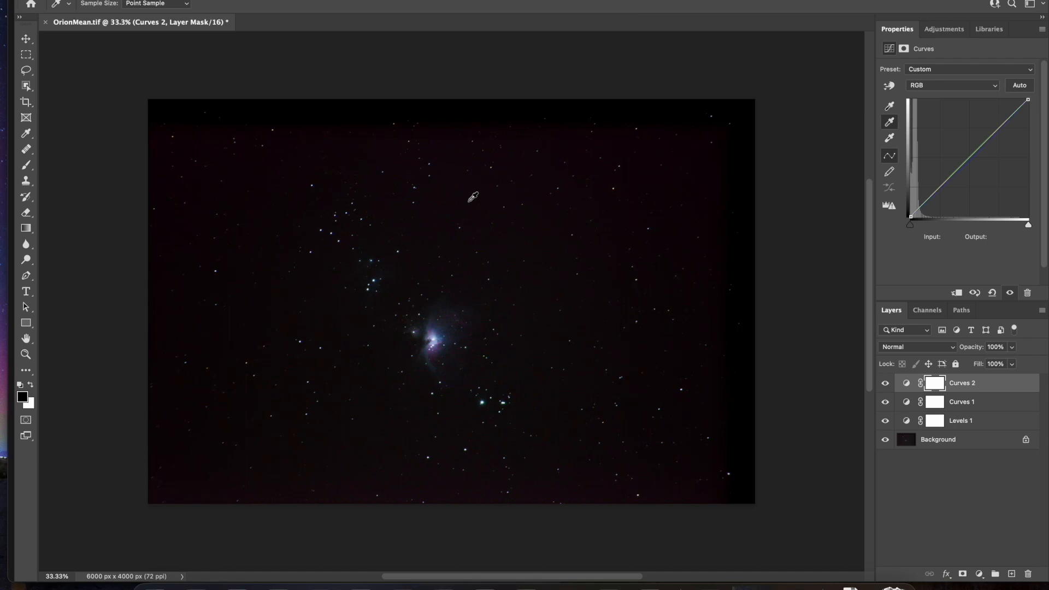
{"action": "mouse_move", "coordinate": [453, 354]}
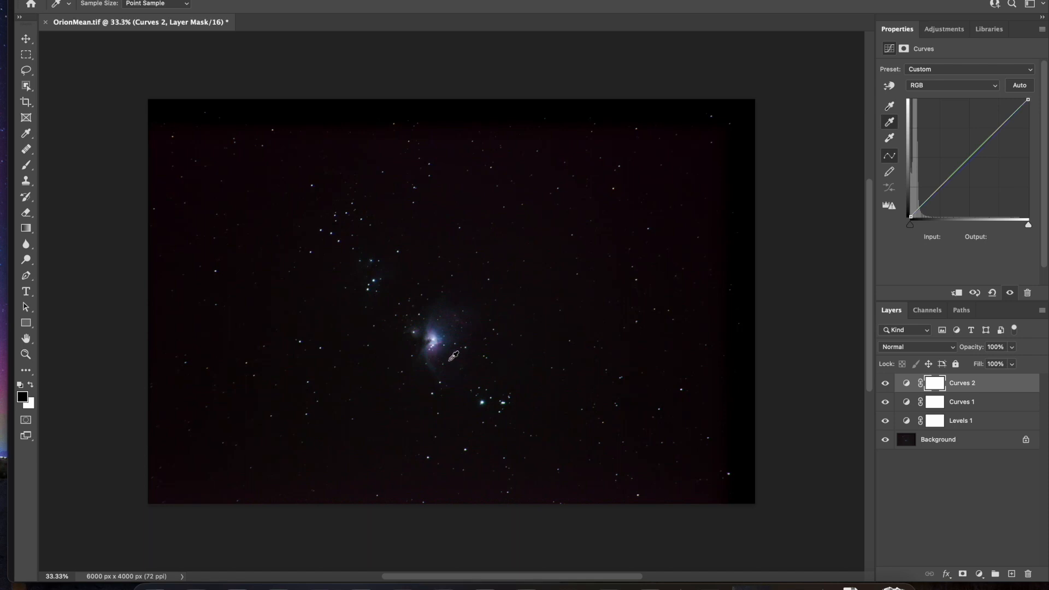
{"action": "mouse_move", "coordinate": [460, 348]}
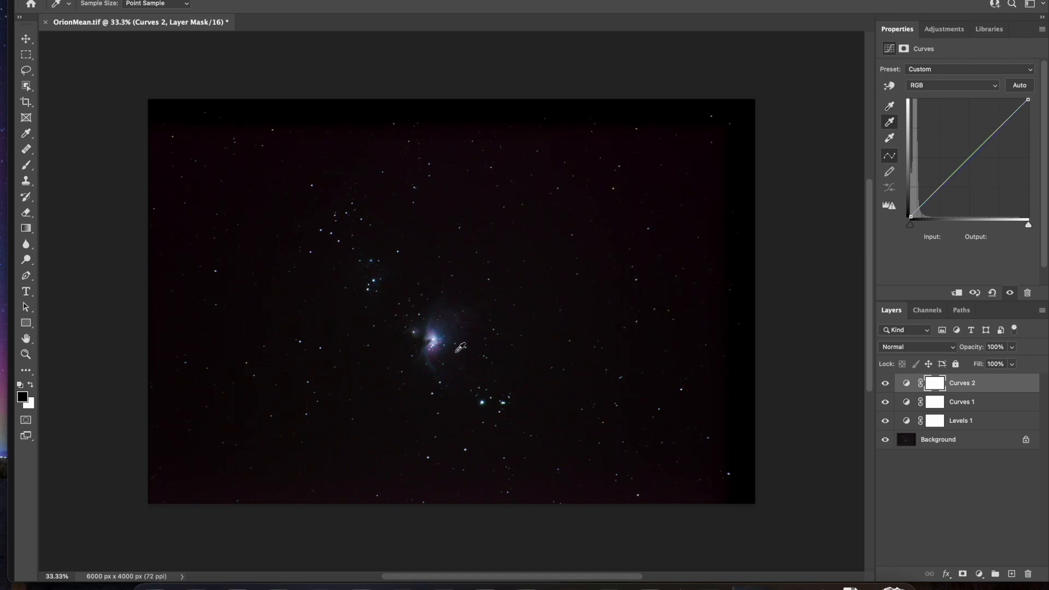
{"action": "mouse_move", "coordinate": [696, 194]}
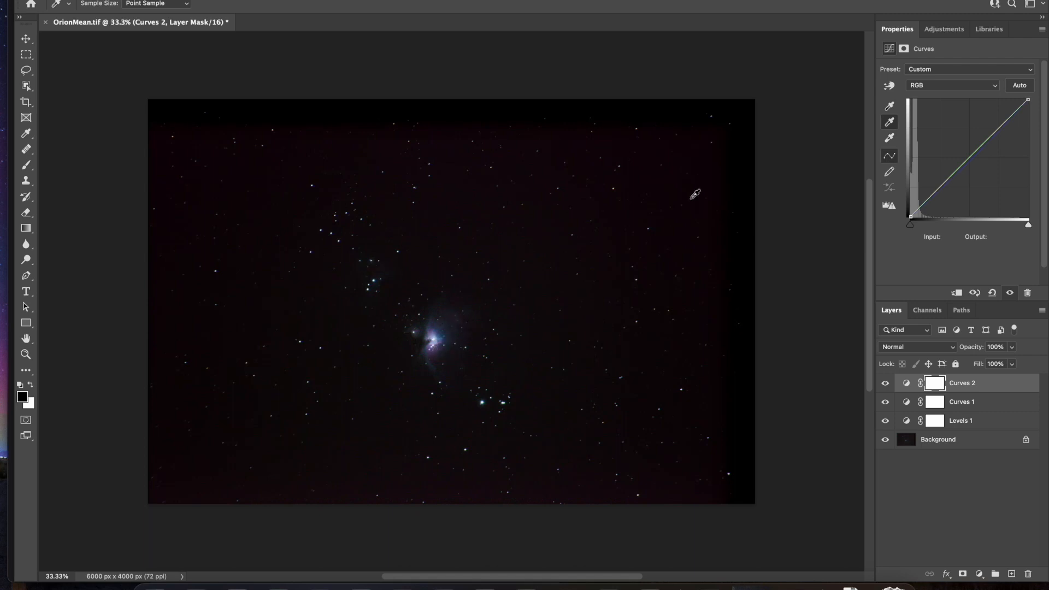
{"action": "mouse_move", "coordinate": [958, 330]}
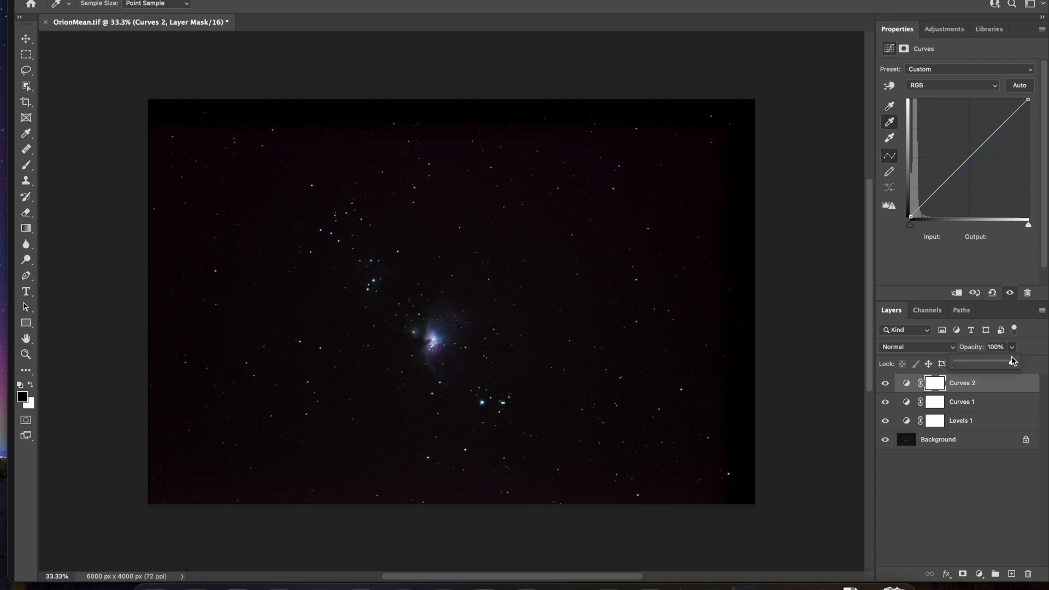
{"action": "mouse_move", "coordinate": [1010, 363]}
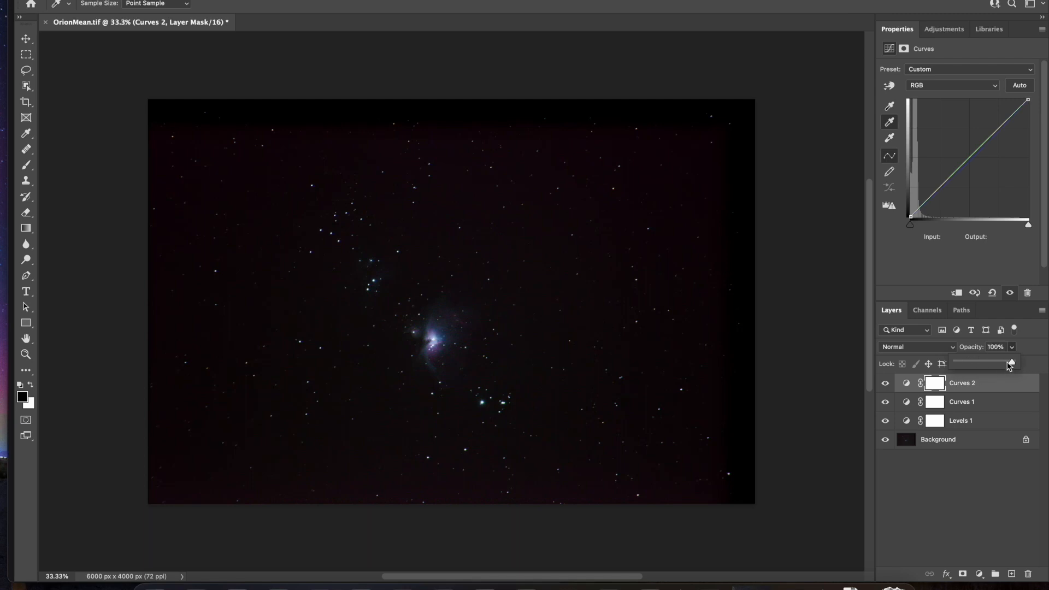
{"action": "mouse_move", "coordinate": [1030, 367]}
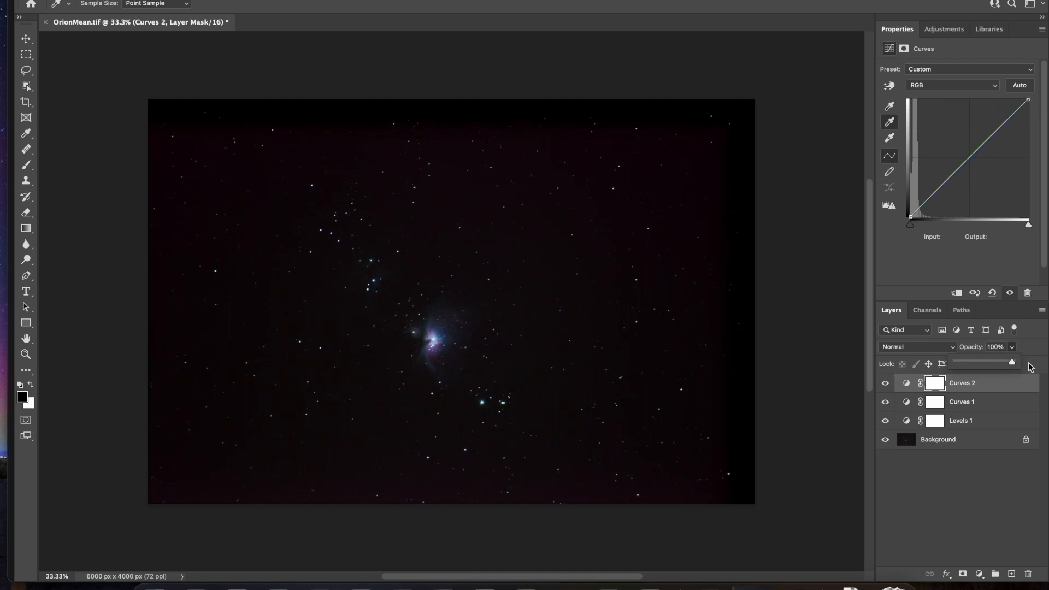
{"action": "mouse_move", "coordinate": [1031, 345]}
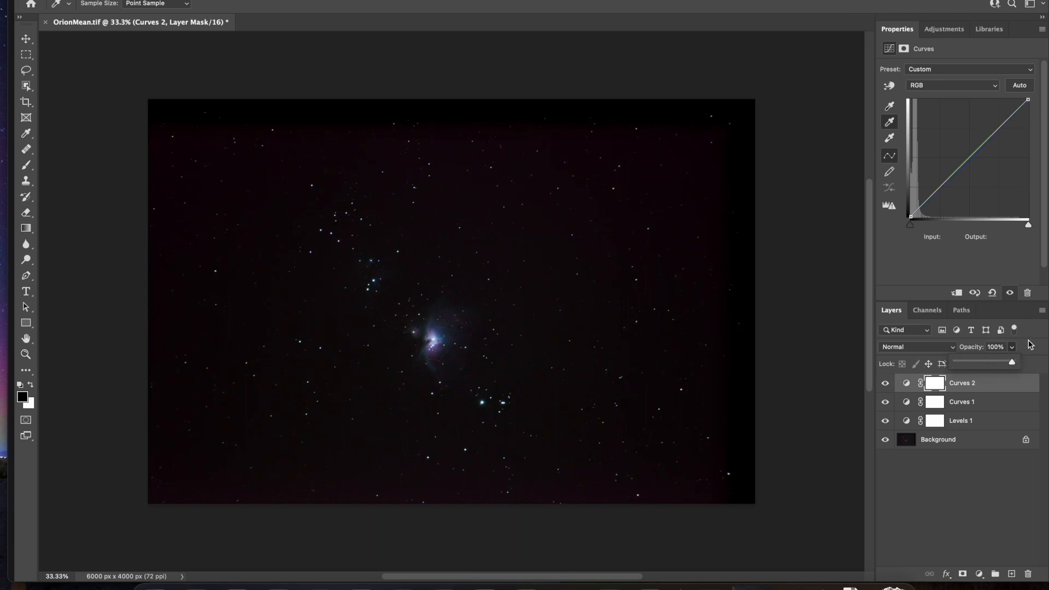
Show the Adjustments list of available adjustment types
{"action": "left_click", "coordinate": [943, 28]}
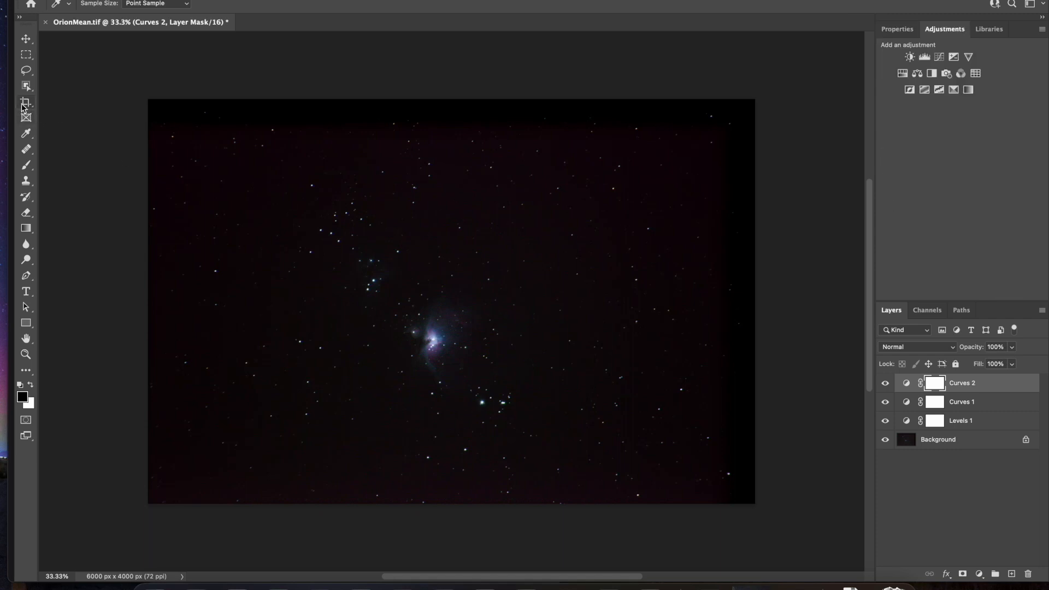
Crop to a tighter 16:9 frame around the nebula, 4582 × 2578 px
{"action": "left_click", "coordinate": [25, 102]}
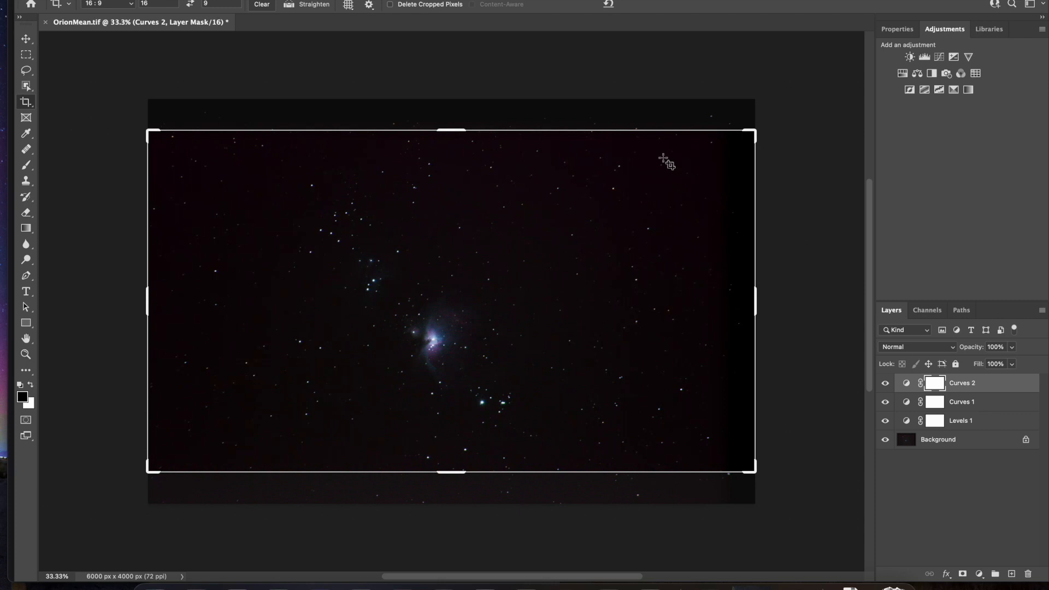
{"action": "mouse_move", "coordinate": [550, 481]}
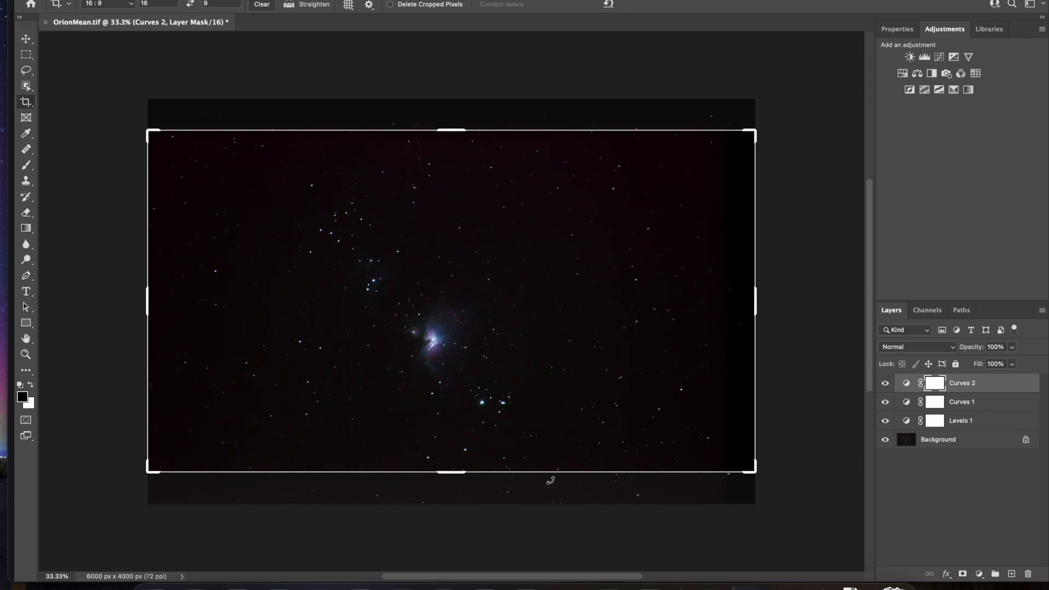
{"action": "mouse_move", "coordinate": [416, 15]}
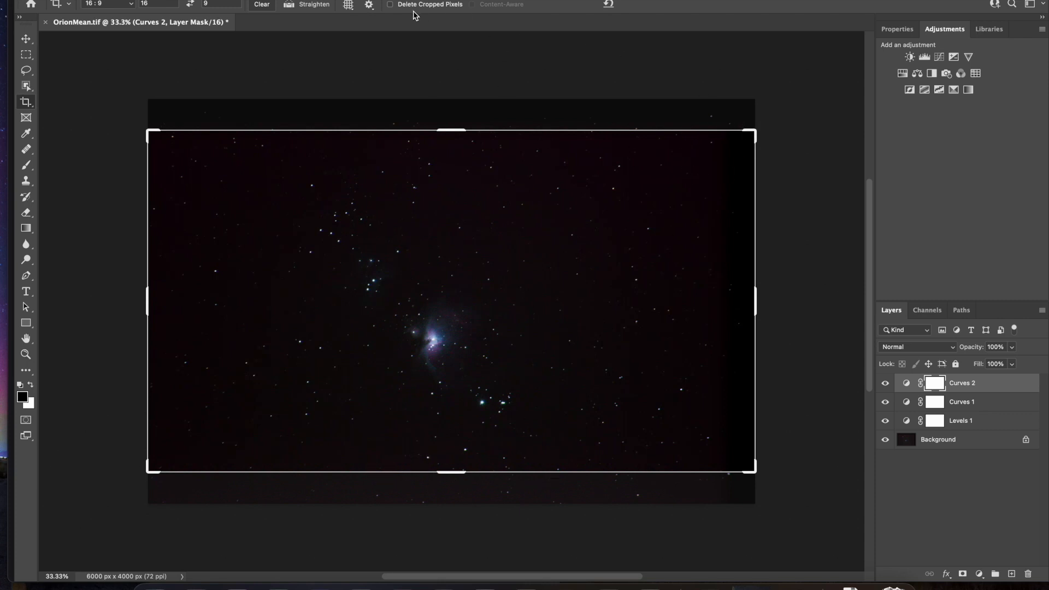
{"action": "mouse_move", "coordinate": [474, 8]}
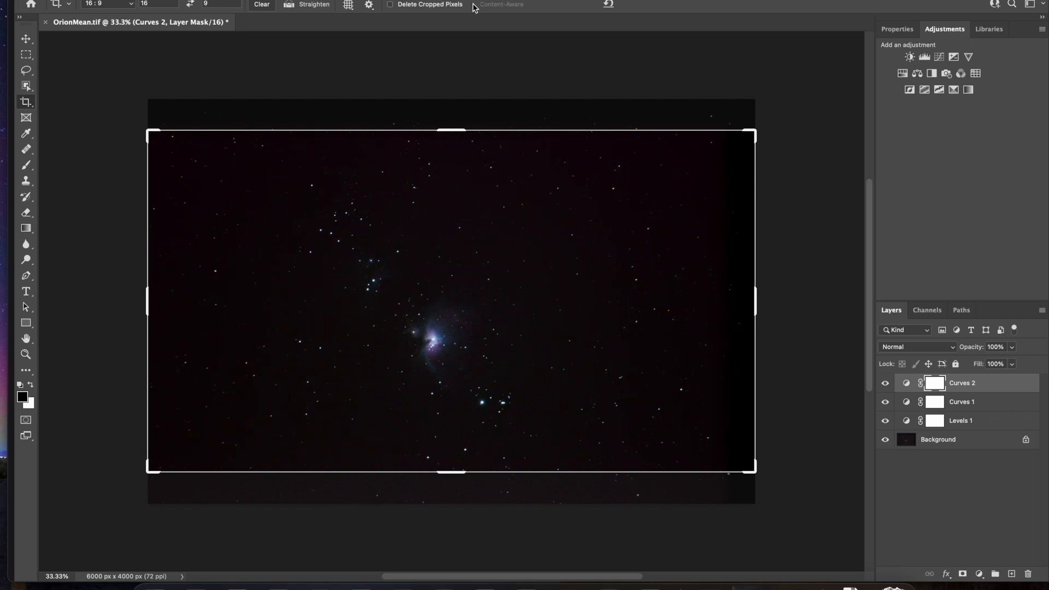
{"action": "mouse_move", "coordinate": [415, 39]}
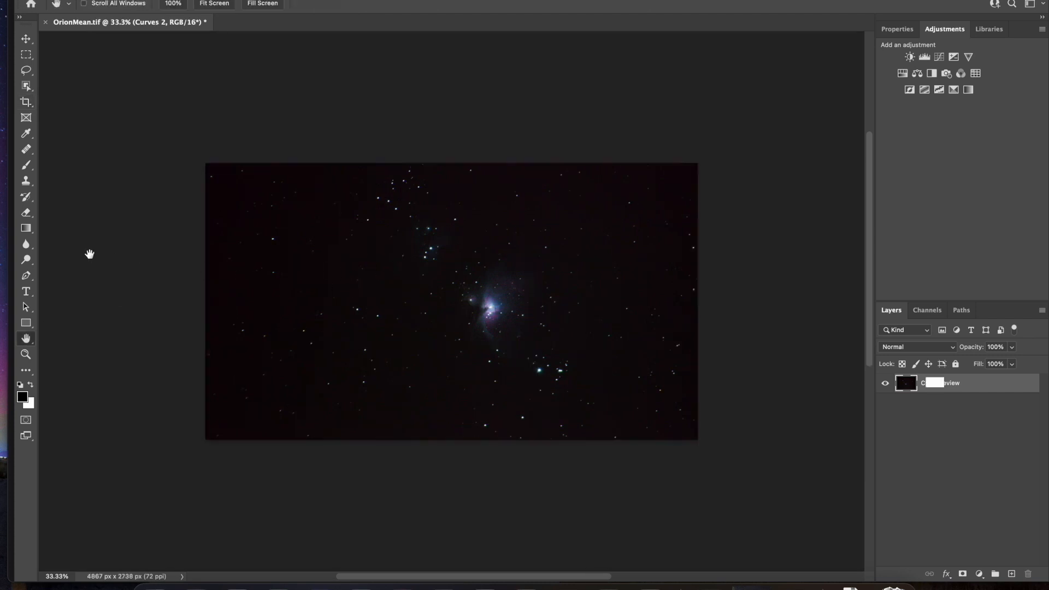
{"action": "left_click", "coordinate": [26, 101]}
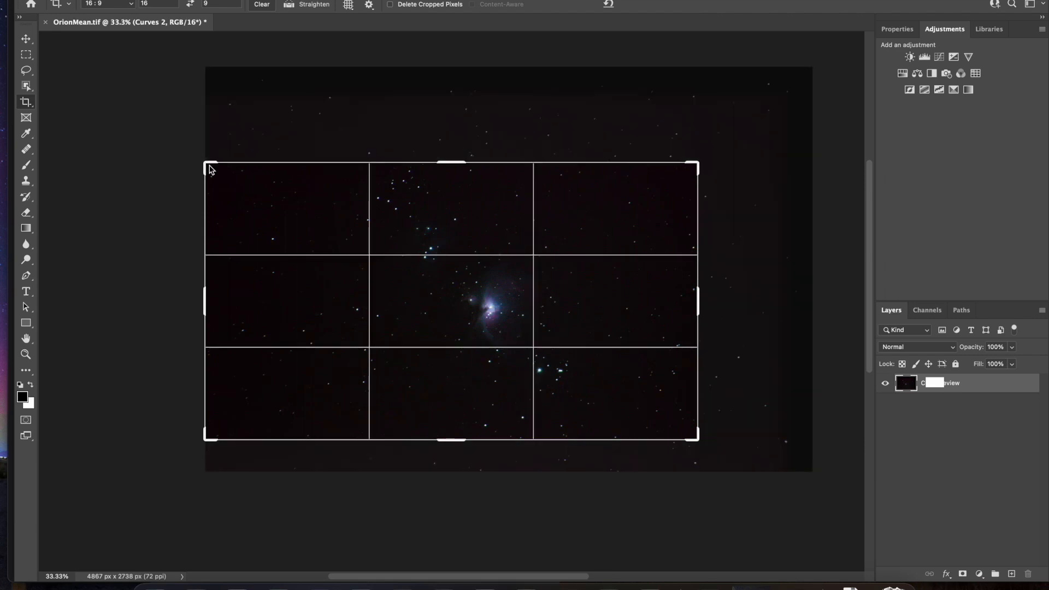
{"action": "left_click_drag", "start_coordinate": [211, 168], "coordinate": [224, 172]}
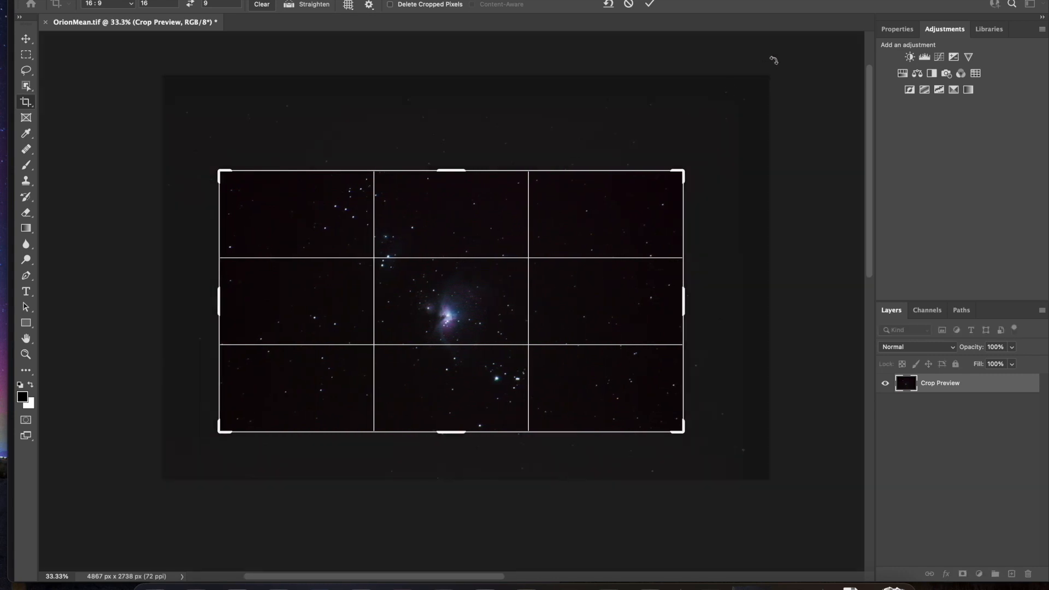
{"action": "left_click", "coordinate": [645, 4]}
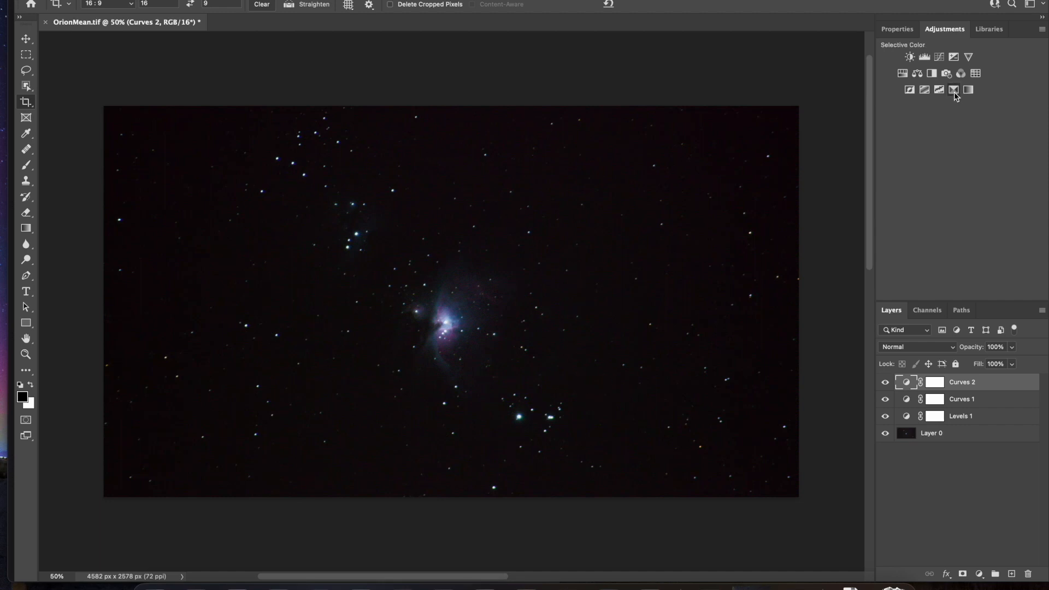
Add Selective Color 1 and set Cyans to Cyan +11, Magenta +7, Black −79
{"action": "left_click", "coordinate": [952, 90]}
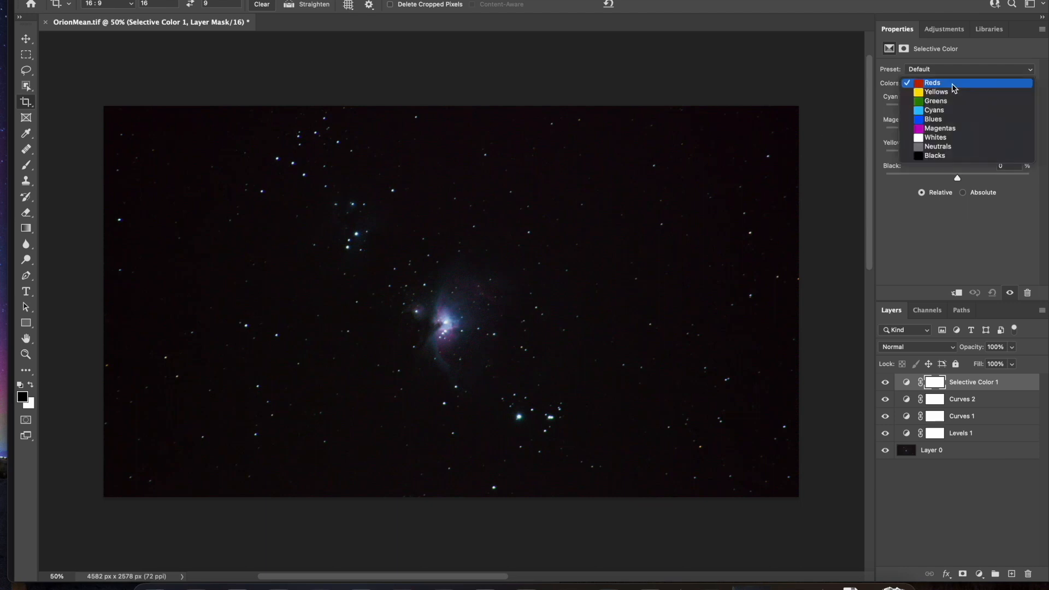
{"action": "mouse_move", "coordinate": [932, 119]}
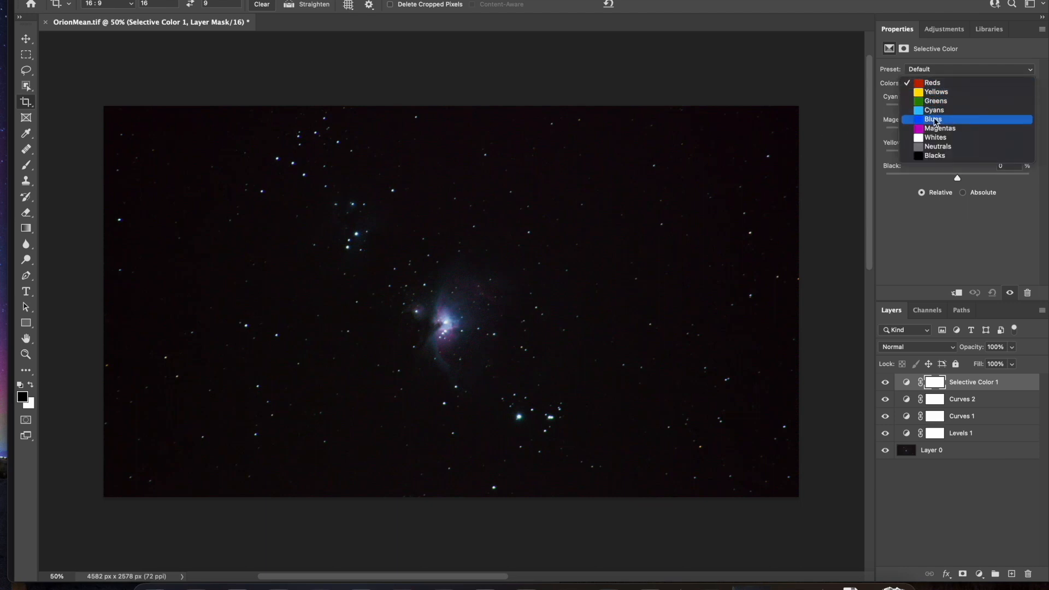
{"action": "mouse_move", "coordinate": [940, 128]}
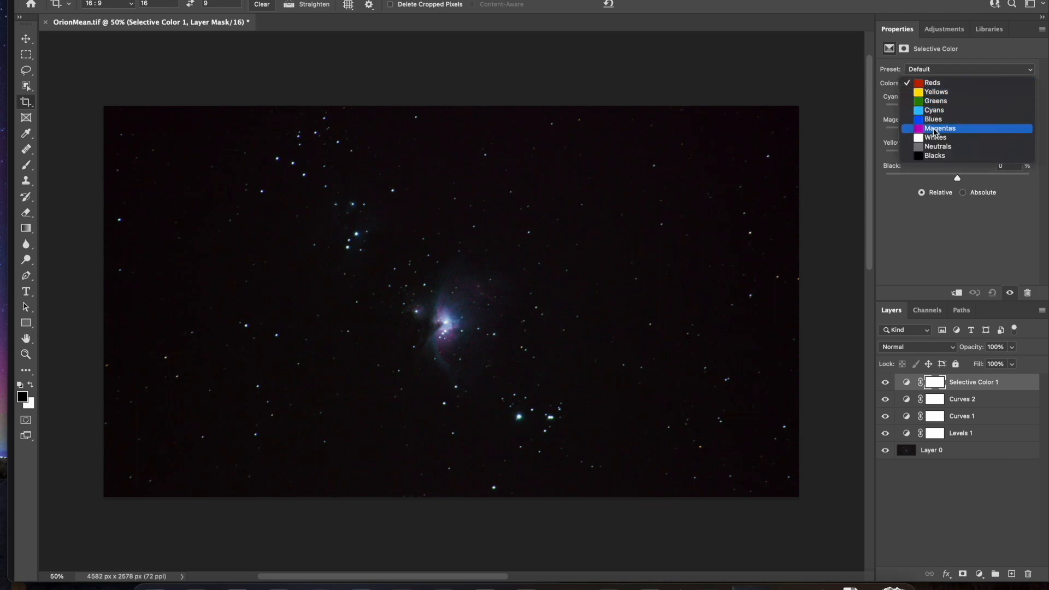
{"action": "mouse_move", "coordinate": [934, 110]}
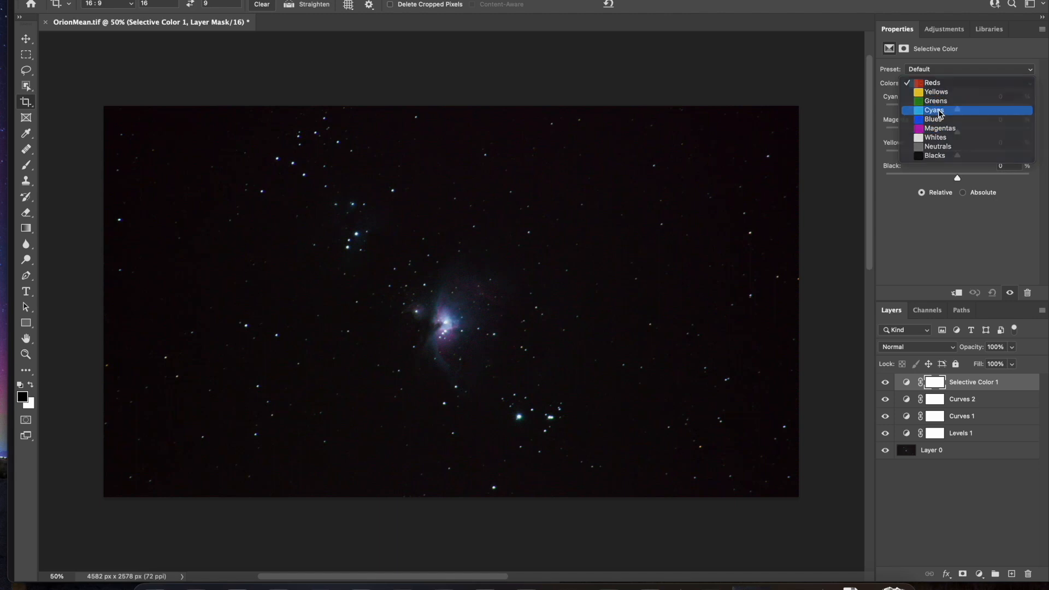
{"action": "left_click", "coordinate": [934, 109]}
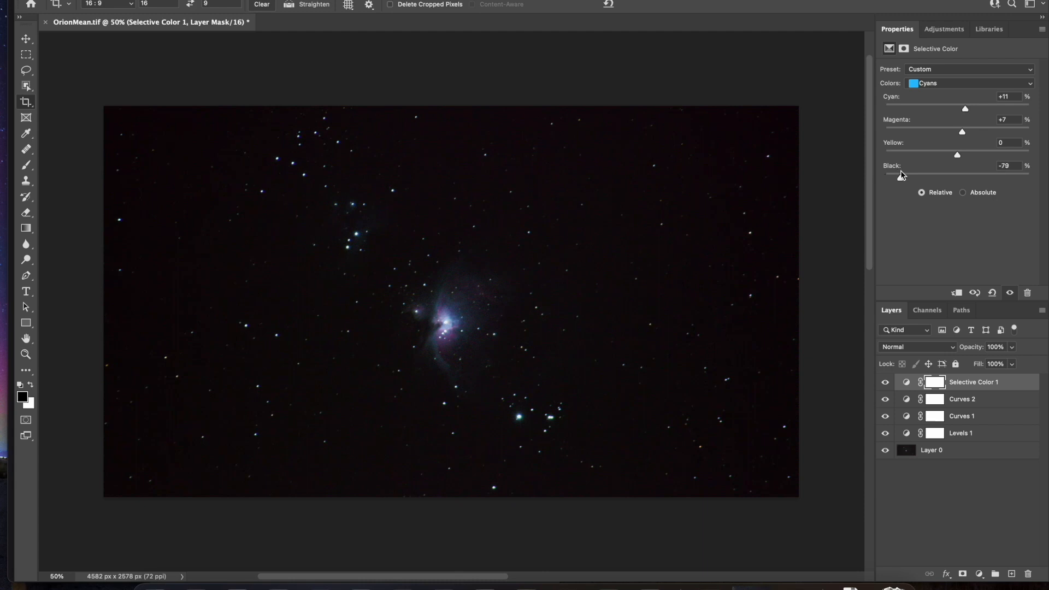
{"action": "mouse_move", "coordinate": [983, 92]}
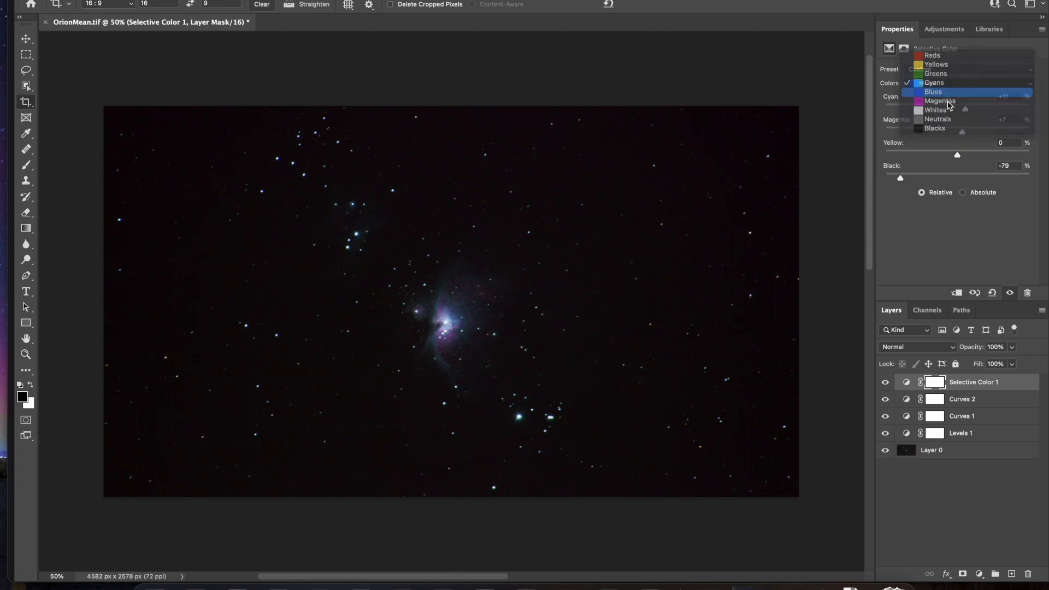
Set Blues to Cyan +1, Magenta −3, Yellow +22 and toggle the layer to compare
{"action": "left_click", "coordinate": [932, 92]}
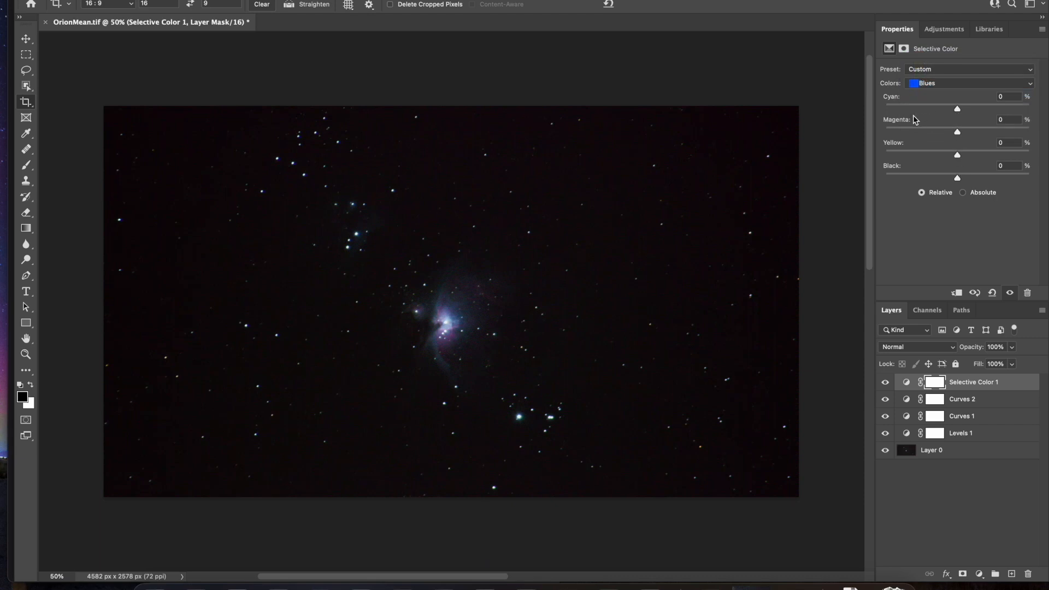
{"action": "mouse_move", "coordinate": [959, 117]}
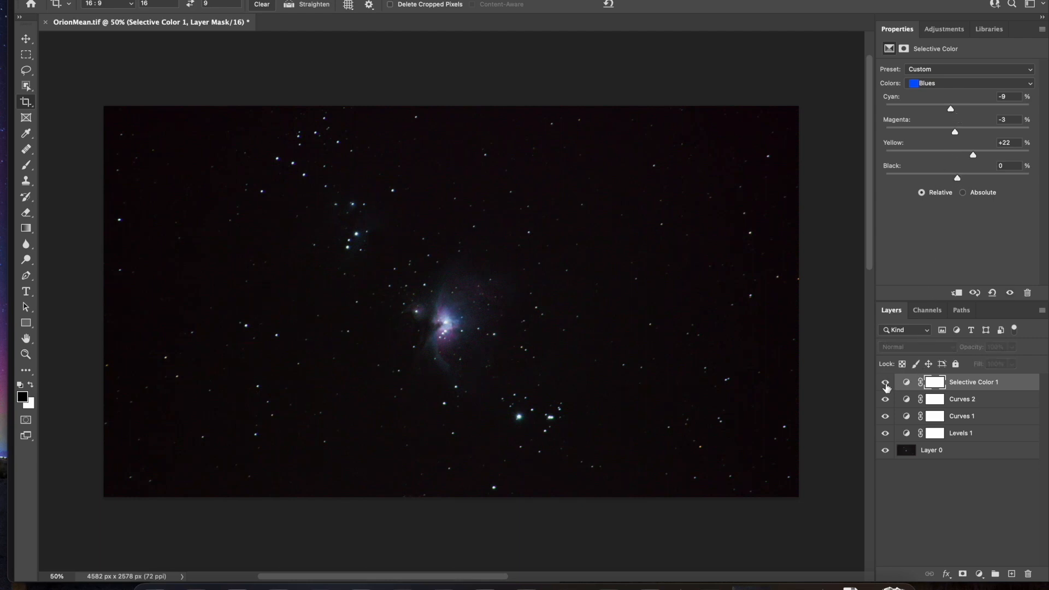
{"action": "left_click", "coordinate": [885, 382]}
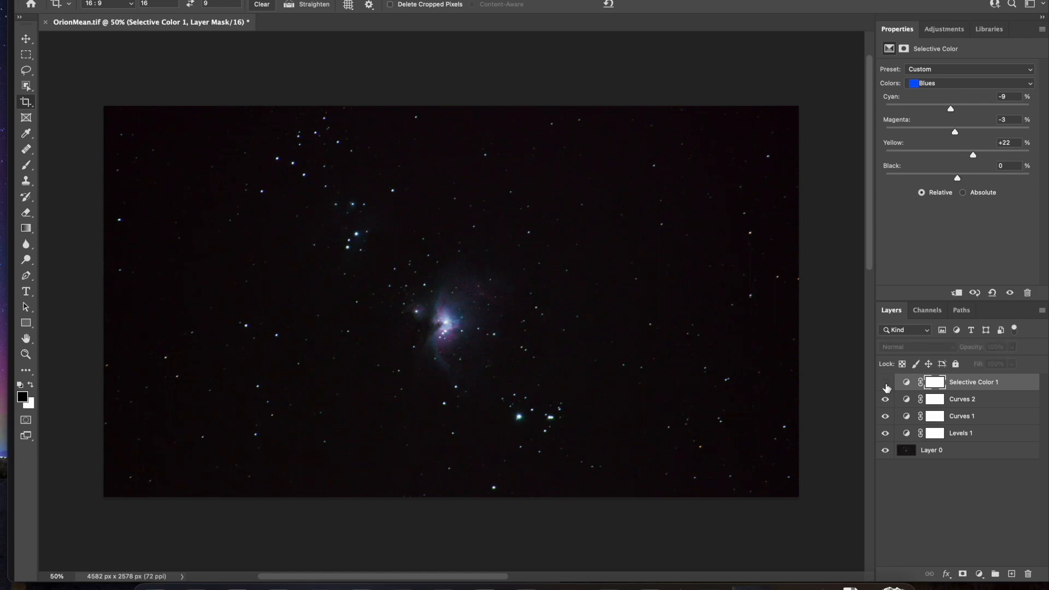
{"action": "left_click", "coordinate": [885, 381]}
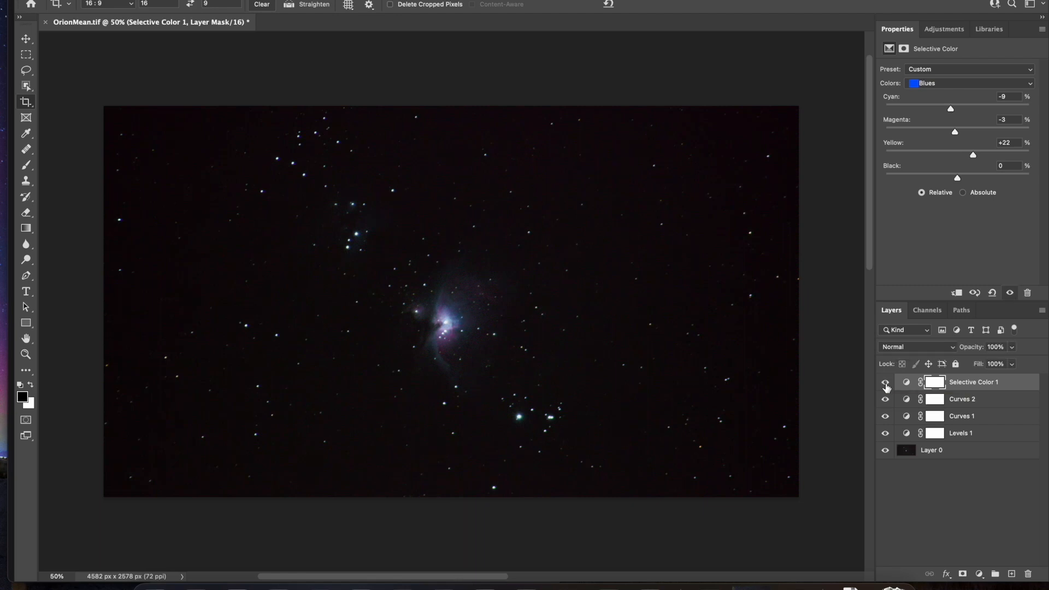
{"action": "left_click", "coordinate": [886, 382]}
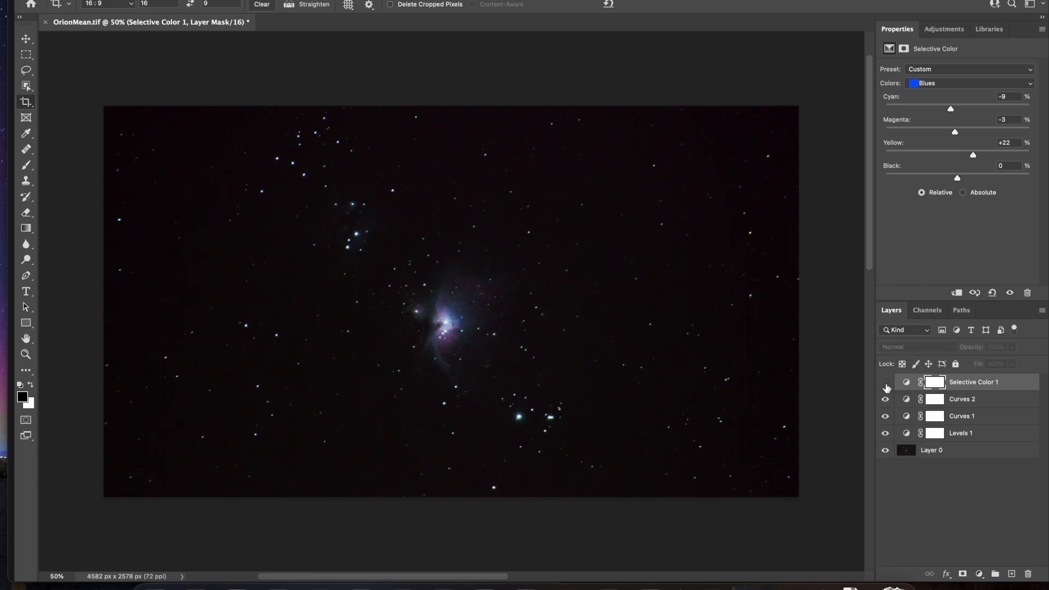
{"action": "left_click", "coordinate": [886, 381]}
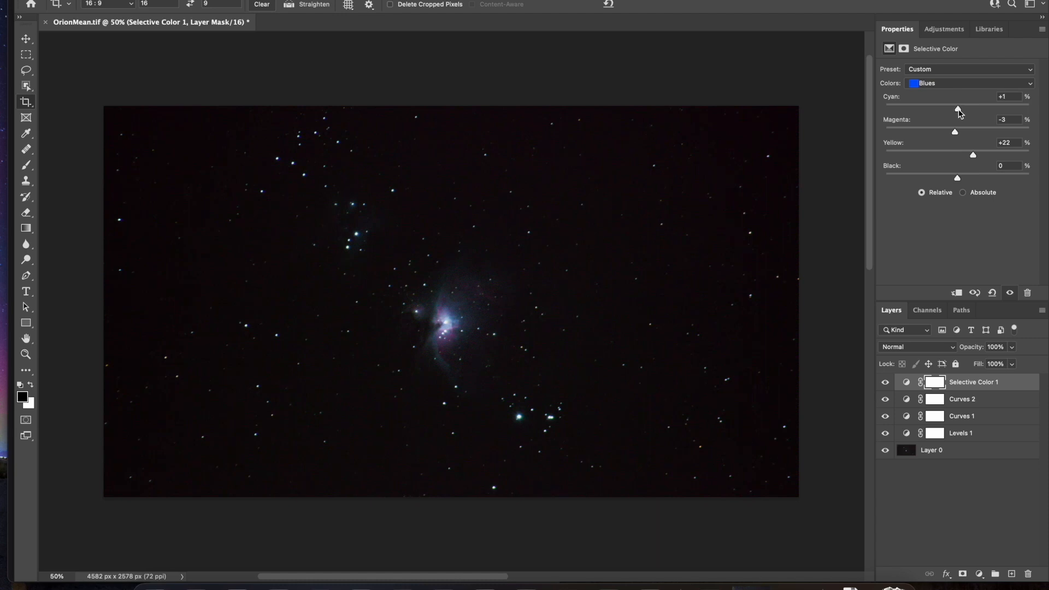
{"action": "mouse_move", "coordinate": [961, 90]}
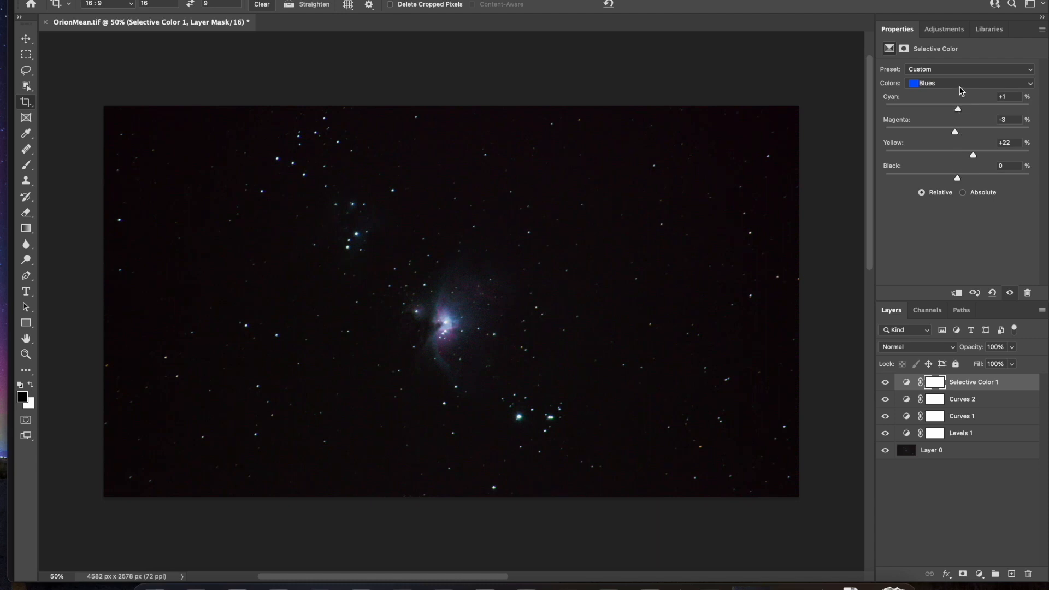
Set Magentas to Cyan −60, Magenta +12, Yellow +6, Black −21
{"action": "left_click", "coordinate": [968, 83]}
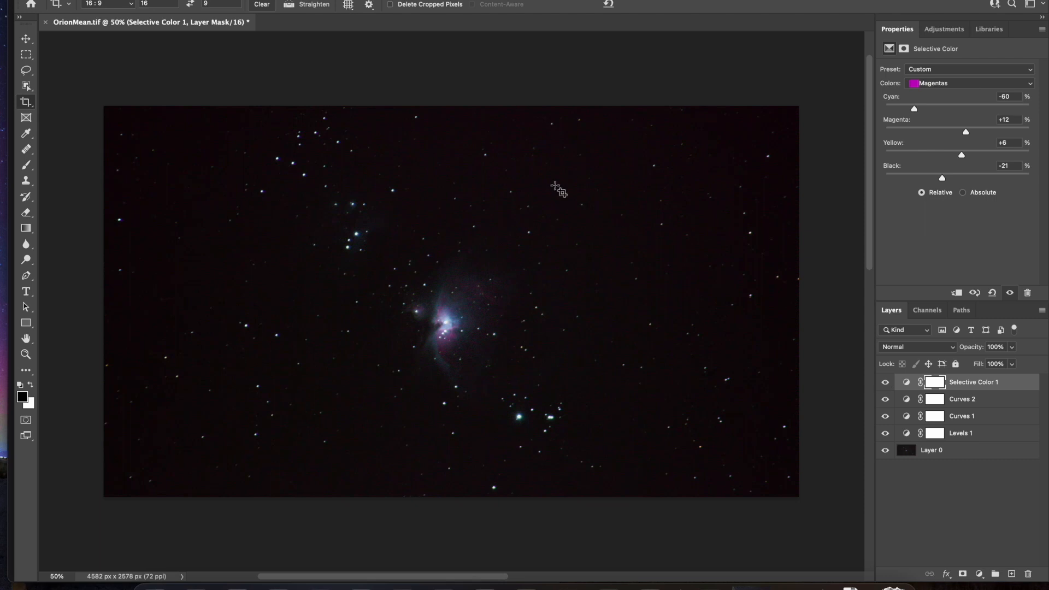
{"action": "mouse_move", "coordinate": [485, 167]}
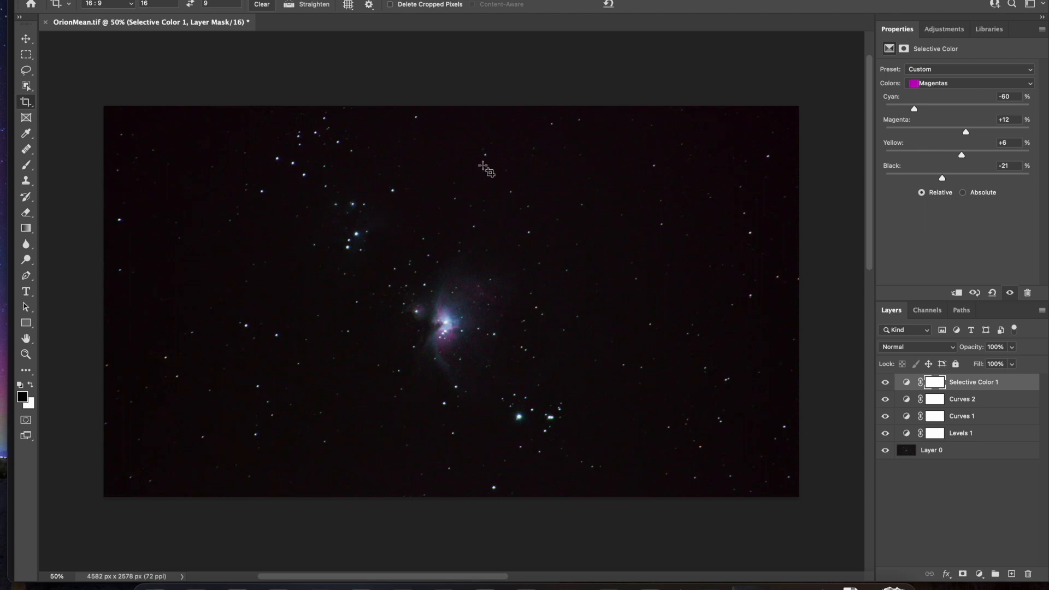
{"action": "mouse_move", "coordinate": [789, 243]}
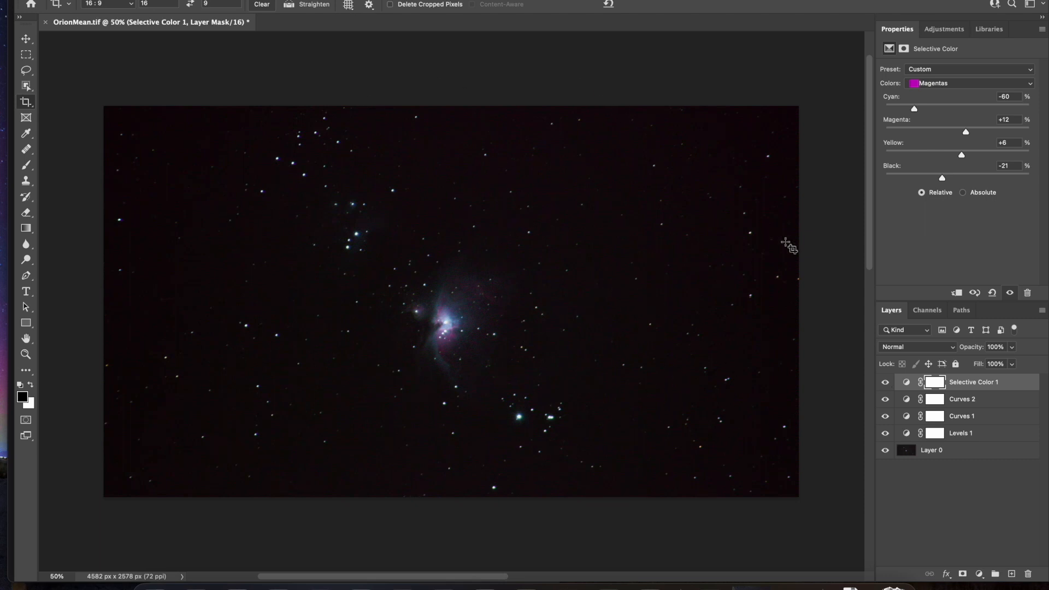
{"action": "mouse_move", "coordinate": [942, 370]}
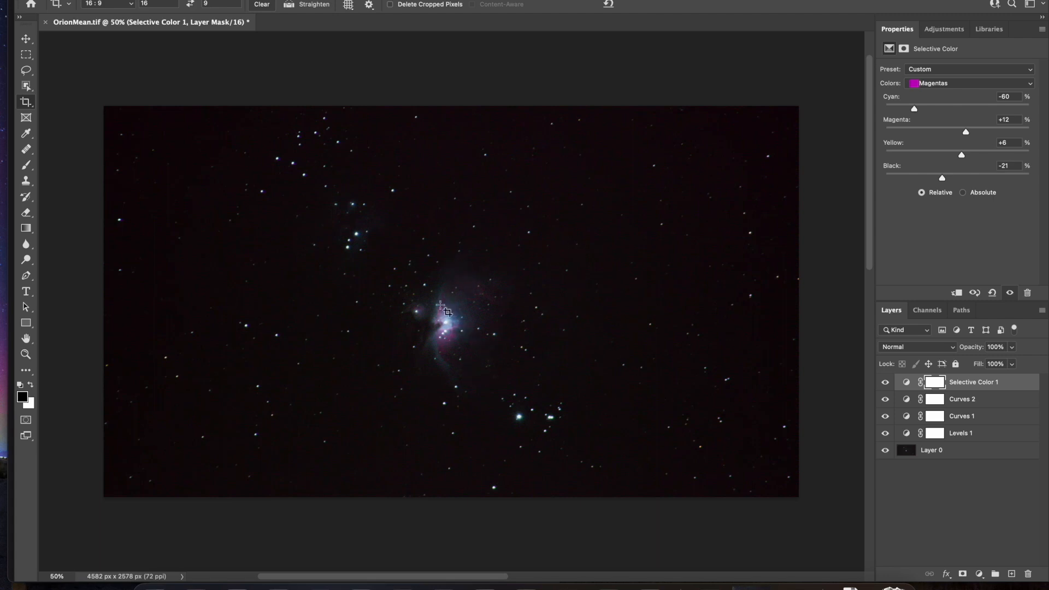
{"action": "mouse_move", "coordinate": [354, 214]}
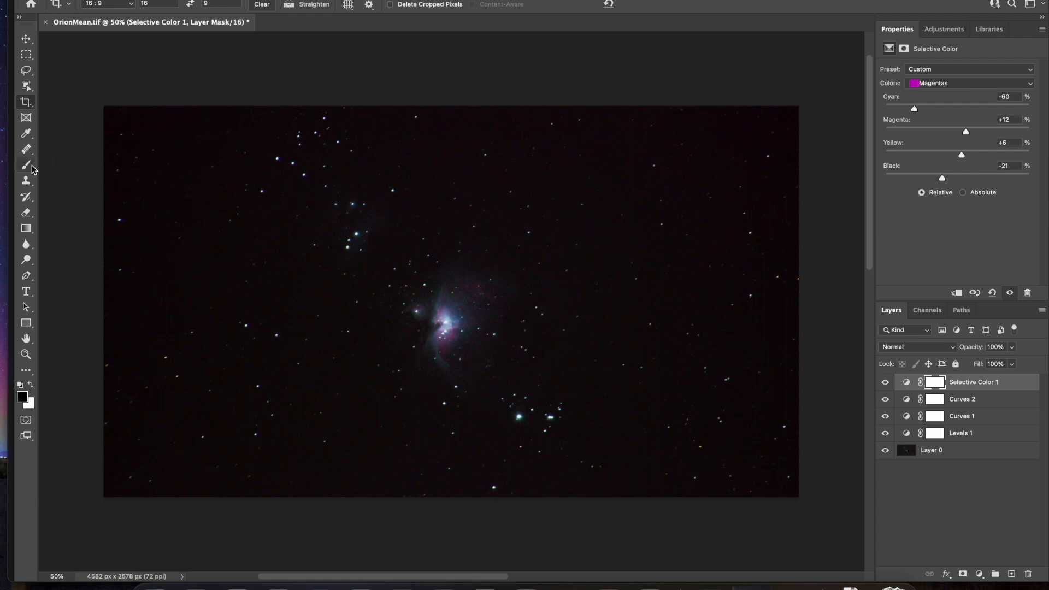
Switch to the Brush tool and enlarge it to about 137 px for masking the nebula
{"action": "left_click", "coordinate": [26, 165]}
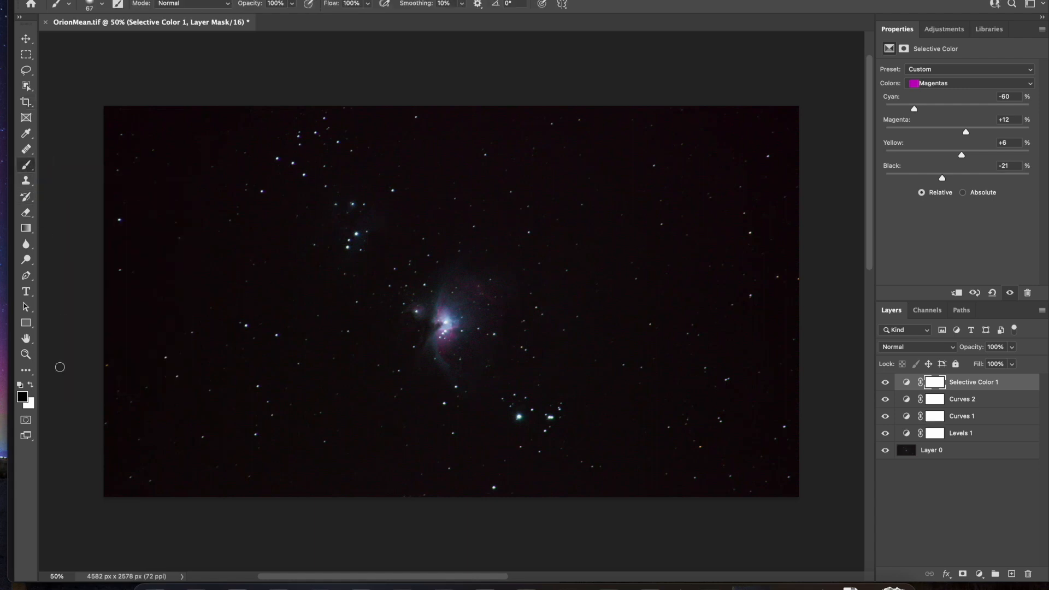
{"action": "mouse_move", "coordinate": [388, 253]}
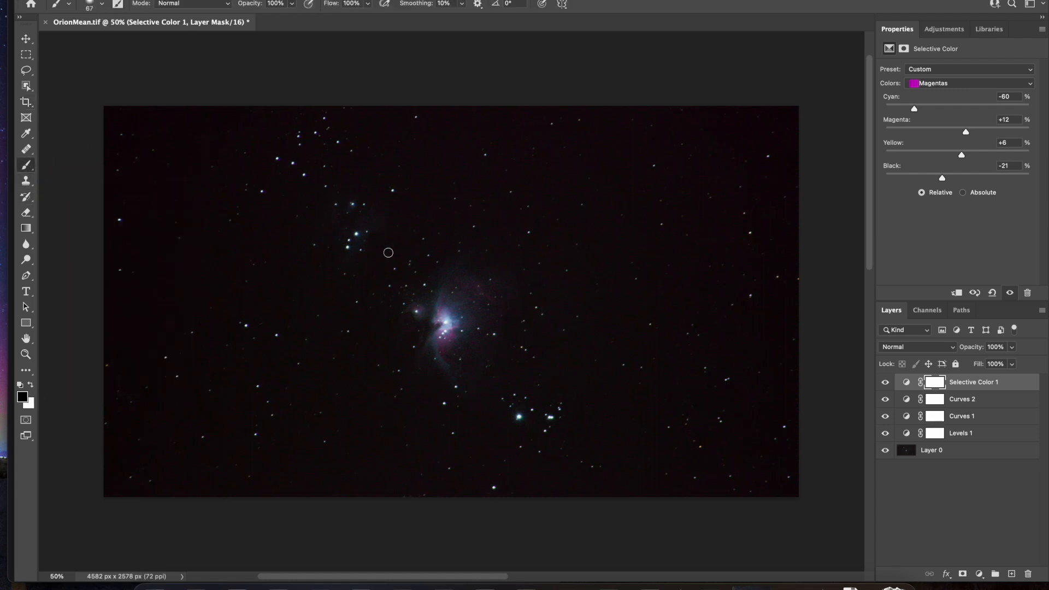
{"action": "left_click", "coordinate": [91, 4]}
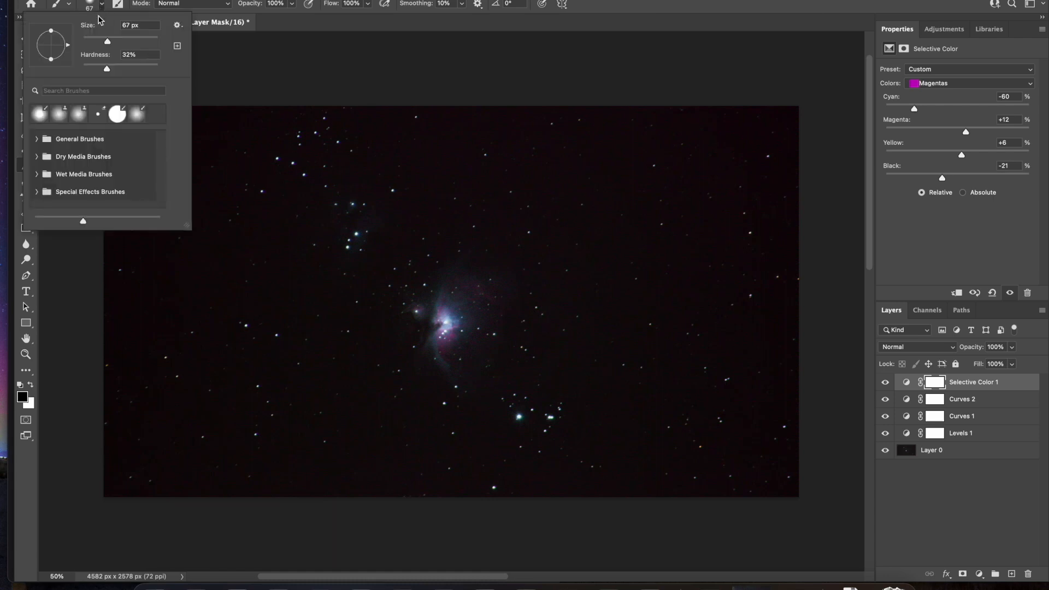
{"action": "left_click_drag", "start_coordinate": [107, 41], "coordinate": [121, 40]}
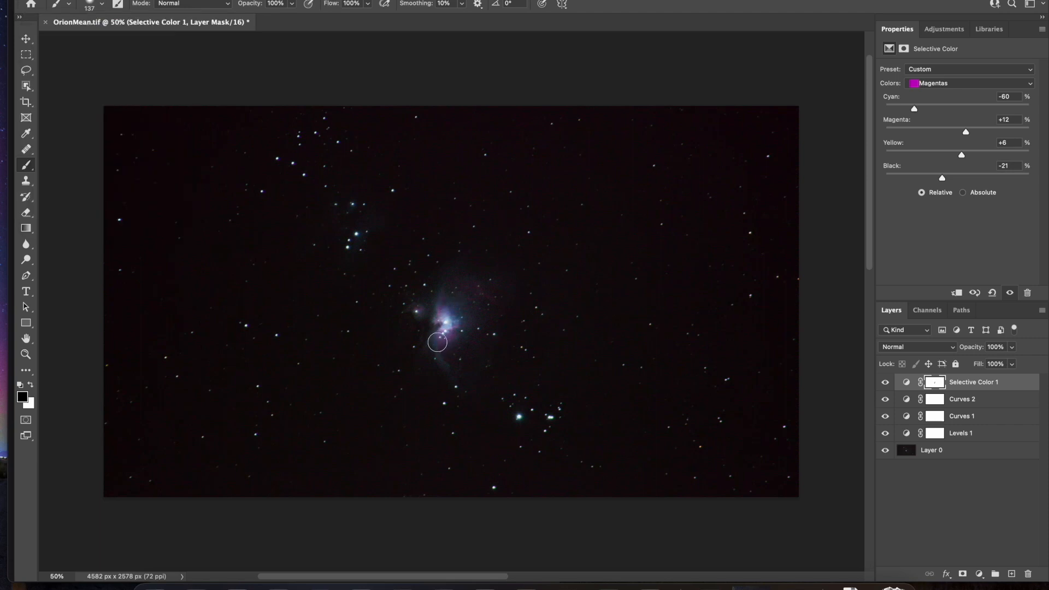
{"action": "mouse_move", "coordinate": [442, 312]}
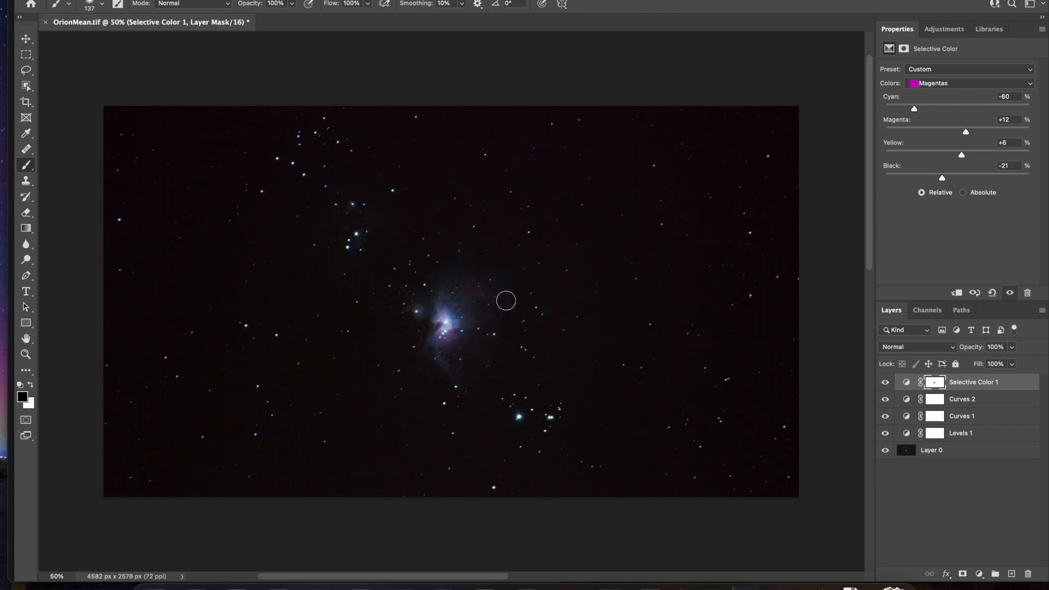
{"action": "mouse_move", "coordinate": [449, 297]}
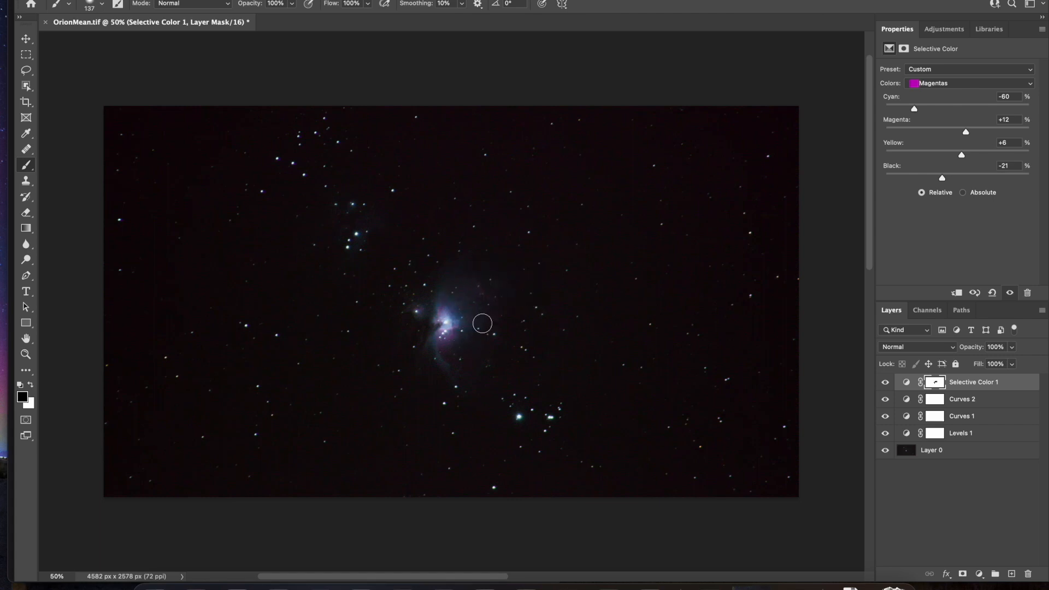
{"action": "mouse_move", "coordinate": [474, 379]}
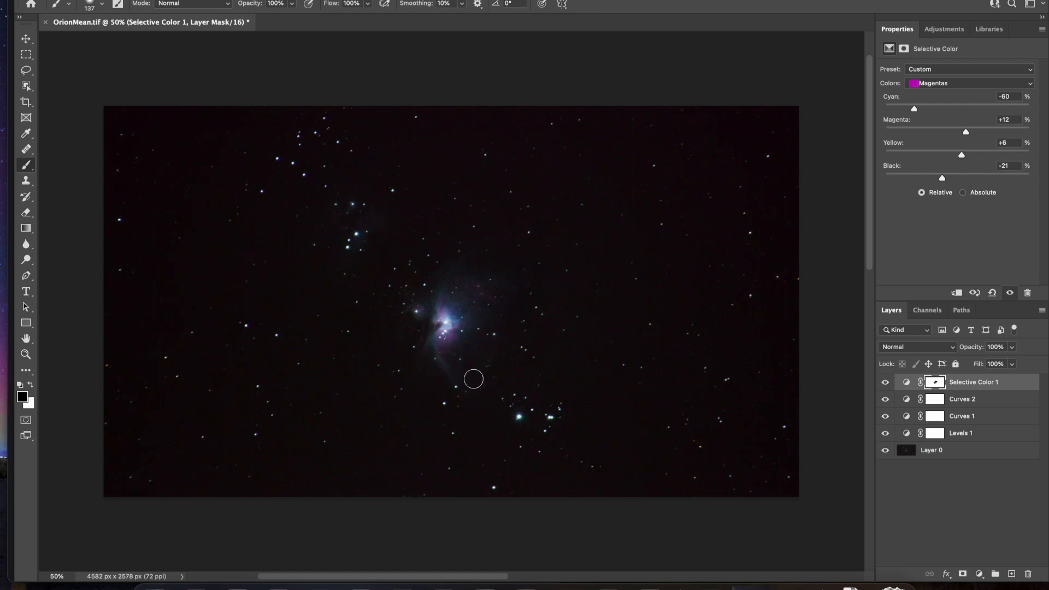
{"action": "mouse_move", "coordinate": [359, 237]}
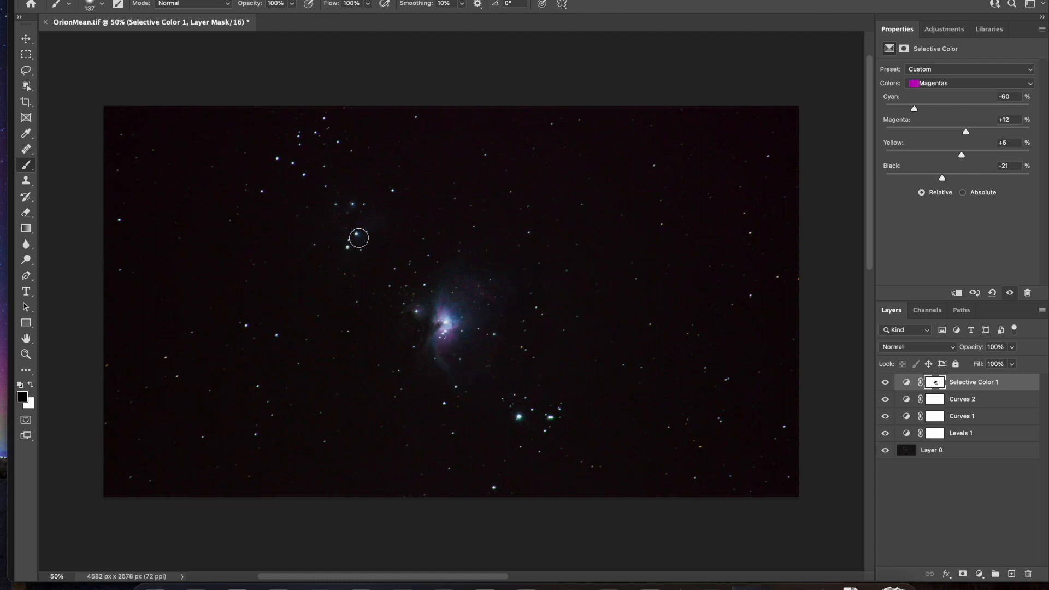
{"action": "mouse_move", "coordinate": [348, 224]}
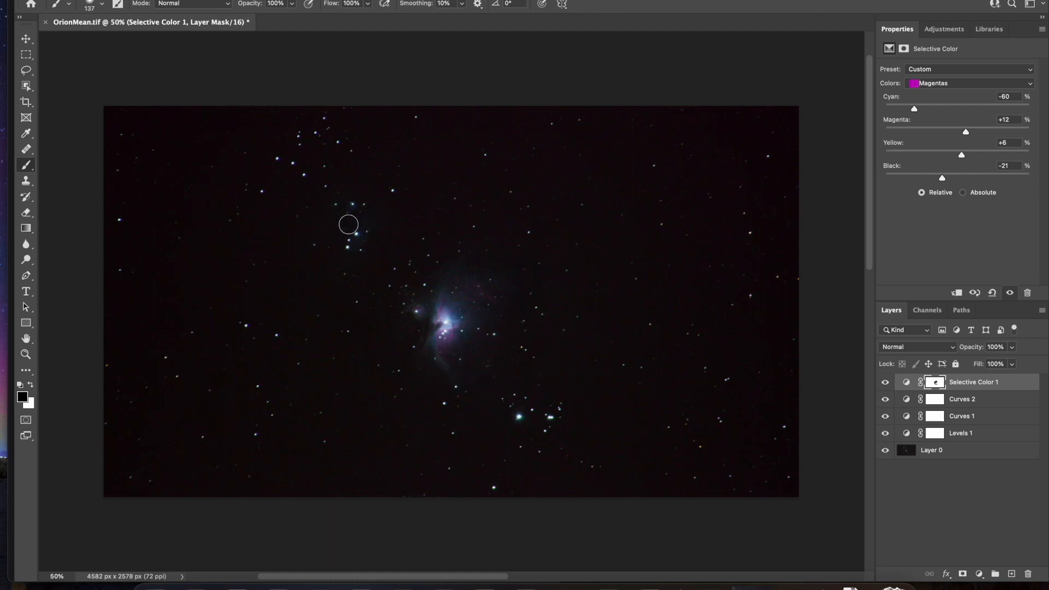
{"action": "mouse_move", "coordinate": [495, 290]}
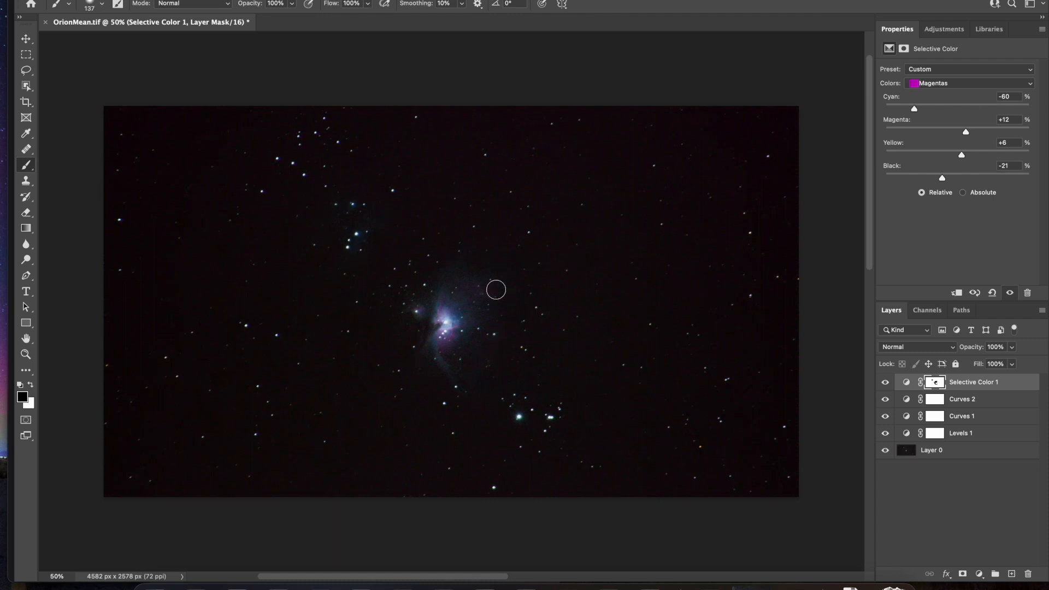
{"action": "mouse_move", "coordinate": [496, 256]}
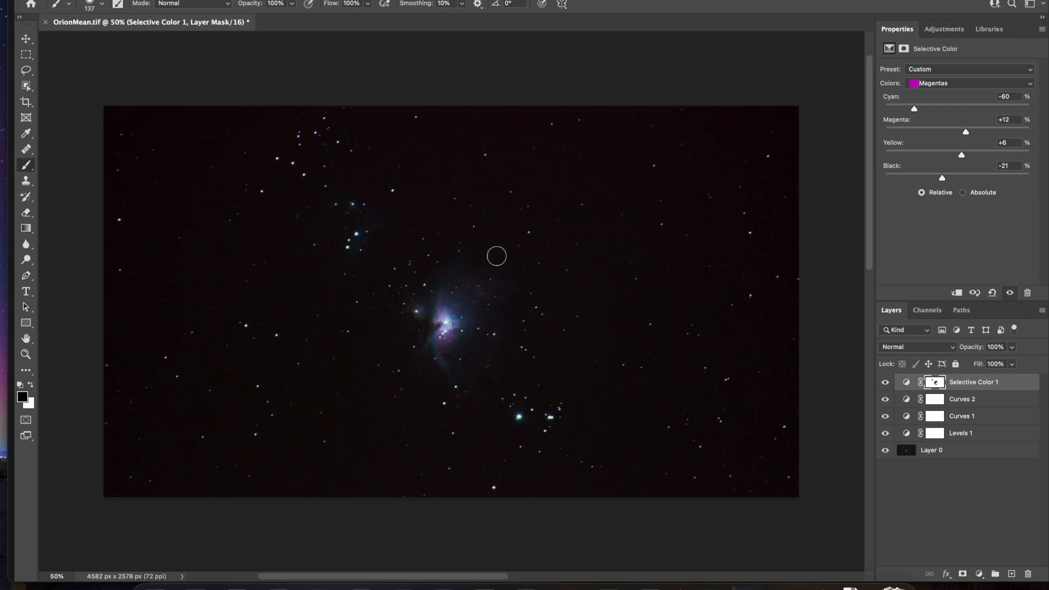
{"action": "mouse_move", "coordinate": [583, 301]}
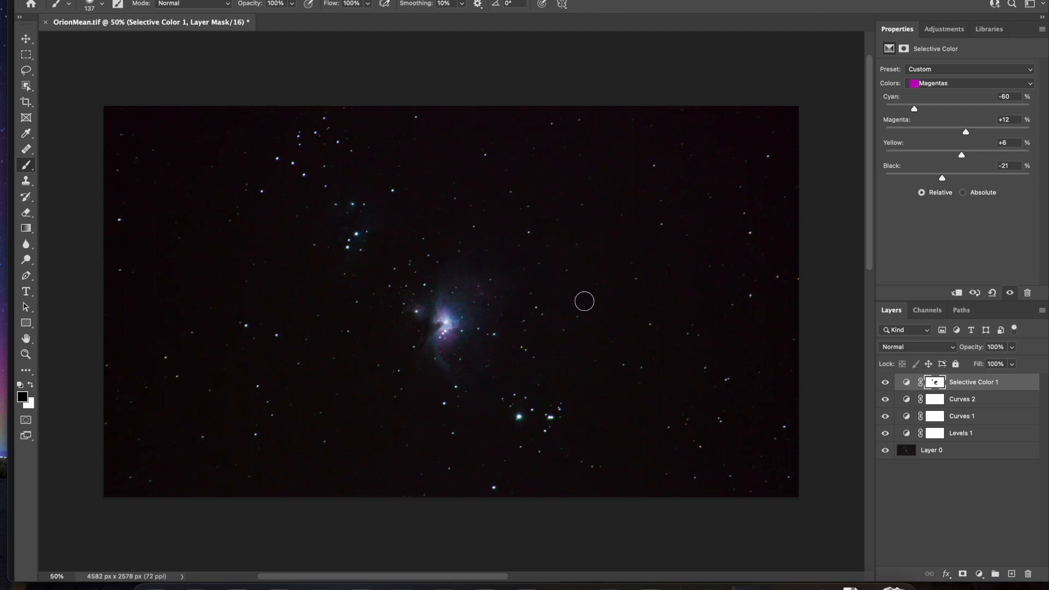
{"action": "mouse_move", "coordinate": [488, 372]}
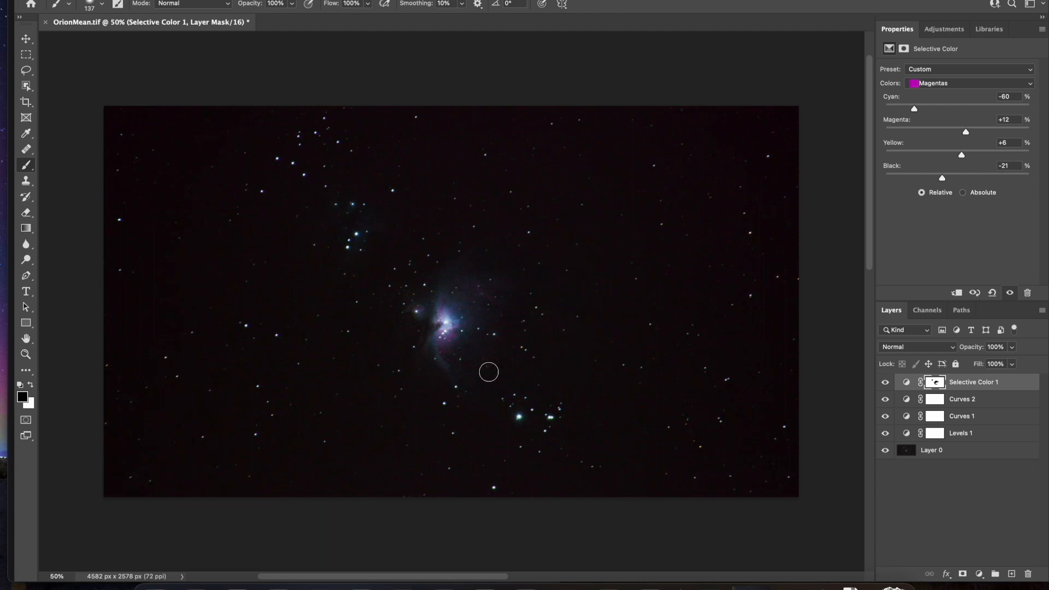
{"action": "mouse_move", "coordinate": [462, 325]}
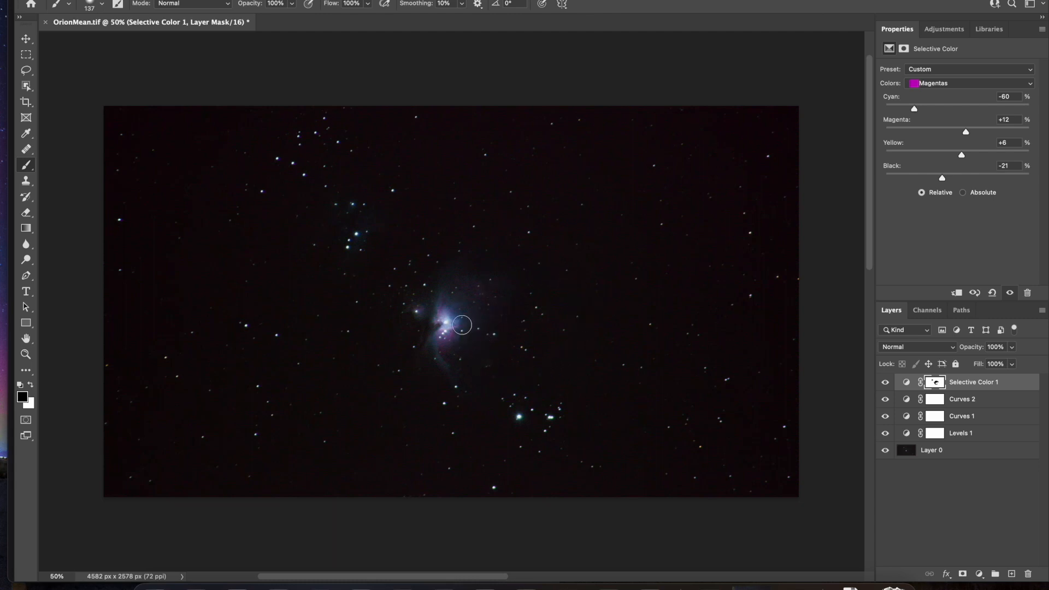
{"action": "mouse_move", "coordinate": [413, 294]}
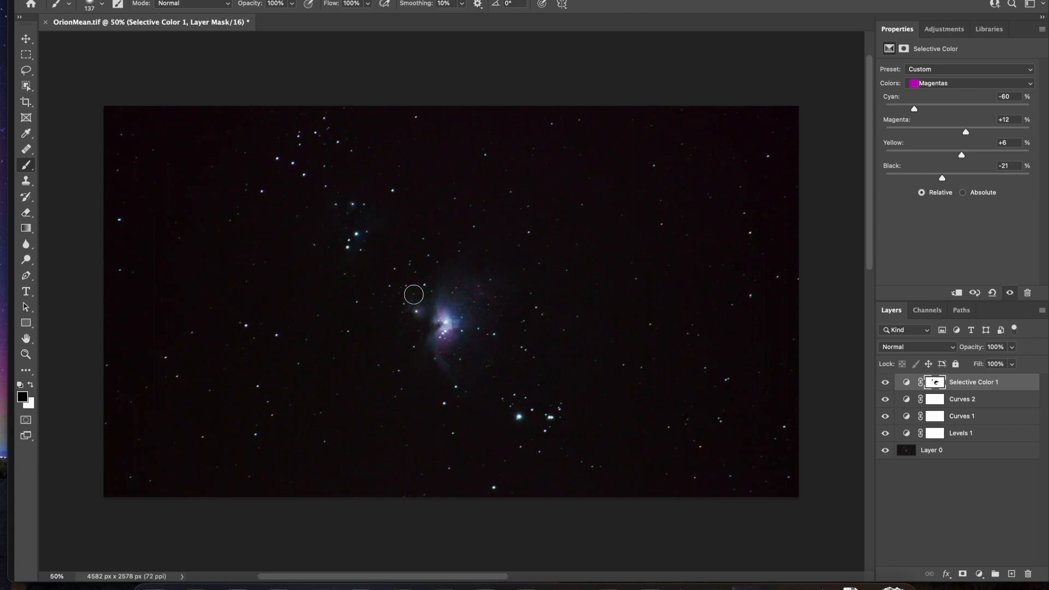
{"action": "mouse_move", "coordinate": [518, 325]}
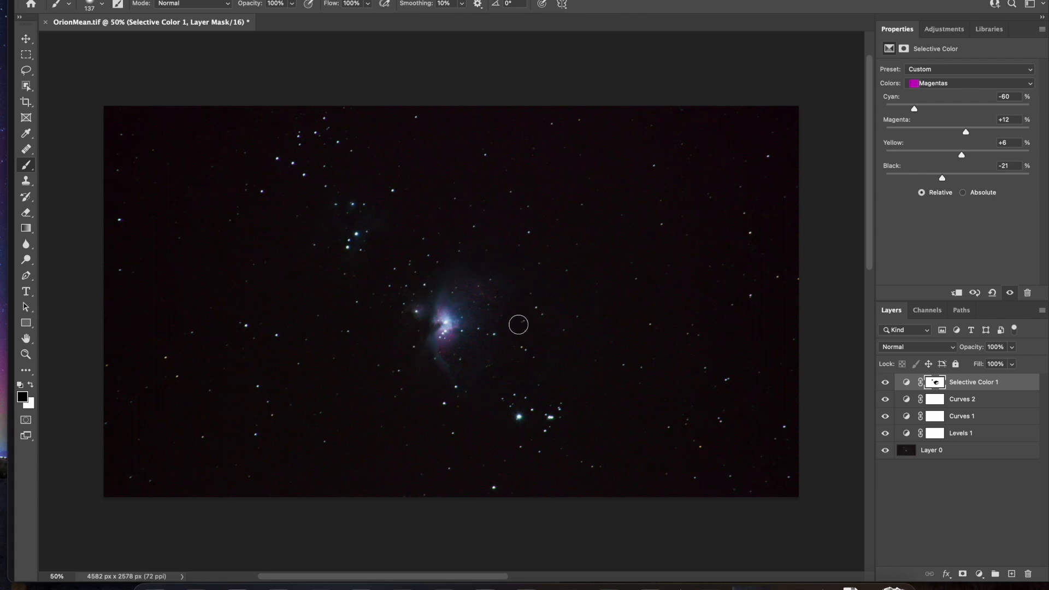
Select the Selective Color 1 mask and invert it so only the nebula is affected
{"action": "left_click", "coordinate": [935, 383]}
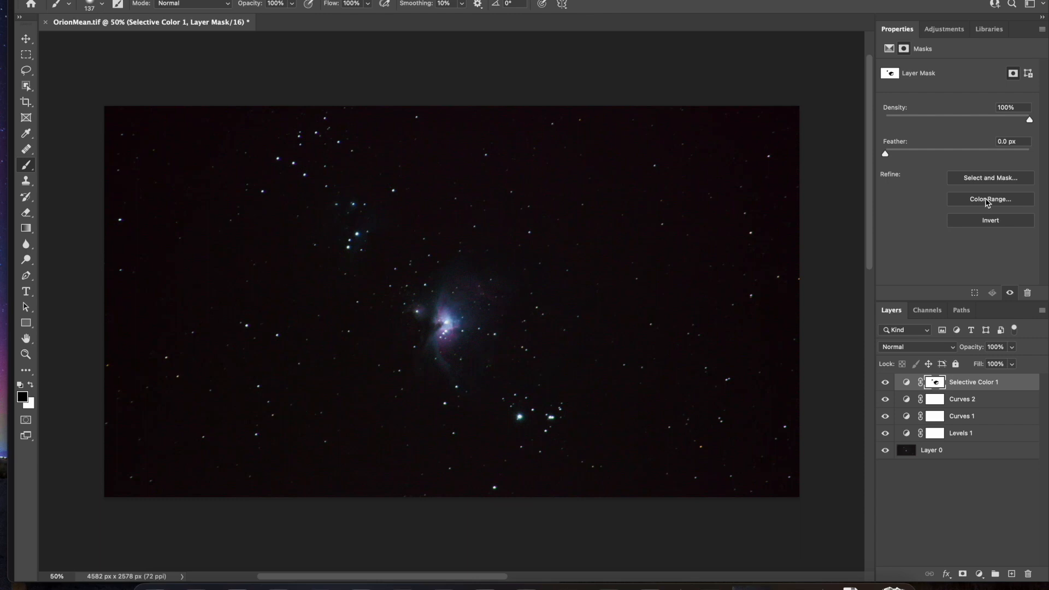
{"action": "left_click", "coordinate": [990, 220]}
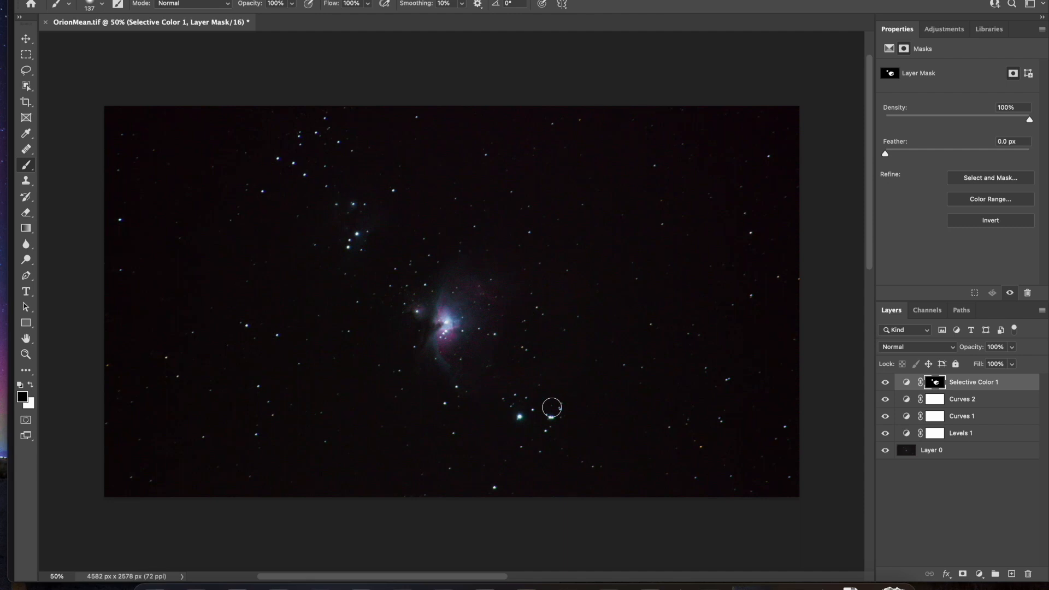
{"action": "mouse_move", "coordinate": [503, 359]}
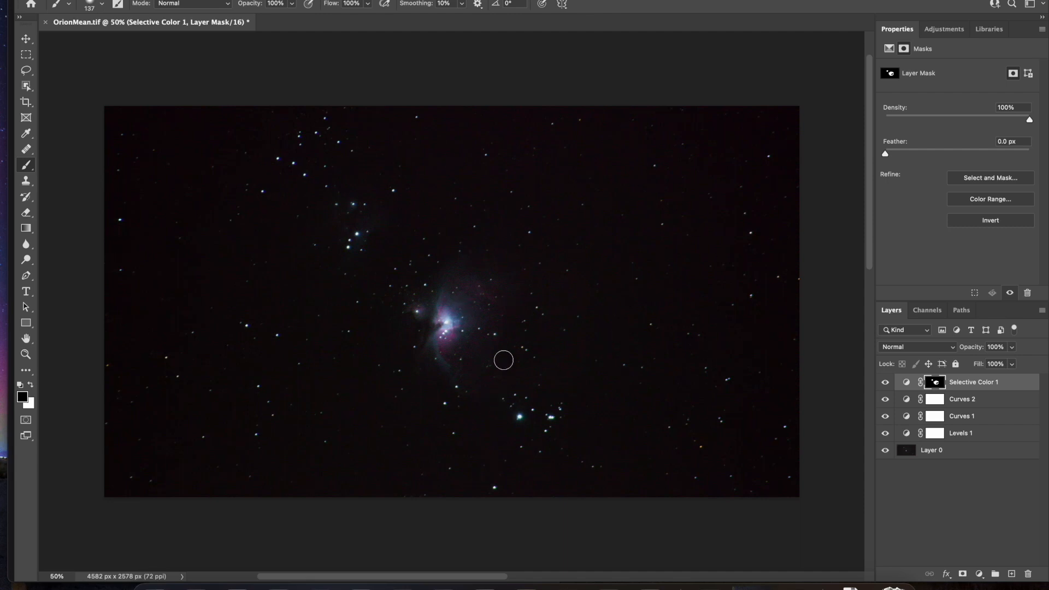
{"action": "mouse_move", "coordinate": [518, 274]}
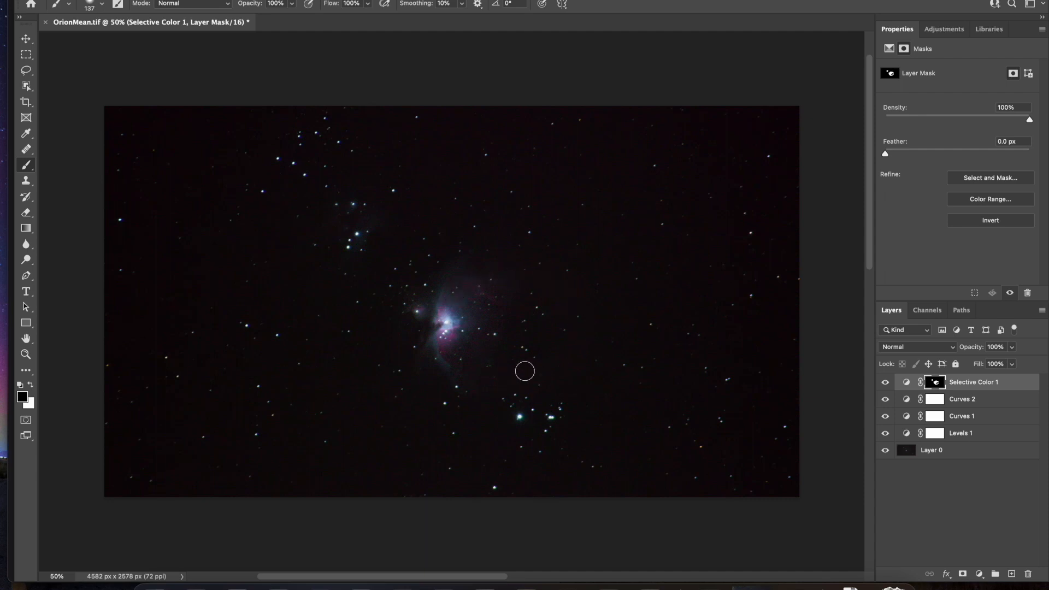
{"action": "mouse_move", "coordinate": [543, 385]}
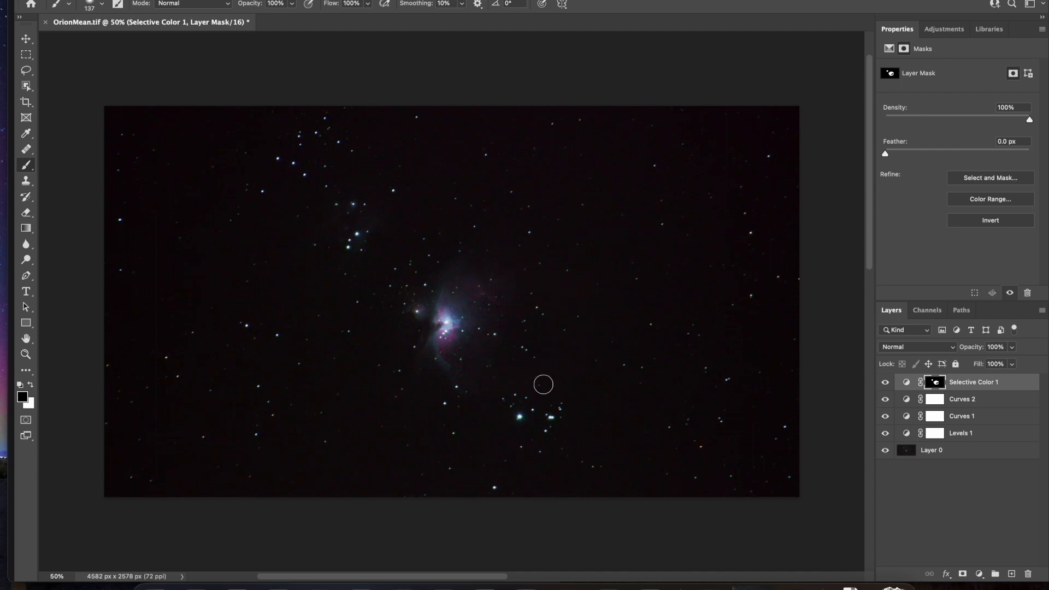
{"action": "mouse_move", "coordinate": [546, 260]}
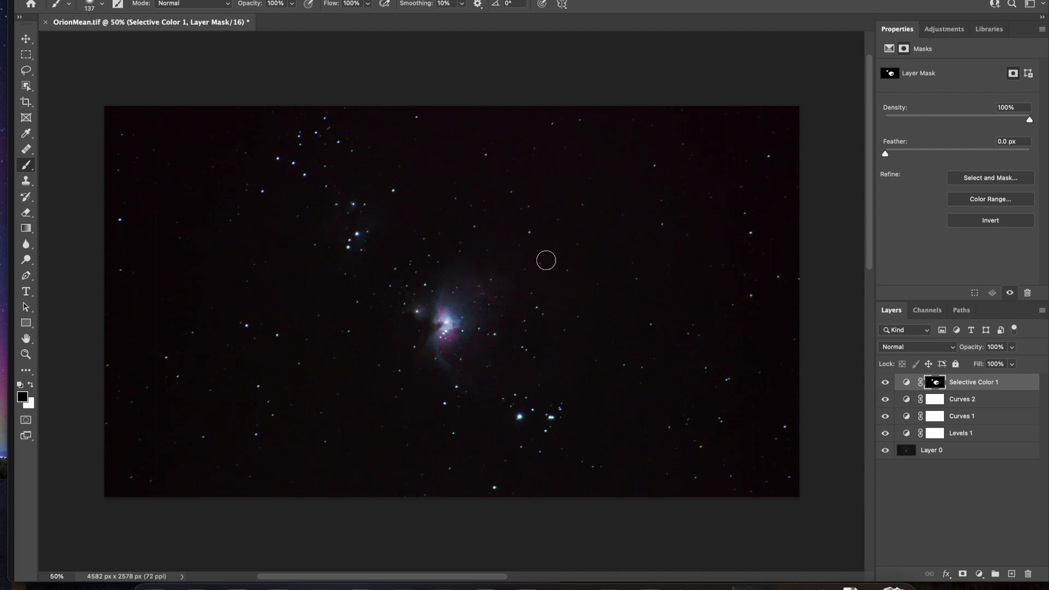
{"action": "mouse_move", "coordinate": [409, 199]}
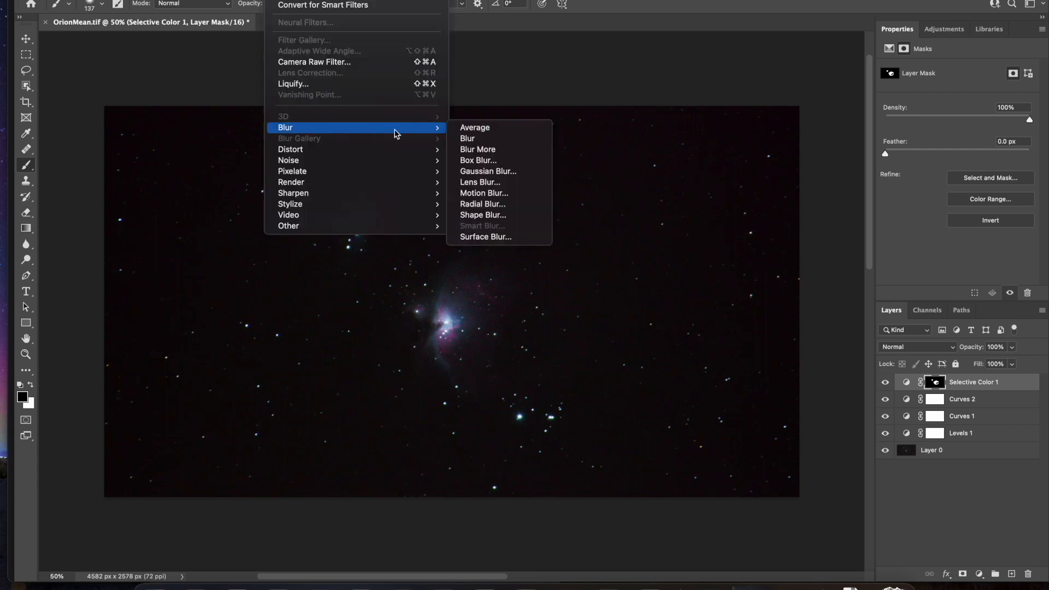
Soften the mask with a 129.5 px Gaussian Blur, re-show Selective Color 1 and list available adjustments
{"action": "left_click", "coordinate": [488, 171]}
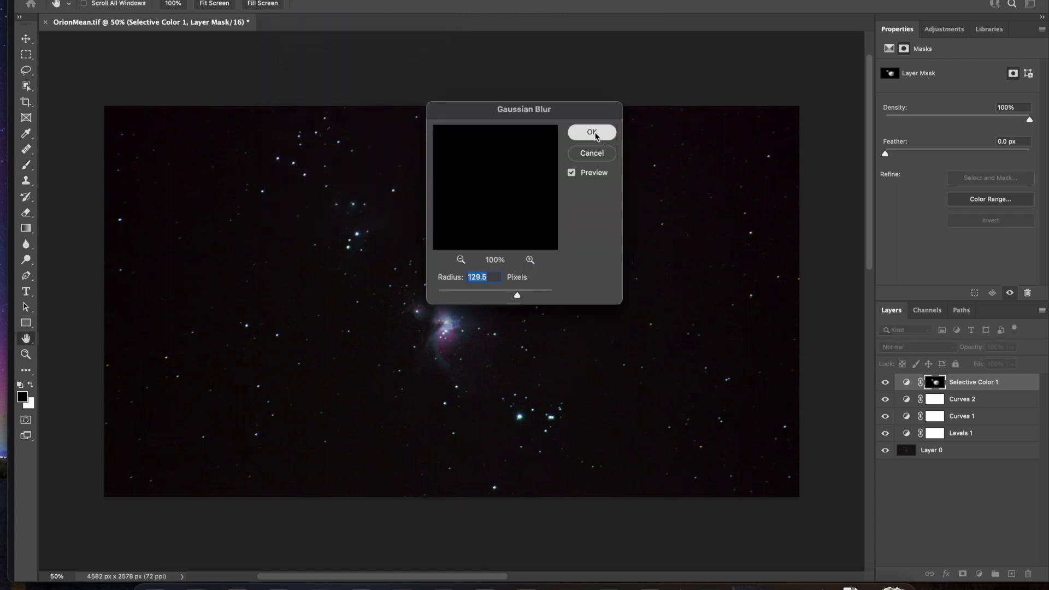
{"action": "left_click", "coordinate": [592, 132]}
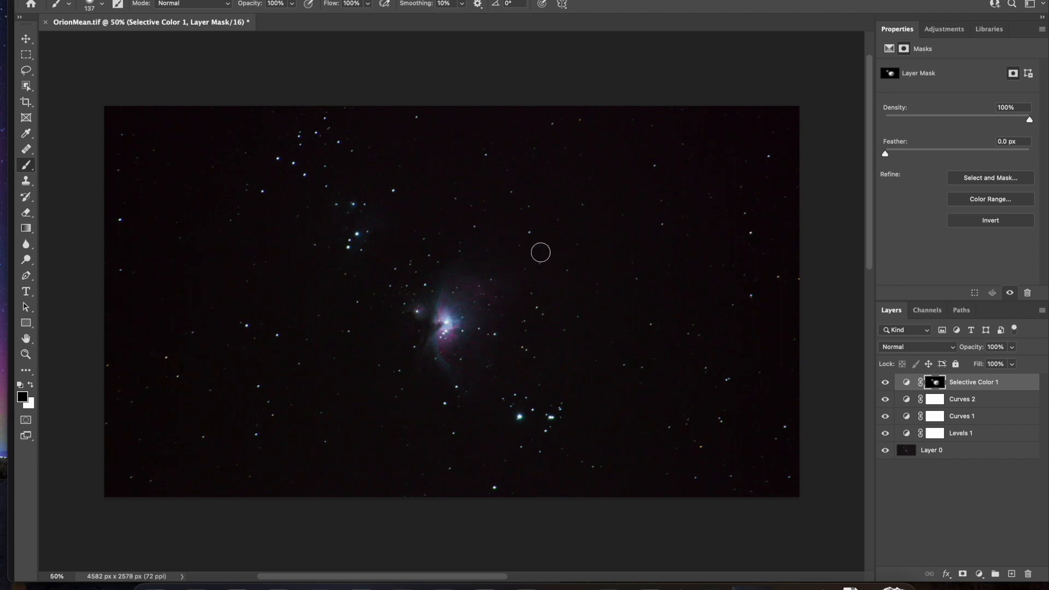
{"action": "mouse_move", "coordinate": [551, 368]}
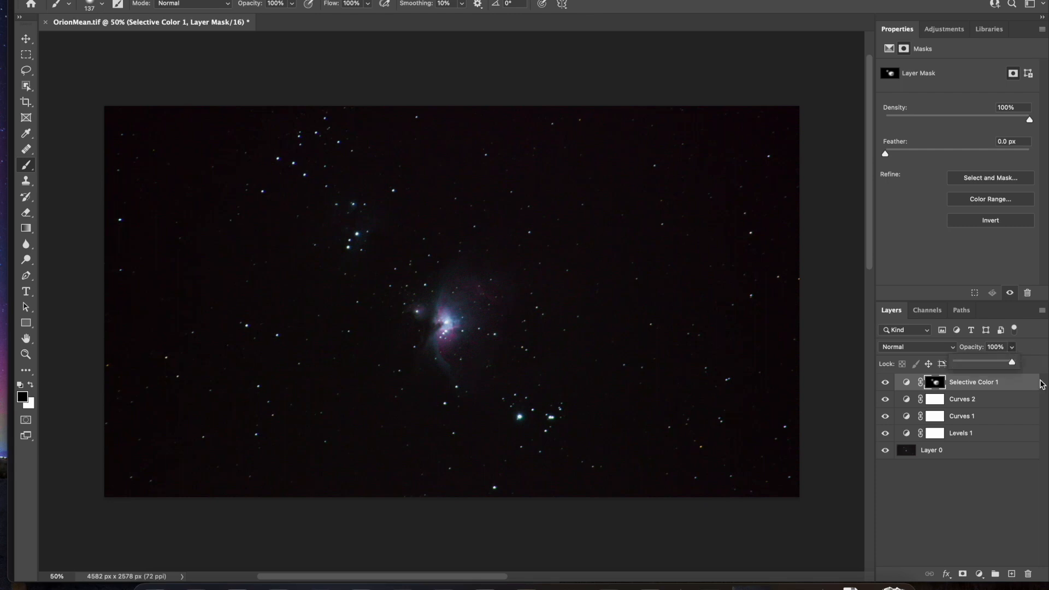
{"action": "mouse_move", "coordinate": [574, 309]}
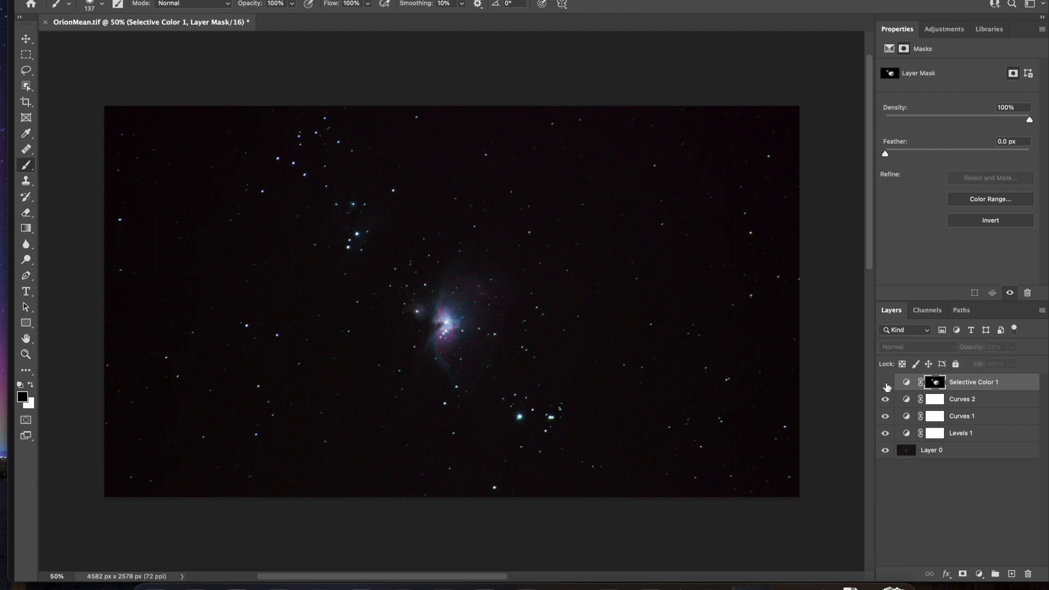
{"action": "left_click", "coordinate": [884, 387]}
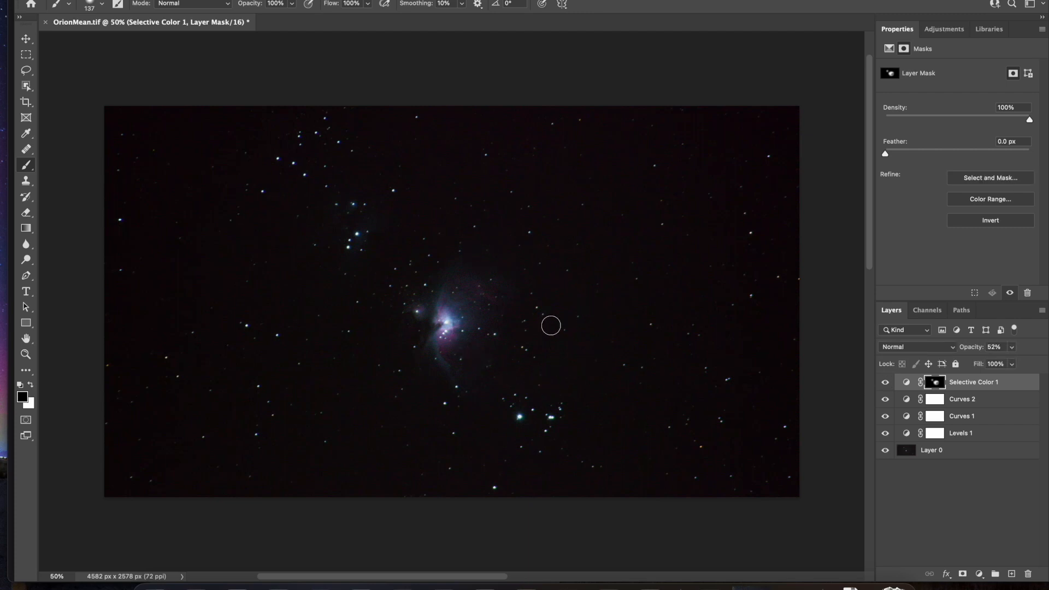
{"action": "left_click", "coordinate": [944, 28]}
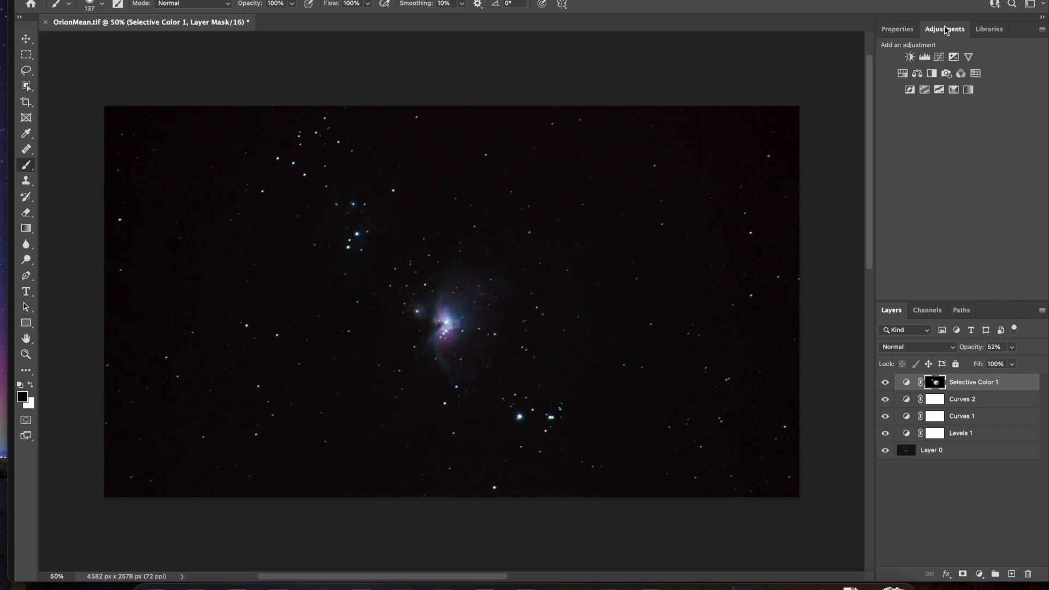
{"action": "mouse_move", "coordinate": [908, 56]}
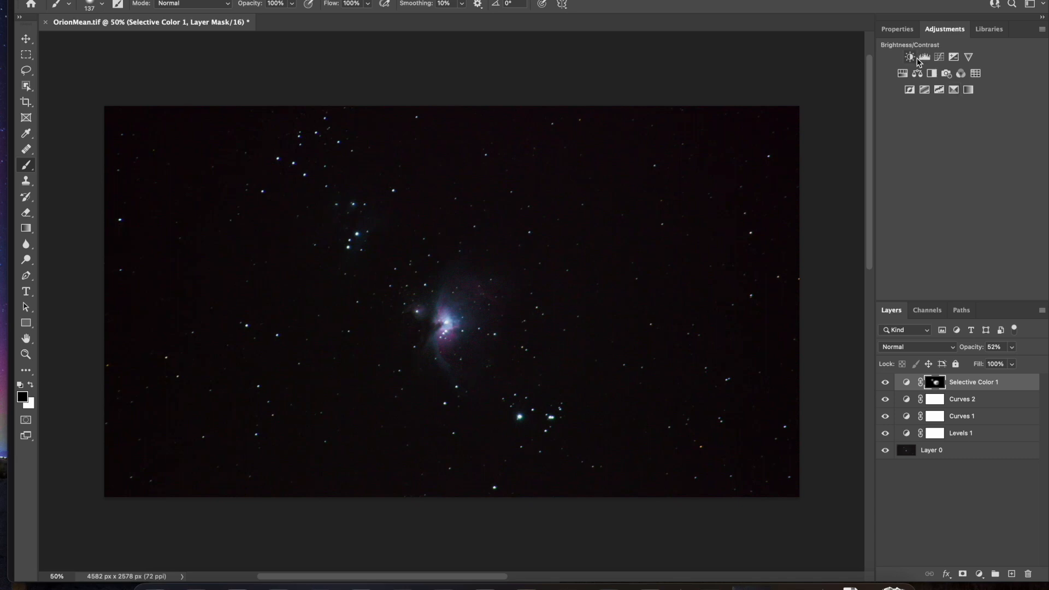
{"action": "mouse_move", "coordinate": [922, 55]}
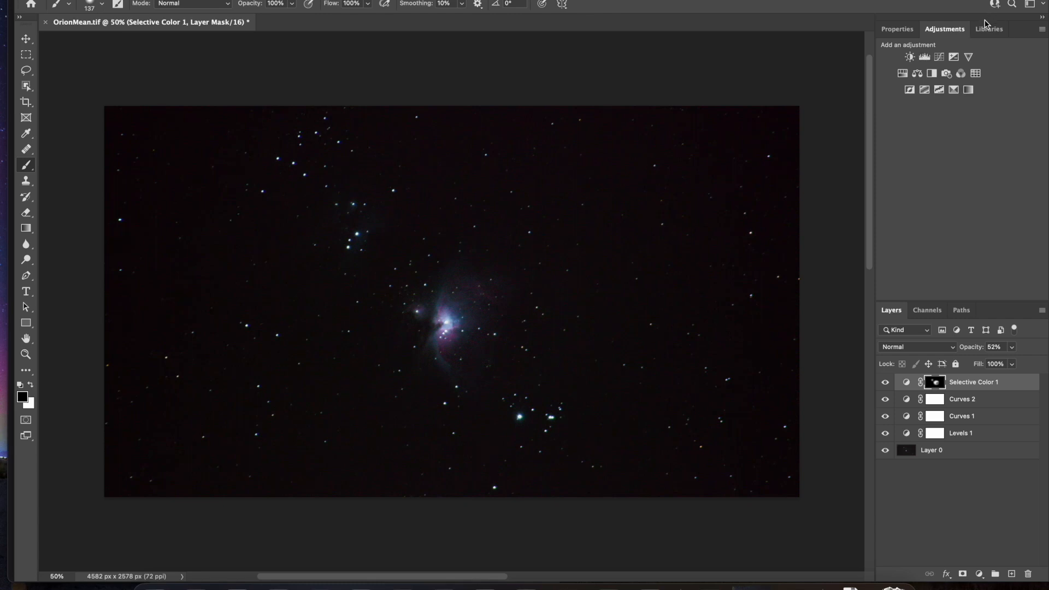
{"action": "mouse_move", "coordinate": [937, 57]}
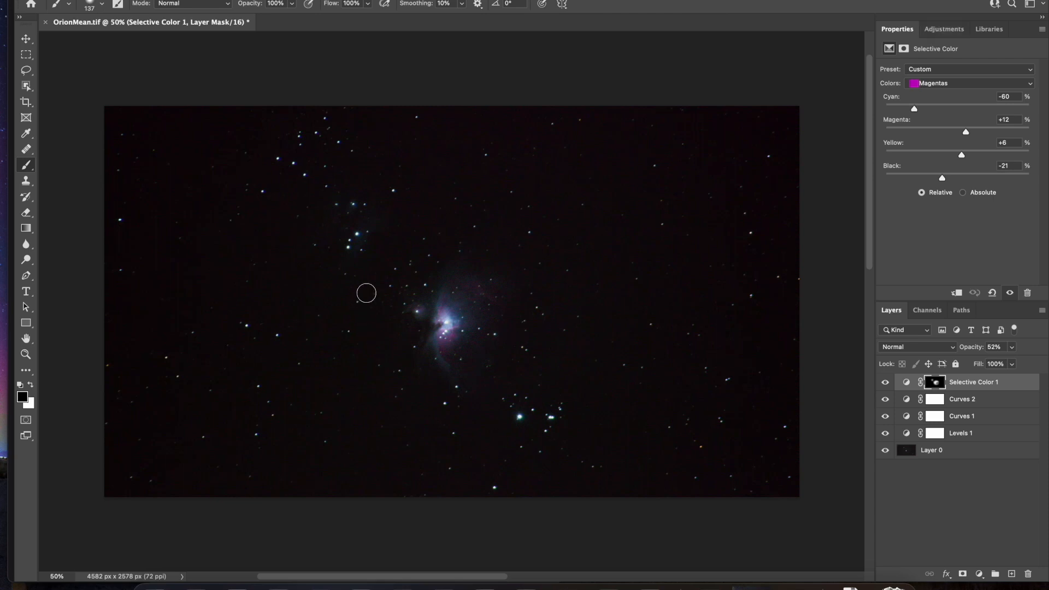
{"action": "mouse_move", "coordinate": [324, 183]}
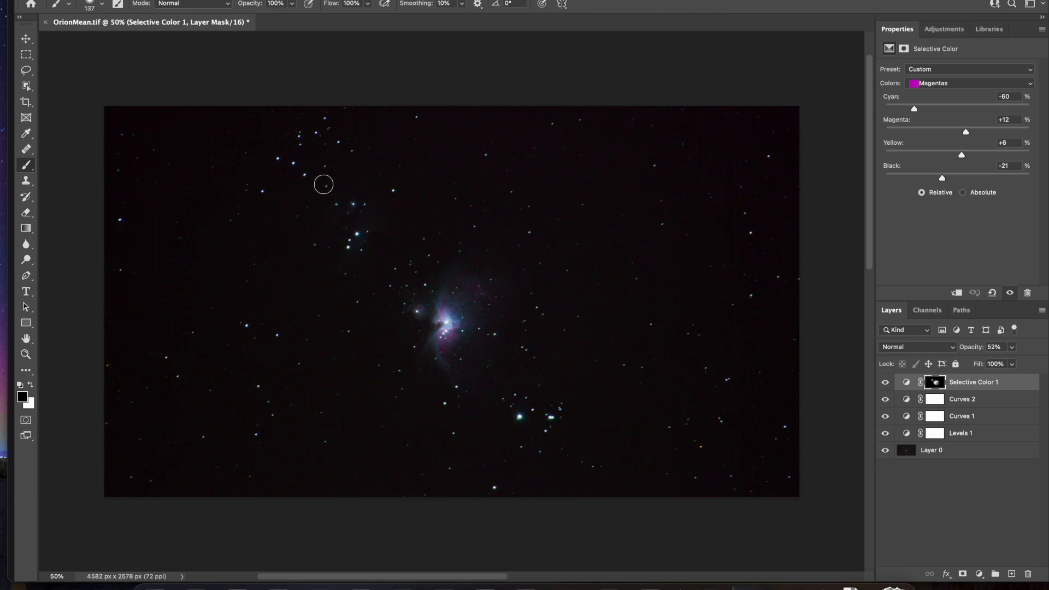
{"action": "mouse_move", "coordinate": [381, 213]}
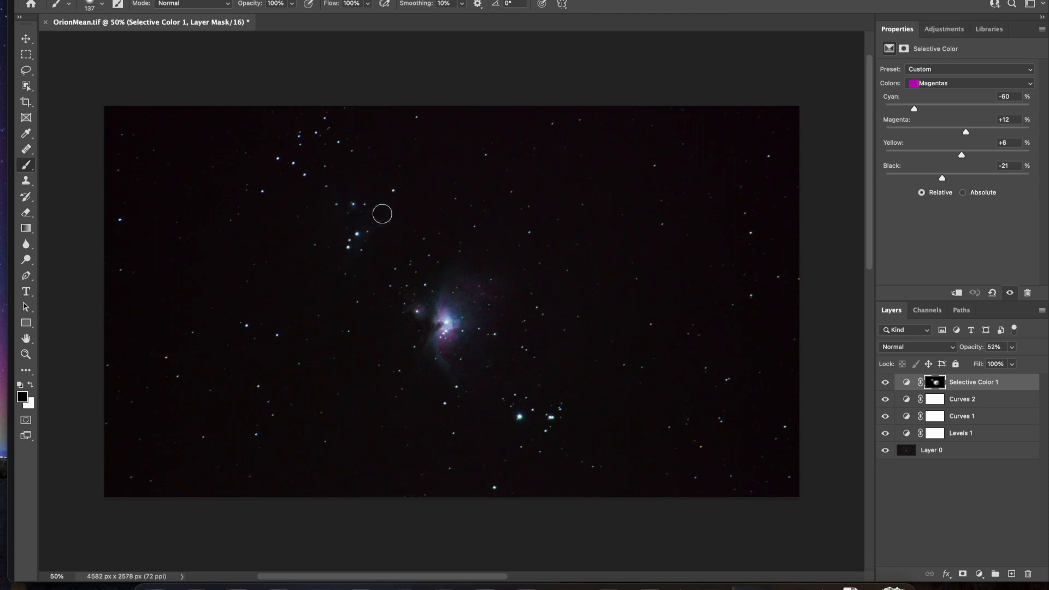
{"action": "mouse_move", "coordinate": [409, 308]}
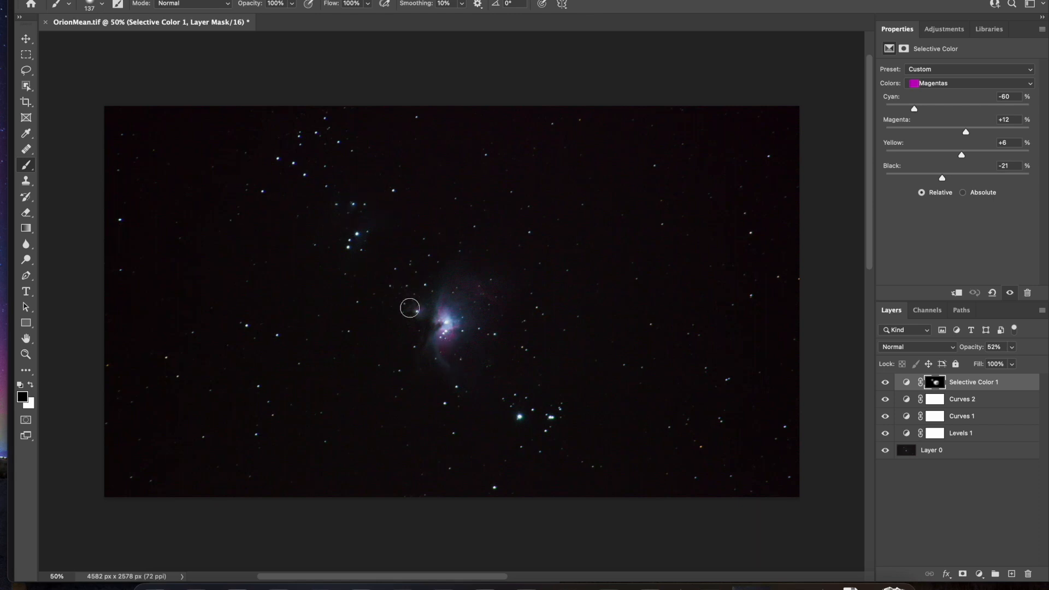
{"action": "mouse_move", "coordinate": [370, 212]}
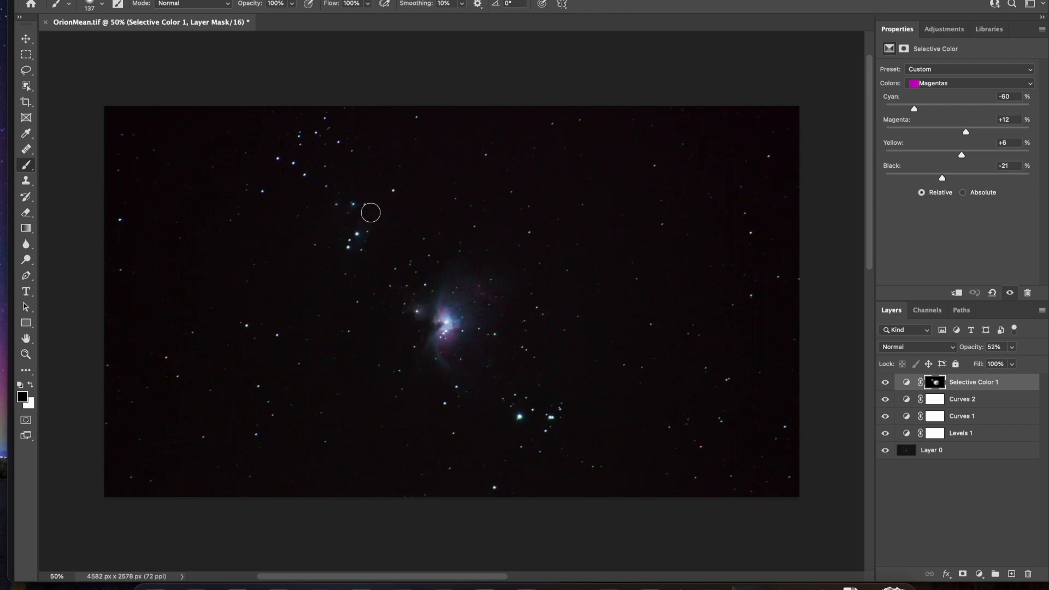
Click on the canvas with the brush while Selective Color 1's Magentas settings are shown
{"action": "left_click", "coordinate": [27, 339]}
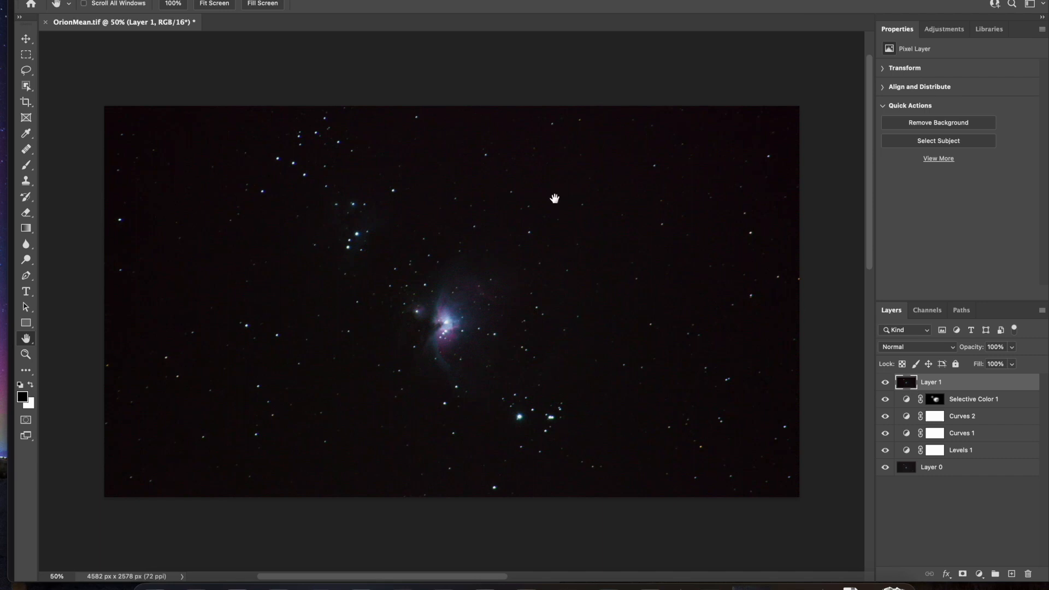
{"action": "mouse_move", "coordinate": [955, 446]}
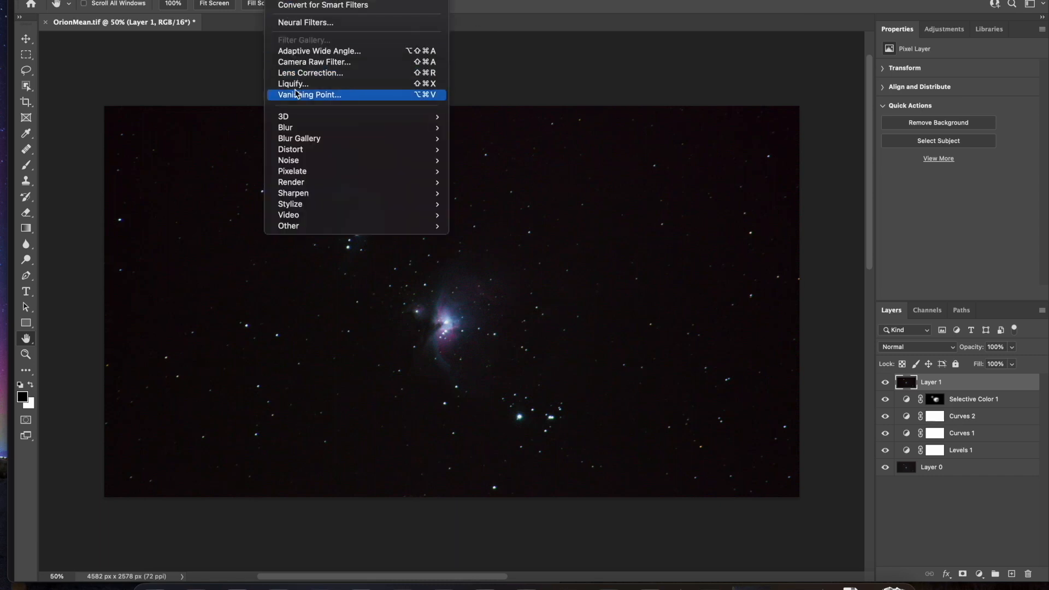
Launch the Camera Raw filter on the stamped Layer 1
{"action": "left_click", "coordinate": [314, 61]}
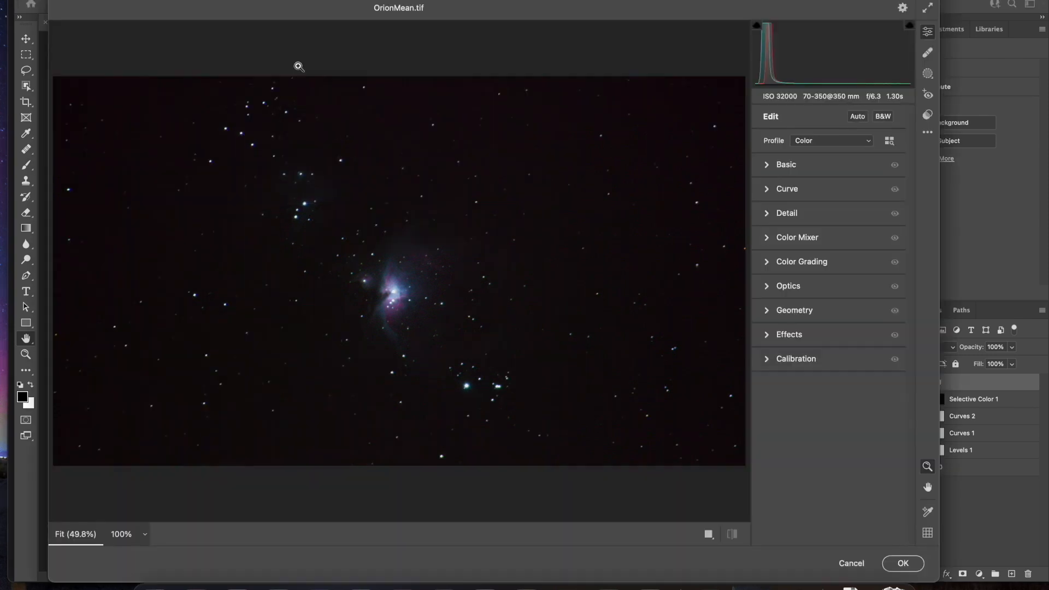
Expand Camera Raw's Basic panel to reach the tone and colour sliders
{"action": "left_click", "coordinate": [784, 165]}
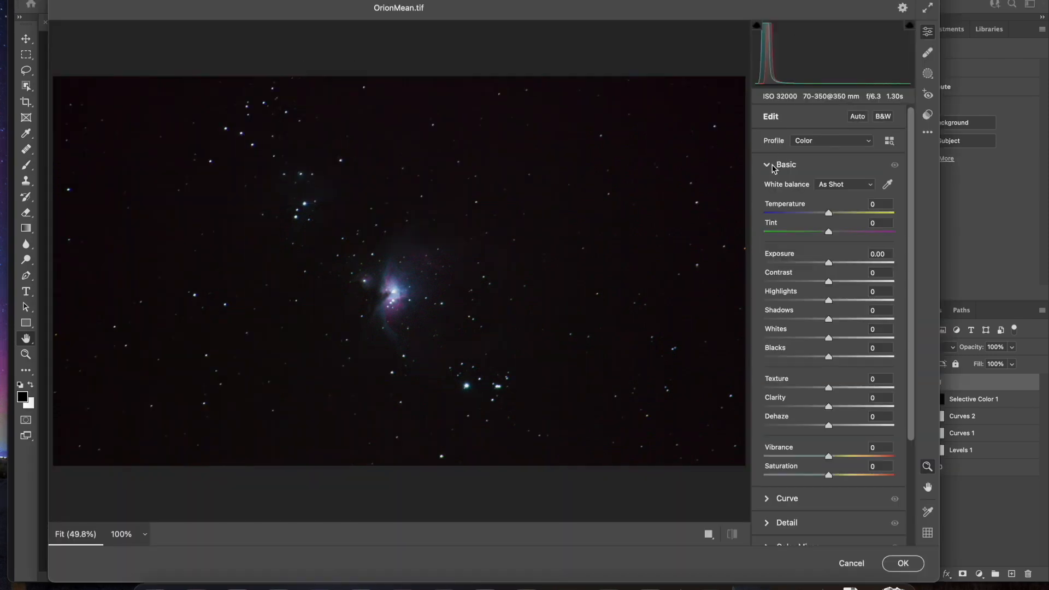
{"action": "mouse_move", "coordinate": [809, 199]}
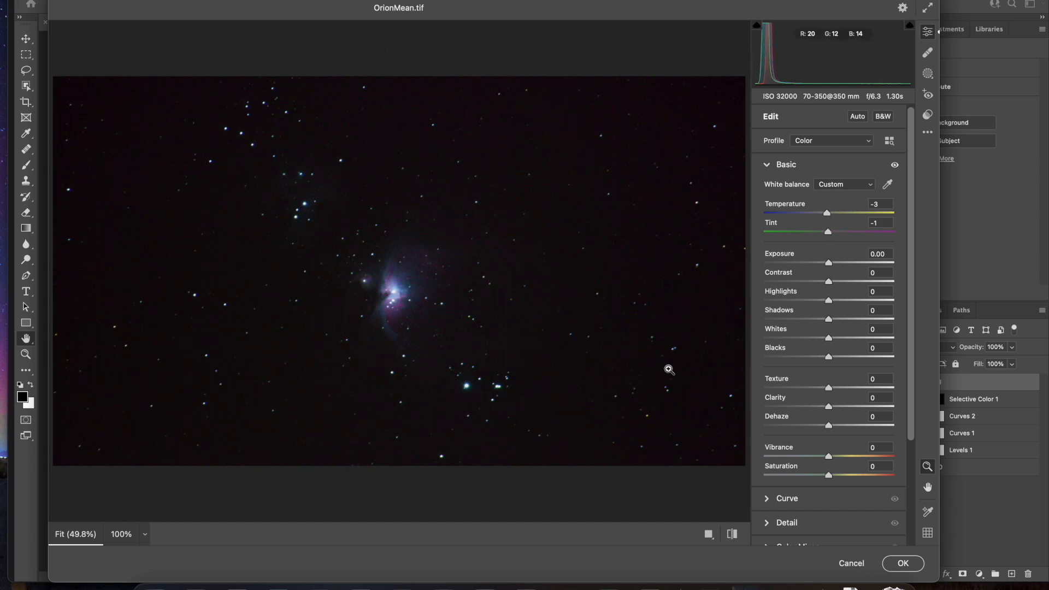
{"action": "mouse_move", "coordinate": [828, 270]}
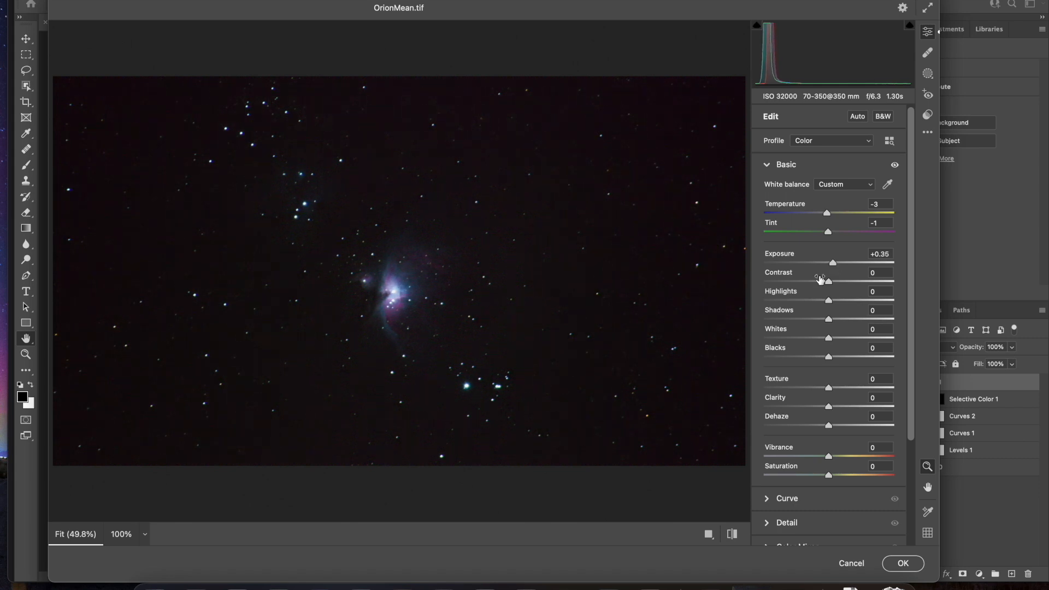
{"action": "mouse_move", "coordinate": [821, 221]}
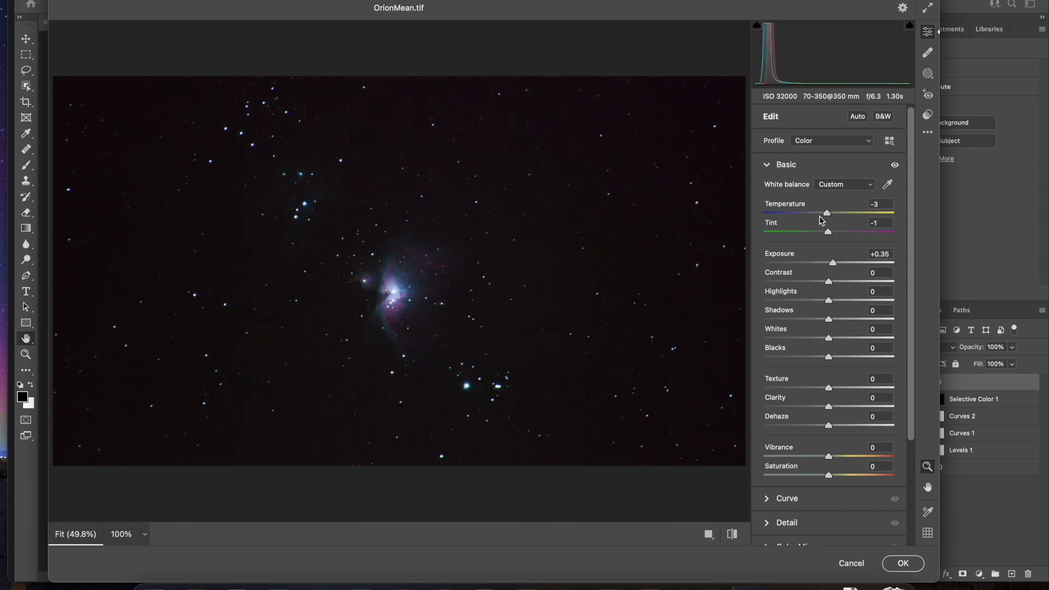
{"action": "mouse_move", "coordinate": [738, 246]}
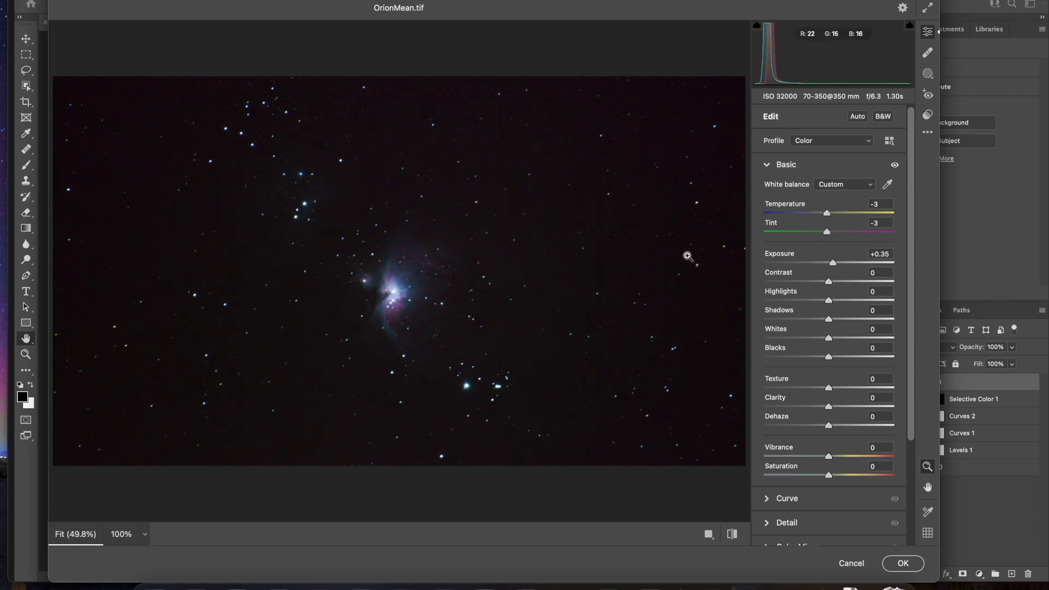
{"action": "mouse_move", "coordinate": [840, 288]}
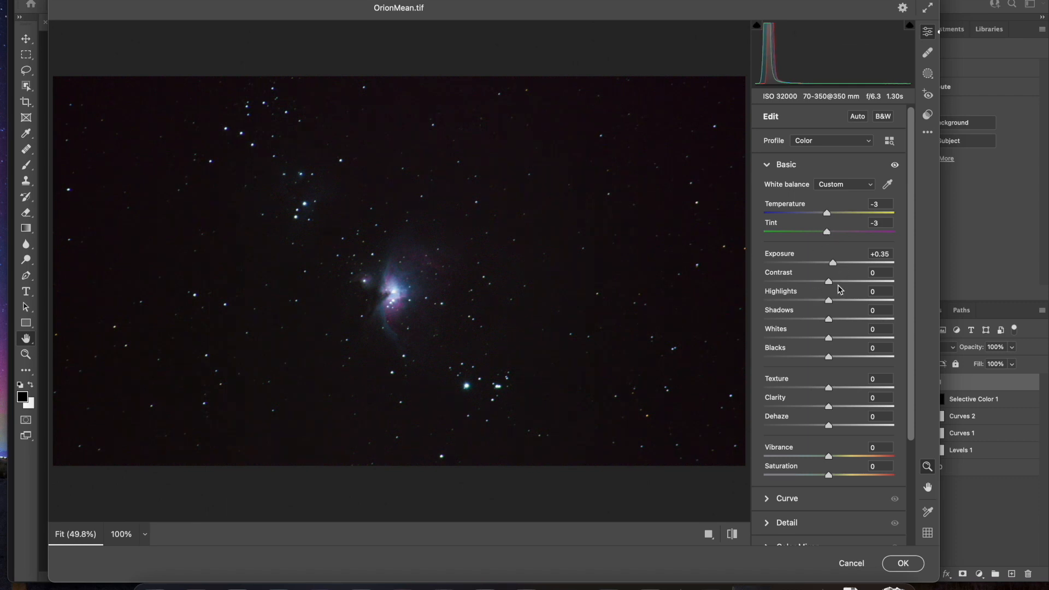
{"action": "mouse_move", "coordinate": [828, 354]}
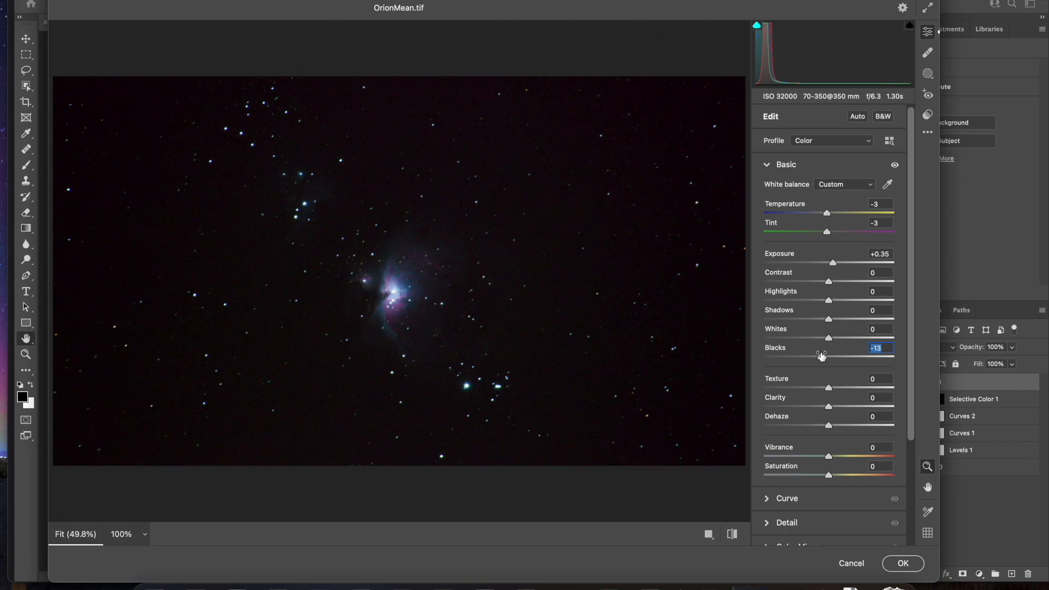
{"action": "mouse_move", "coordinate": [832, 305]}
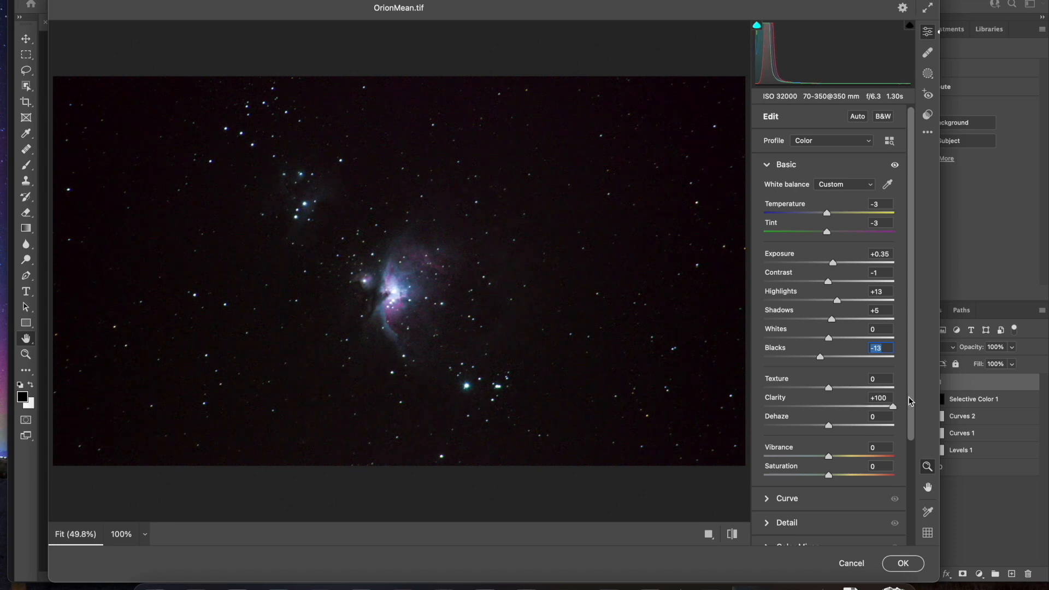
{"action": "mouse_move", "coordinate": [915, 401]}
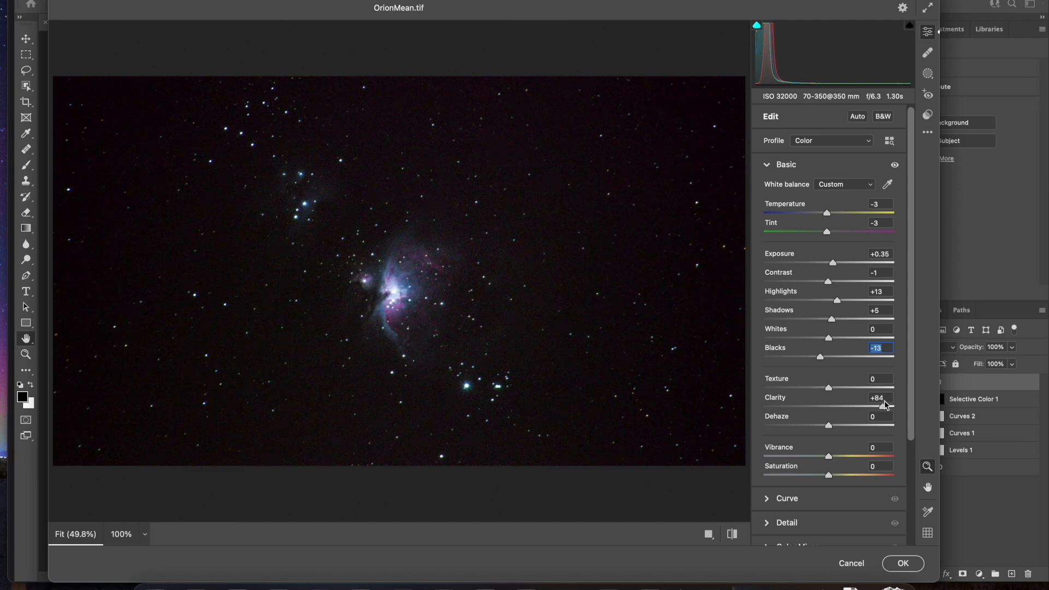
{"action": "mouse_move", "coordinate": [499, 329]}
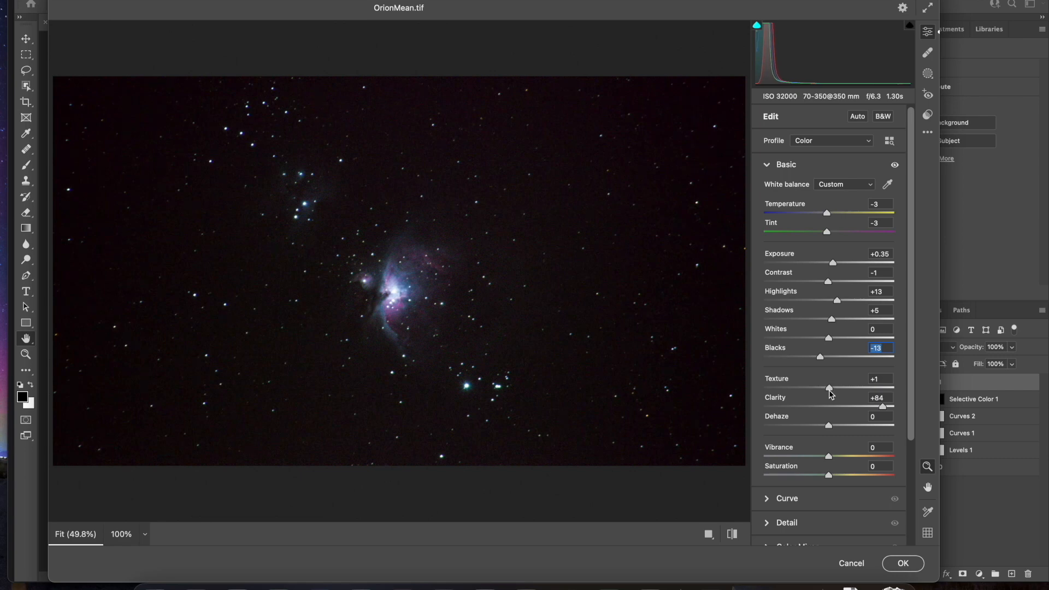
{"action": "mouse_move", "coordinate": [913, 338]}
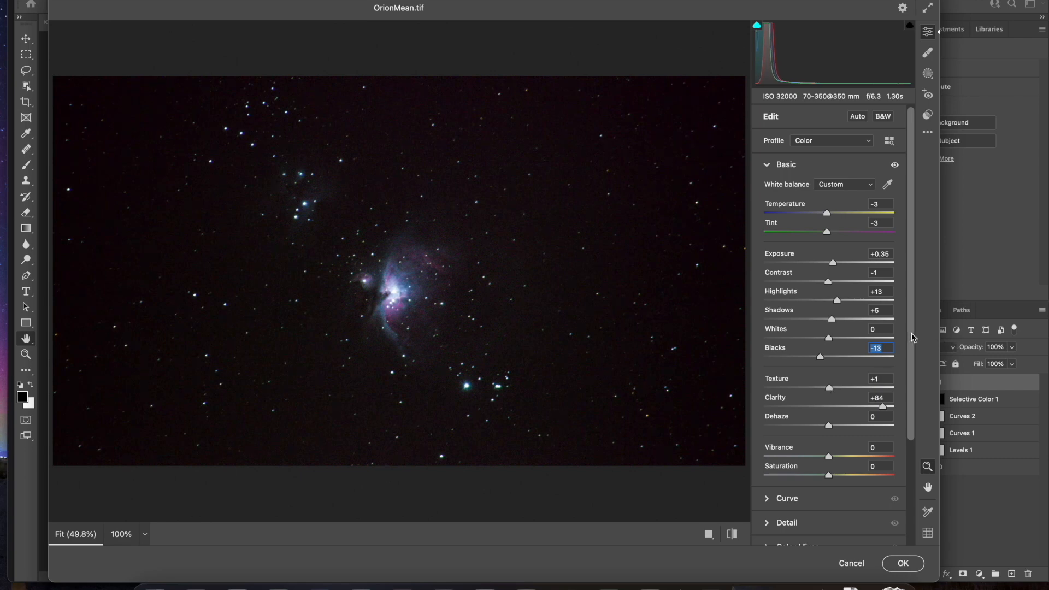
Collapse the Basic panel after setting Contrast -1, Highlights +13, Shadows +5, Clarity +84
{"action": "left_click", "coordinate": [786, 165]}
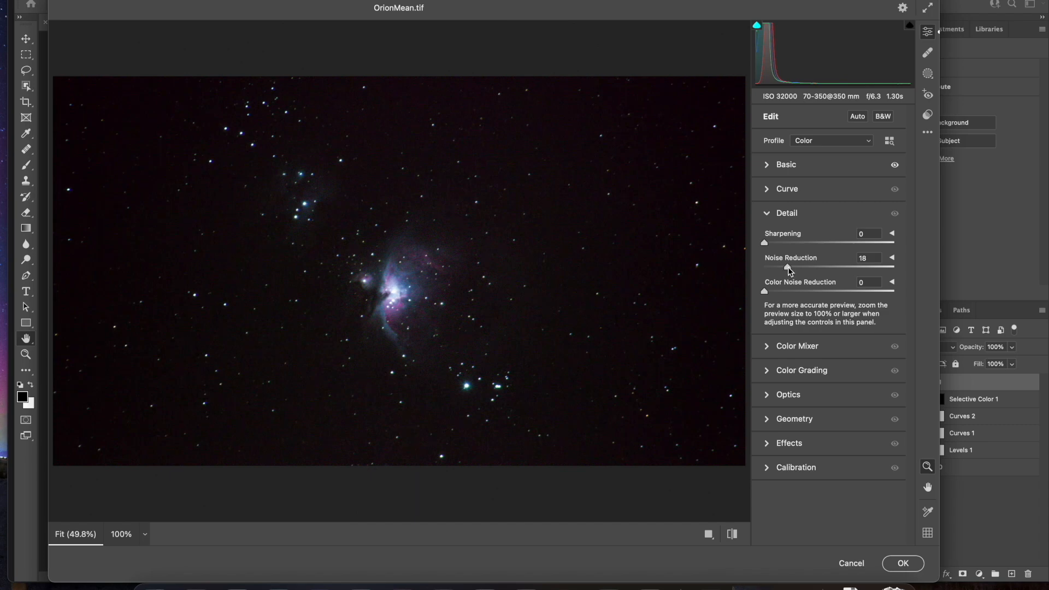
Reopen the Basic panel to lower Texture to -16 with Clarity at +84
{"action": "left_click", "coordinate": [786, 165]}
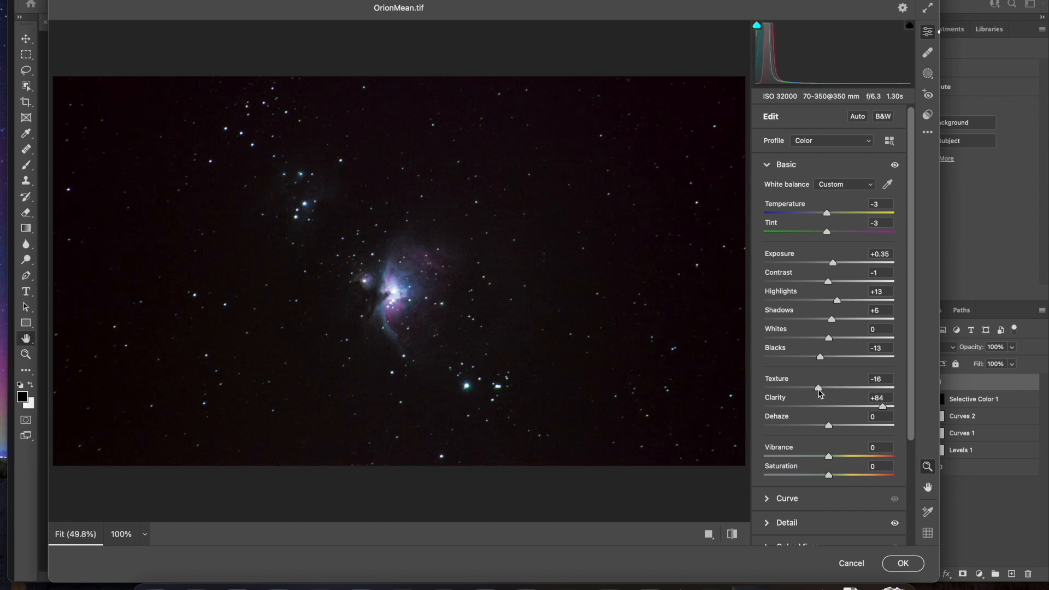
{"action": "mouse_move", "coordinate": [342, 280]}
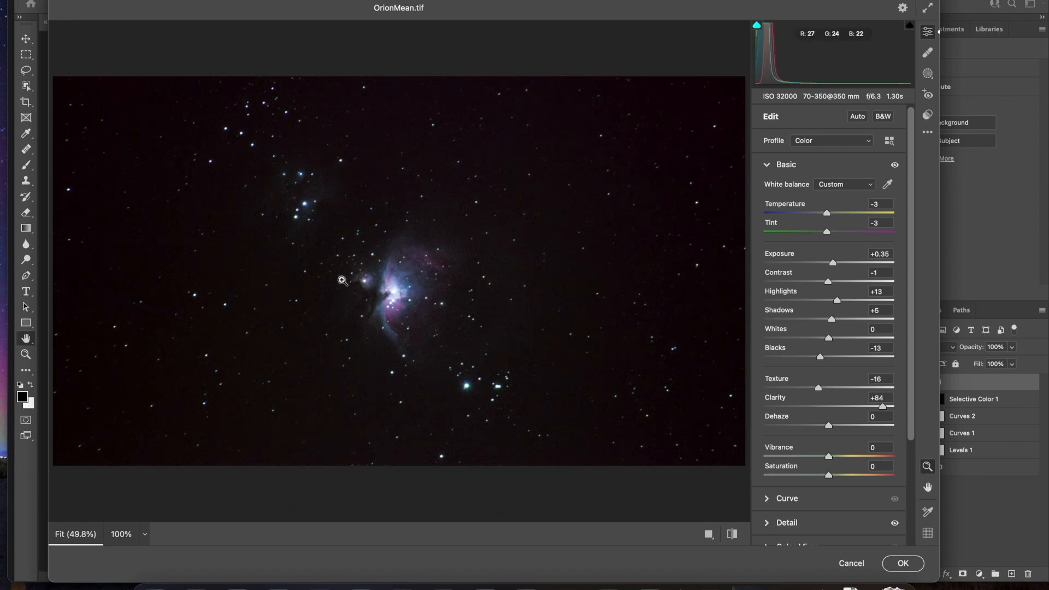
{"action": "mouse_move", "coordinate": [385, 303]}
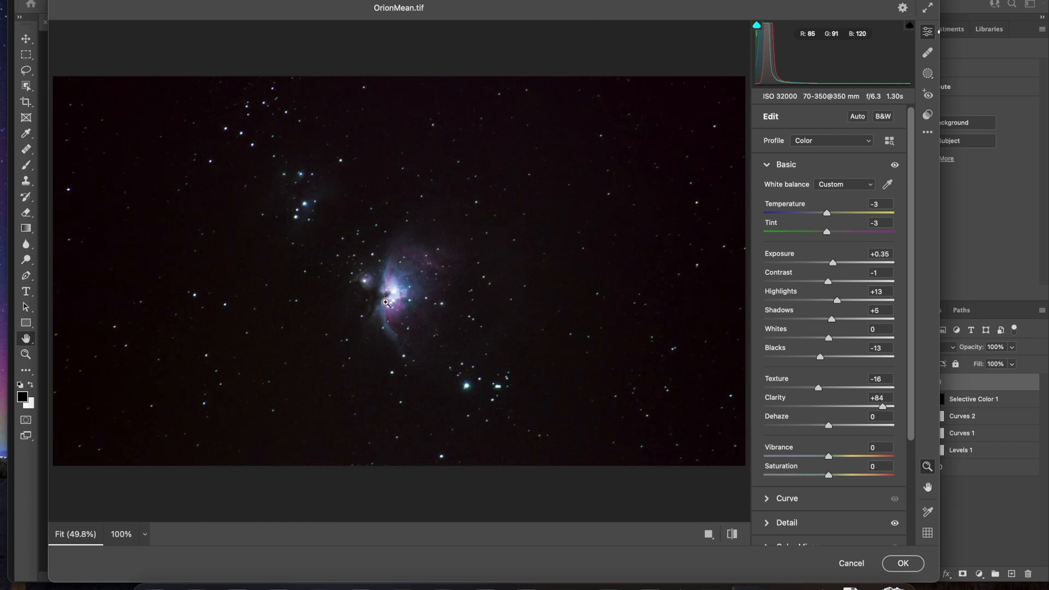
{"action": "mouse_move", "coordinate": [356, 276]}
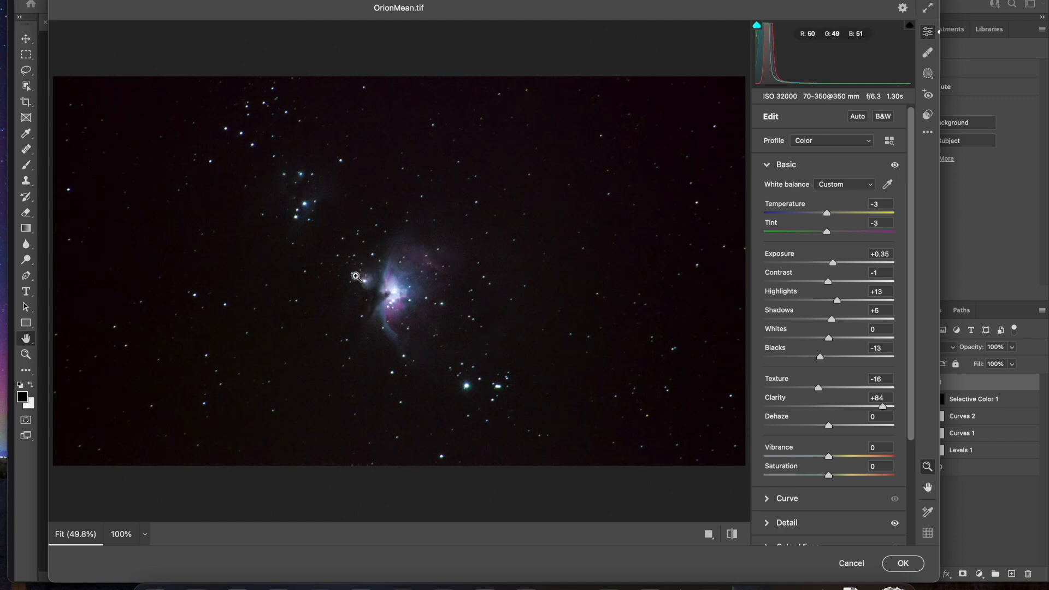
{"action": "mouse_move", "coordinate": [293, 189]}
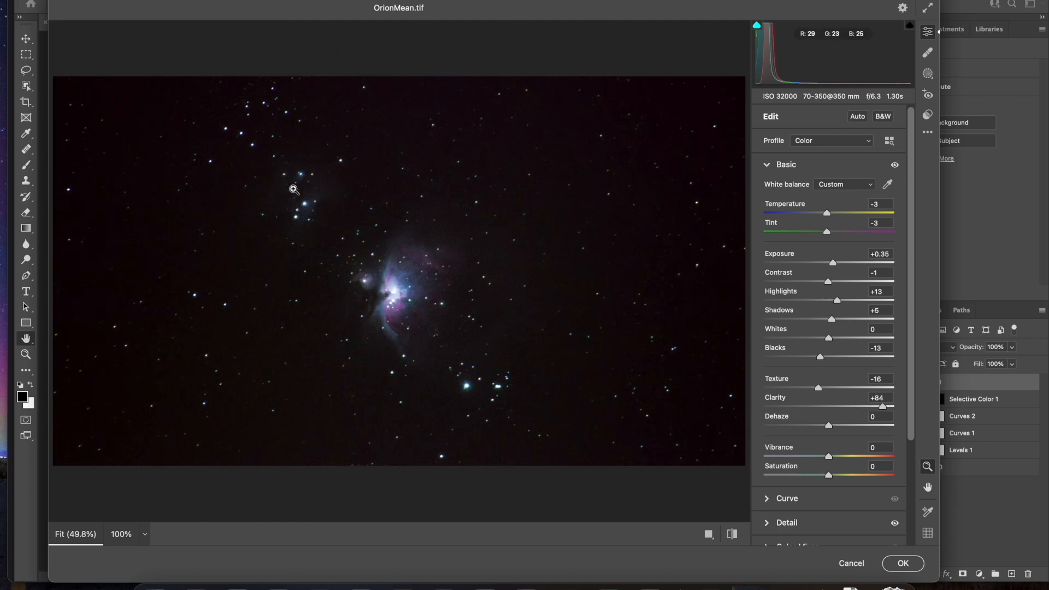
{"action": "mouse_move", "coordinate": [661, 363]}
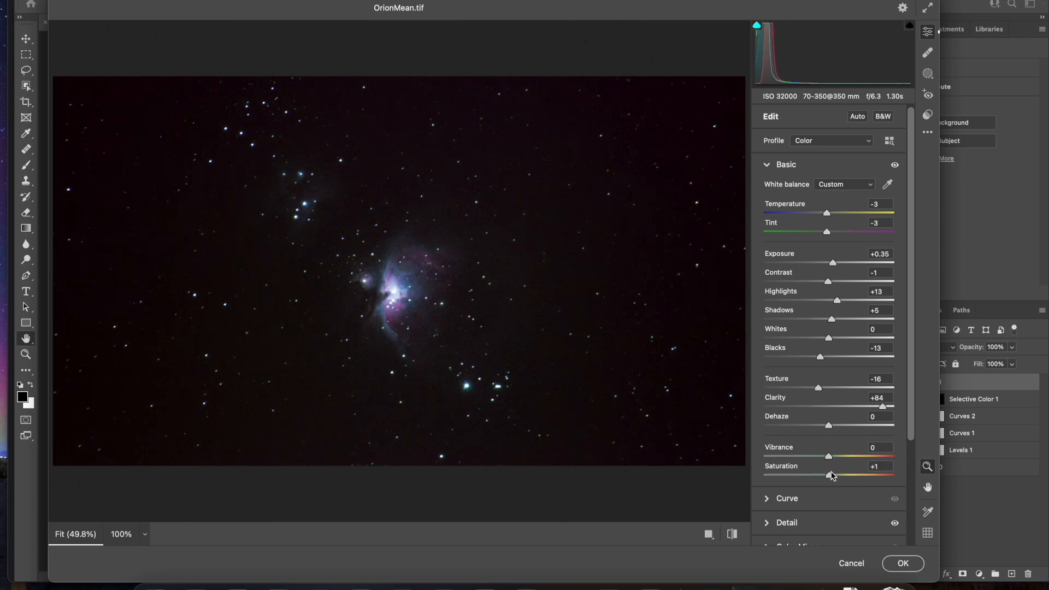
{"action": "mouse_move", "coordinate": [768, 164]}
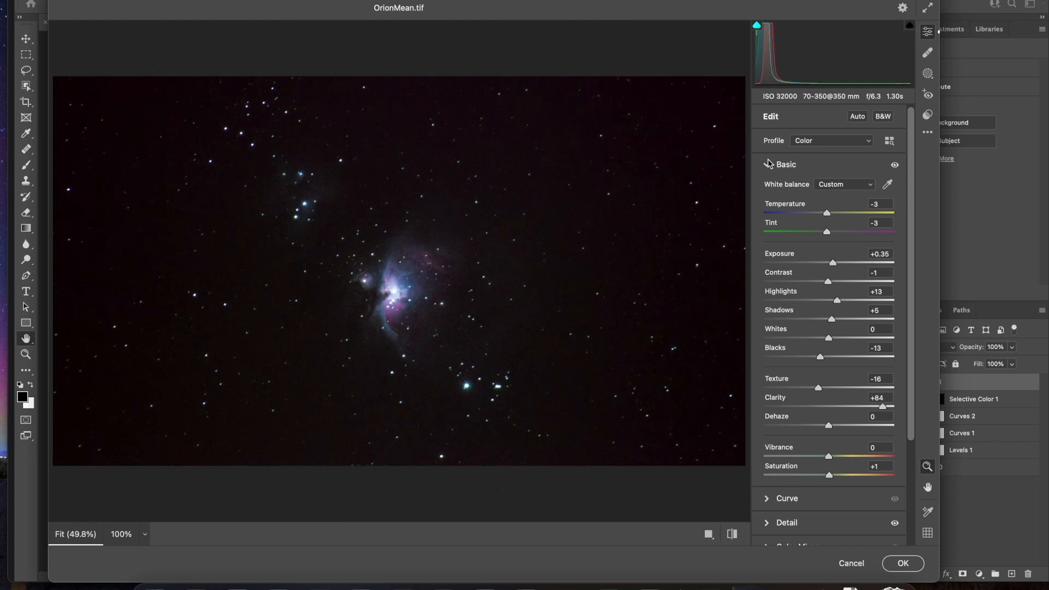
Collapse the Basic panel and apply the Camera Raw edits to Layer 1
{"action": "left_click", "coordinate": [784, 165]}
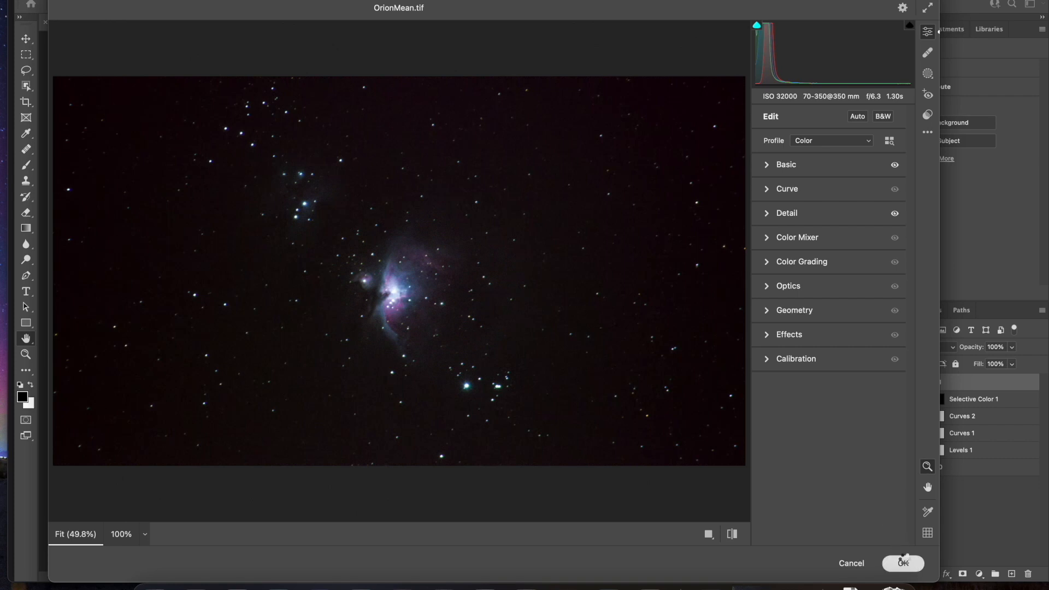
{"action": "left_click", "coordinate": [901, 563]}
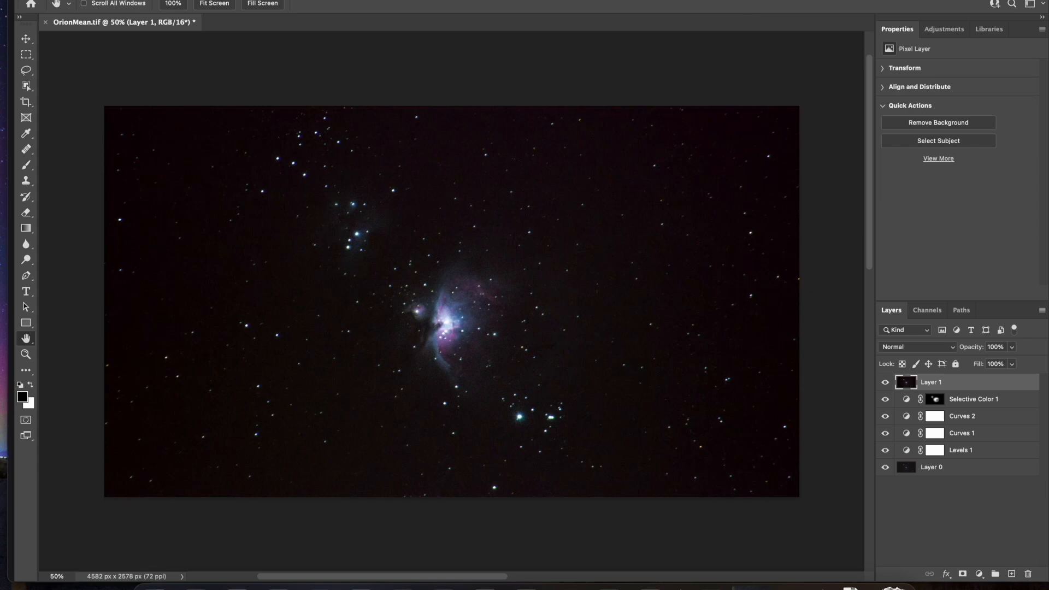
Convert the image to 8 Bits/Channel and bring up the Export As dialog
{"action": "left_click", "coordinate": [161, 4]}
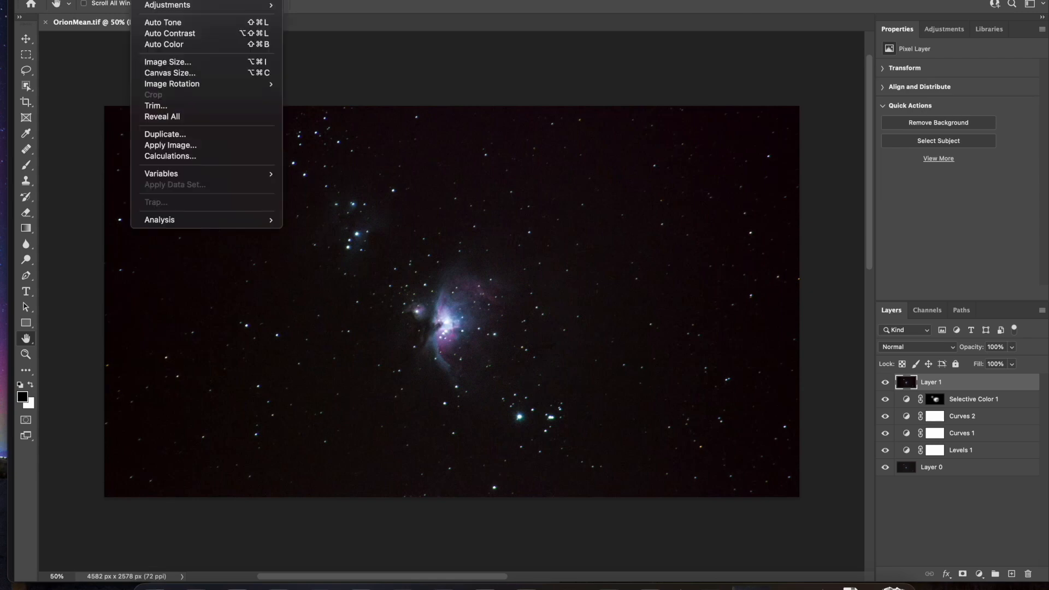
{"action": "mouse_move", "coordinate": [321, 81]}
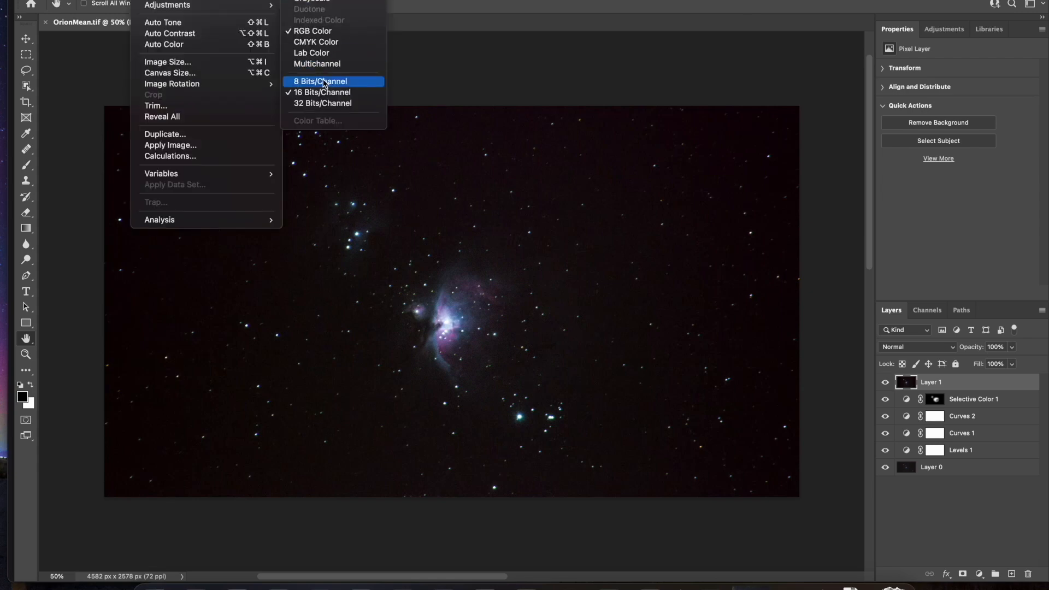
{"action": "left_click", "coordinate": [320, 80]}
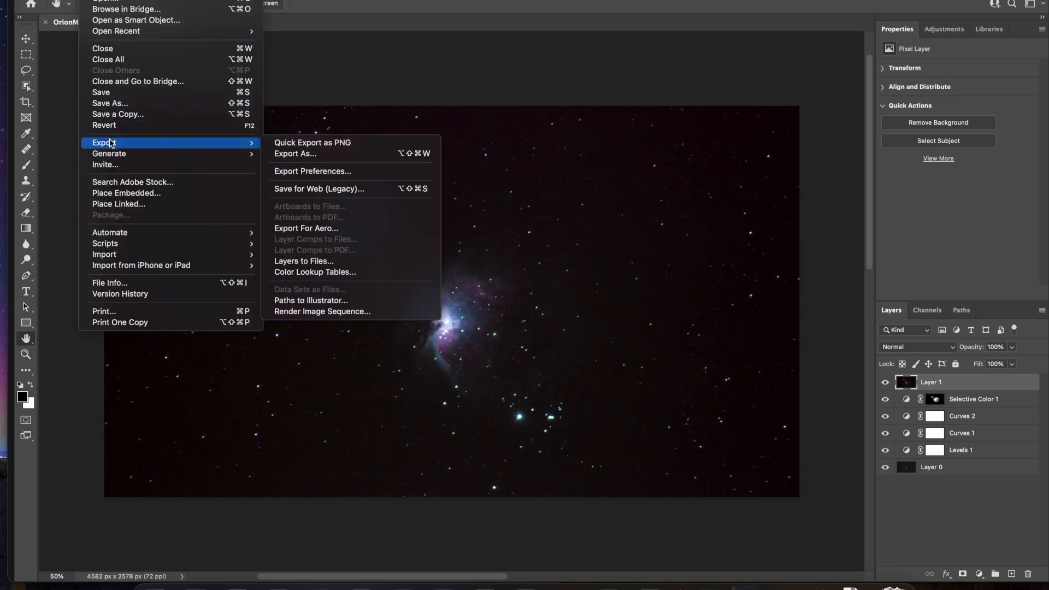
{"action": "mouse_move", "coordinate": [258, 146]}
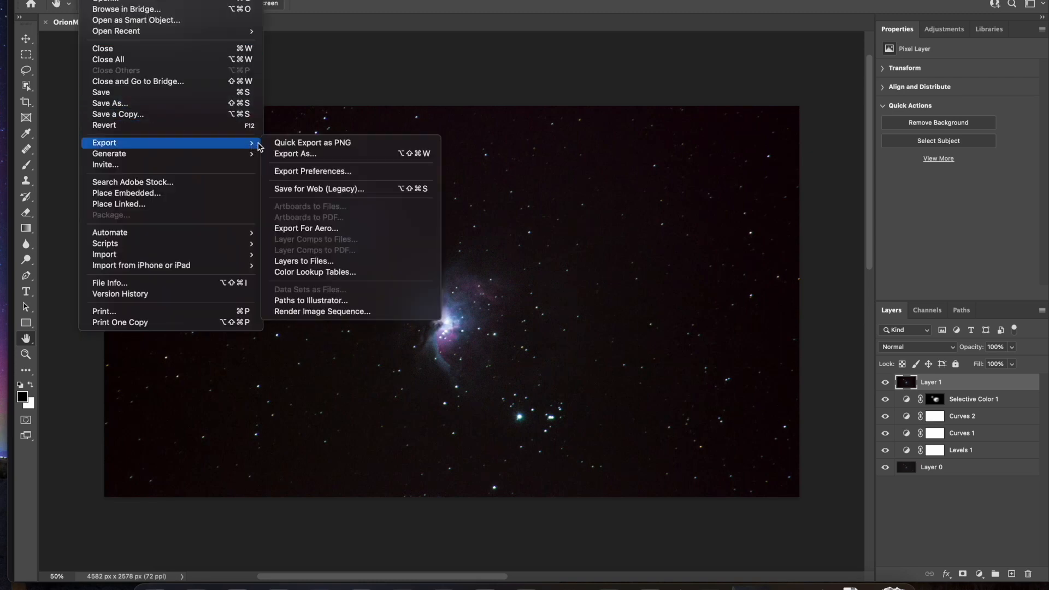
{"action": "left_click", "coordinate": [293, 153]}
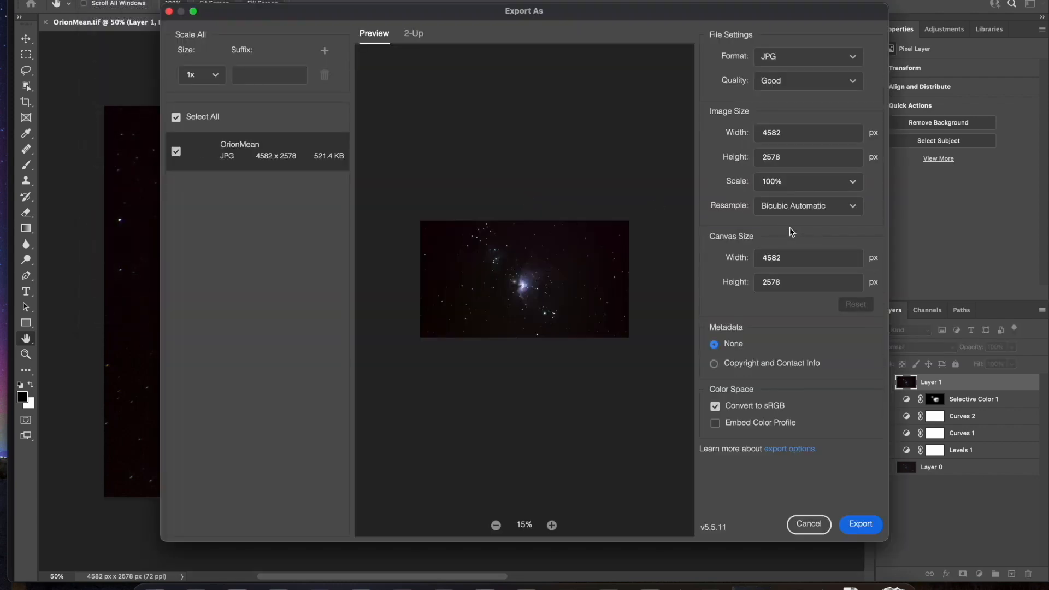
{"action": "mouse_move", "coordinate": [800, 104]}
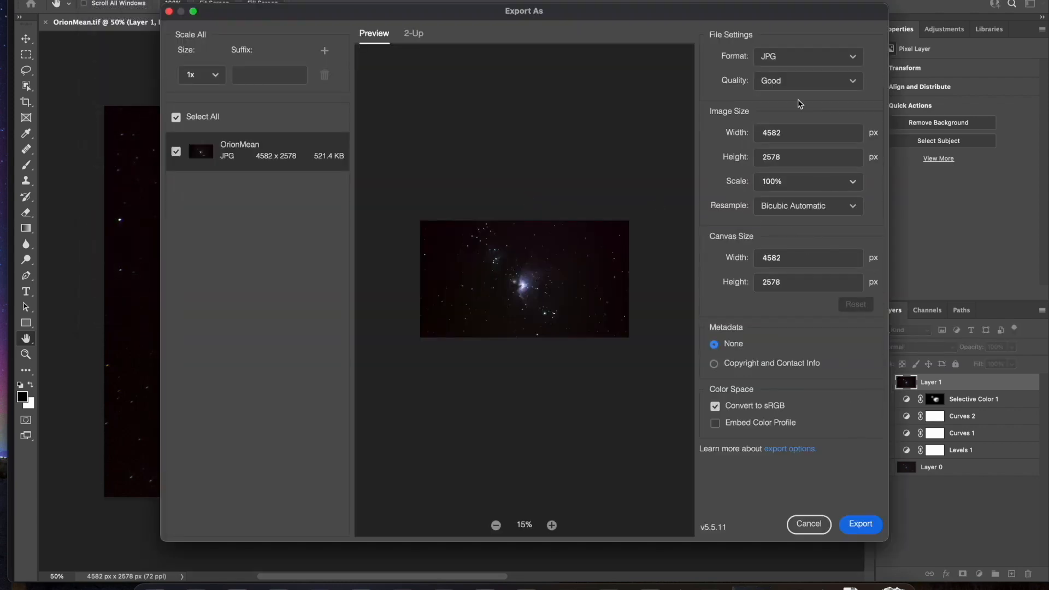
Export the image as OrionFinal.jpg at Very Good quality to the Desktop
{"action": "left_click", "coordinate": [808, 79]}
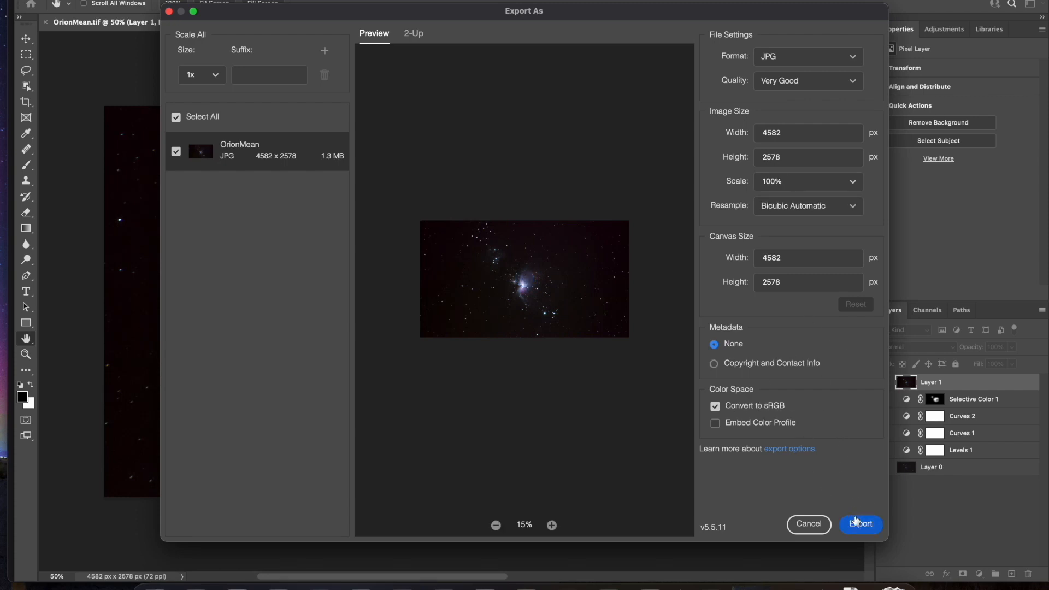
{"action": "left_click", "coordinate": [860, 523]}
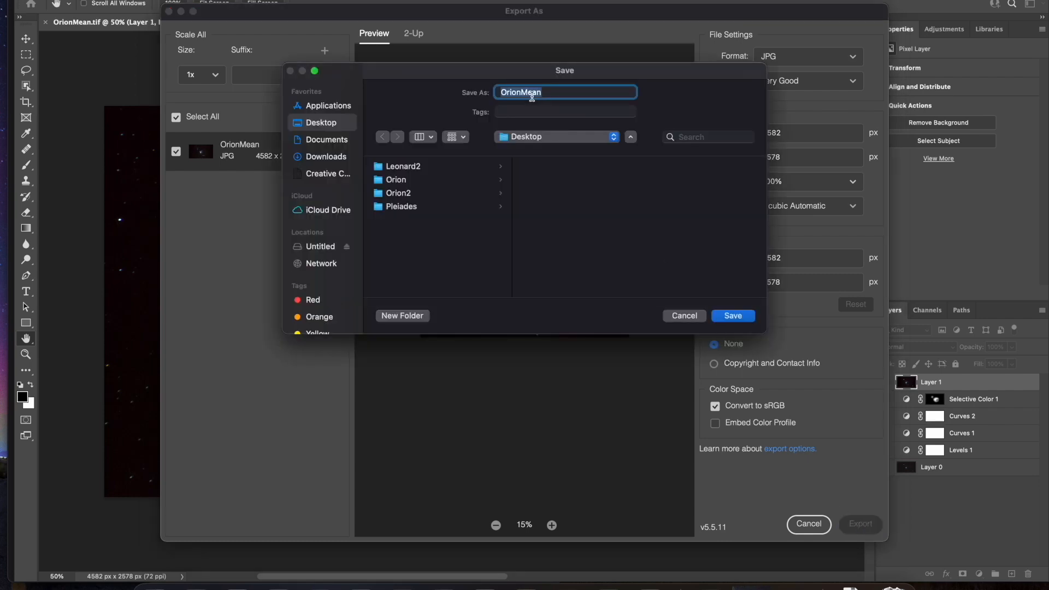
{"action": "type", "text": "OrionFinal"}
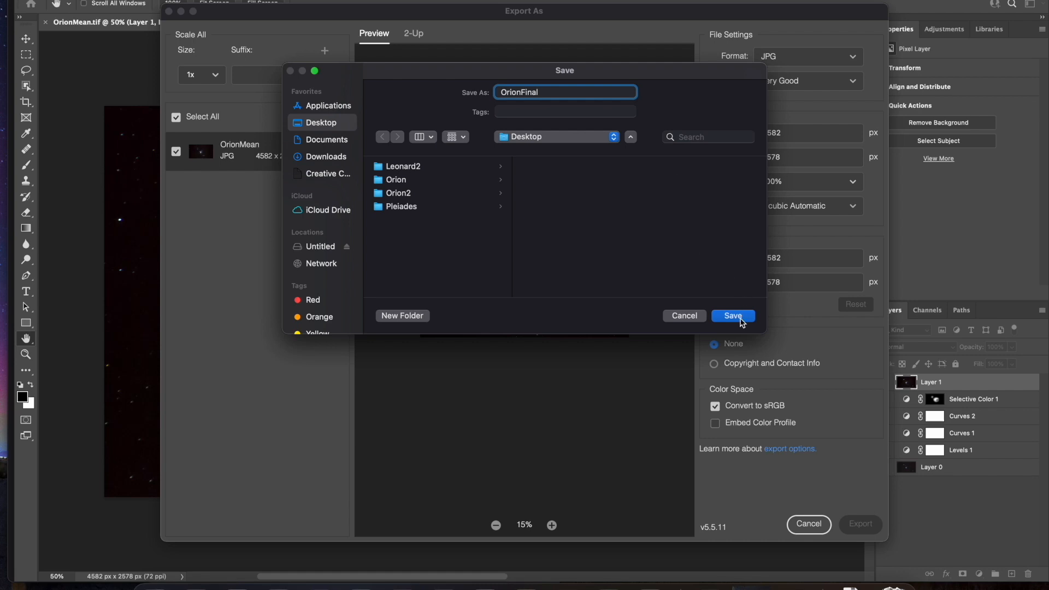
{"action": "left_click", "coordinate": [732, 316]}
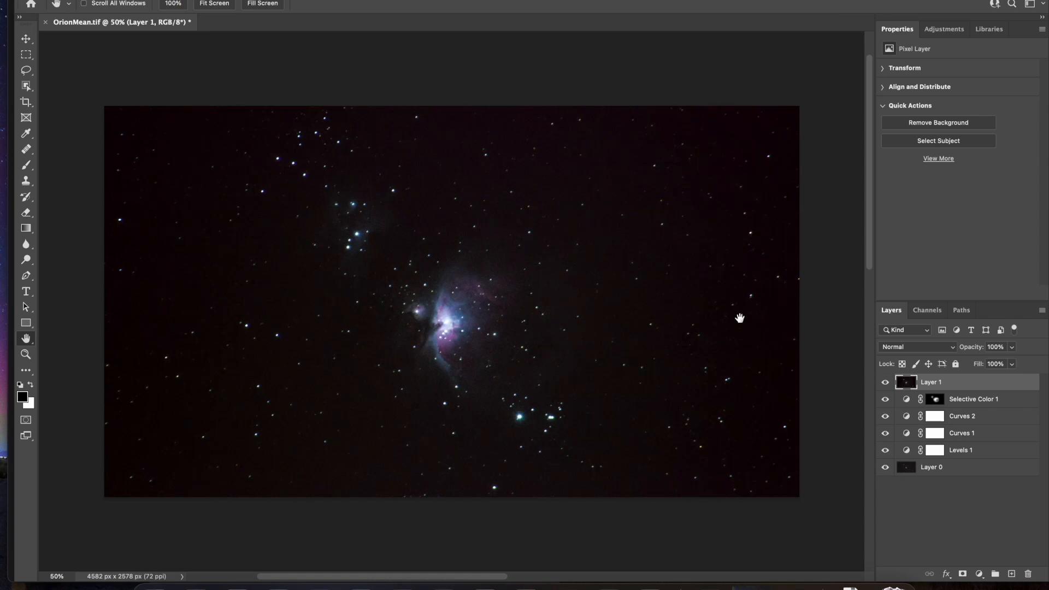
{"action": "mouse_move", "coordinate": [389, 122]}
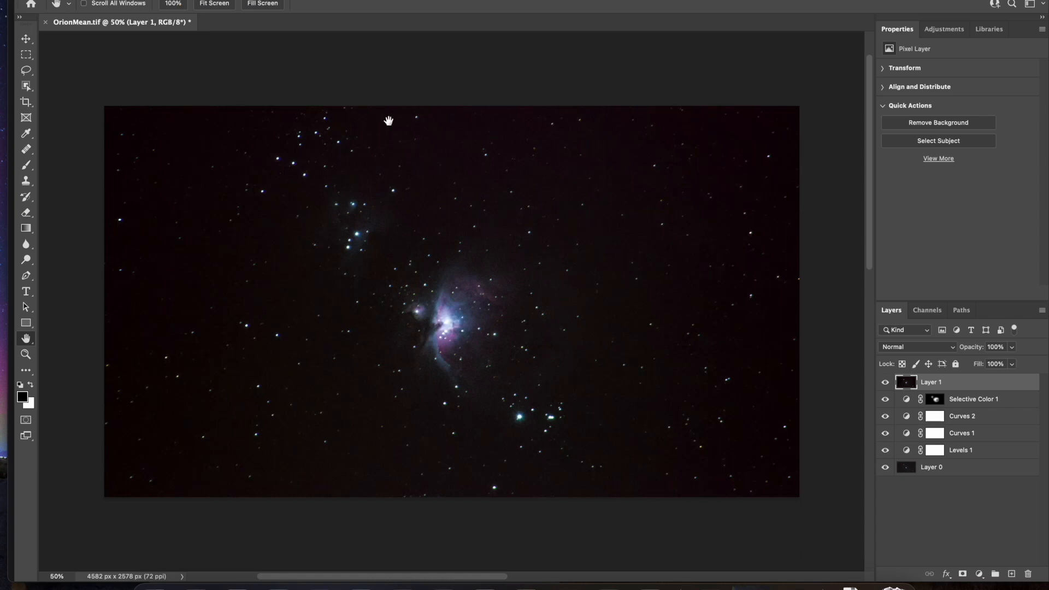
{"action": "mouse_move", "coordinate": [355, 156]}
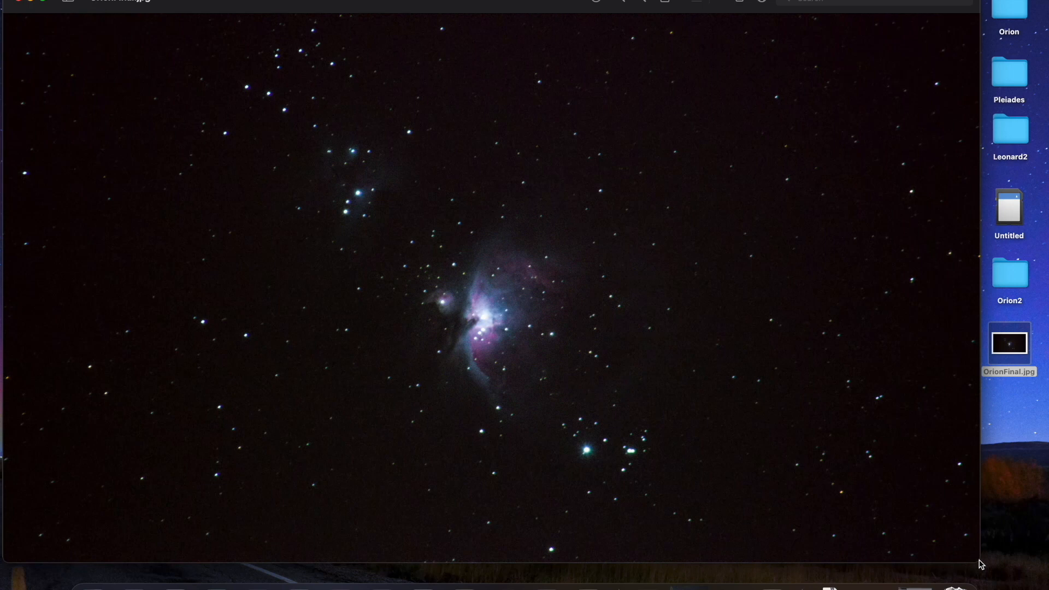
{"action": "mouse_move", "coordinate": [994, 221]}
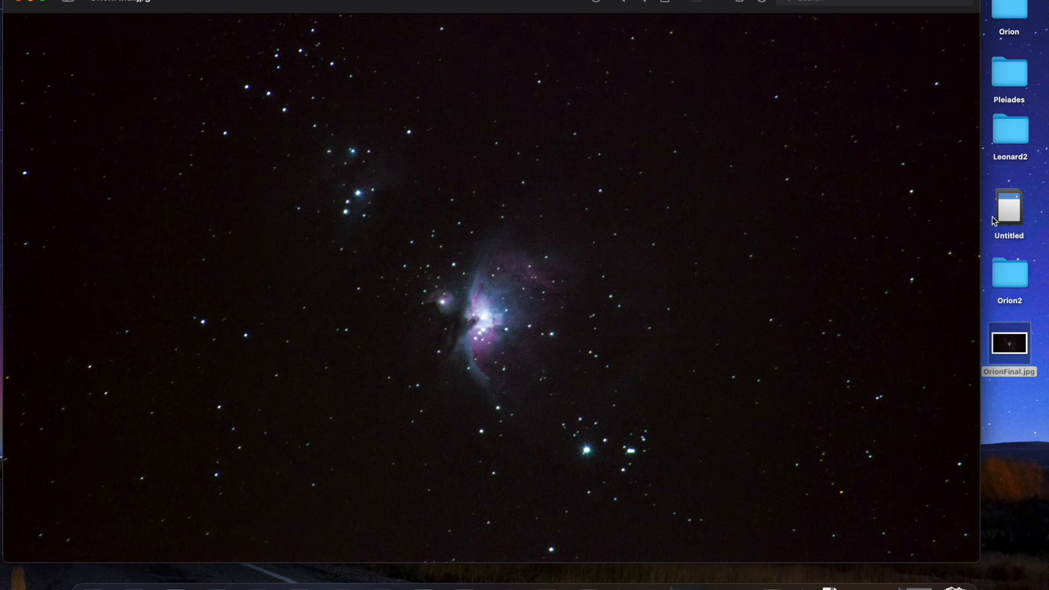
{"action": "mouse_move", "coordinate": [974, 73]}
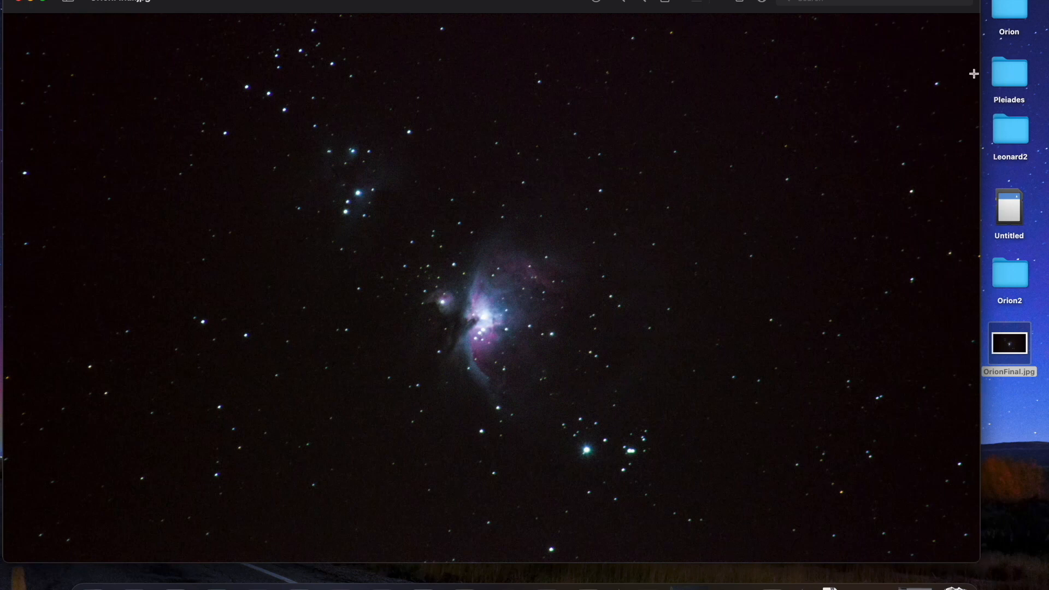
{"action": "mouse_move", "coordinate": [984, 564]}
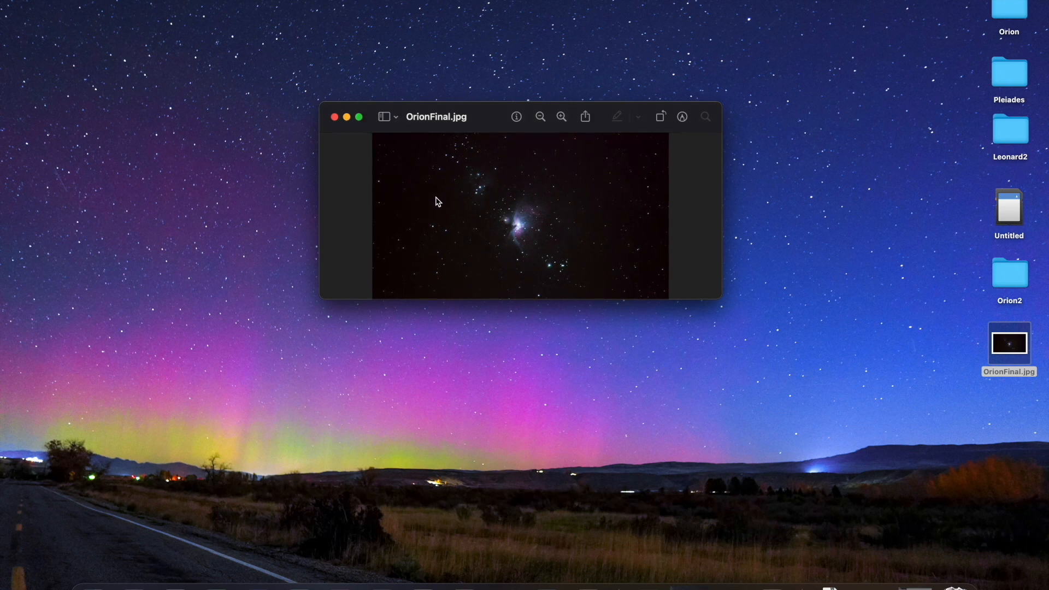
{"action": "mouse_move", "coordinate": [717, 303]}
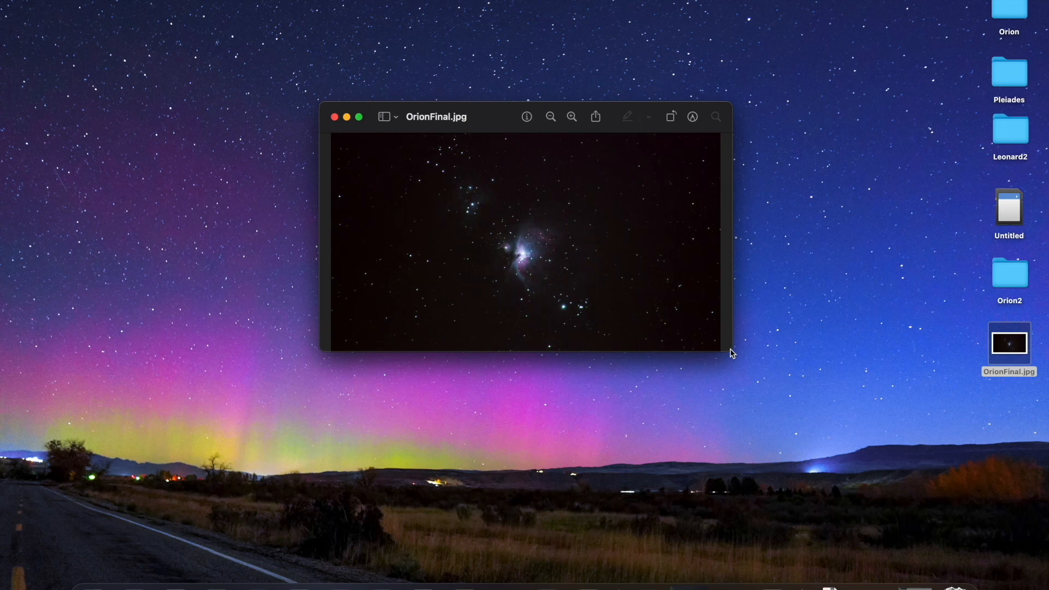
{"action": "mouse_move", "coordinate": [744, 348]}
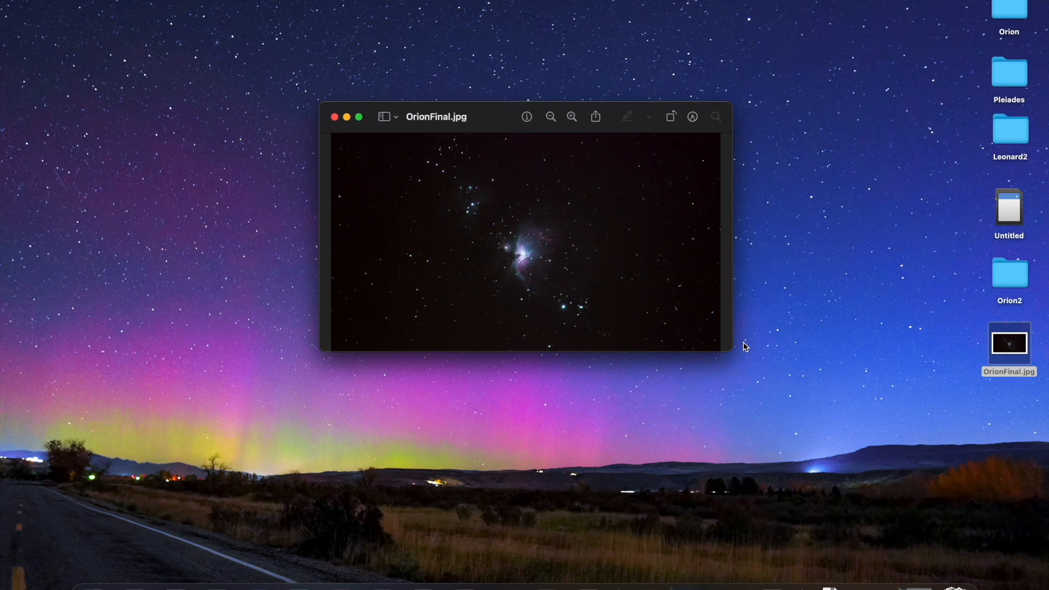
{"action": "mouse_move", "coordinate": [721, 337]}
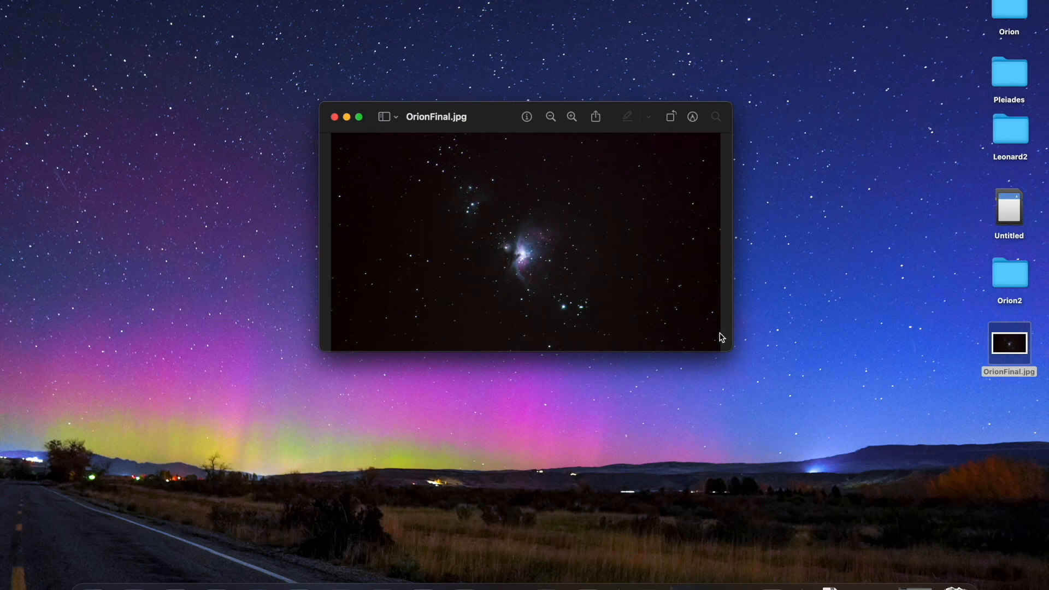
{"action": "mouse_move", "coordinate": [734, 330]}
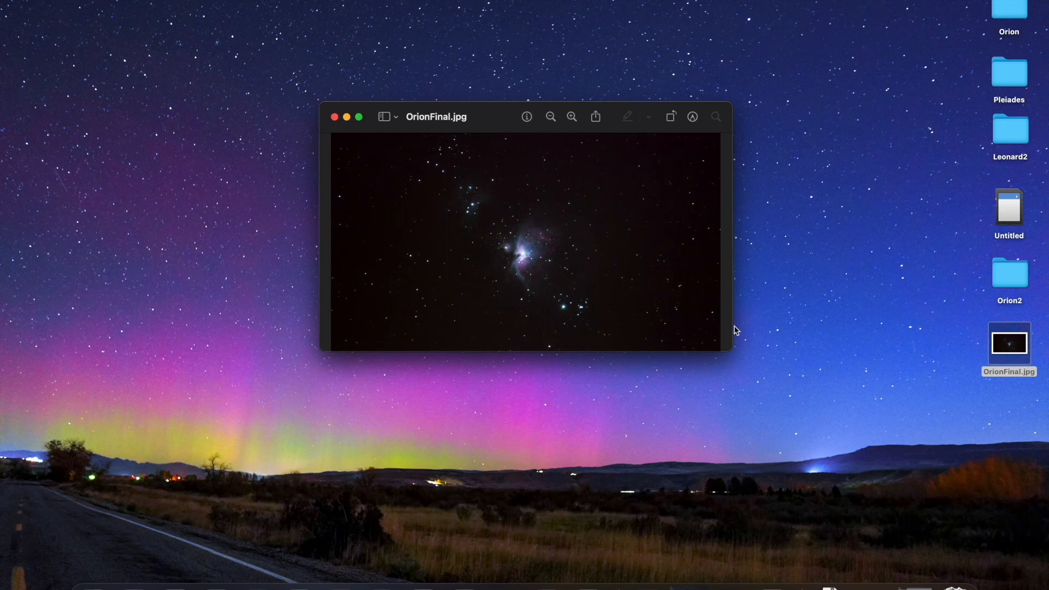
{"action": "mouse_move", "coordinate": [732, 346]}
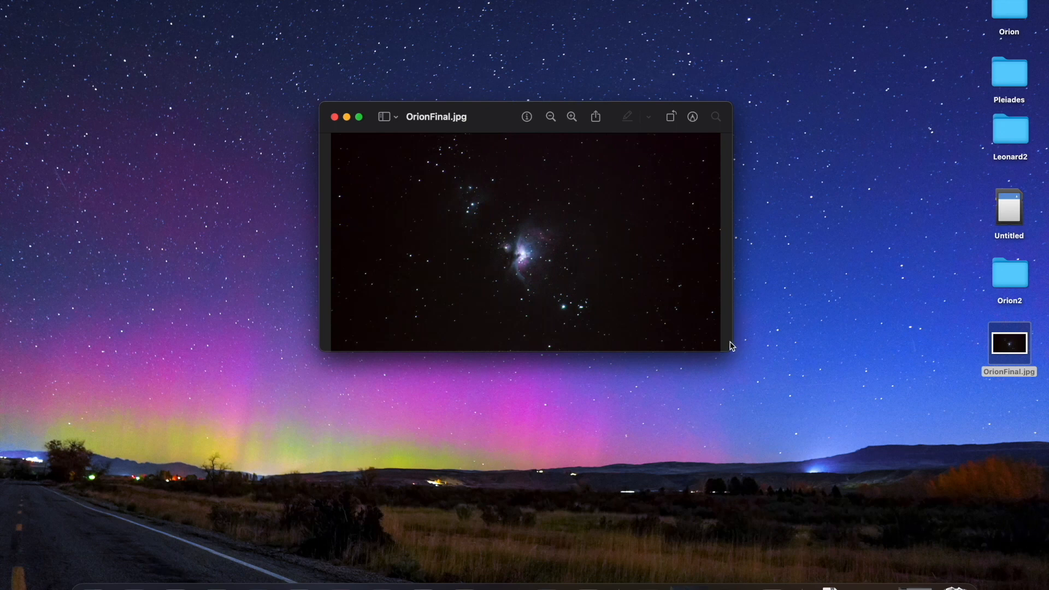
{"action": "mouse_move", "coordinate": [731, 353]}
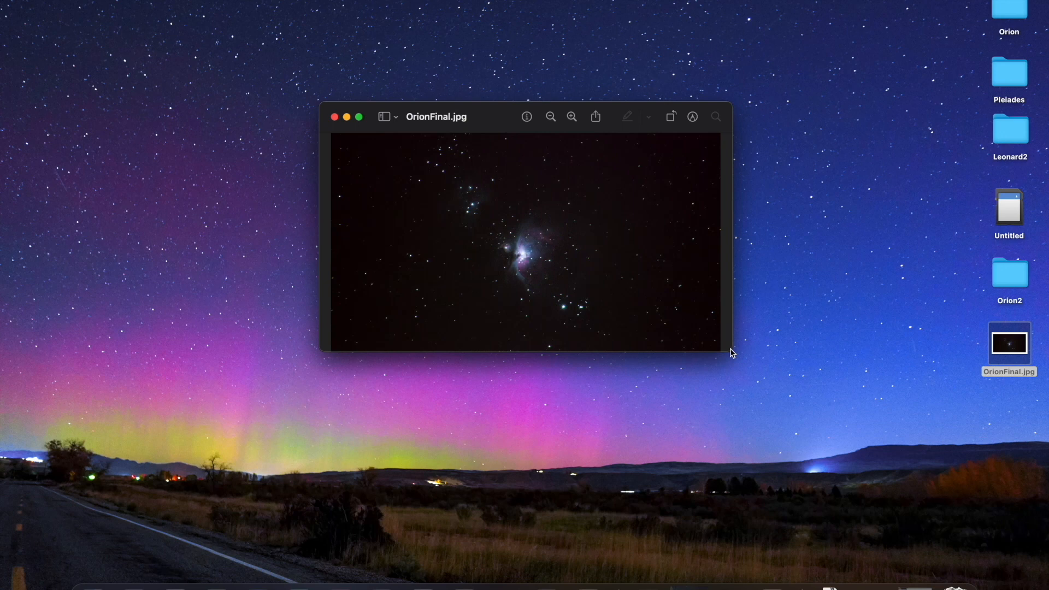
{"action": "mouse_move", "coordinate": [516, 227]}
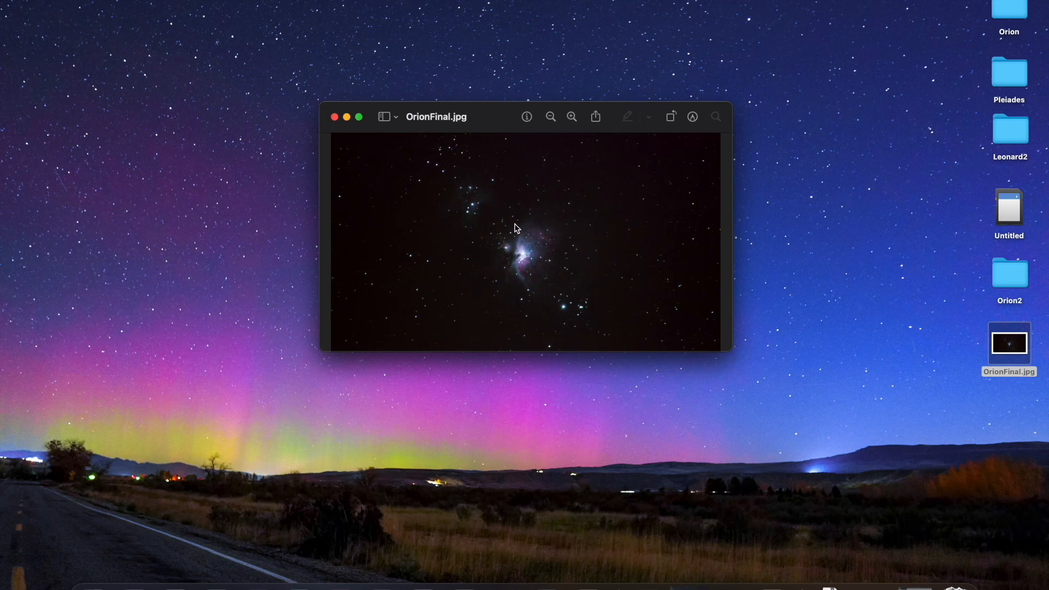
{"action": "mouse_move", "coordinate": [600, 306]}
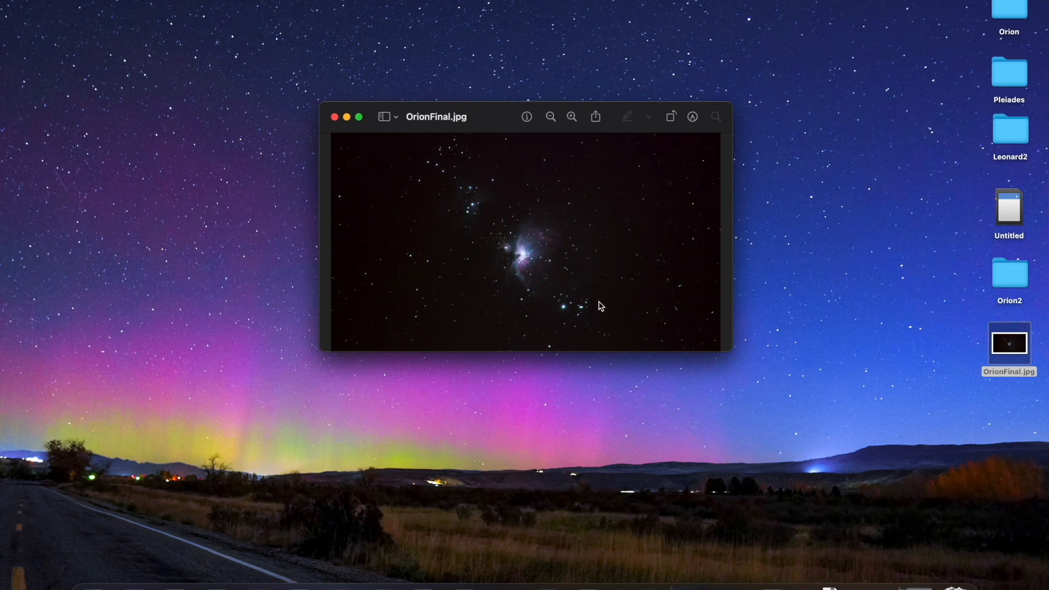